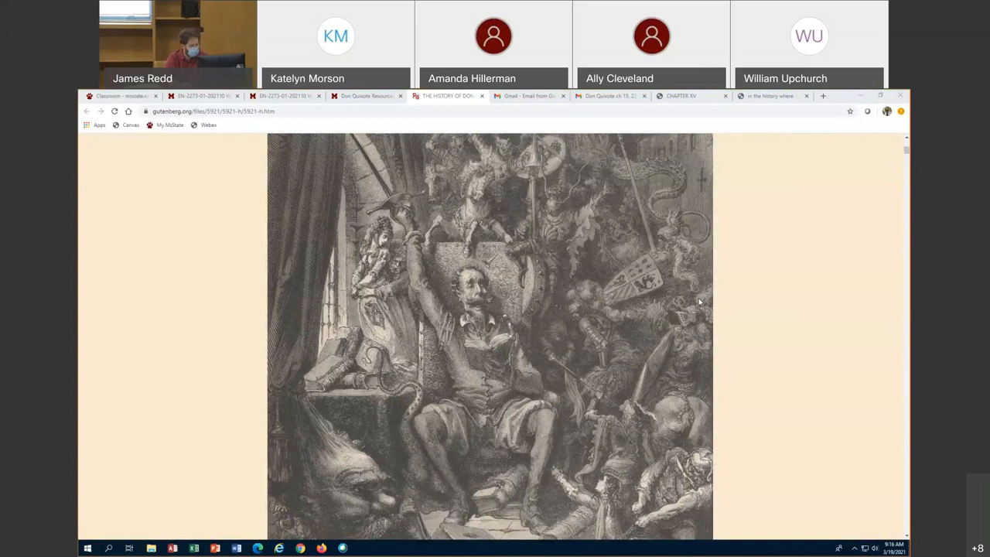
Scroll past the opening illustration to the CONTENTS list of chapter links.
scroll("down", 3)
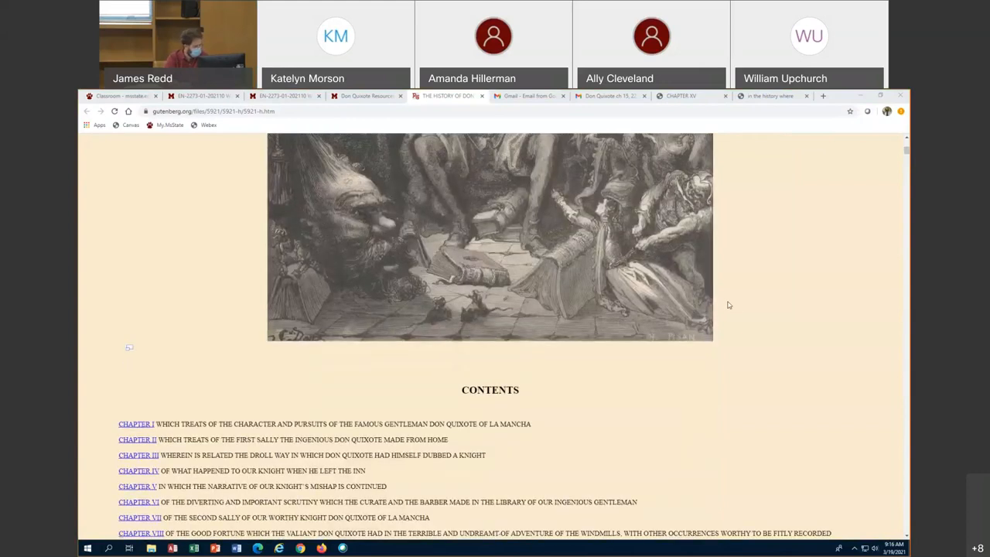
scroll("down", 3)
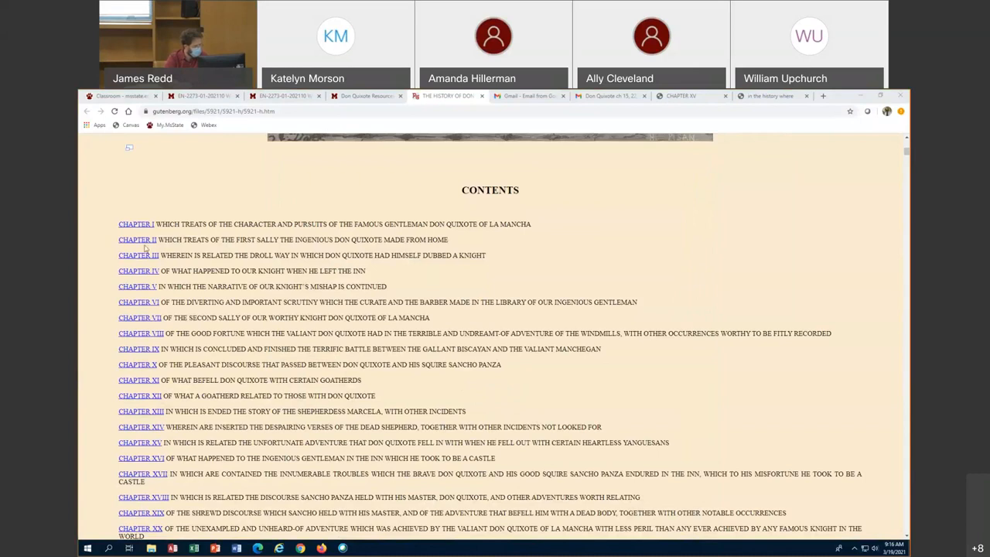
mouse_move(141, 230)
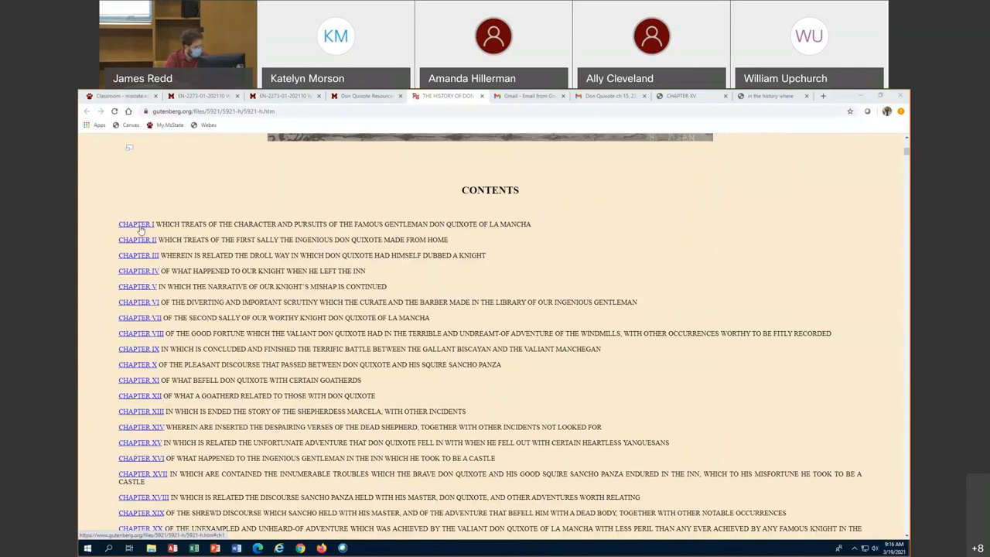
mouse_move(103, 272)
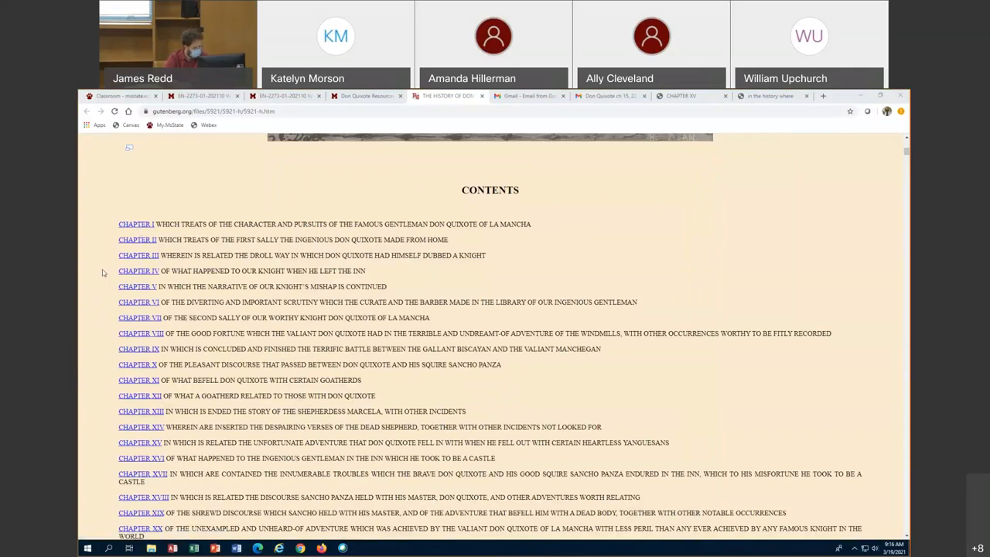
mouse_move(129, 404)
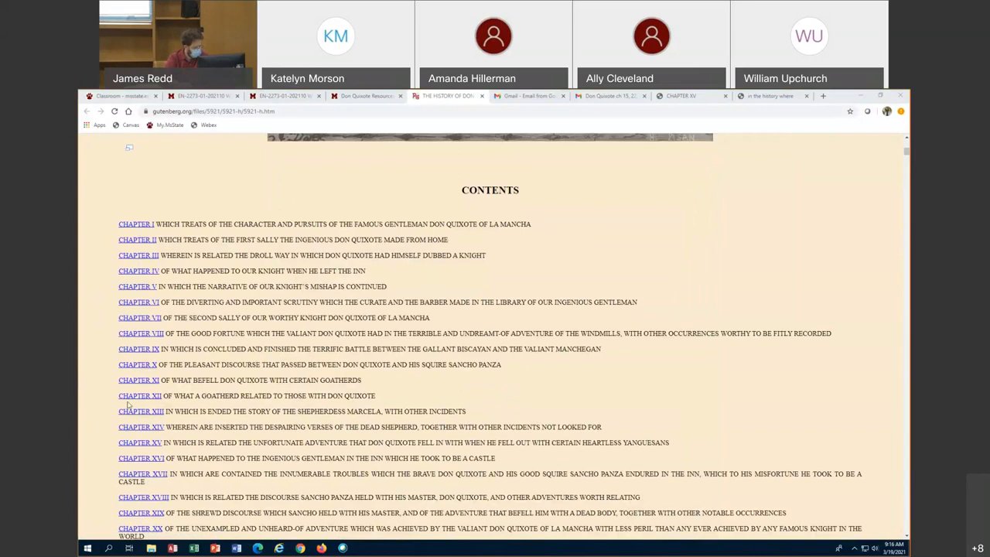
mouse_move(143, 423)
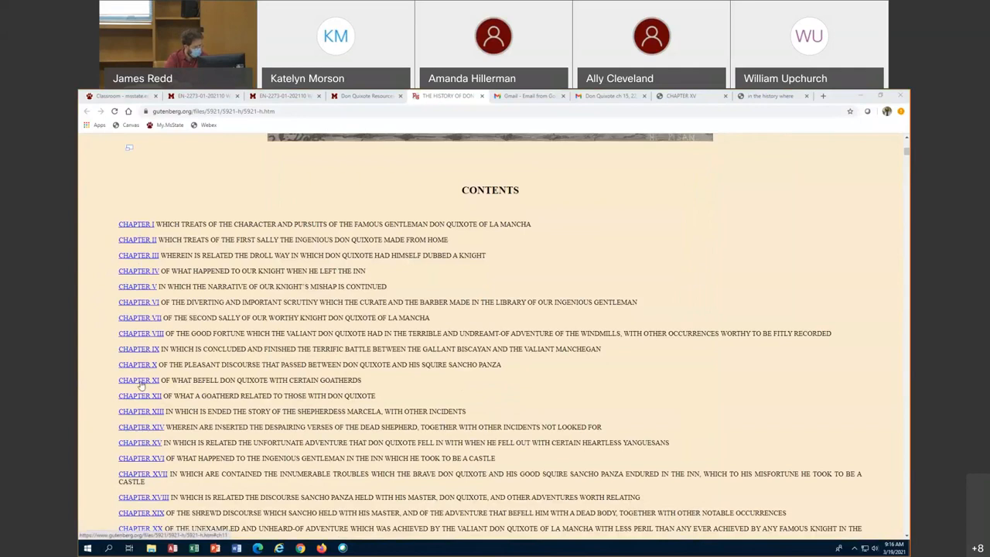
mouse_move(142, 369)
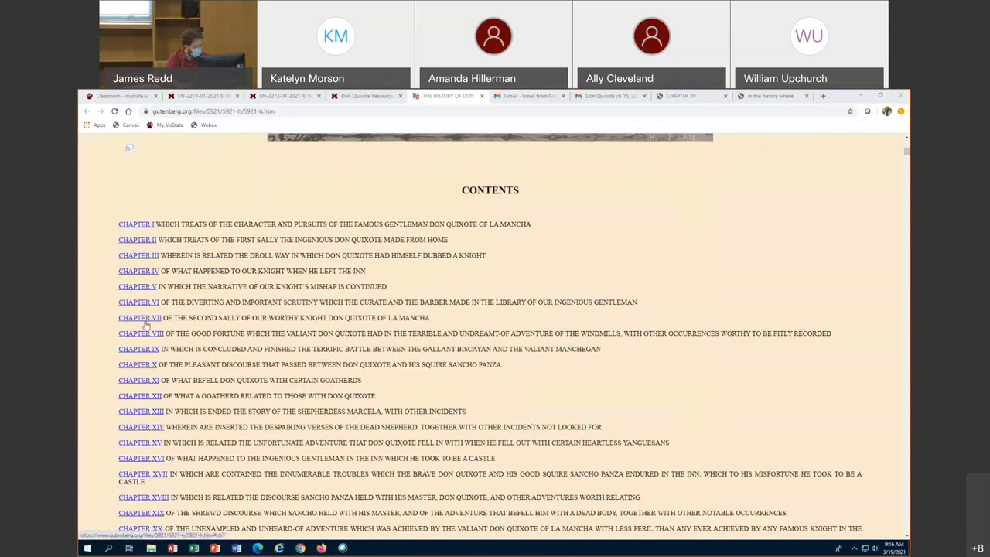
Jump to Chapter VII from the contents and scroll to Chapter VIII's windmill illustration.
left_click(139, 317)
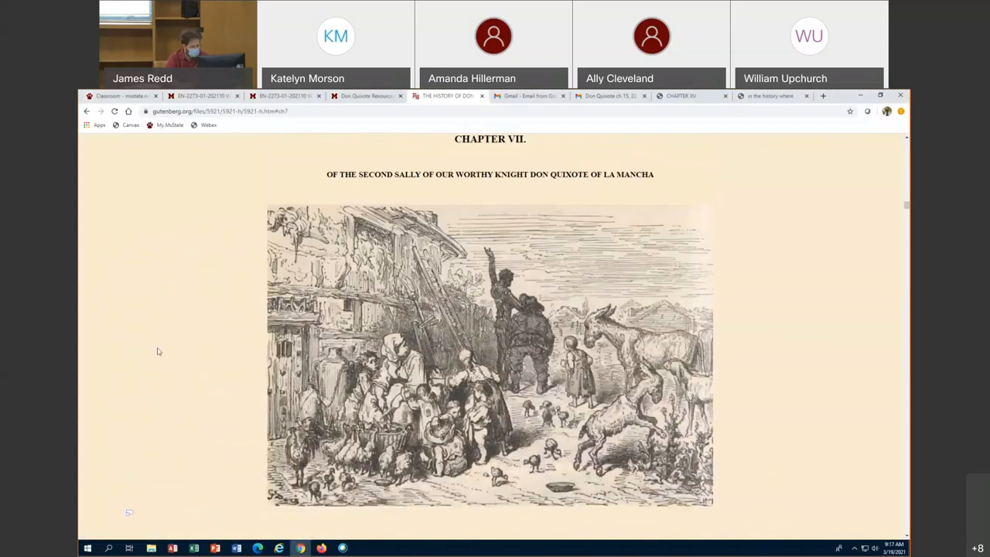
scroll("down", 3)
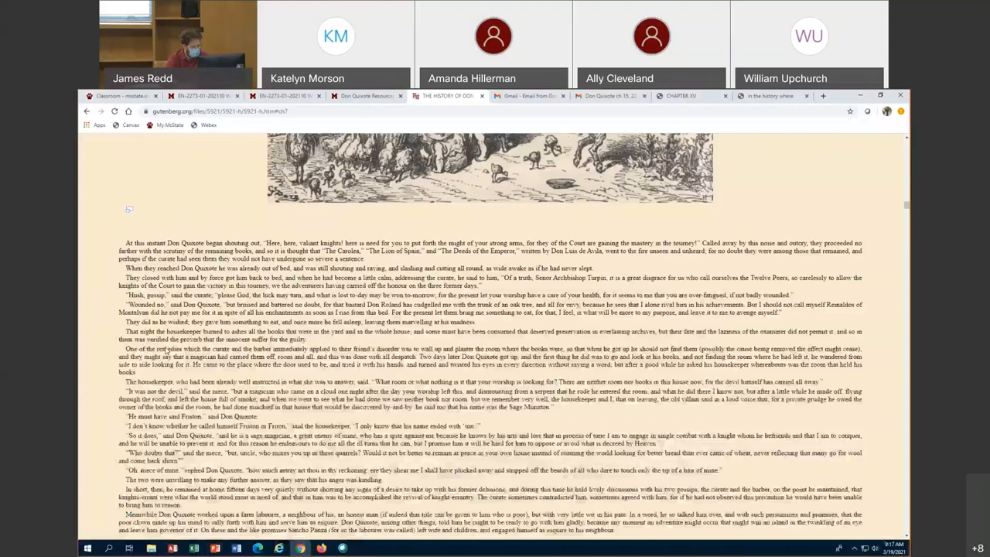
scroll("up", 3)
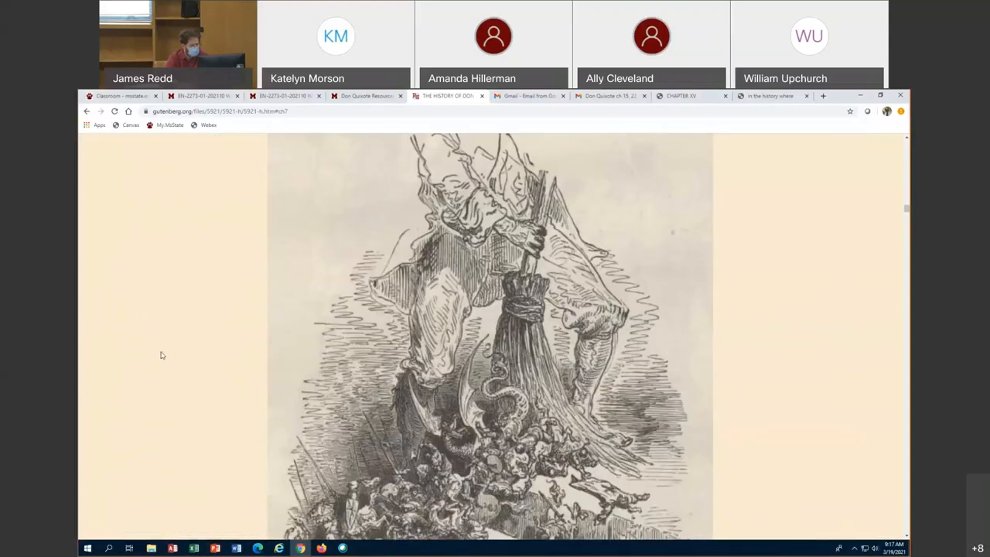
scroll("down", 3)
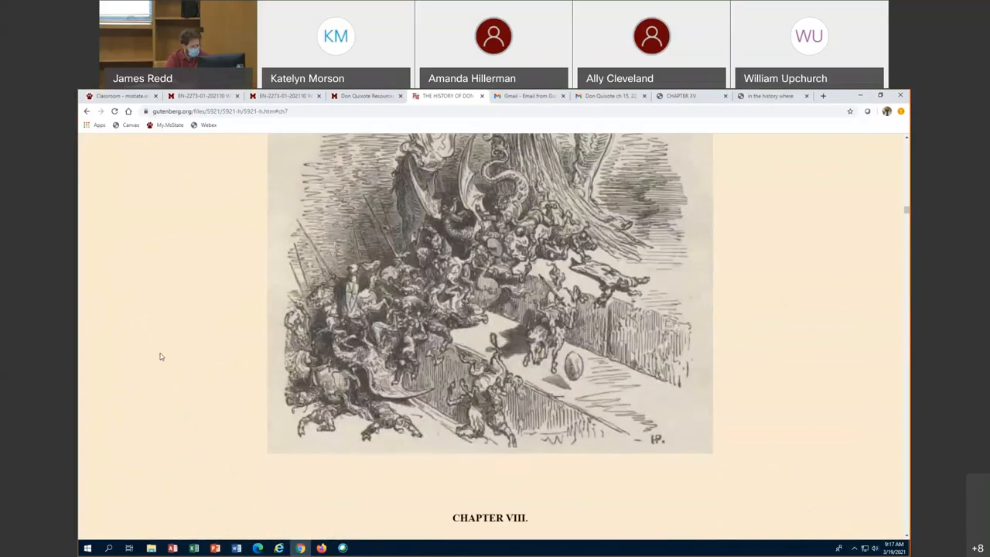
scroll("up", 3)
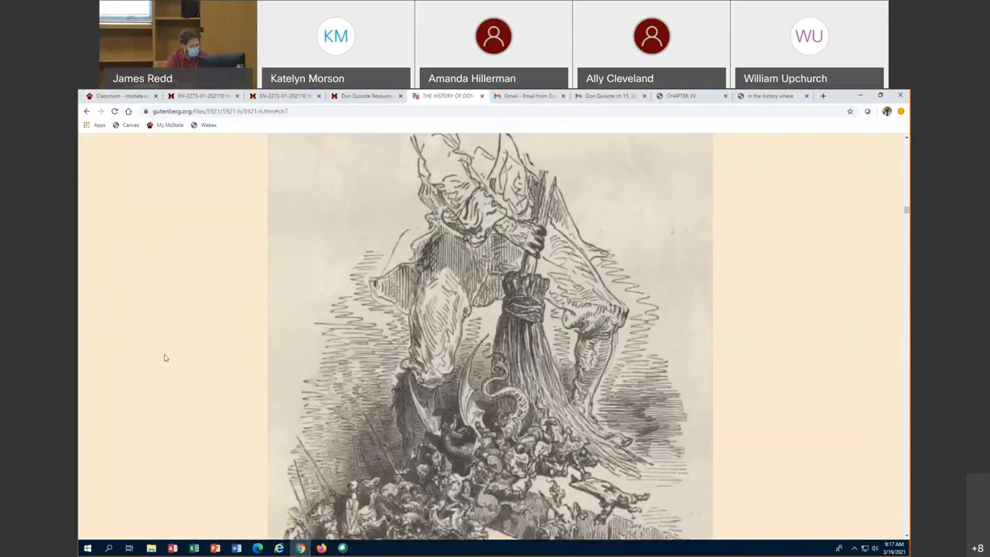
scroll("down", 3)
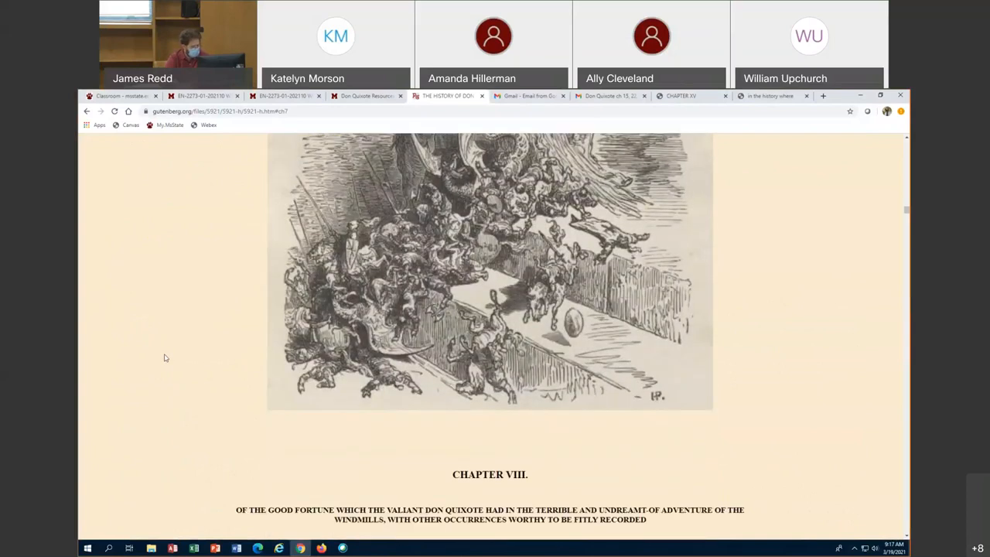
scroll("up", 3)
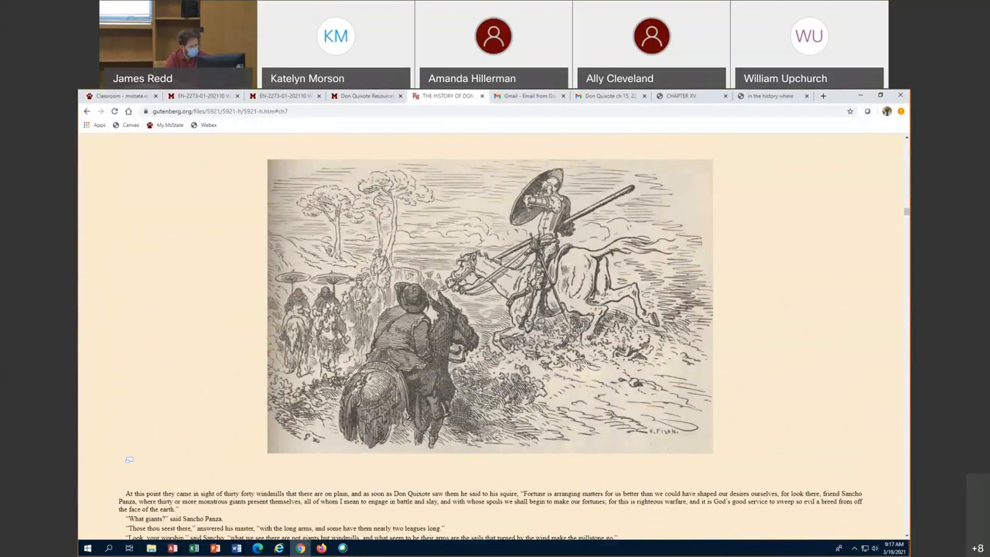
Scroll past Chapter VIII's windmill-attack illustrations to Chapter IX's Biscayan battle illustration.
scroll("down", 3)
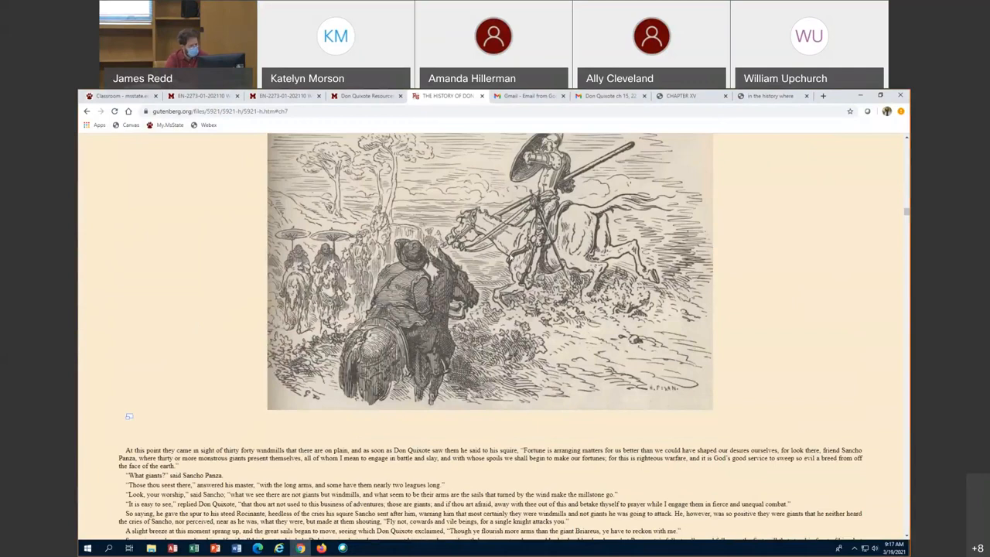
scroll("down", 3)
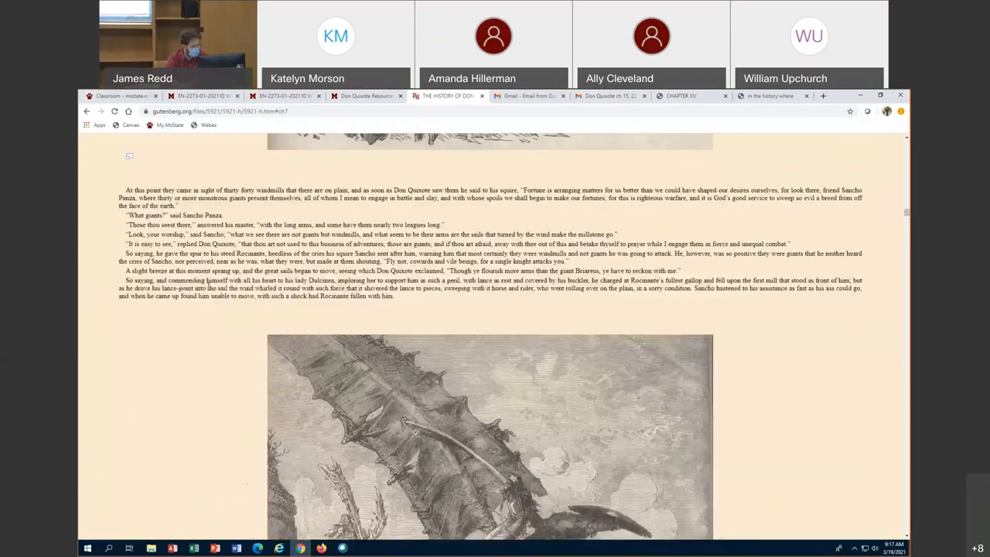
scroll("down", 3)
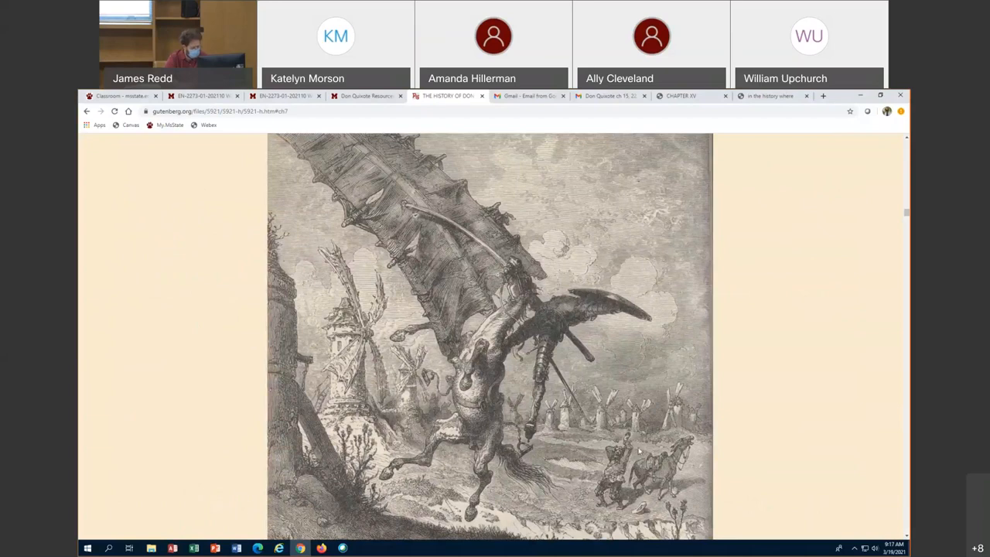
mouse_move(171, 372)
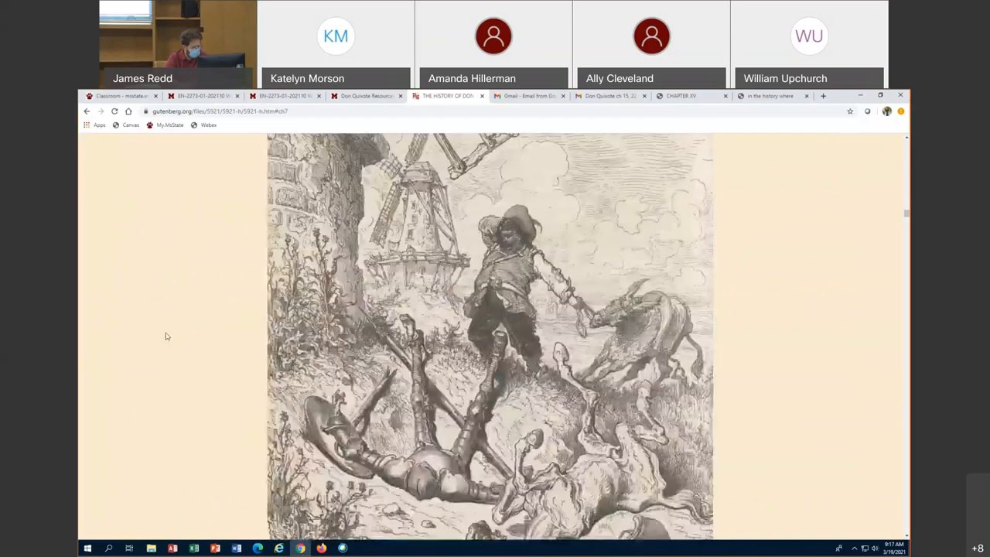
scroll("down", 3)
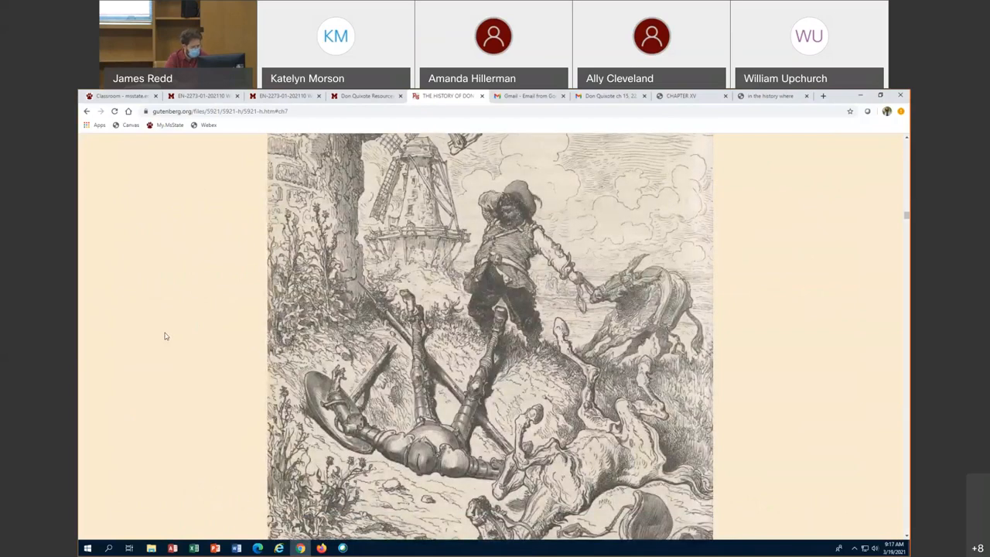
mouse_move(191, 377)
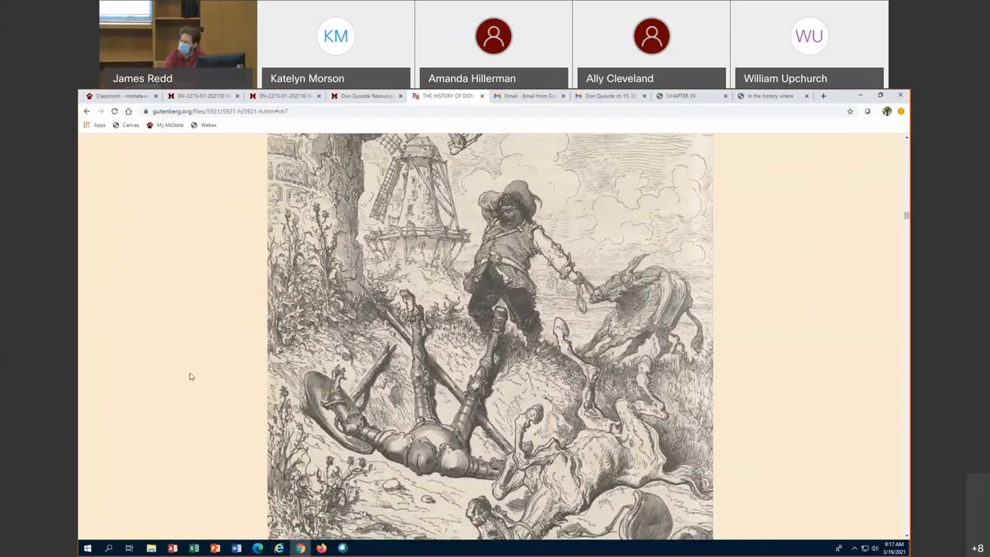
scroll("down", 3)
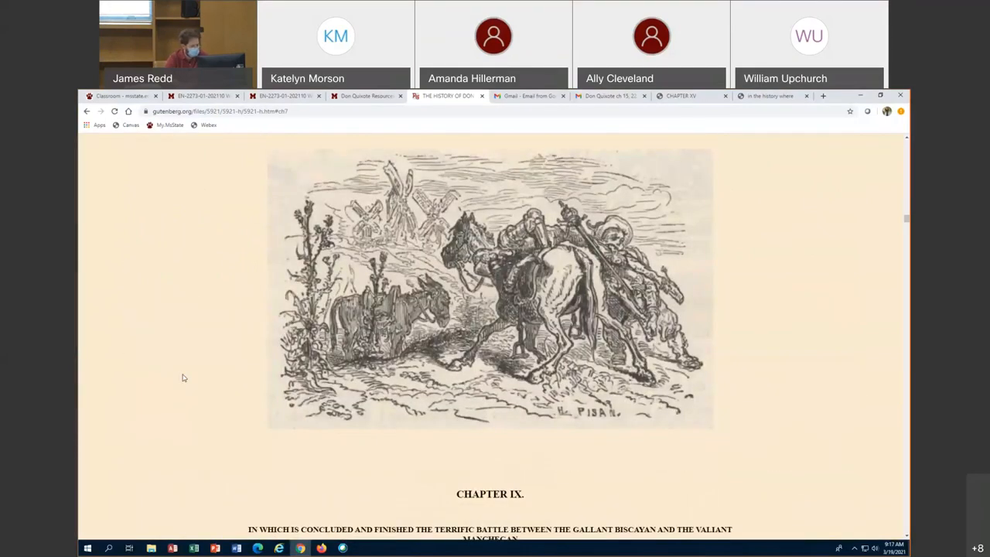
scroll("down", 3)
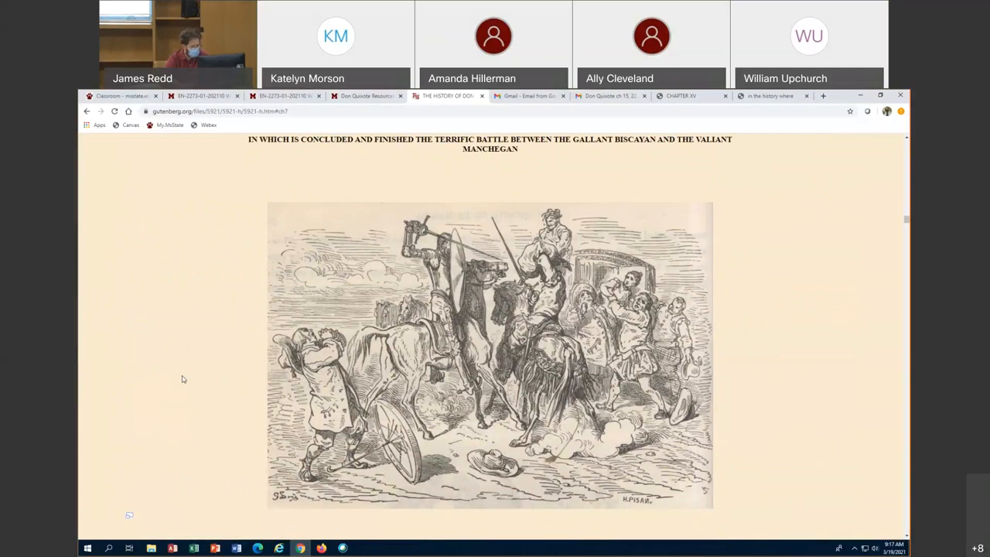
mouse_move(173, 381)
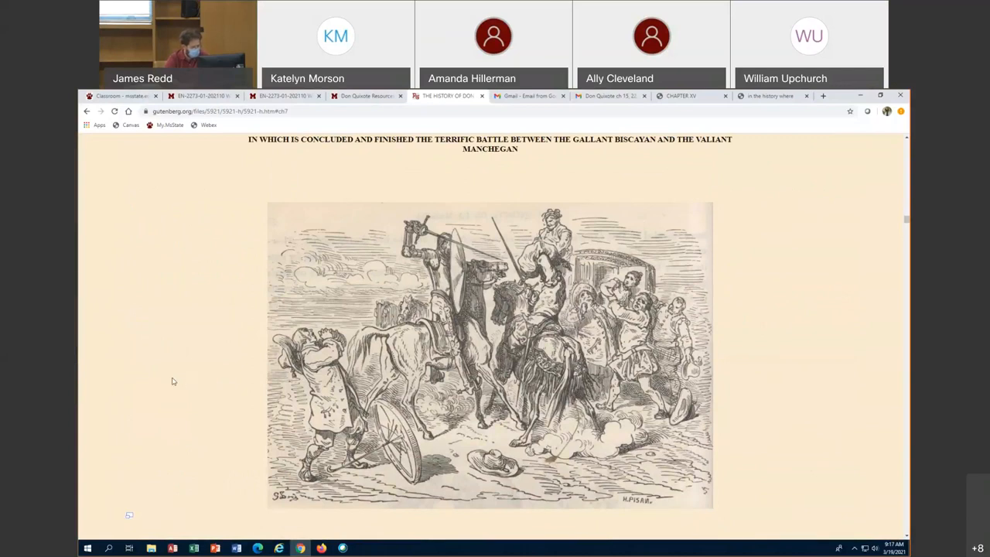
Scroll through Chapter XI's goatherd illustrations to the ear-bandaging engraving.
scroll("down", 3)
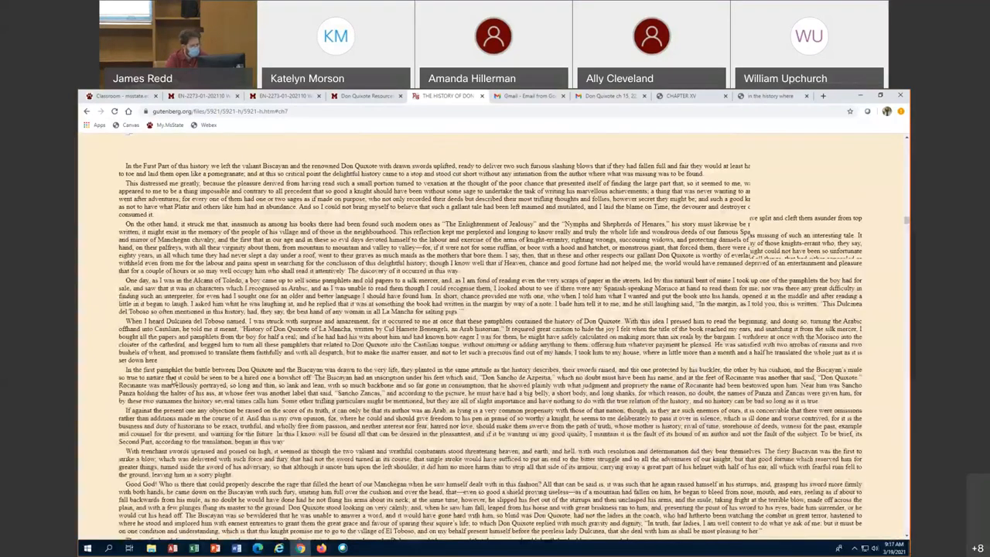
scroll("down", 3)
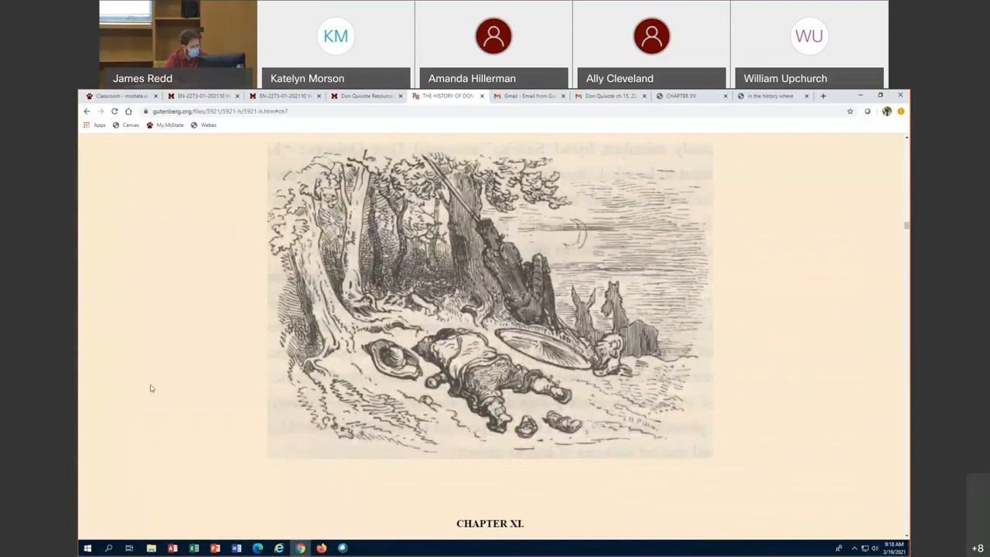
scroll("down", 3)
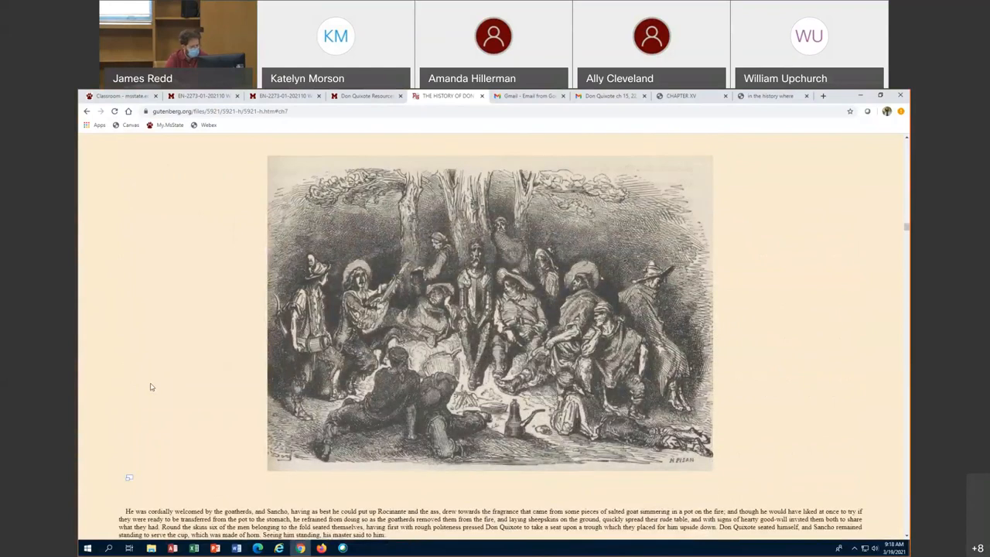
mouse_move(122, 364)
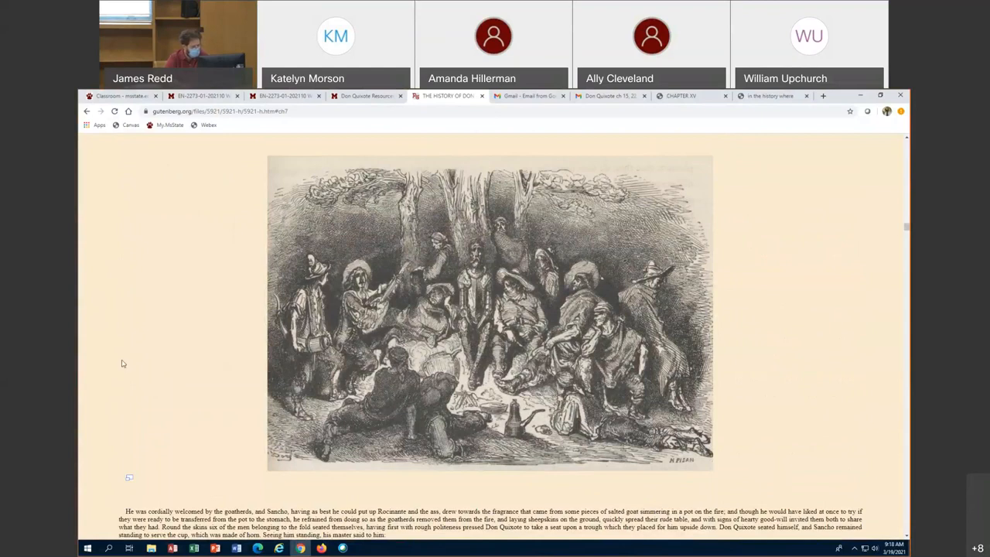
scroll("down", 3)
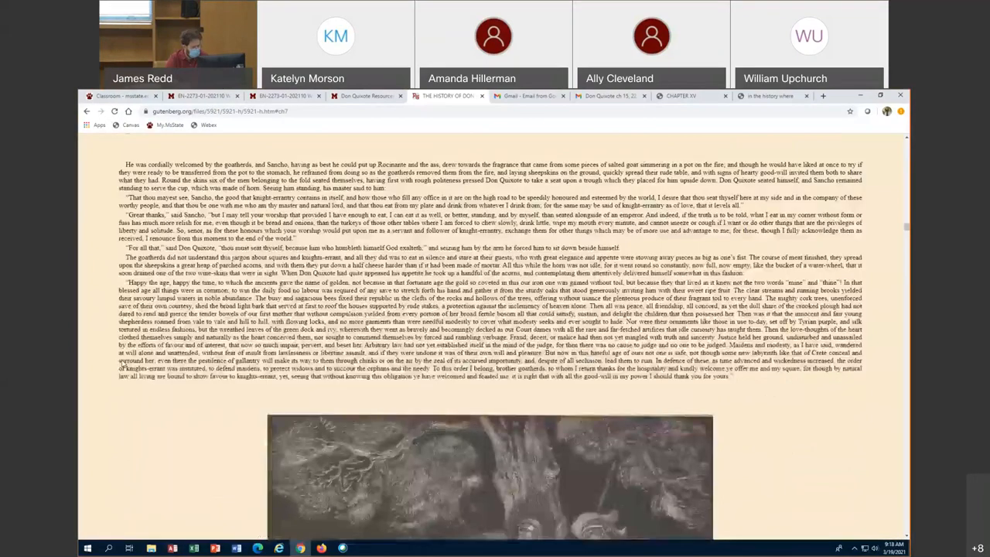
scroll("down", 3)
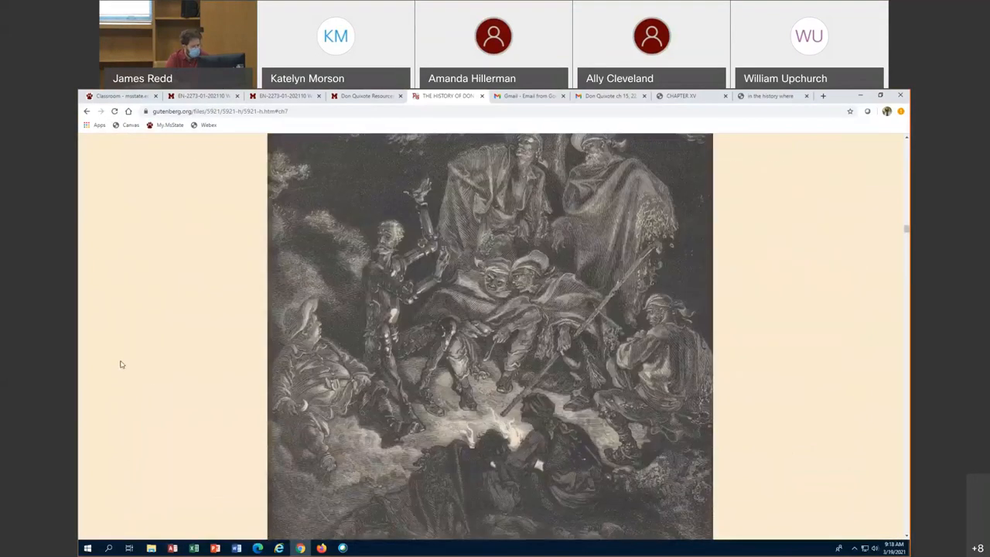
scroll("down", 3)
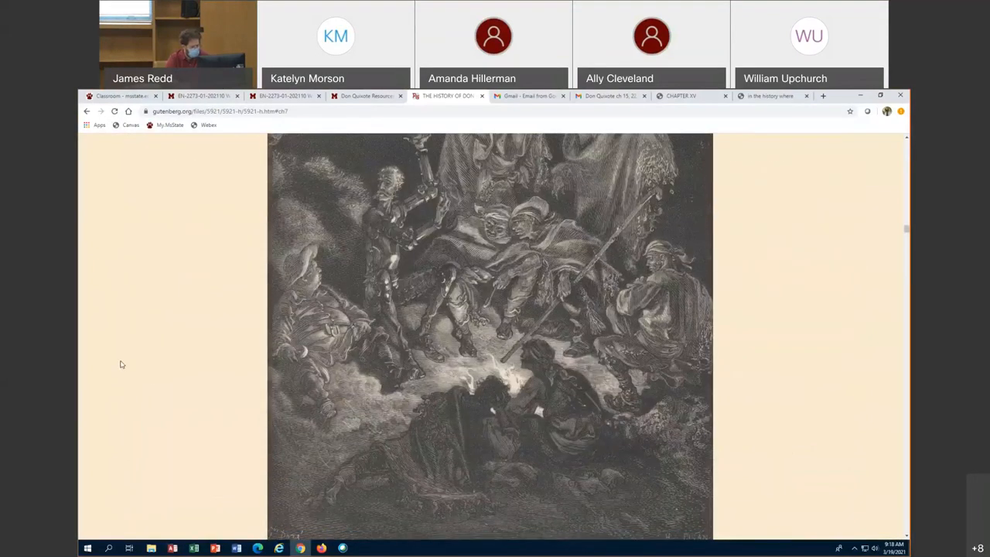
scroll("down", 3)
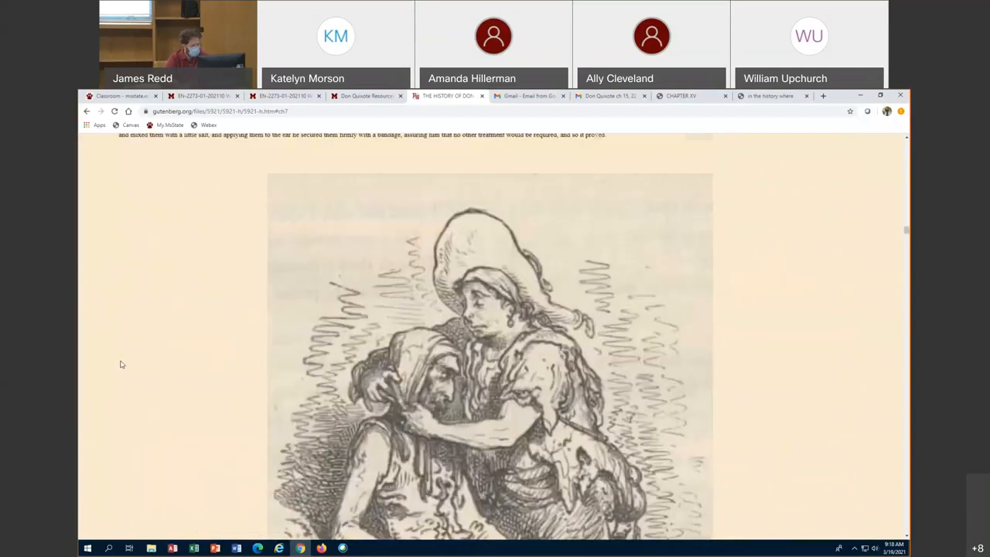
Scroll through Chapters XII–XIII past the funeral illustrations to The Lay of Chrysostom.
scroll("down", 3)
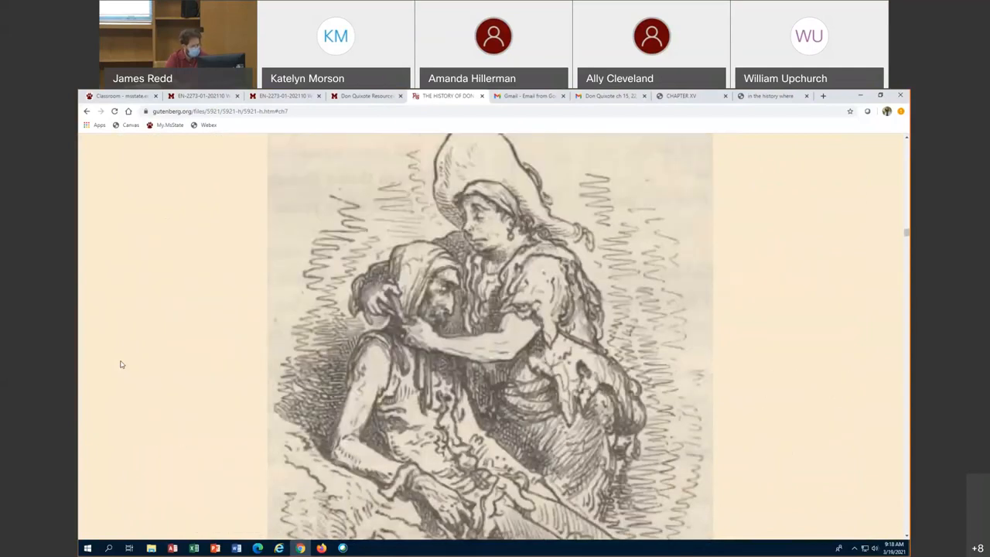
scroll("down", 3)
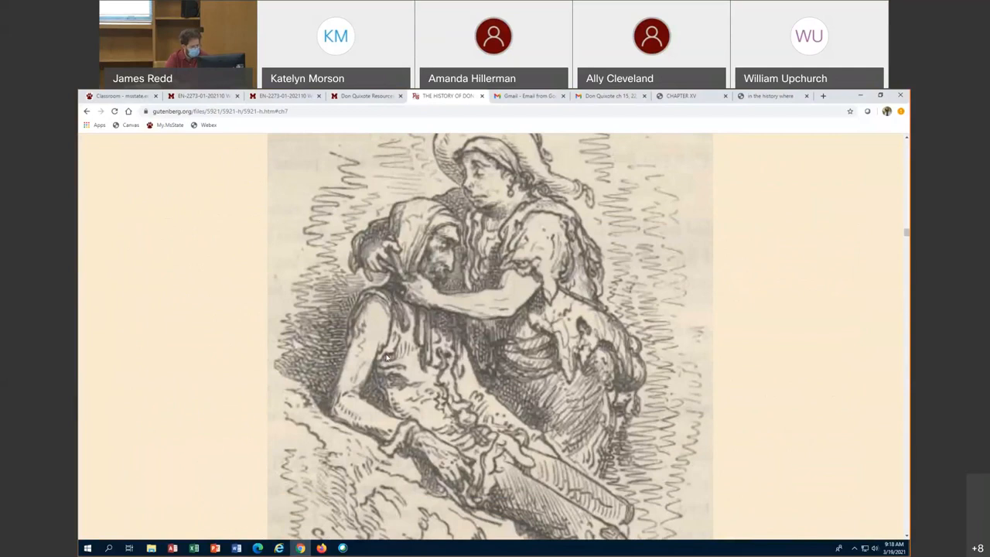
mouse_move(373, 340)
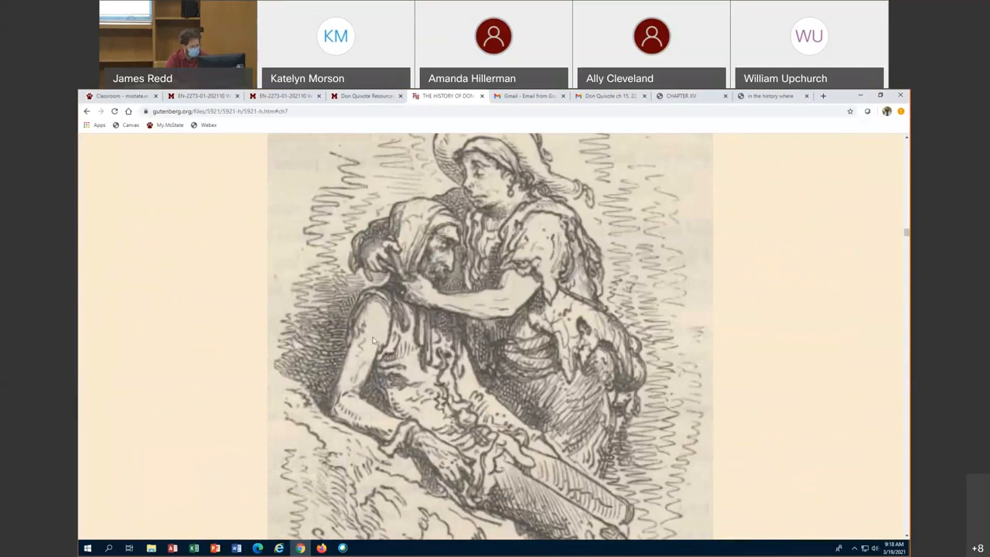
mouse_move(347, 378)
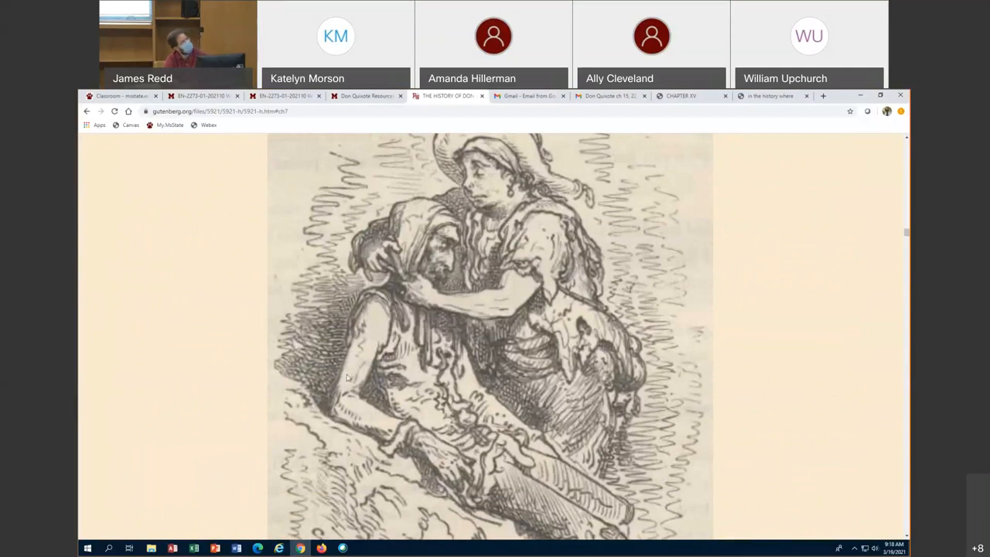
mouse_move(431, 205)
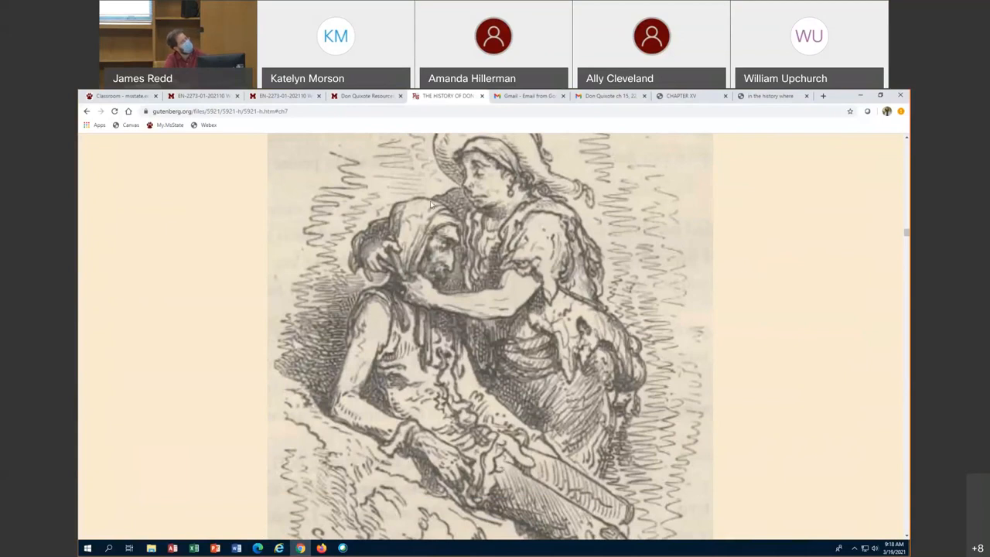
mouse_move(402, 349)
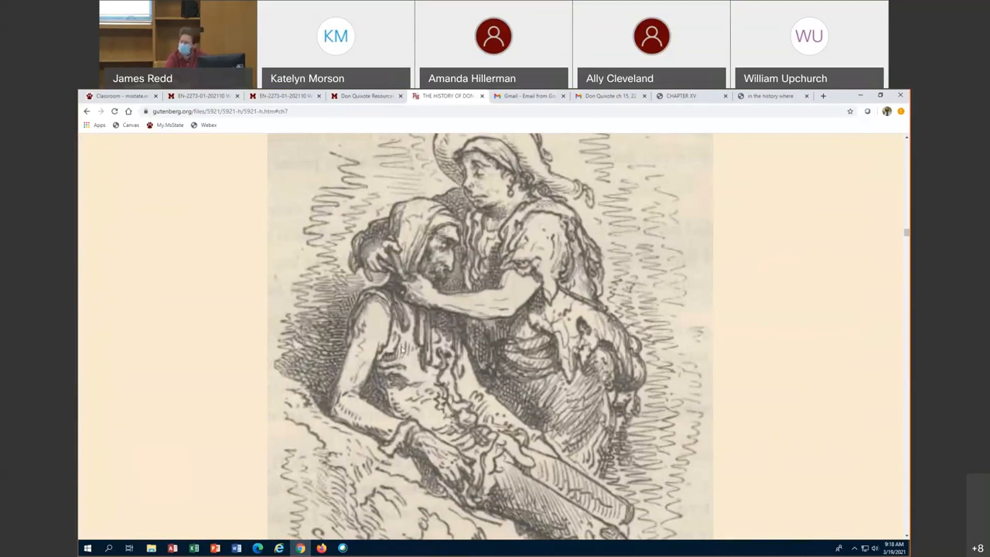
mouse_move(255, 308)
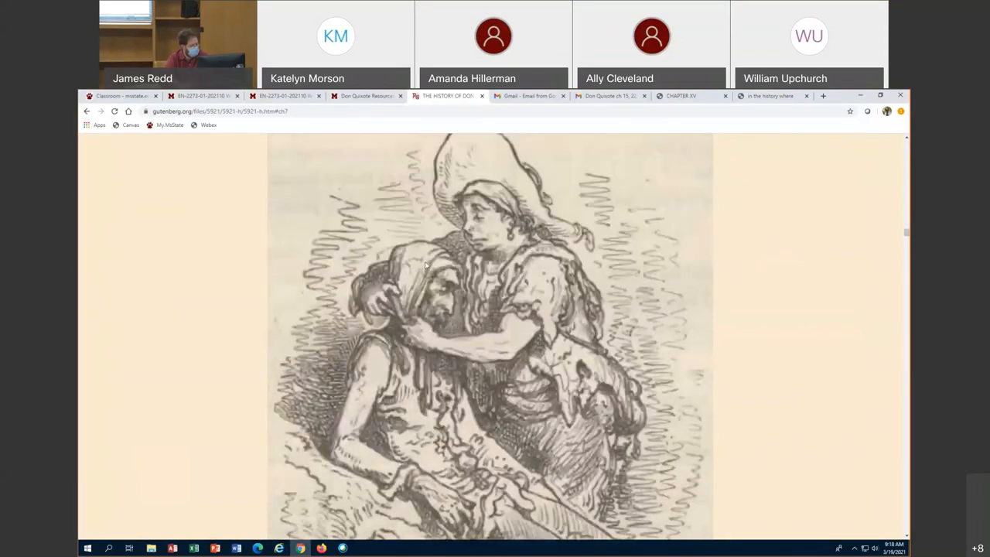
mouse_move(228, 294)
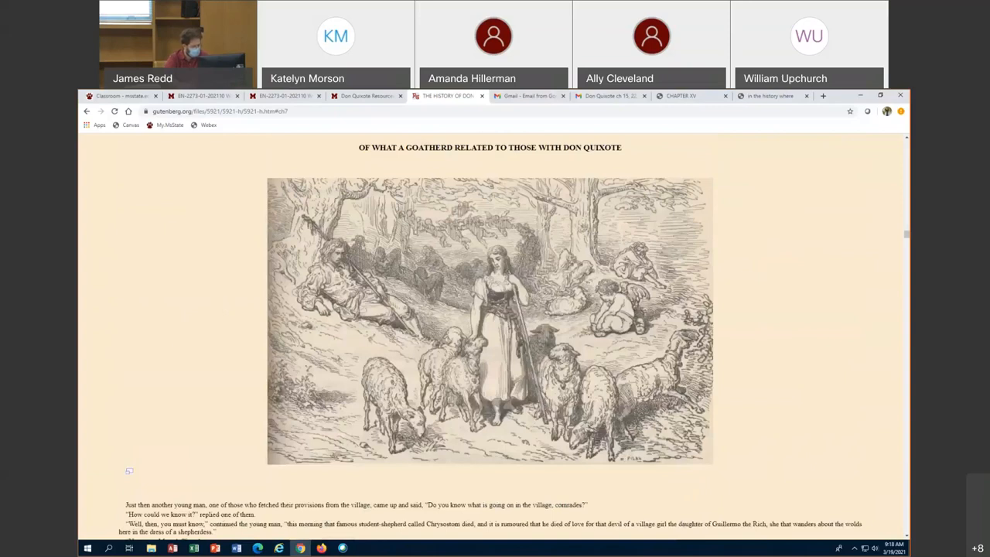
scroll("down", 3)
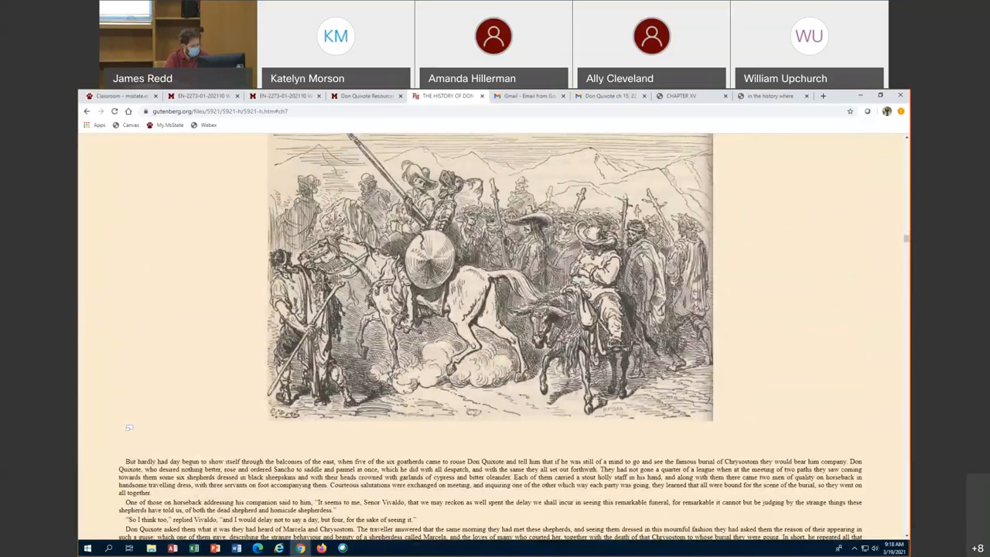
scroll("down", 3)
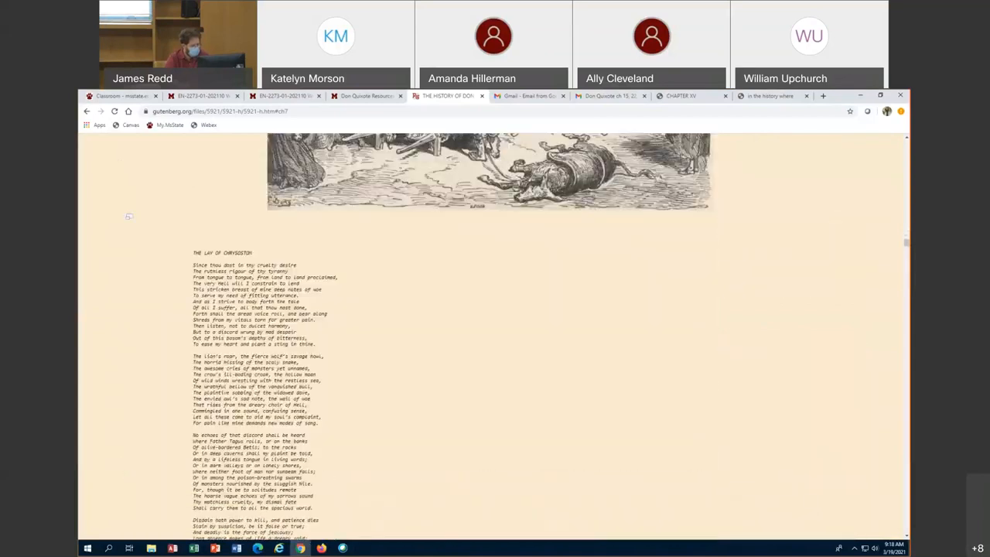
scroll("up", 3)
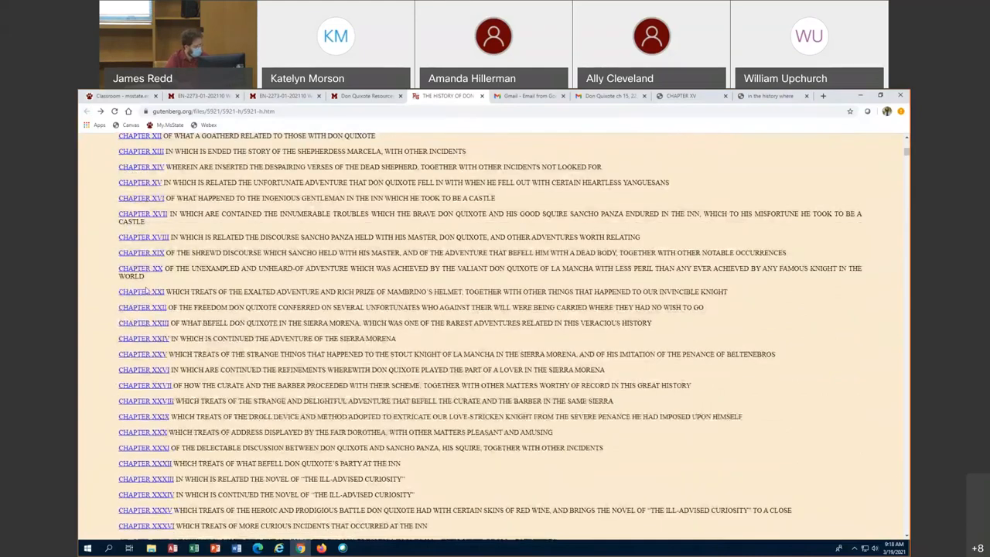
Open Chapter XV and read past the Yanguesan beating illustrations to the blanket-tossing engraving.
scroll("up", 3)
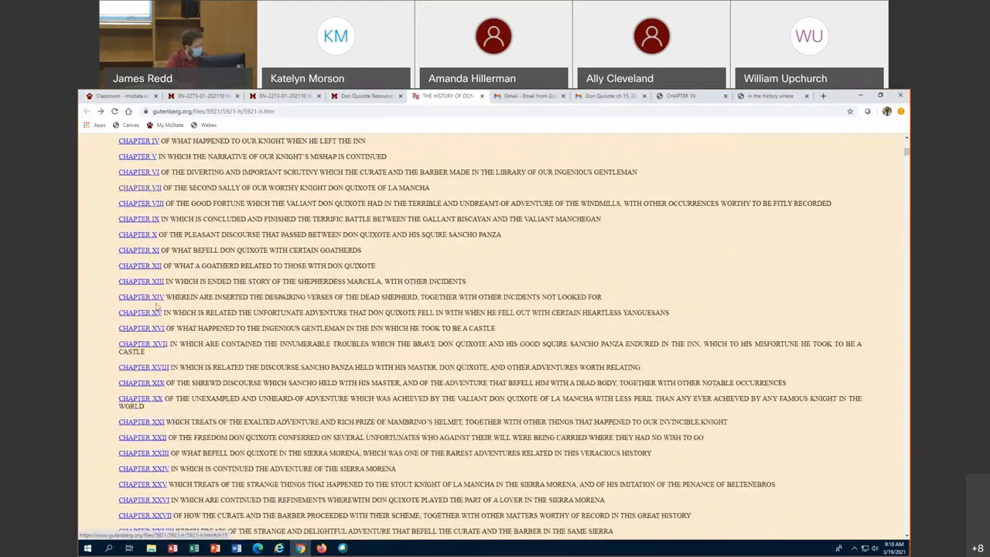
left_click(139, 312)
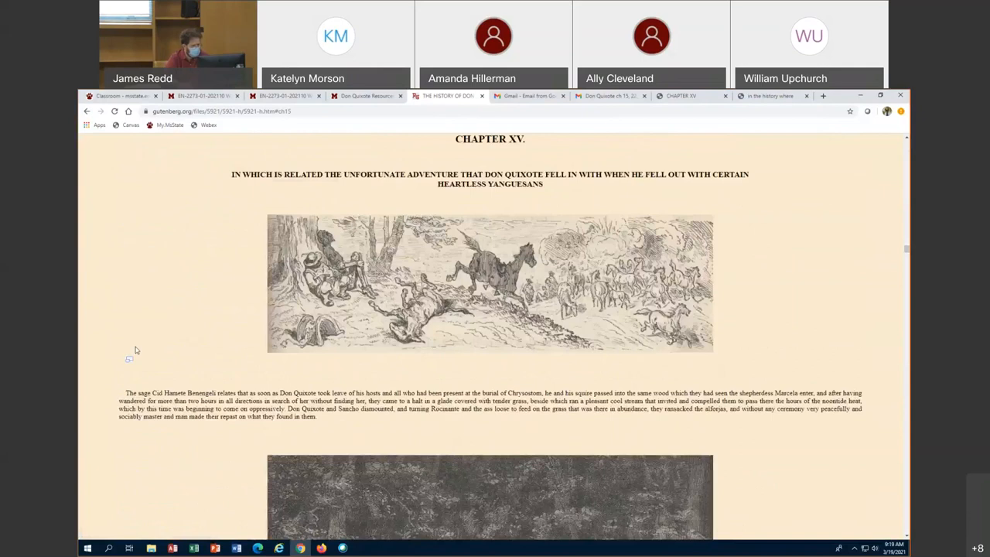
scroll("down", 3)
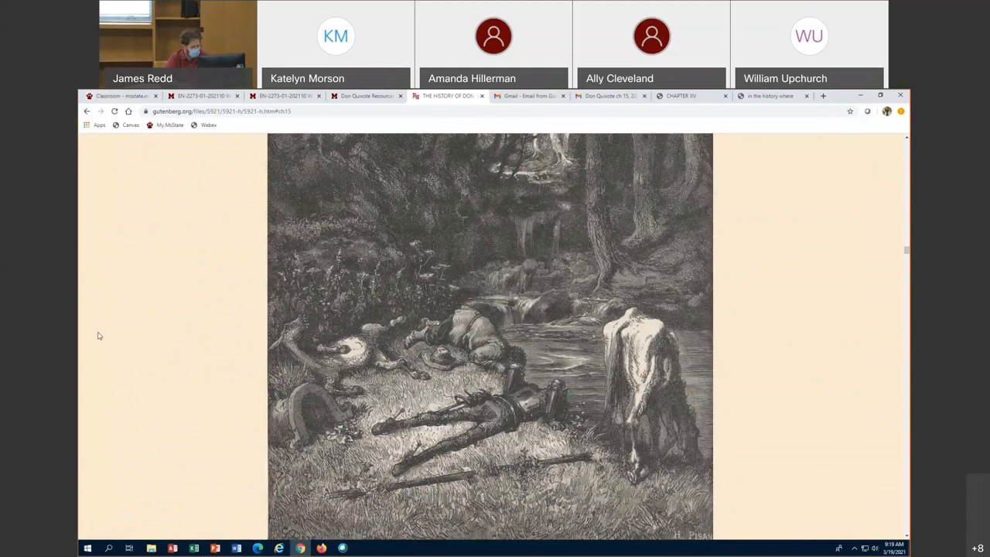
scroll("up", 3)
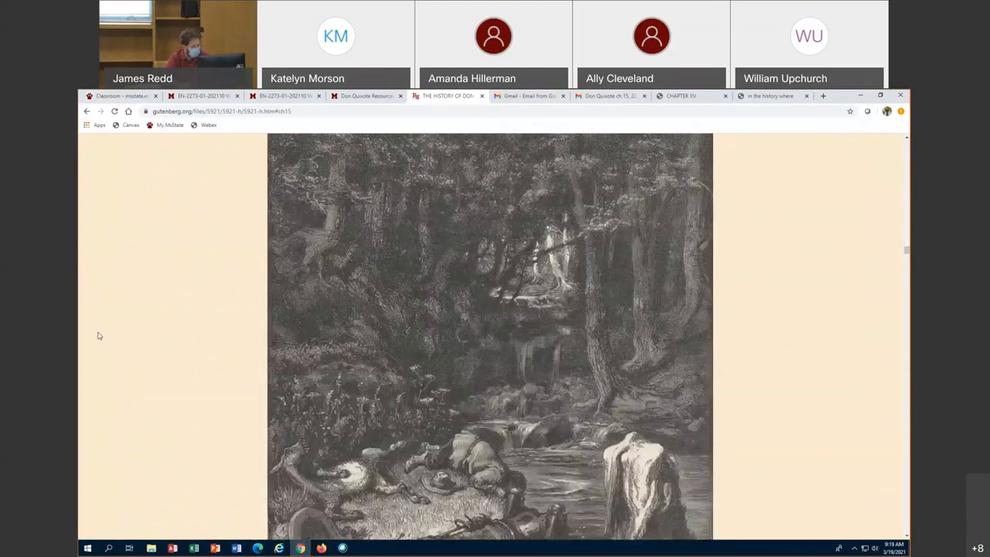
scroll("down", 3)
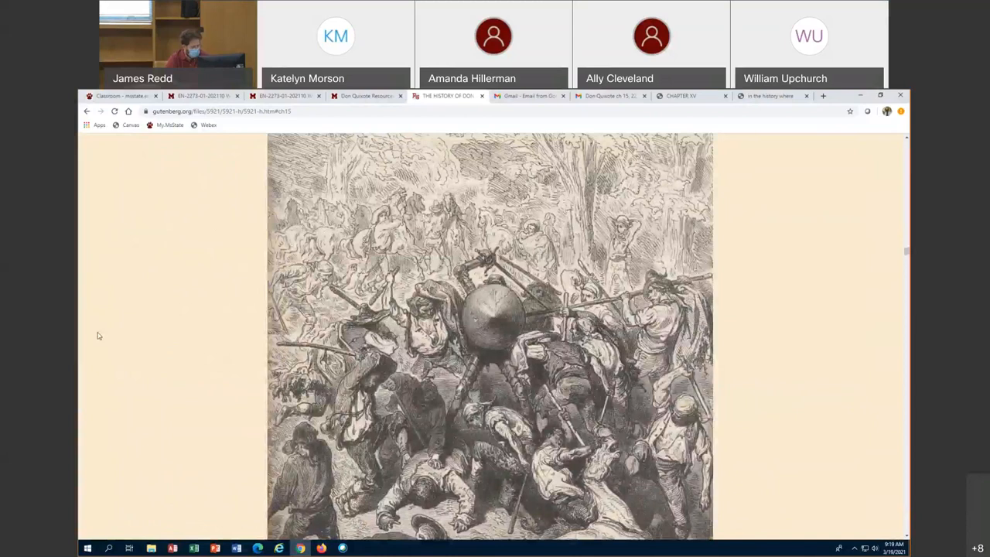
scroll("down", 3)
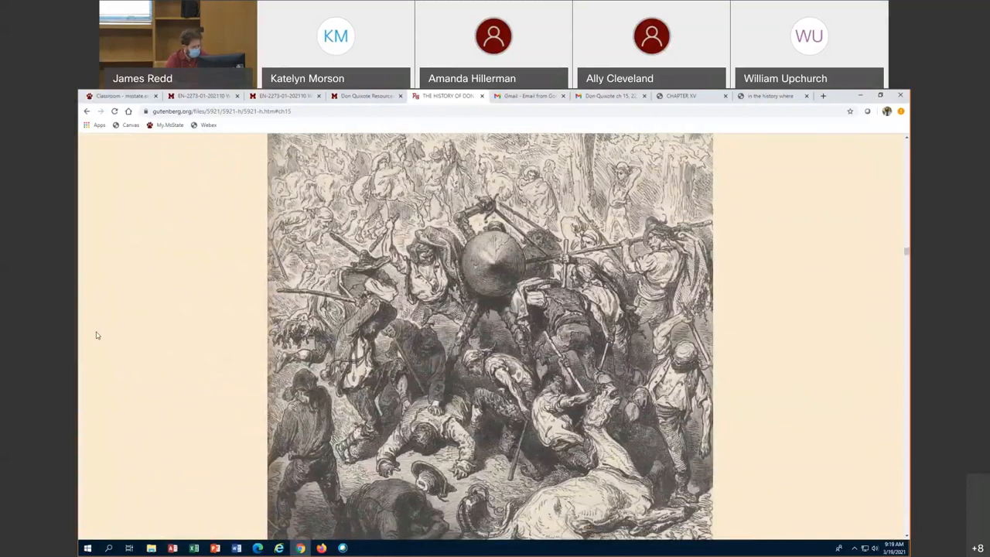
scroll("down", 3)
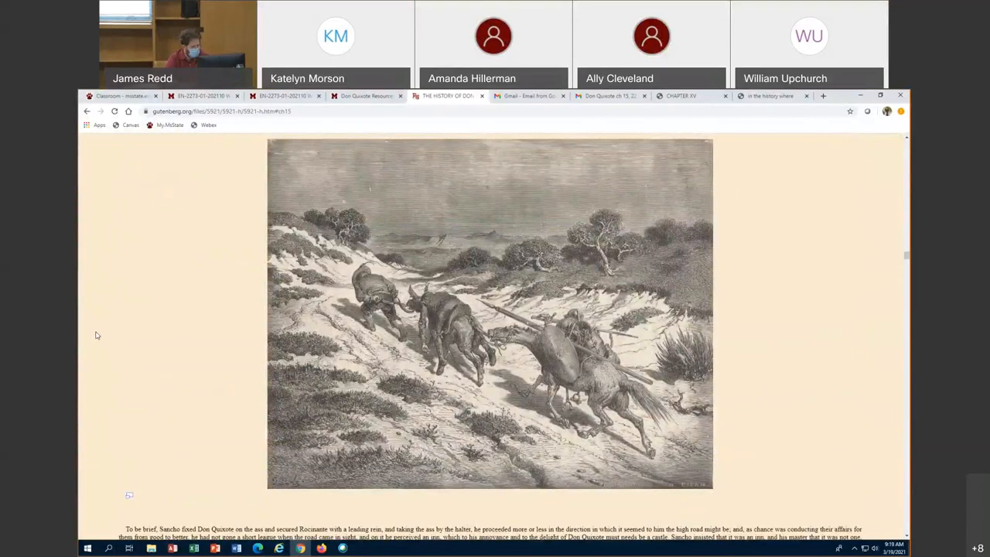
scroll("down", 3)
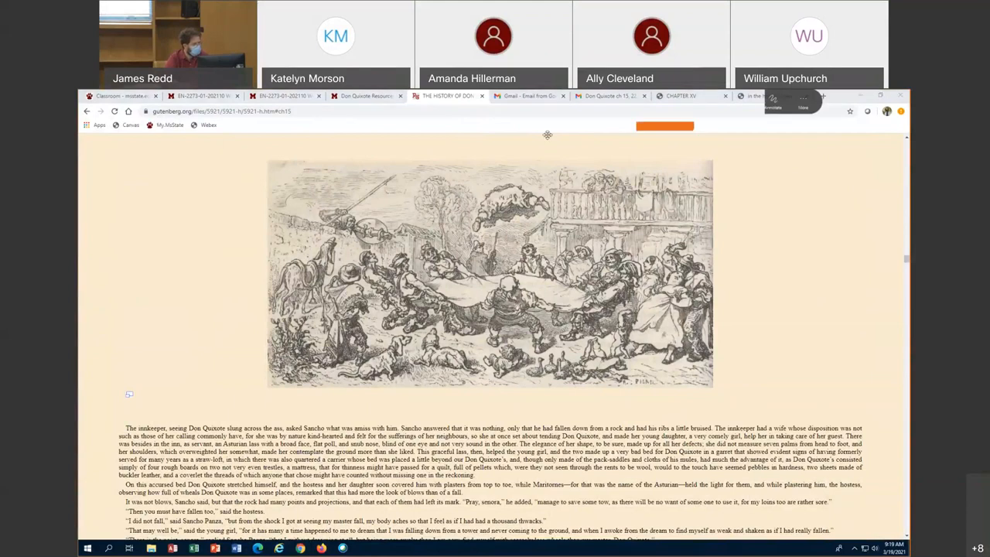
Glance at the Canvas modules tab, then open Chapter XXII from the Gutenberg contents.
left_click(282, 96)
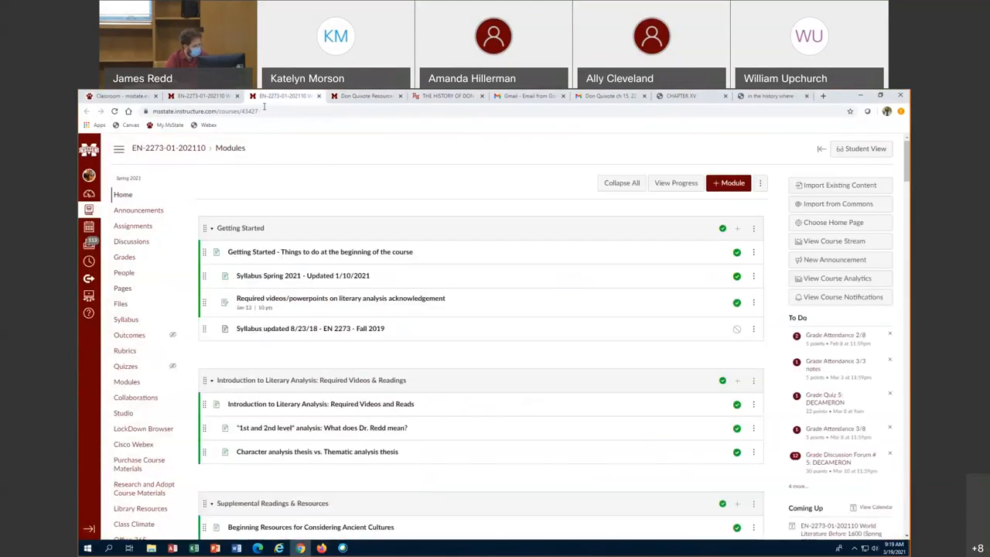
left_click(448, 95)
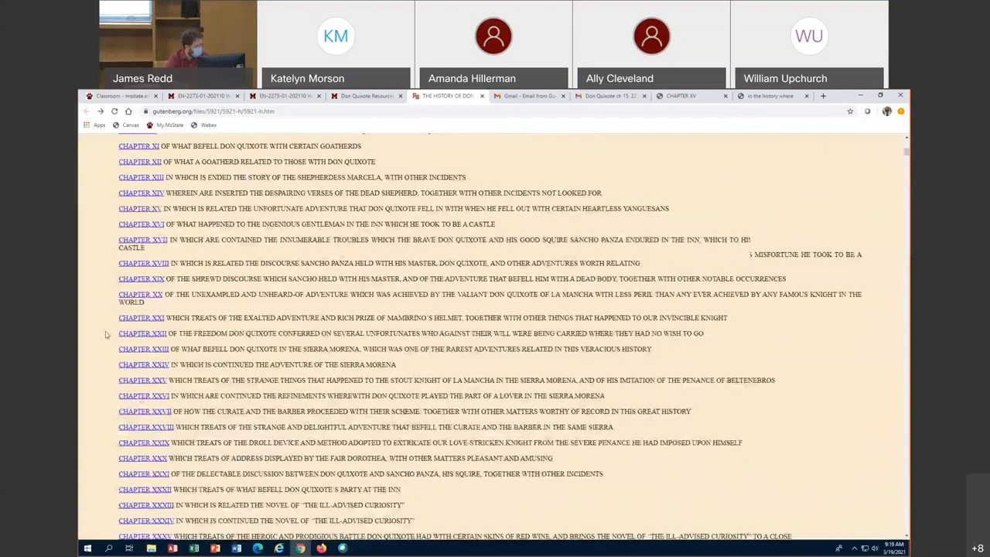
scroll("down", 3)
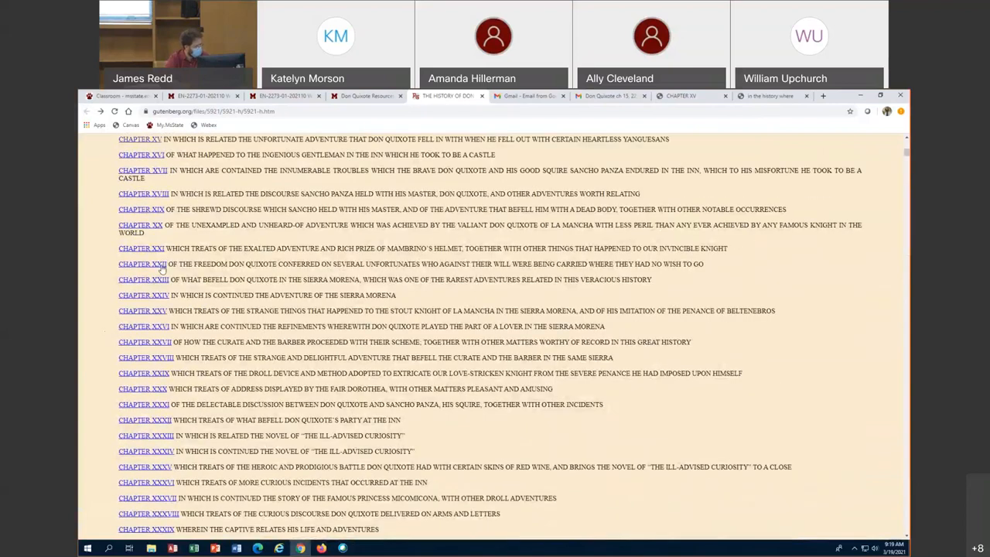
left_click(141, 263)
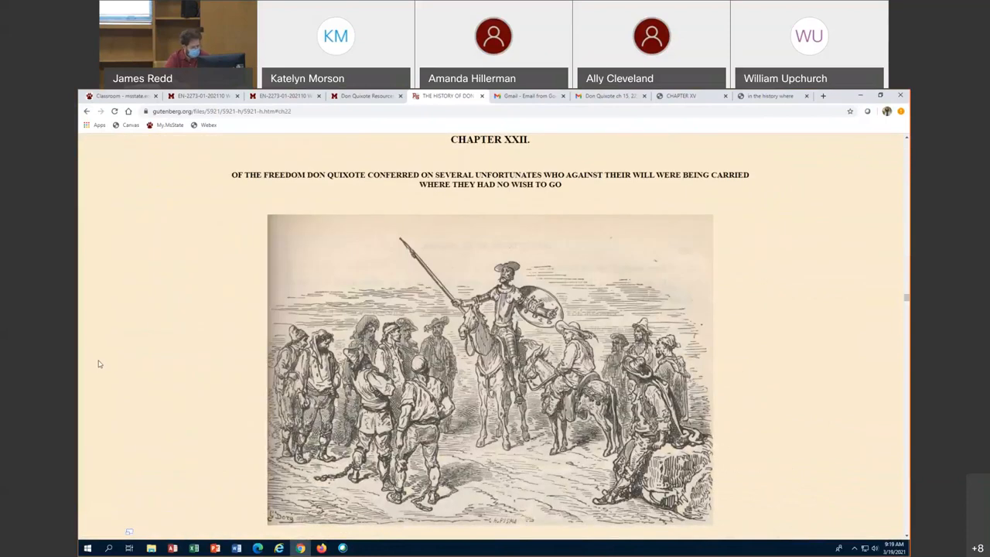
Read through Chapter XXII's galley-slave illustrations to the stoning-aftermath engraving.
scroll("down", 3)
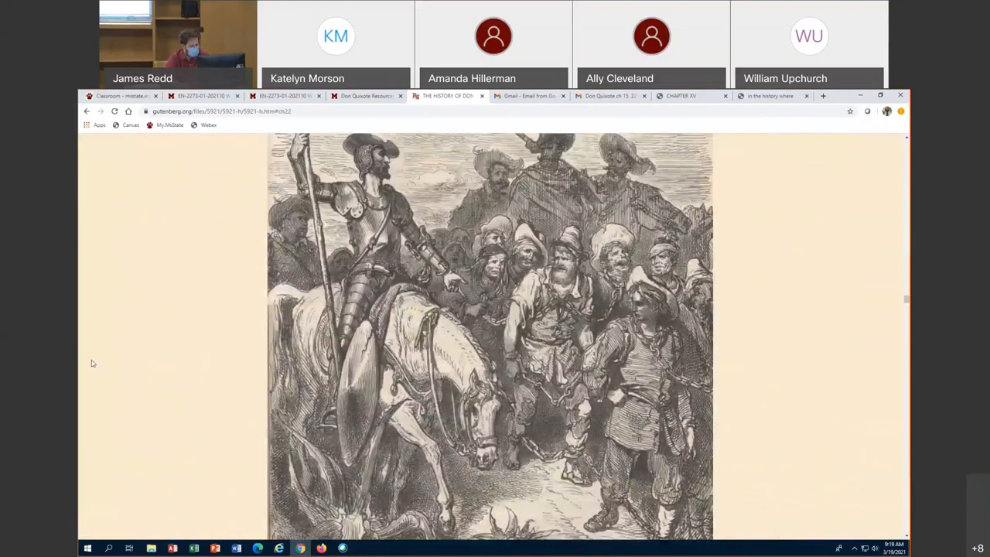
mouse_move(162, 299)
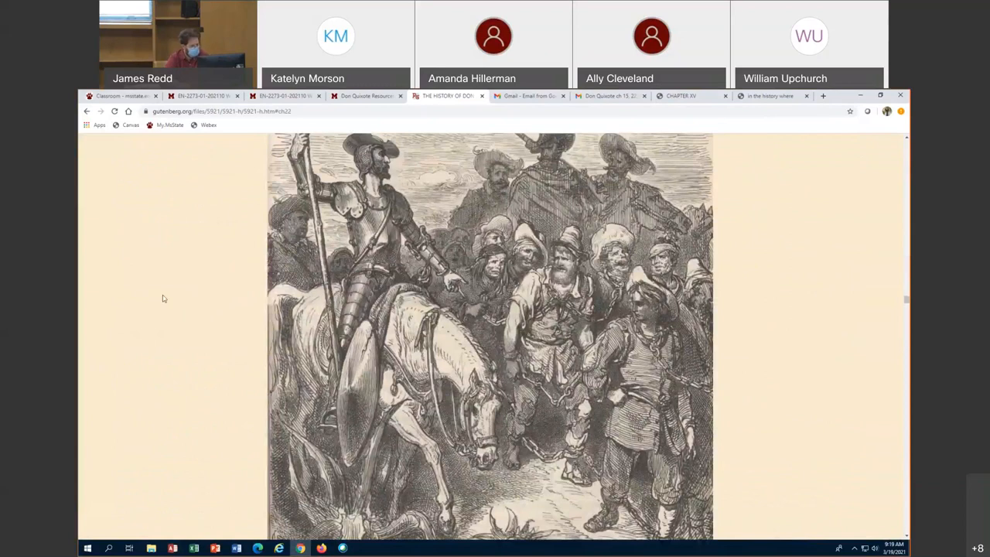
scroll("down", 3)
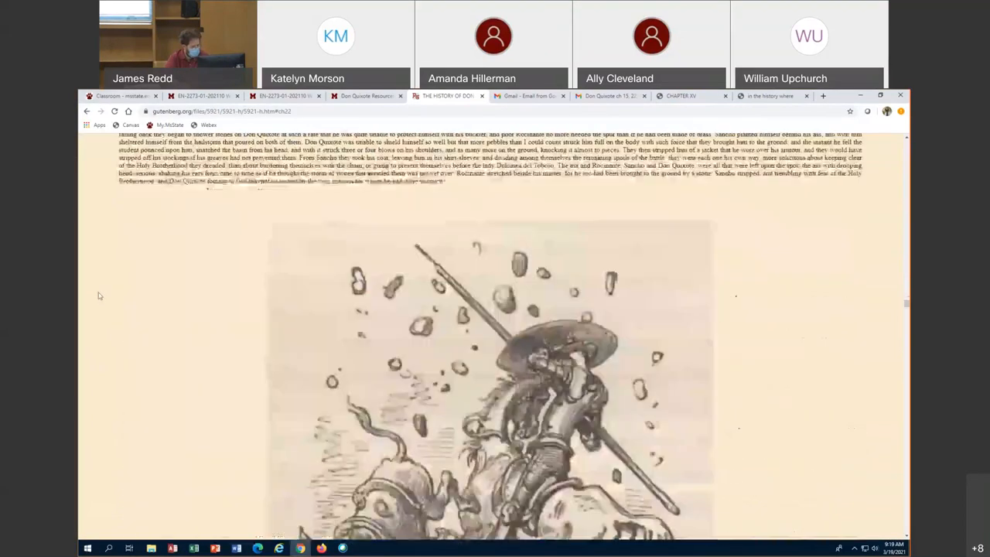
scroll("down", 3)
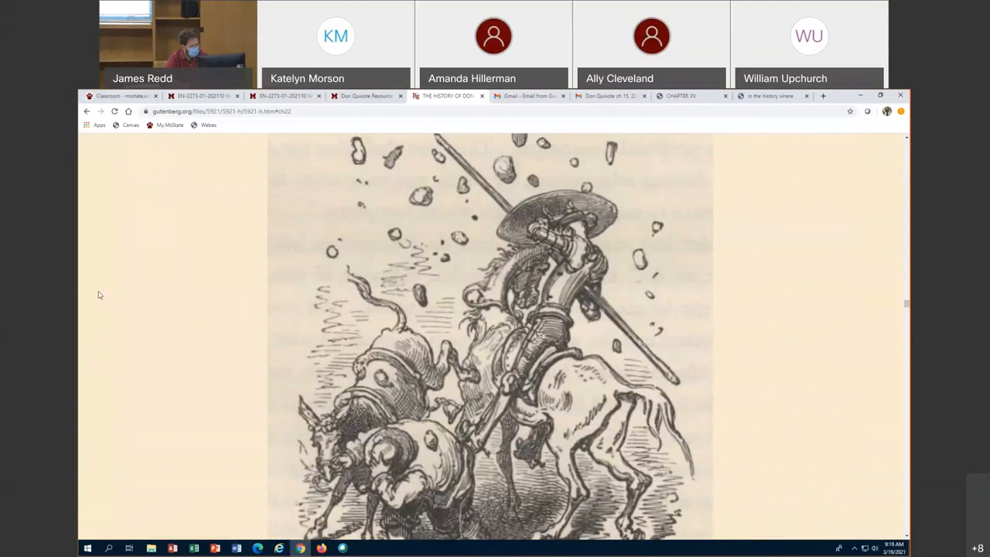
mouse_move(186, 292)
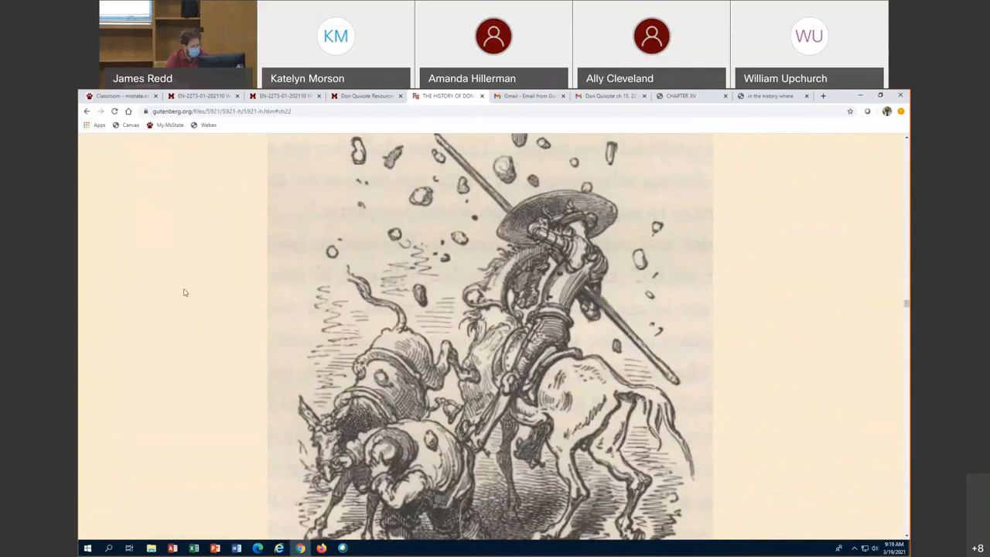
scroll("down", 3)
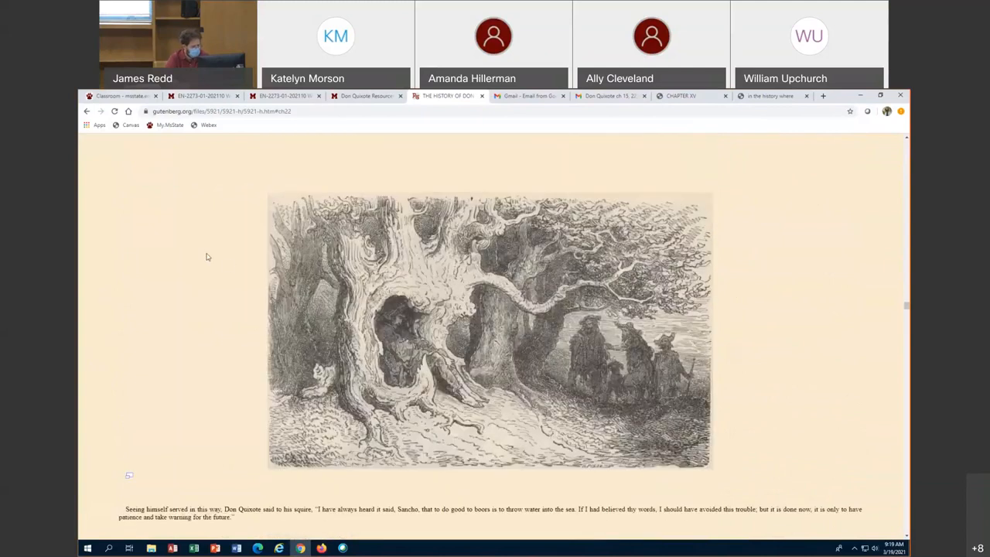
scroll("down", 3)
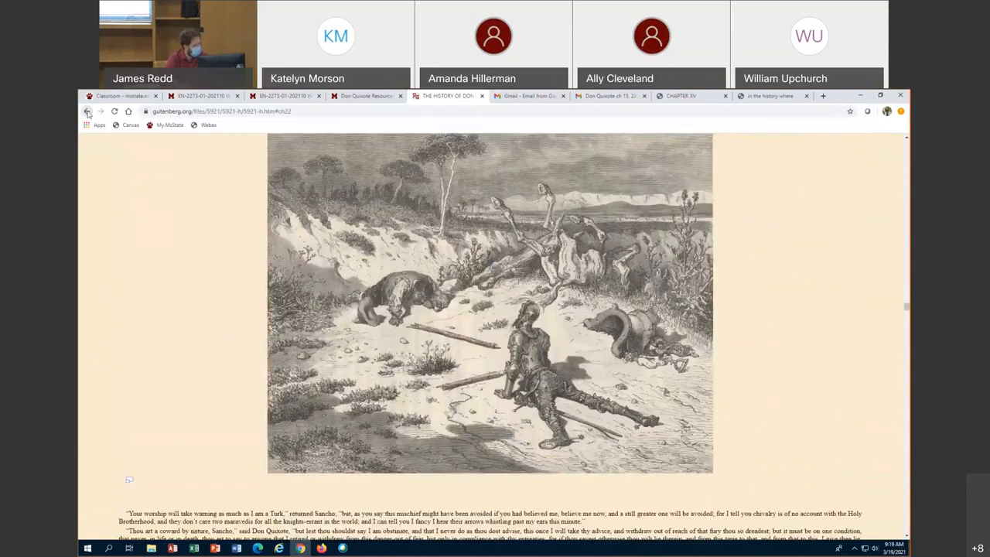
Go back to the Part II contents and open Chapter X.
left_click(365, 96)
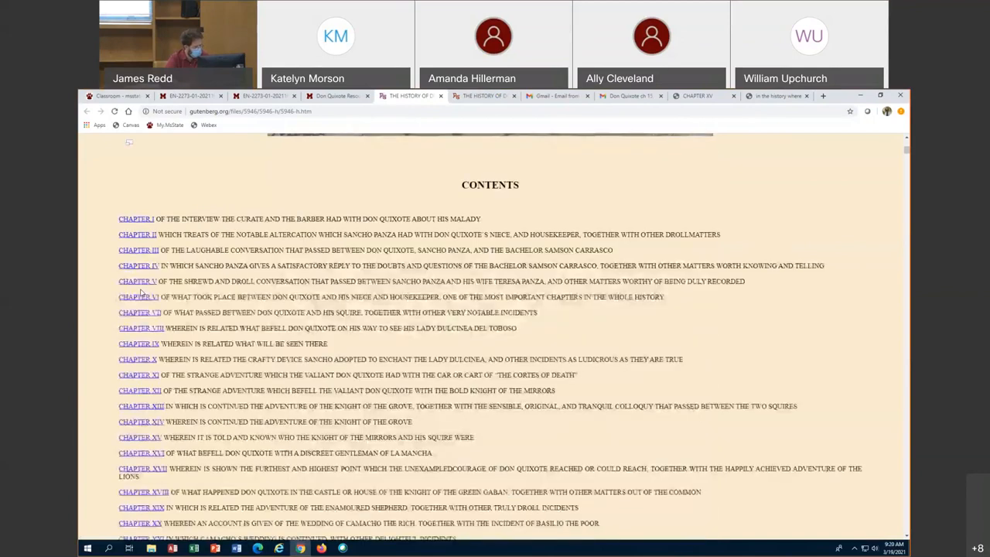
scroll("down", 3)
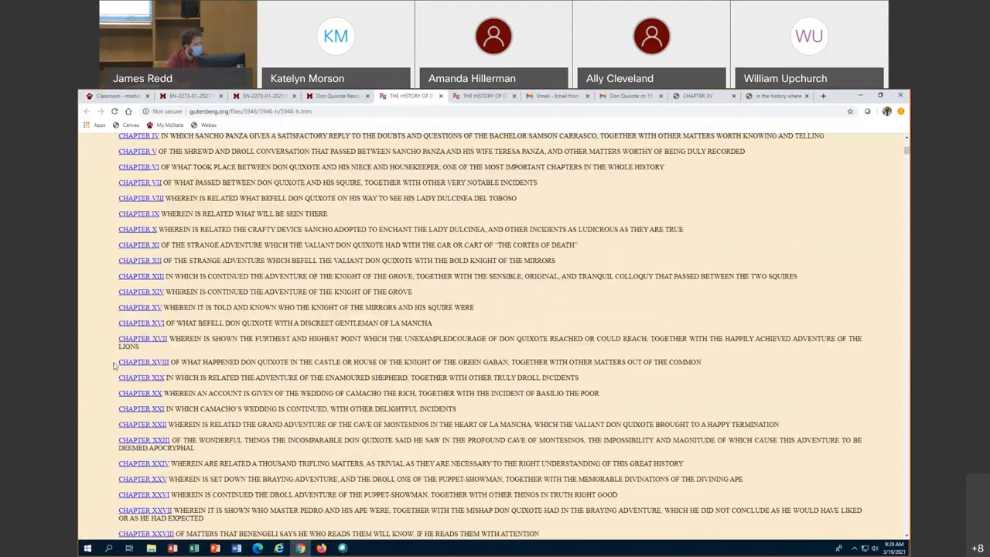
mouse_move(106, 365)
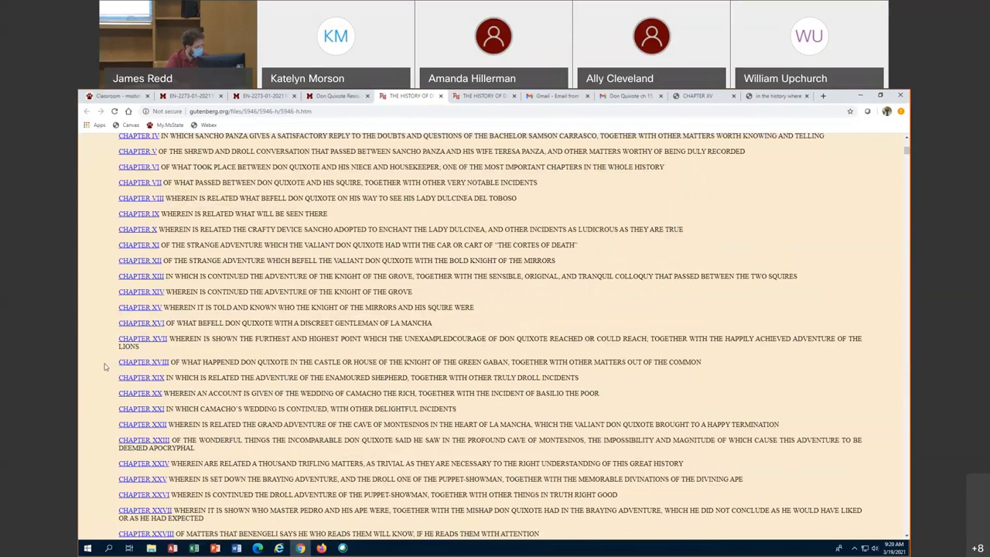
scroll("down", 3)
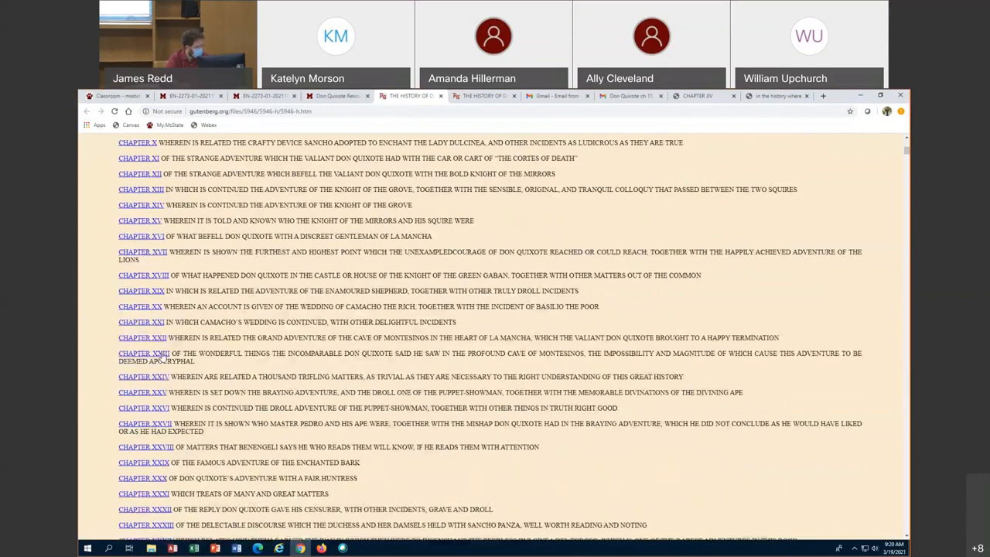
scroll("up", 3)
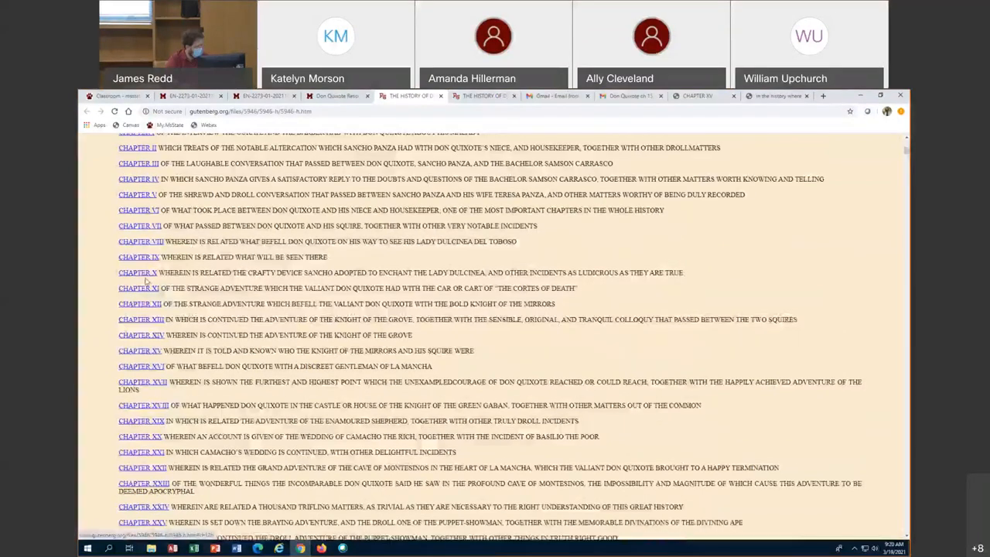
left_click(137, 273)
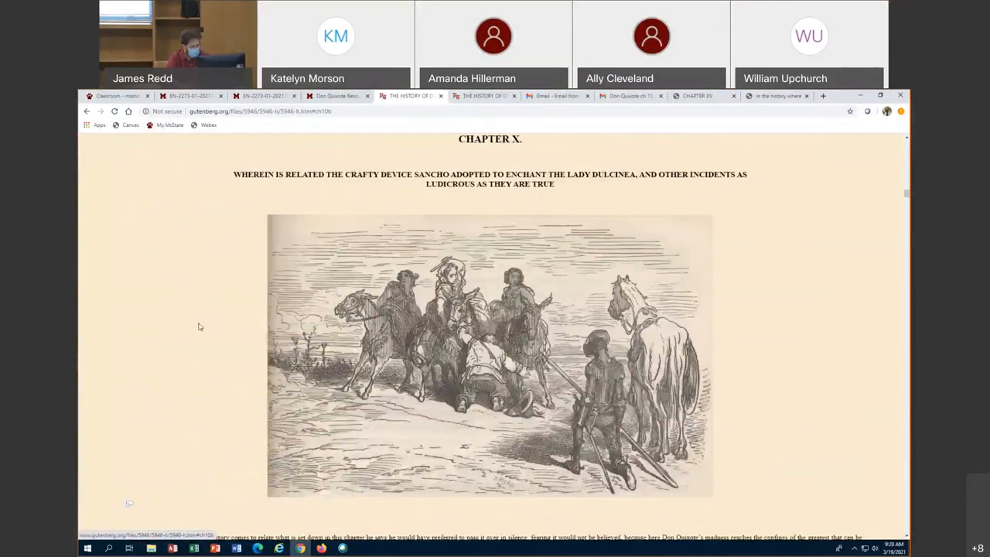
Read through Chapter X's Dulcinea illustrations into Chapter XI's Cortes of Death engravings.
scroll("down", 3)
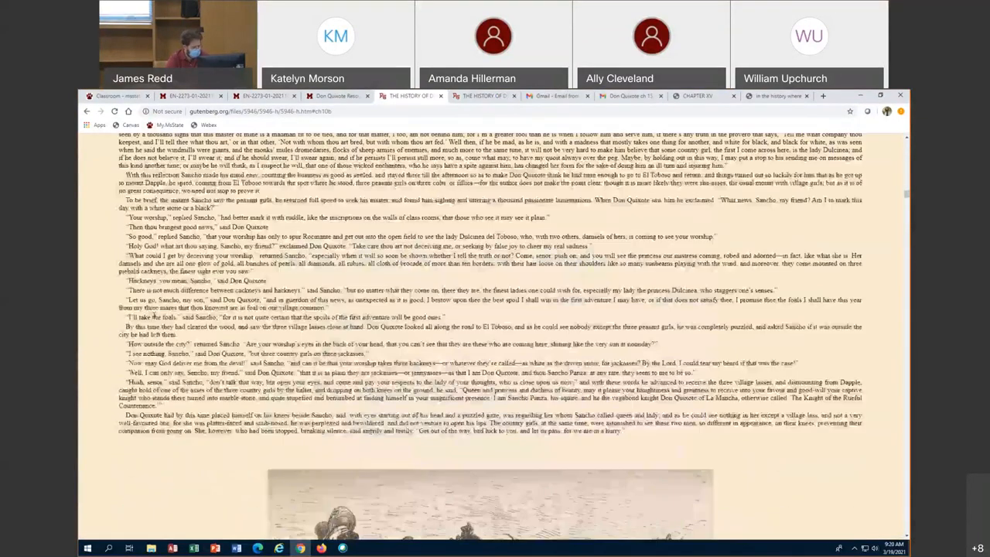
scroll("down", 3)
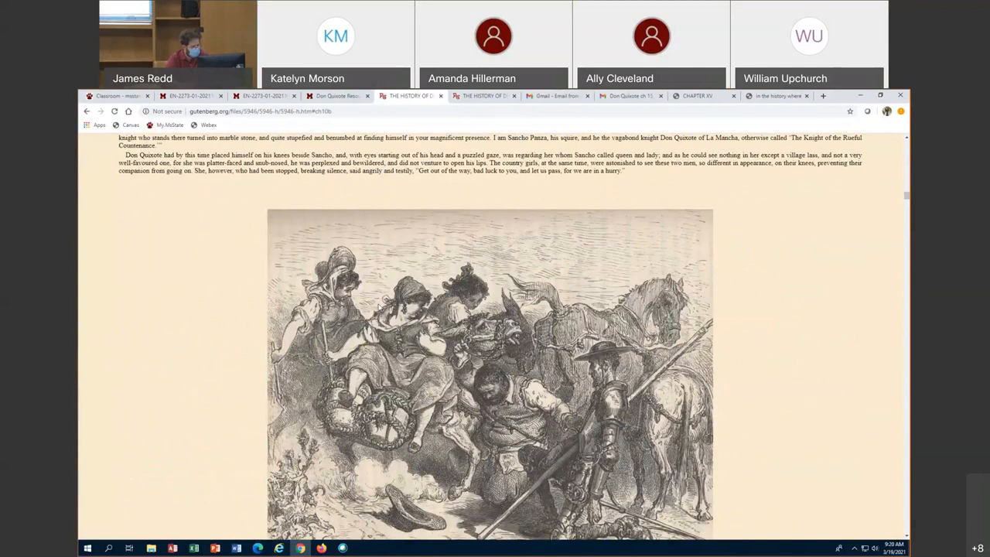
scroll("down", 3)
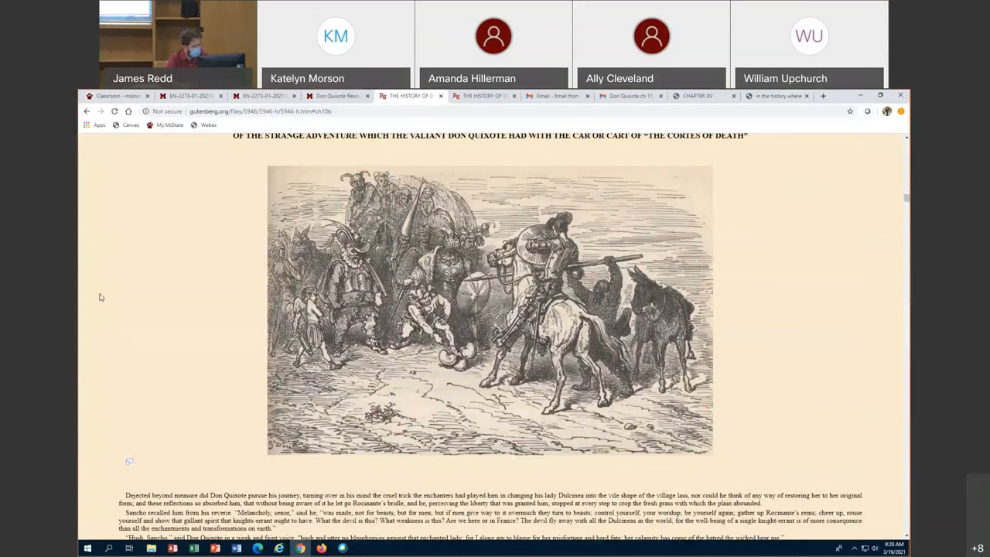
scroll("down", 3)
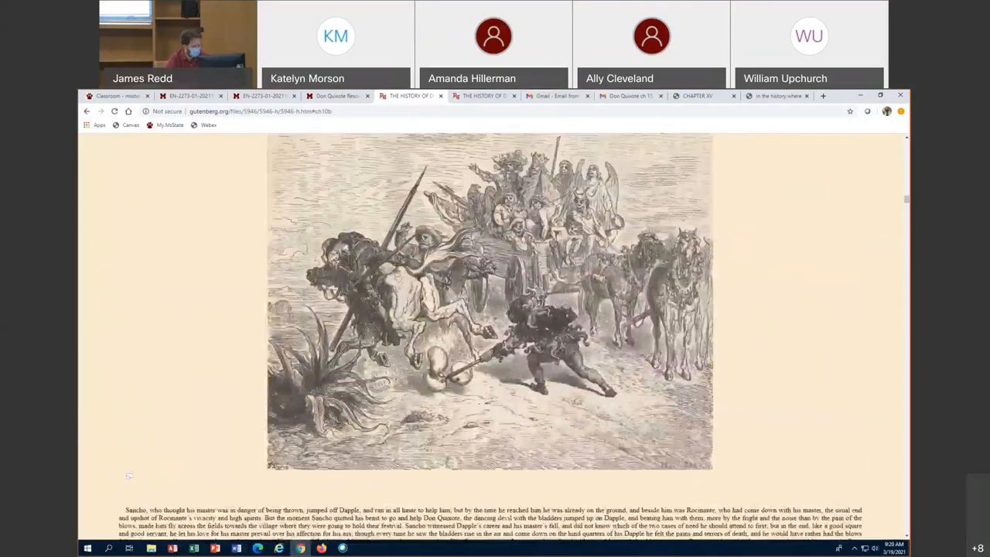
scroll("up", 3)
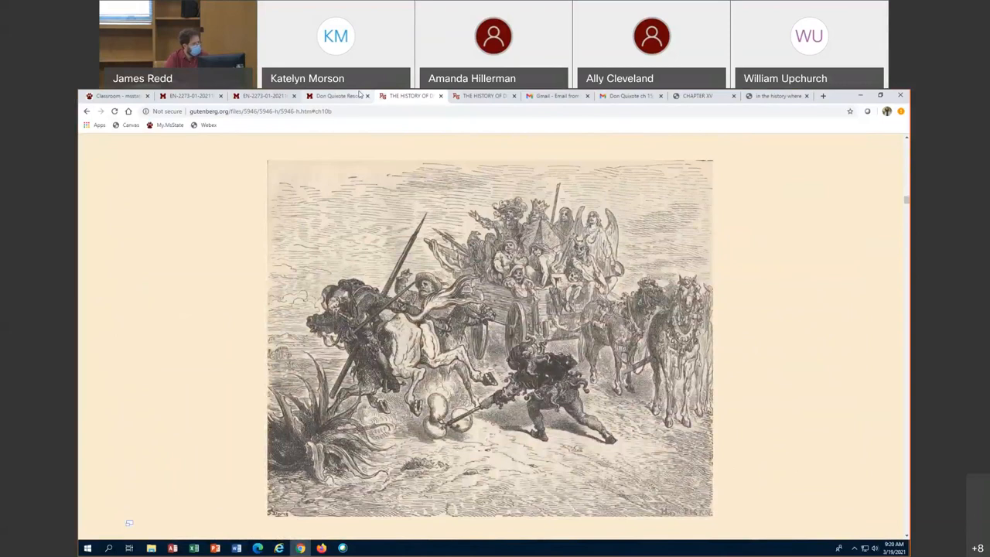
Stop briefly at the Canvas modules page, then switch to the annotated Chapter XV PDF.
left_click(189, 95)
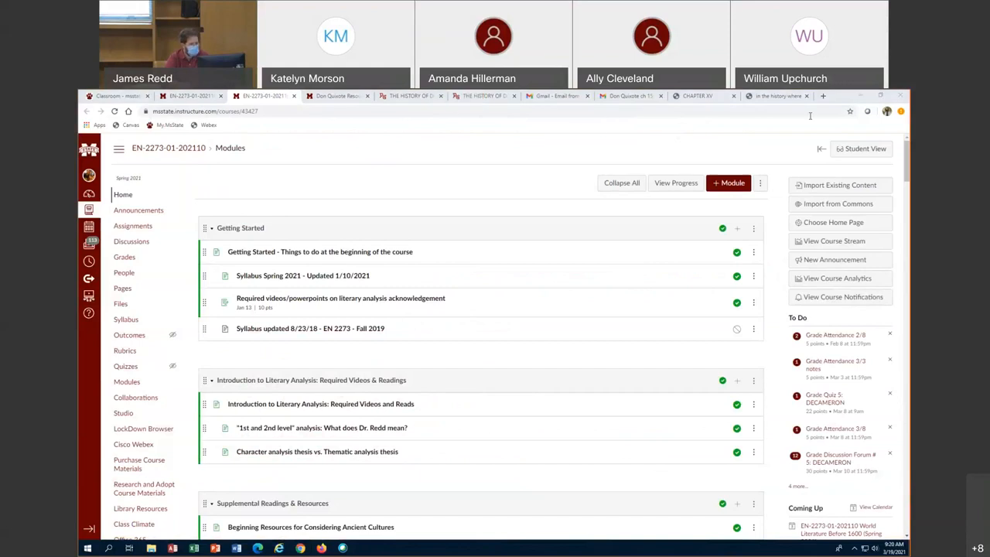
left_click(696, 95)
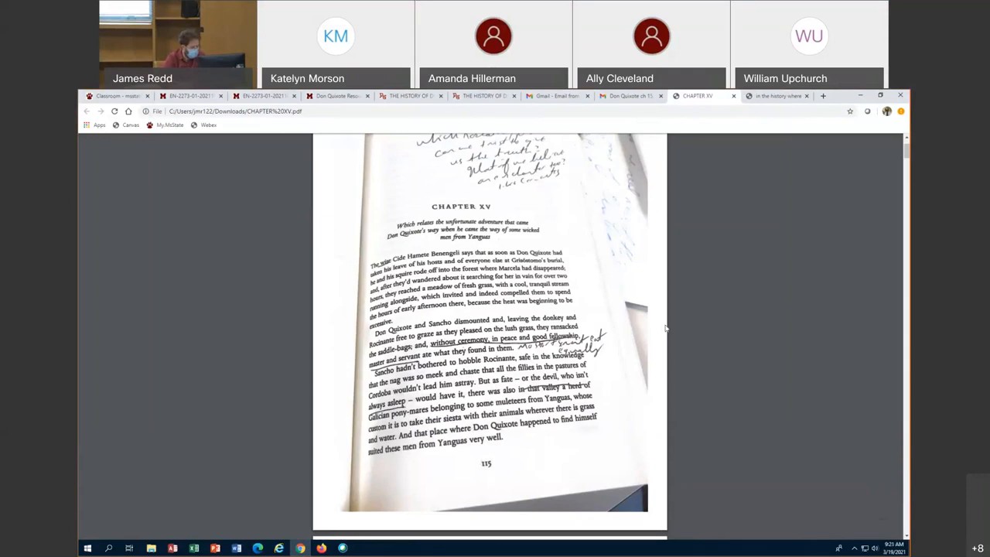
Scroll past page 115 to annotated page 117 and click on the page.
scroll("down", 3)
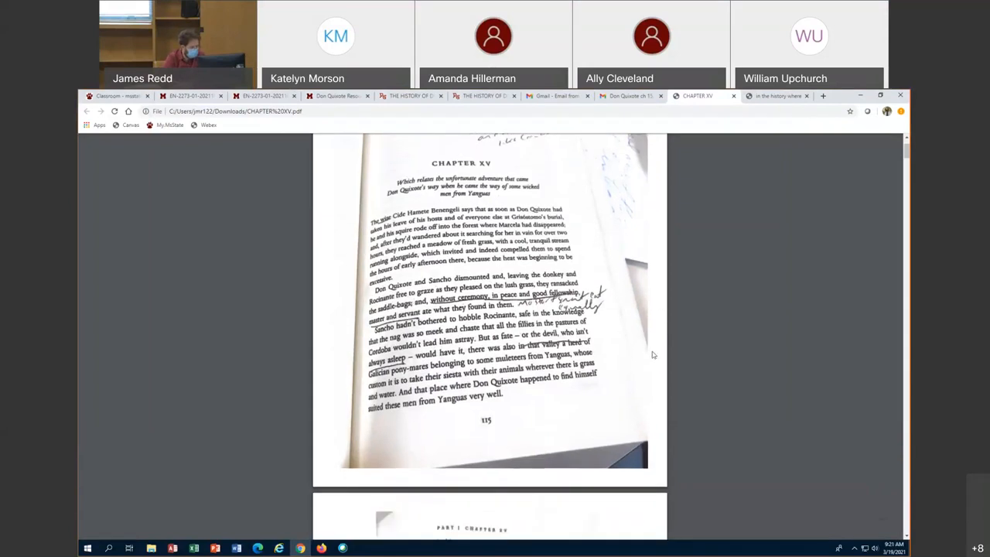
scroll("down", 3)
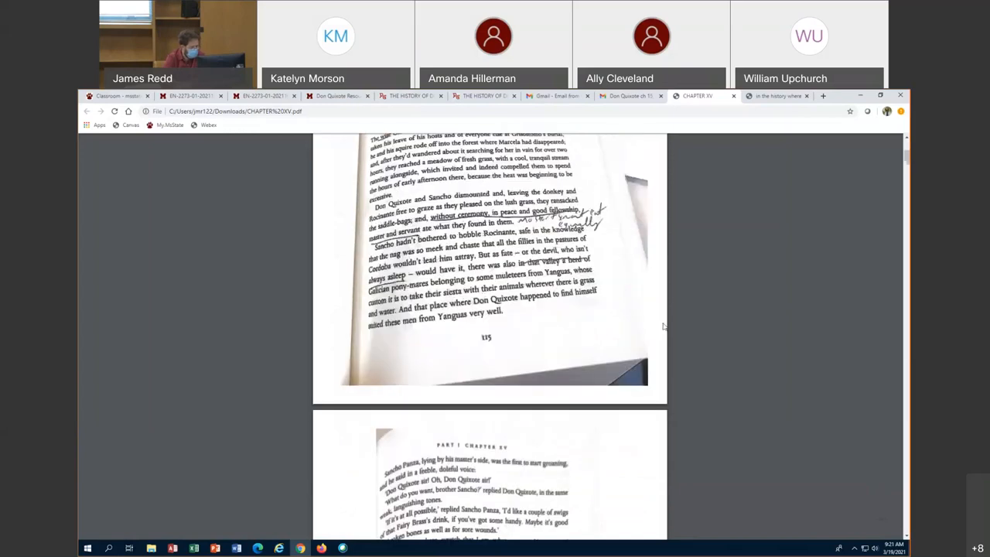
scroll("down", 3)
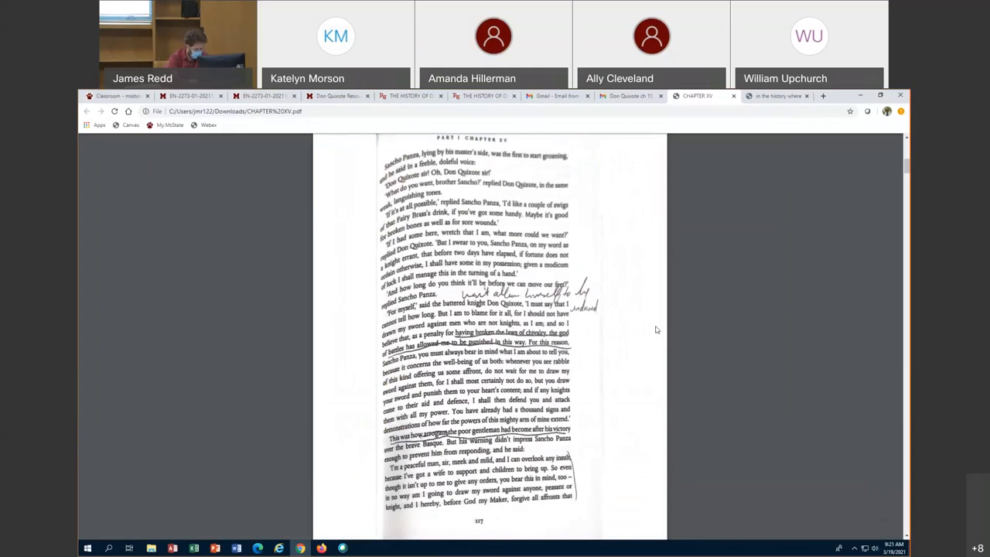
left_click(812, 127)
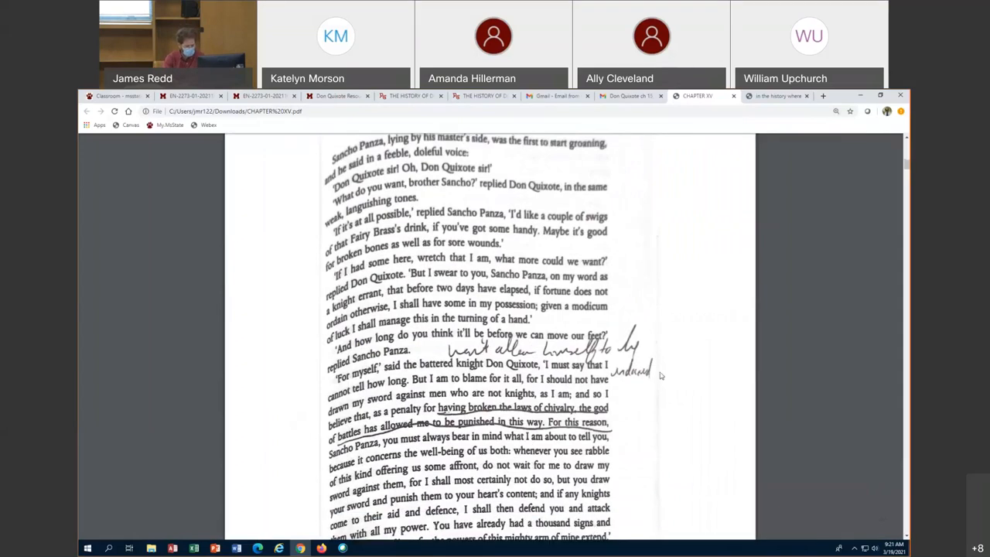
Scroll through page 117's underlined passages to its closing paragraph, where Sancho claims he is peaceful.
scroll("down", 3)
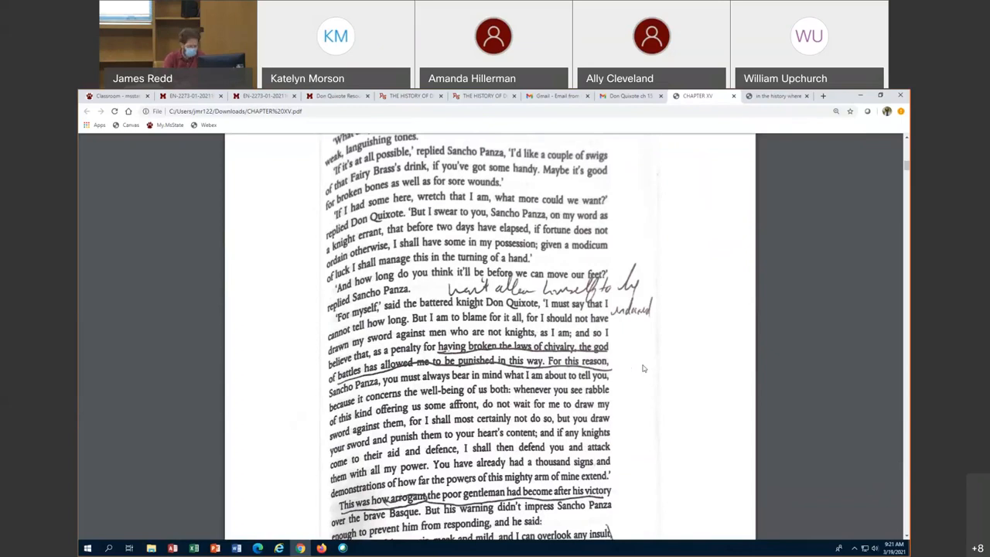
scroll("down", 3)
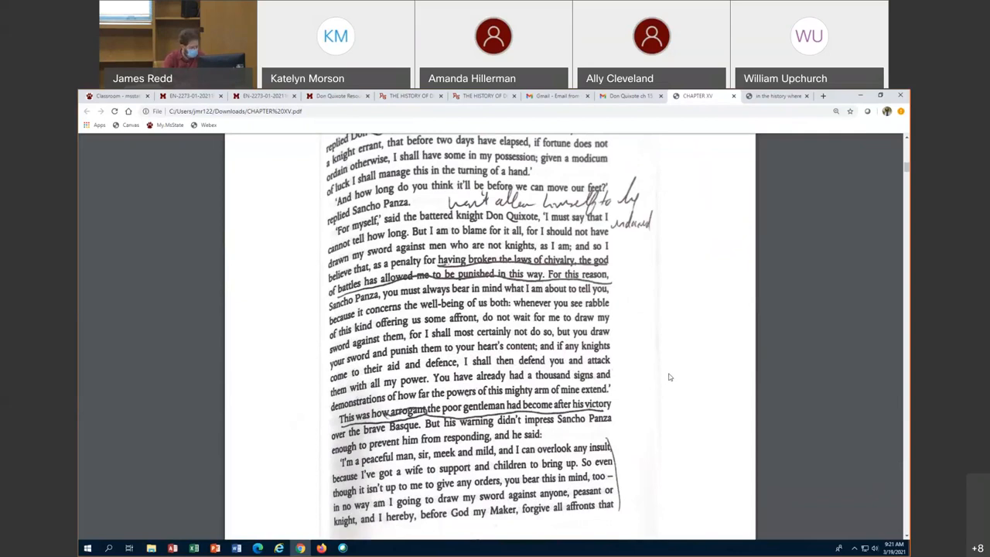
scroll("down", 3)
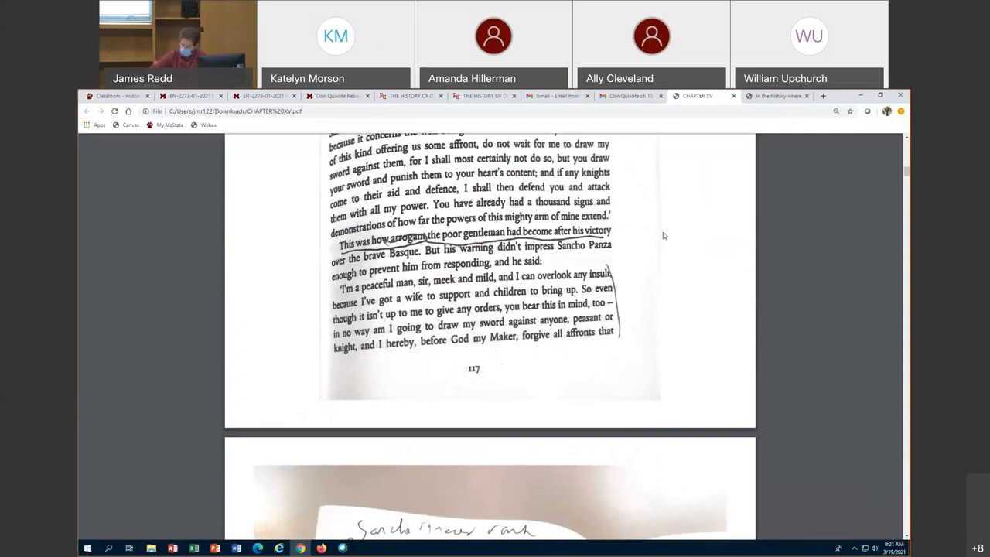
mouse_move(629, 228)
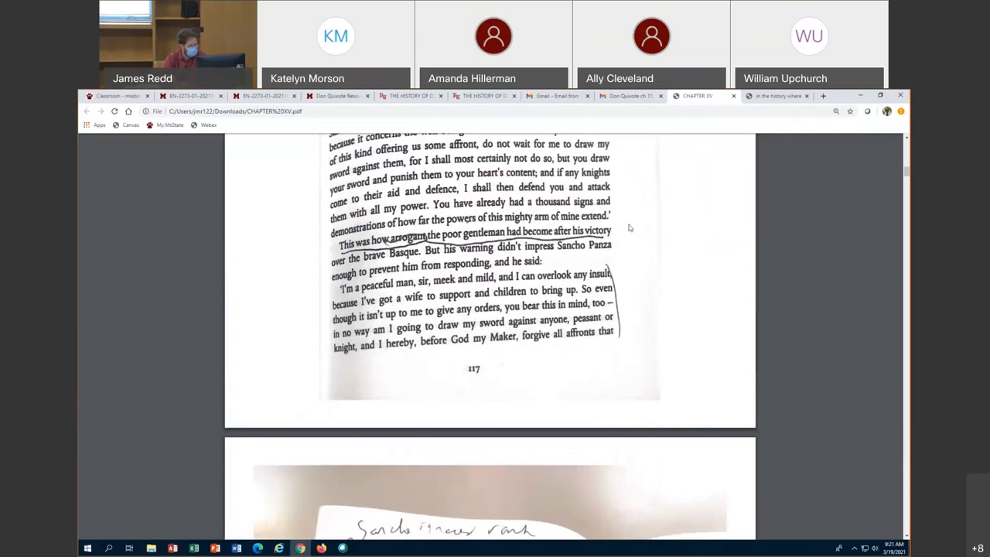
mouse_move(640, 228)
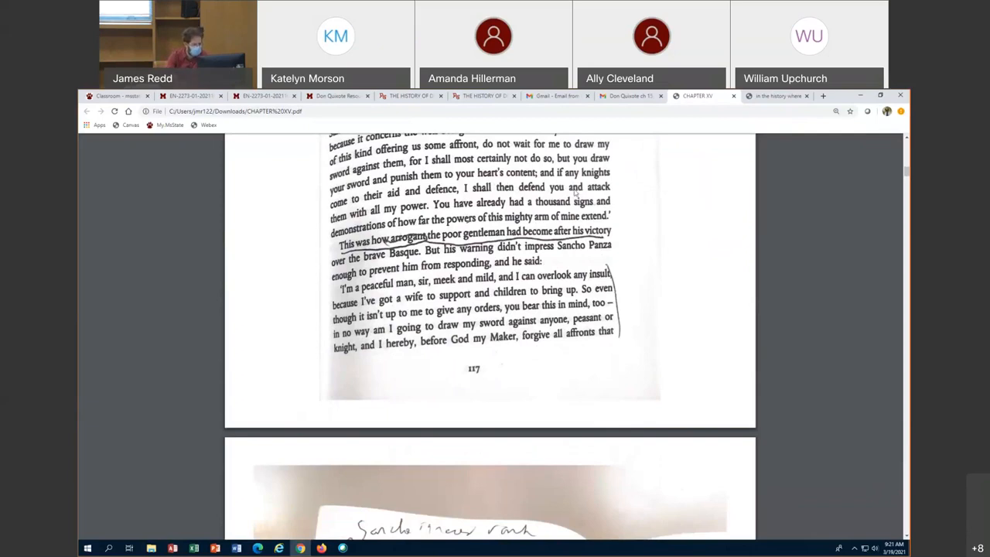
scroll("up", 3)
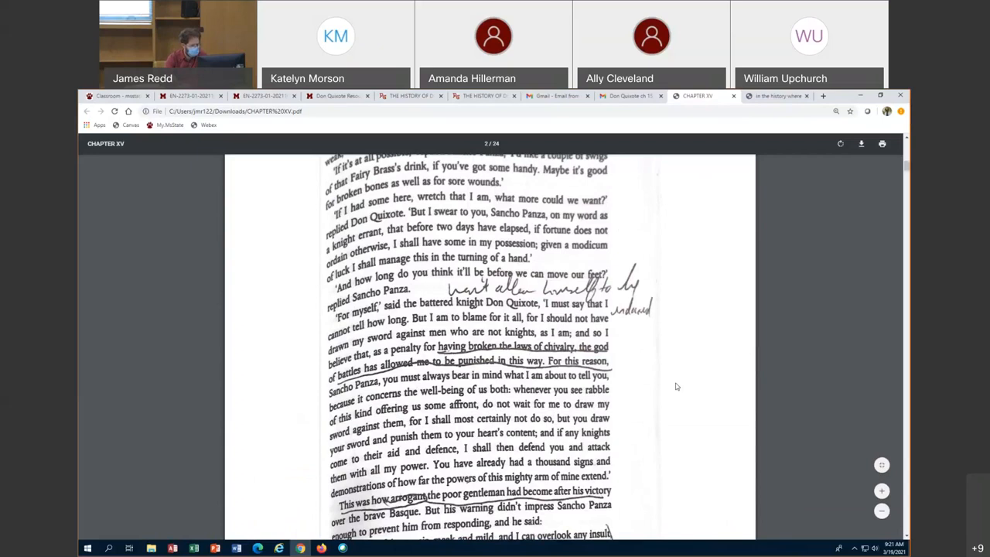
scroll("down", 3)
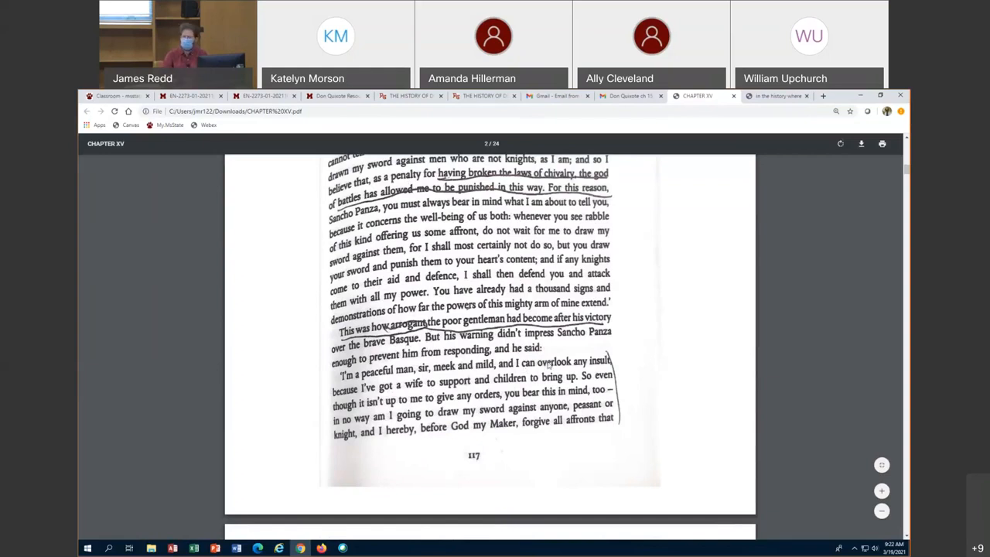
scroll("up", 3)
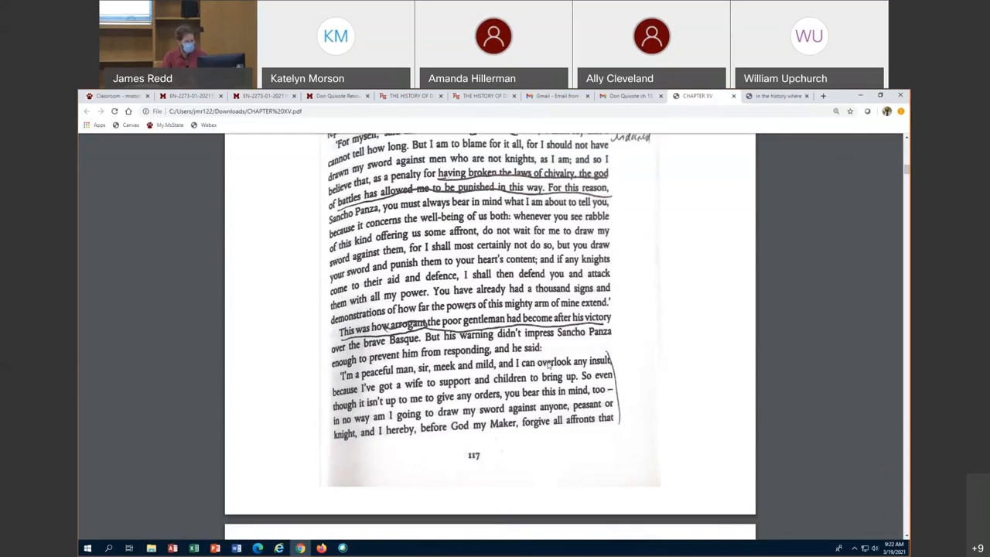
scroll("down", 3)
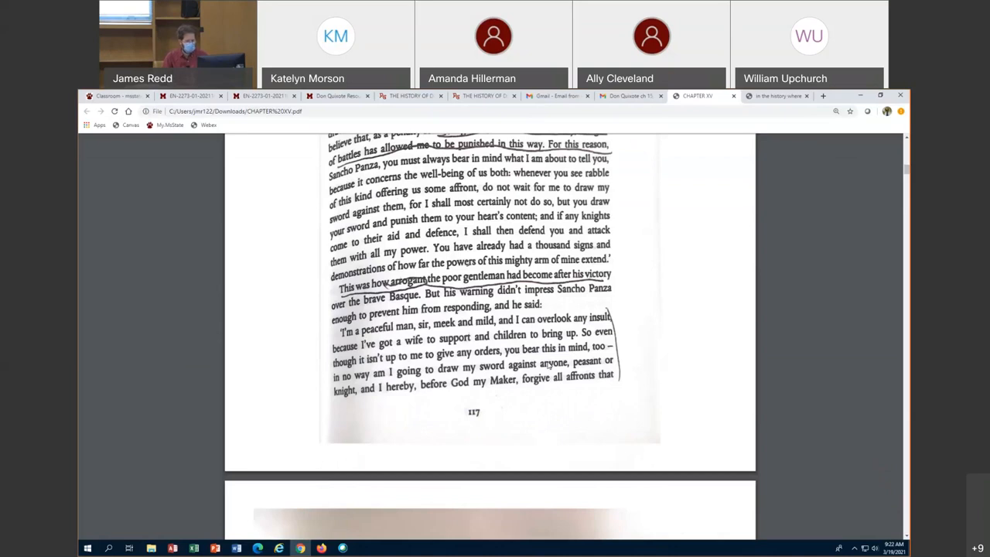
mouse_move(778, 370)
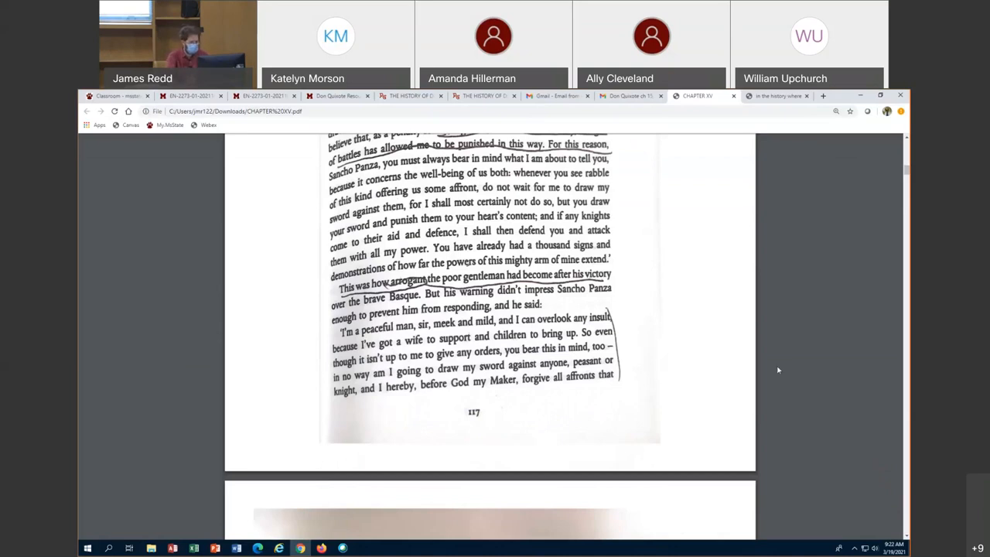
mouse_move(703, 364)
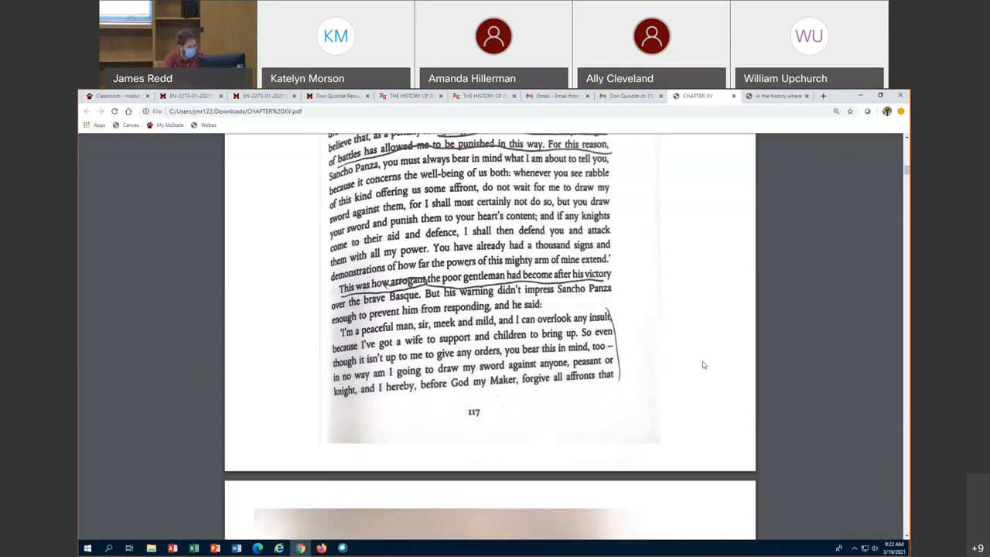
mouse_move(688, 354)
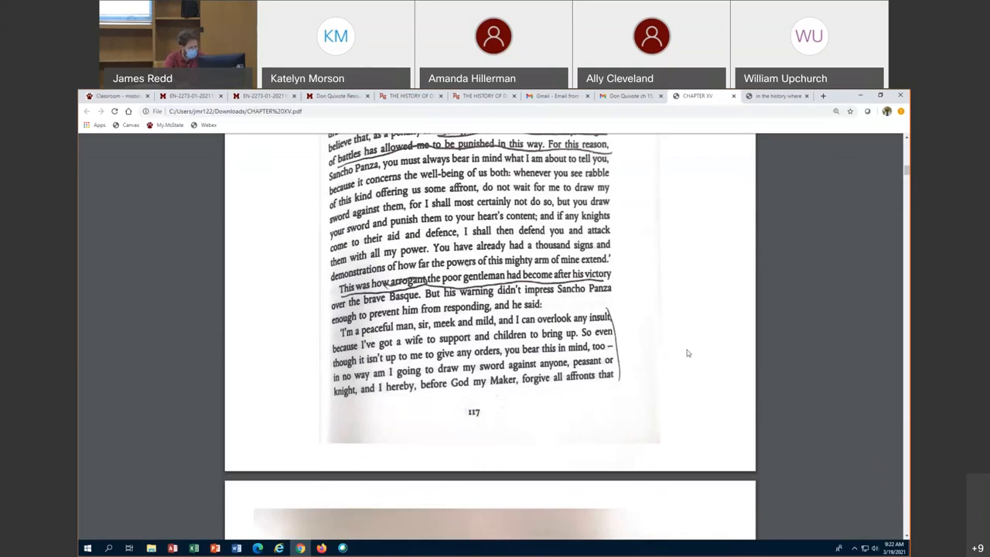
mouse_move(660, 353)
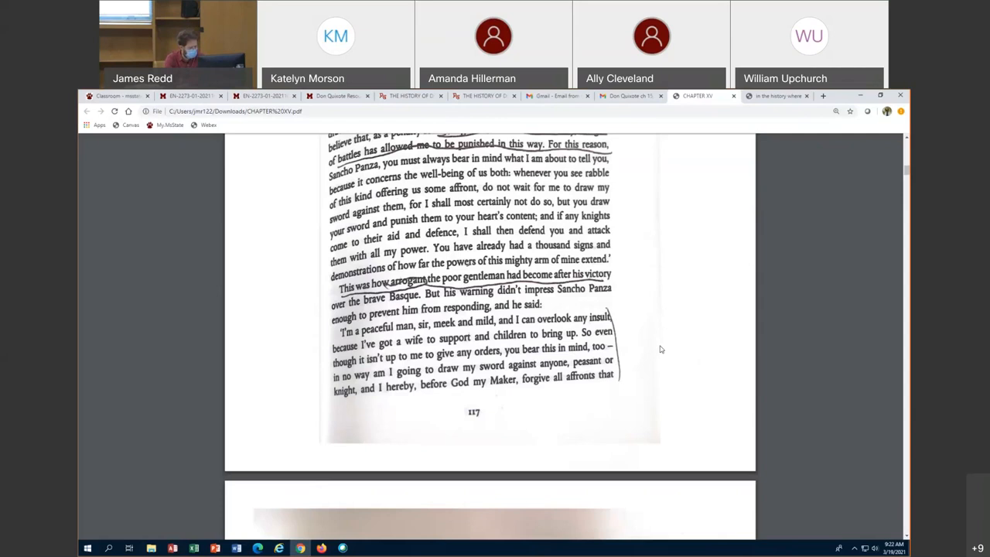
Scroll past page 117 to the page headed by the handwritten Sancho note.
scroll("down", 3)
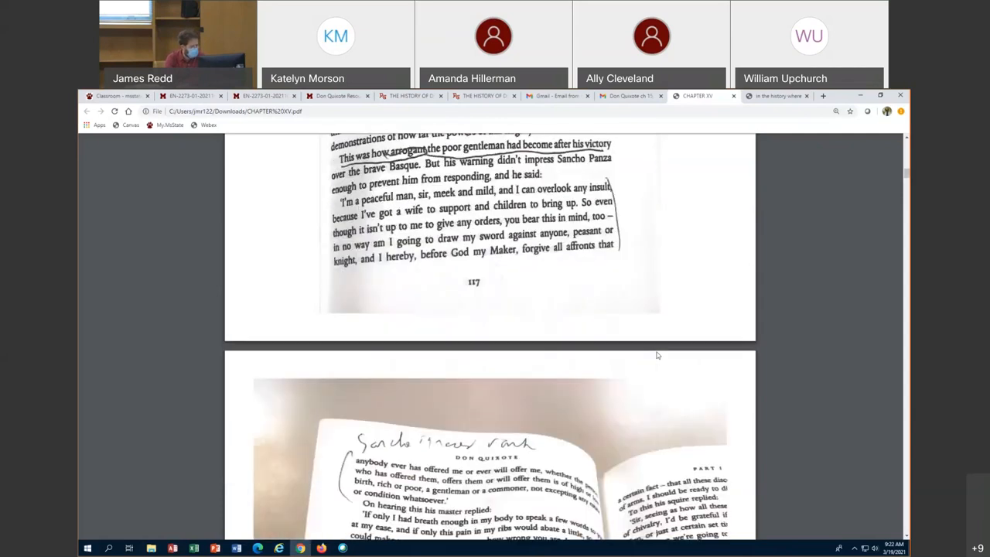
mouse_move(670, 256)
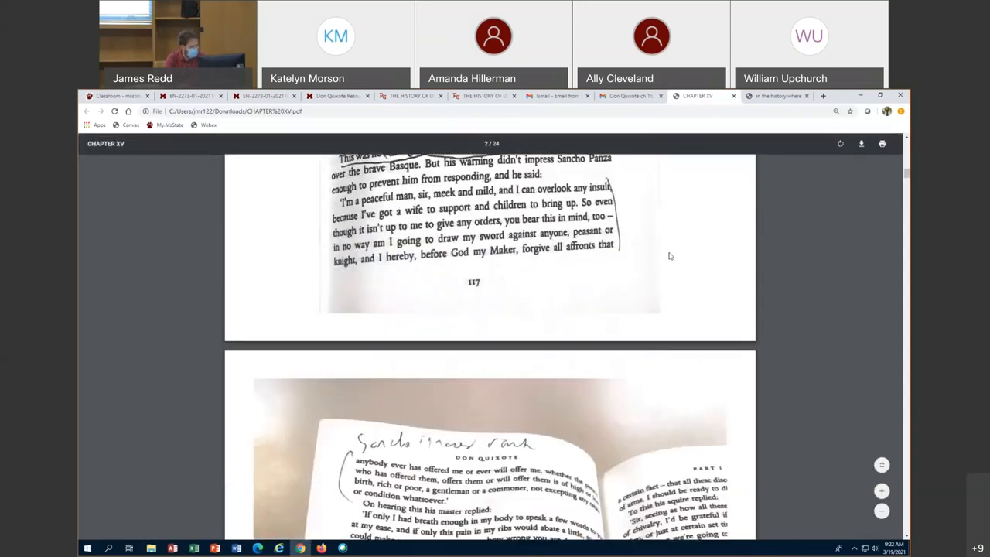
scroll("down", 3)
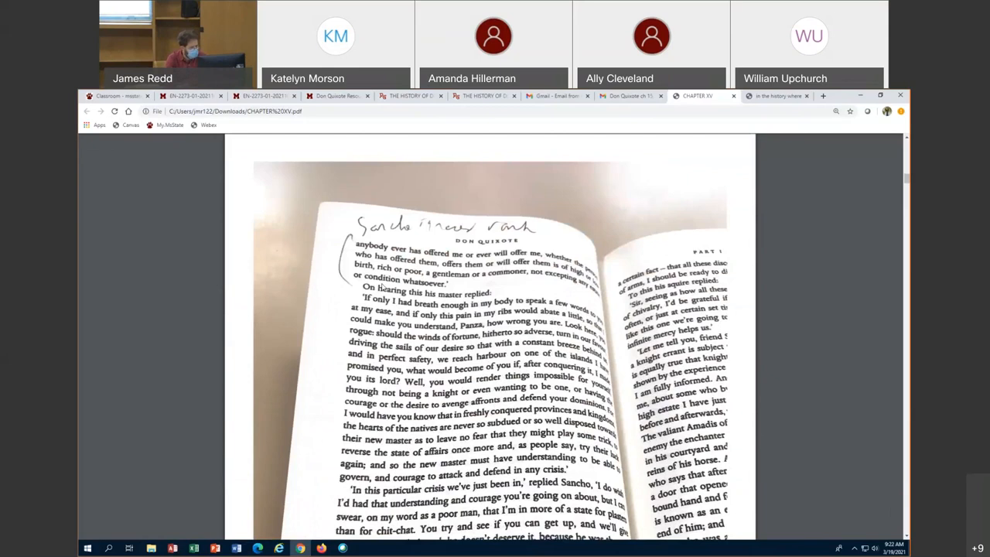
scroll("up", 3)
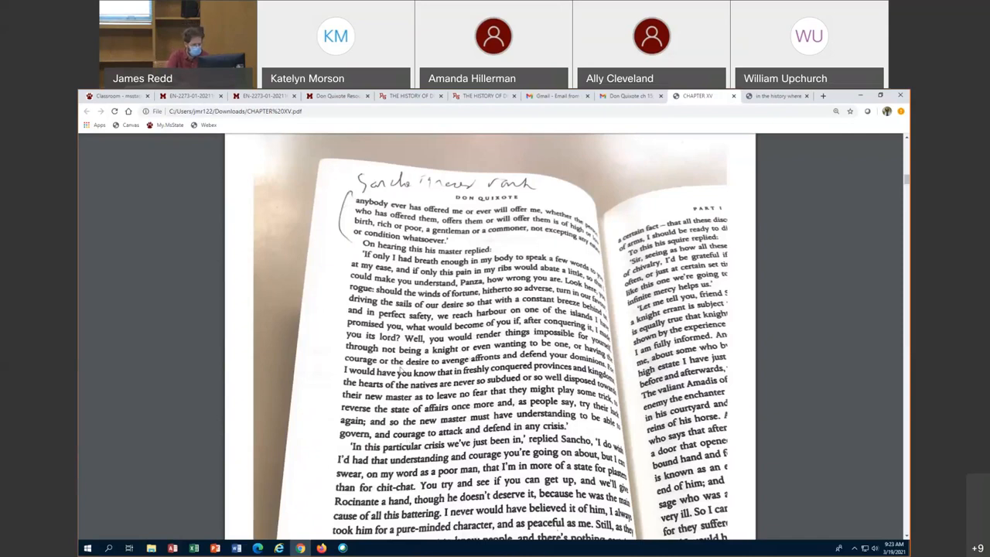
Scroll through the page with the sideways margin note to the bottom of page 174.
scroll("down", 3)
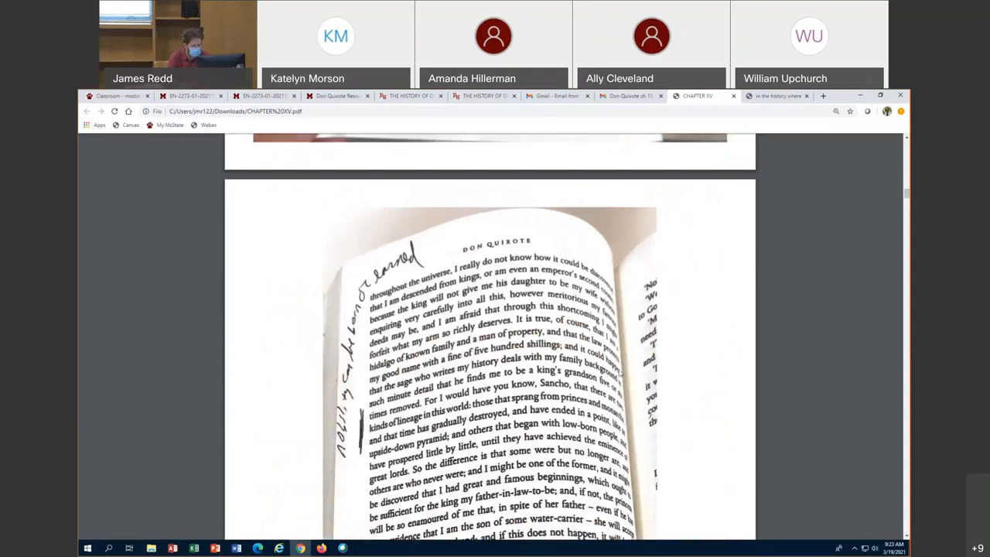
scroll("down", 3)
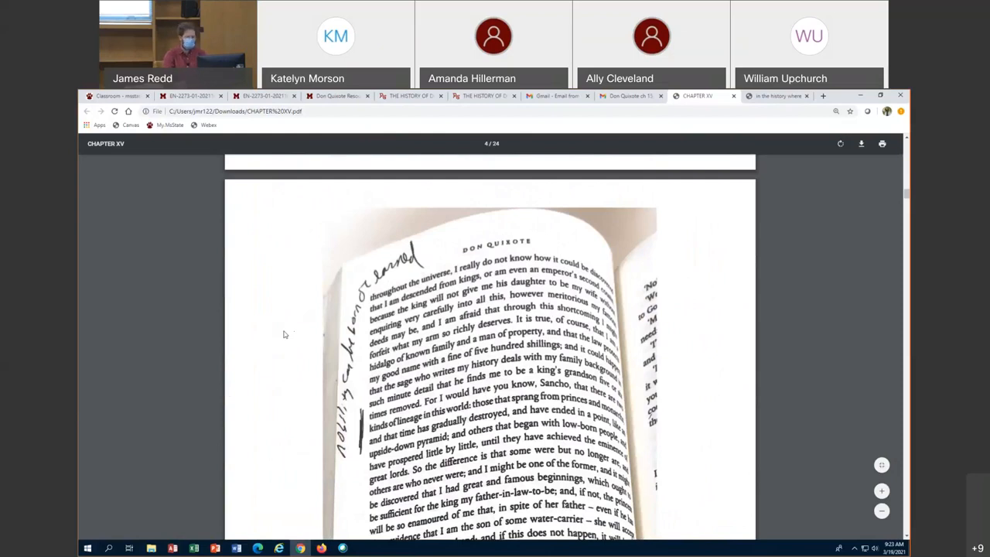
scroll("down", 3)
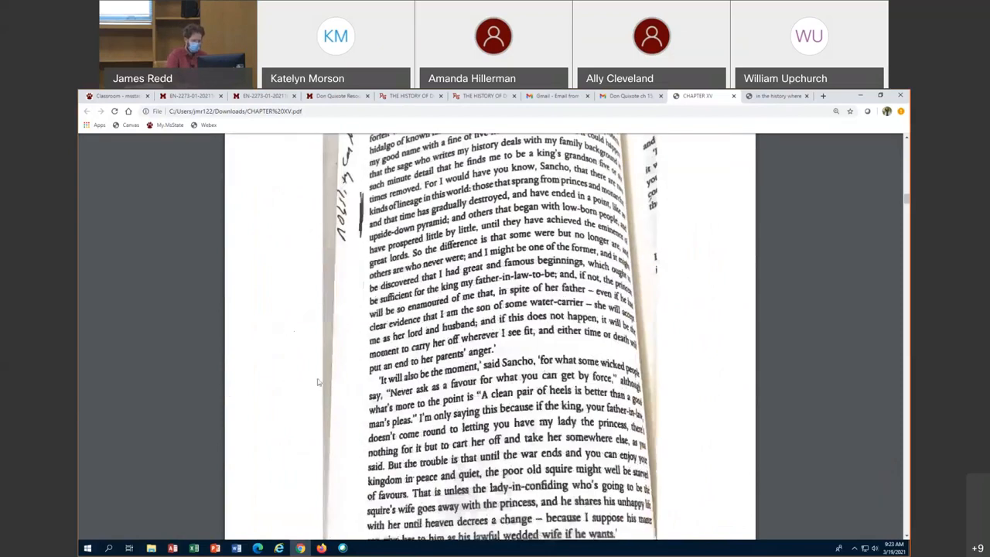
scroll("up", 3)
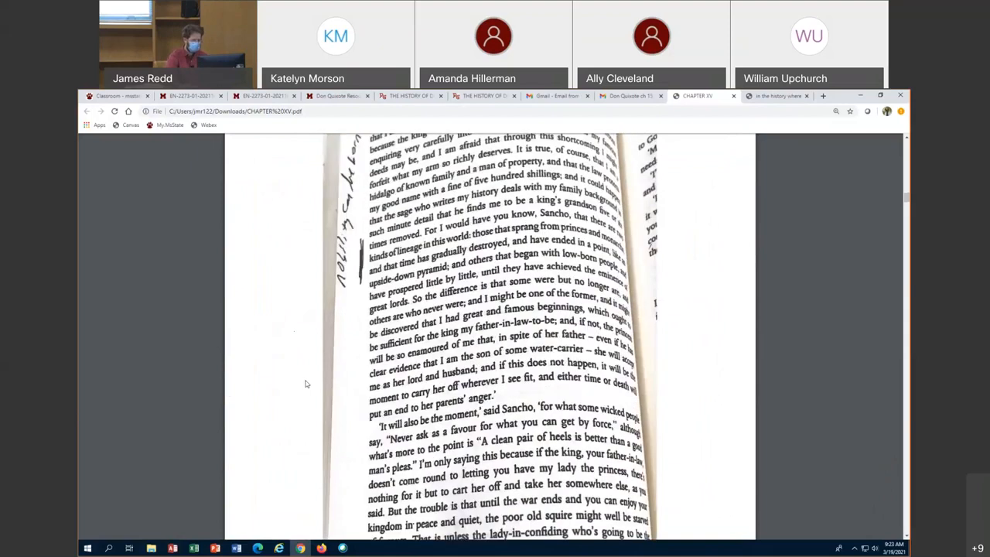
scroll("up", 3)
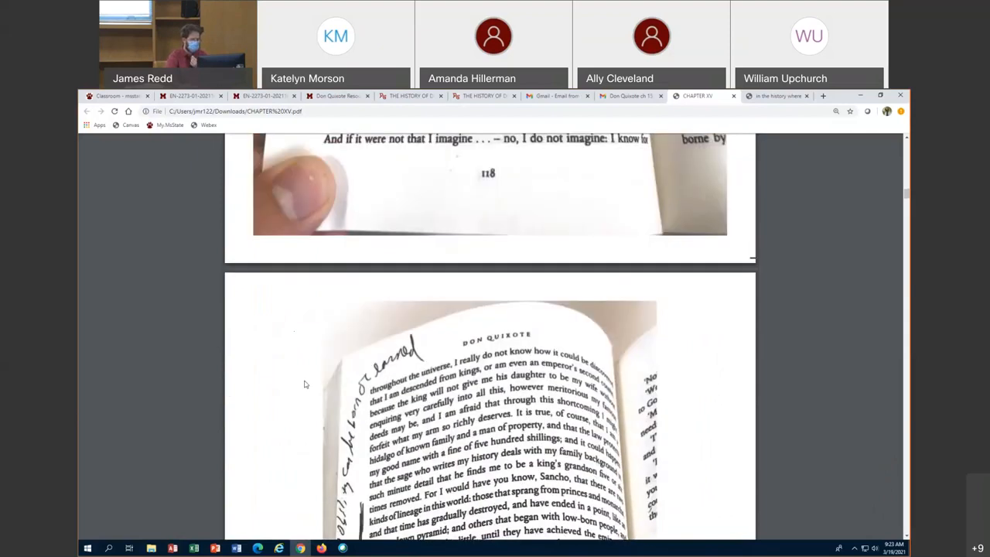
scroll("down", 3)
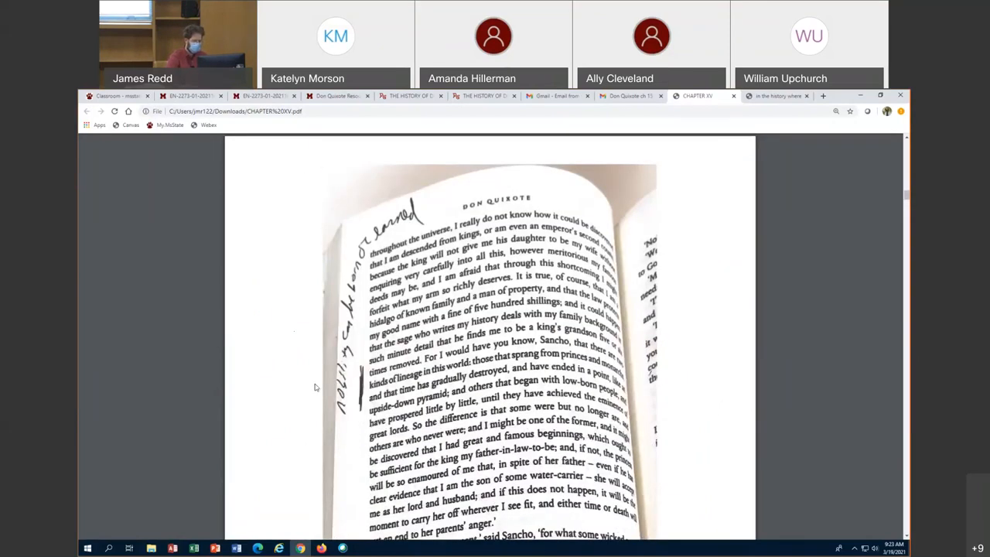
mouse_move(316, 396)
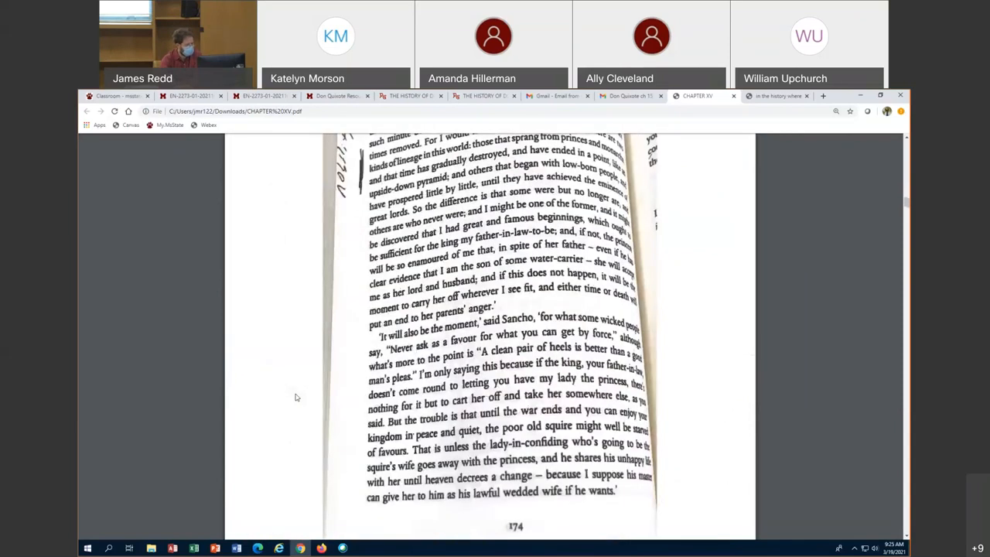
Scroll to page 177's bottom, then back to the top of the Chapter XXII scan.
scroll("down", 3)
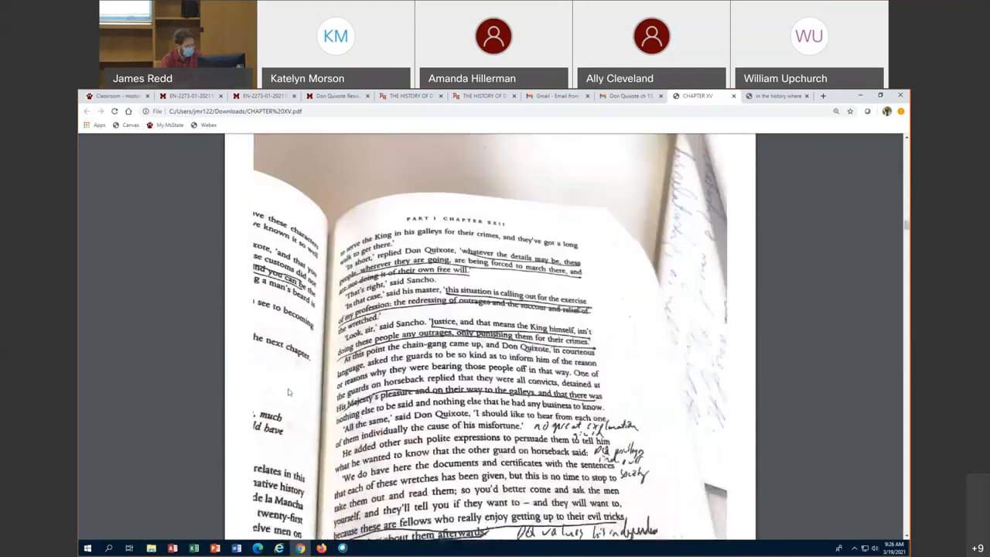
scroll("down", 3)
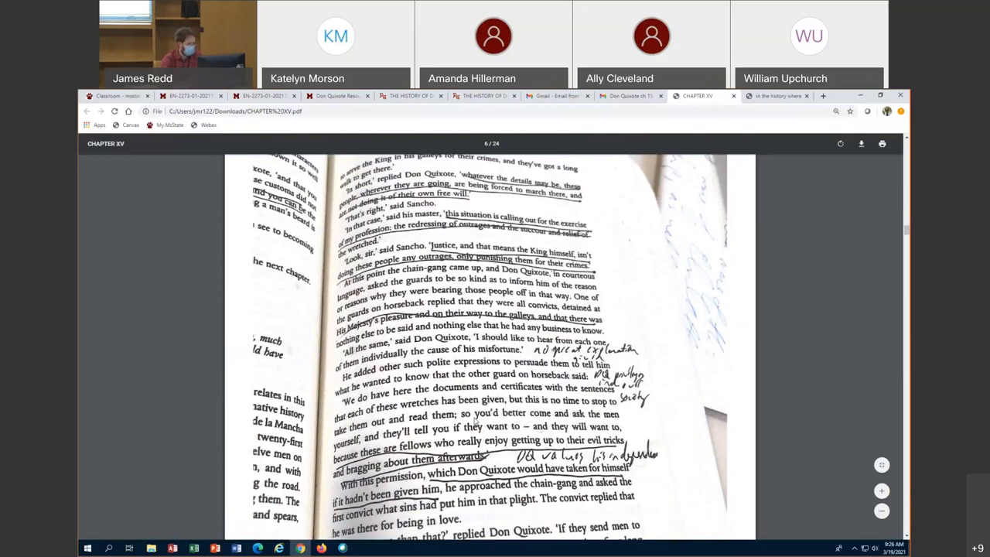
scroll("up", 3)
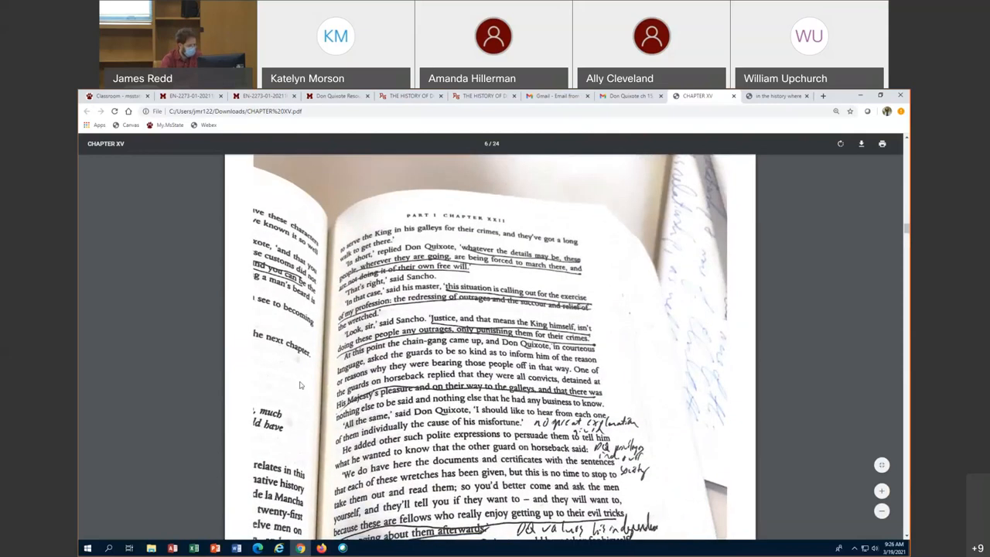
scroll("down", 3)
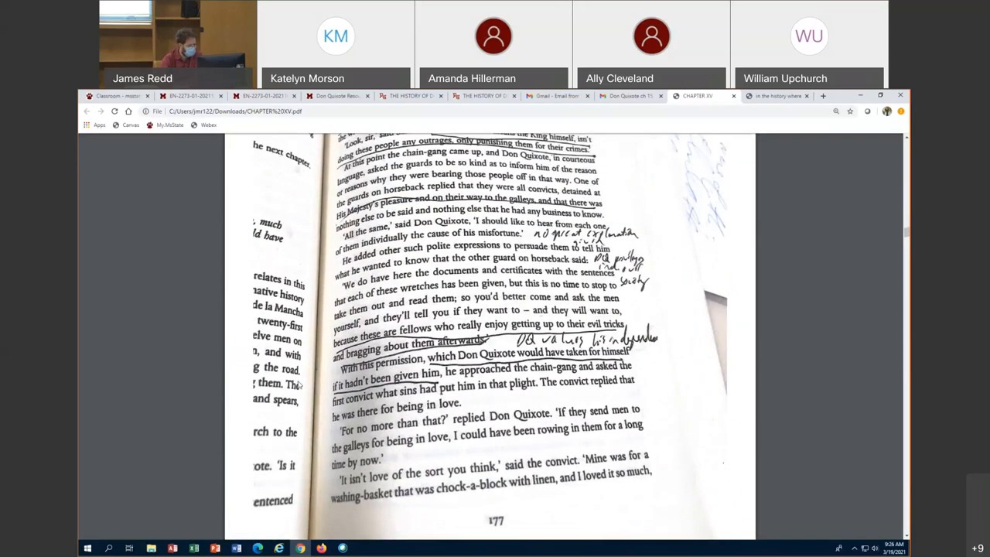
scroll("up", 3)
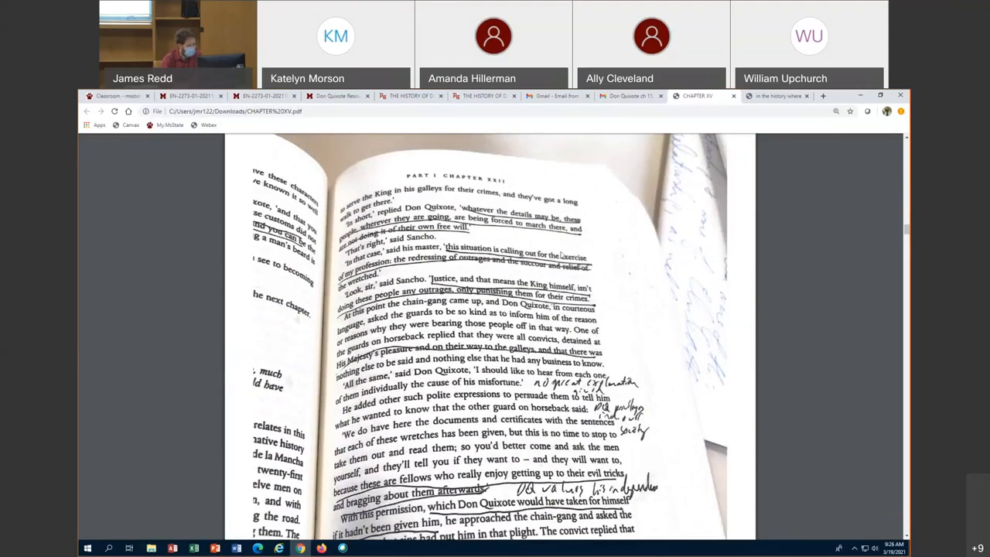
mouse_move(673, 371)
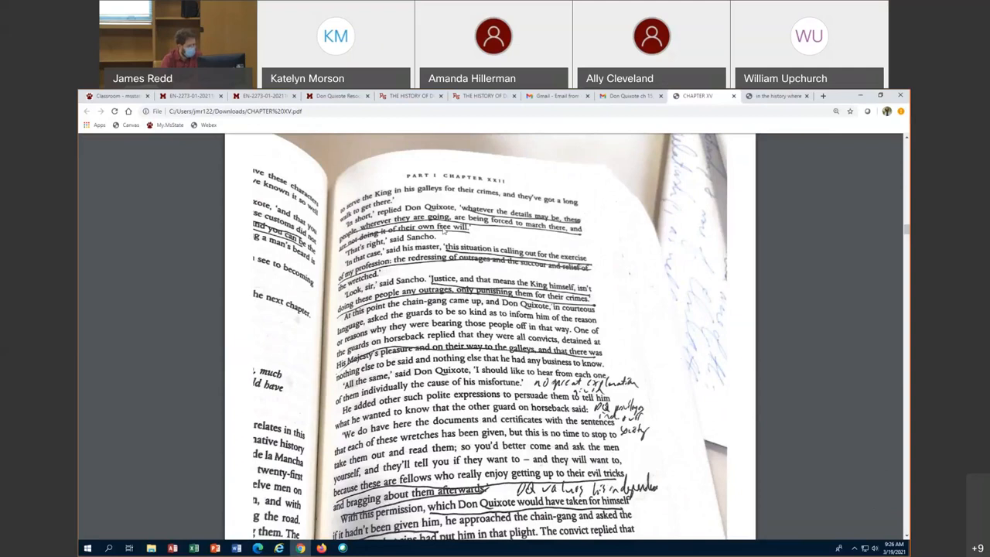
mouse_move(712, 234)
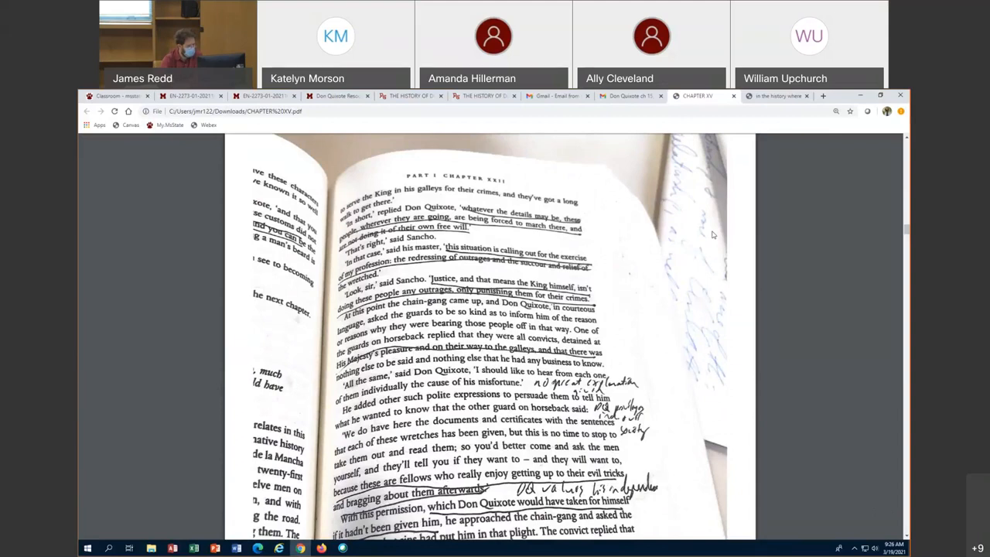
mouse_move(706, 285)
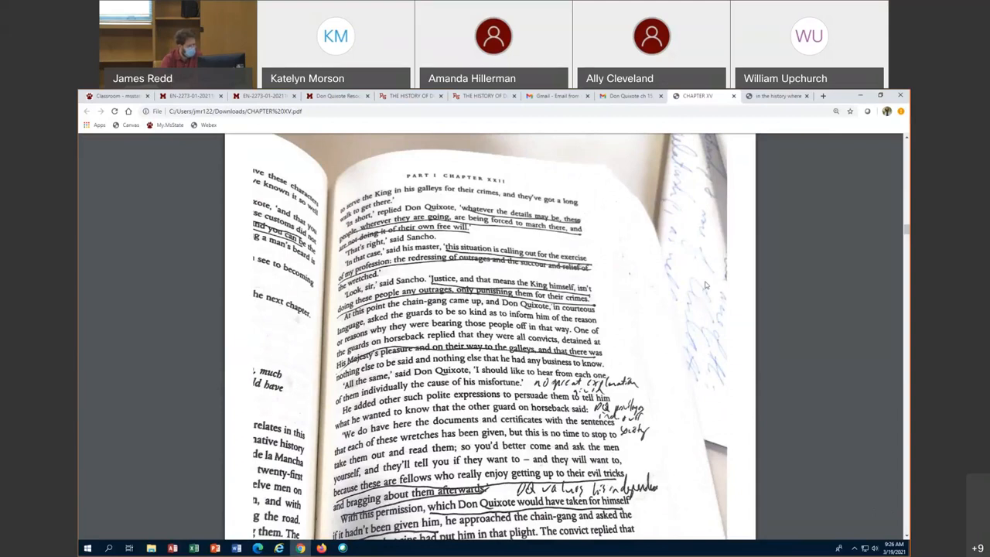
mouse_move(725, 276)
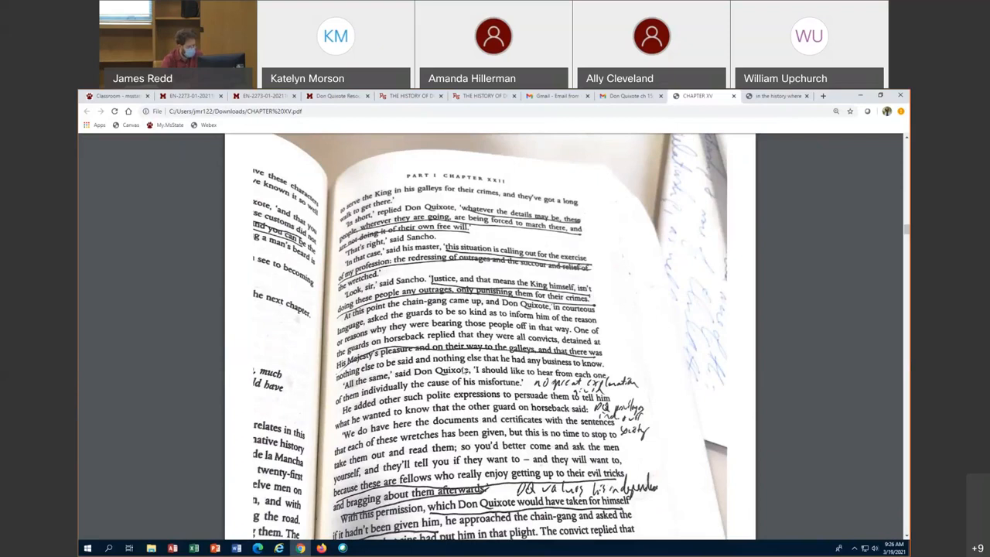
mouse_move(683, 360)
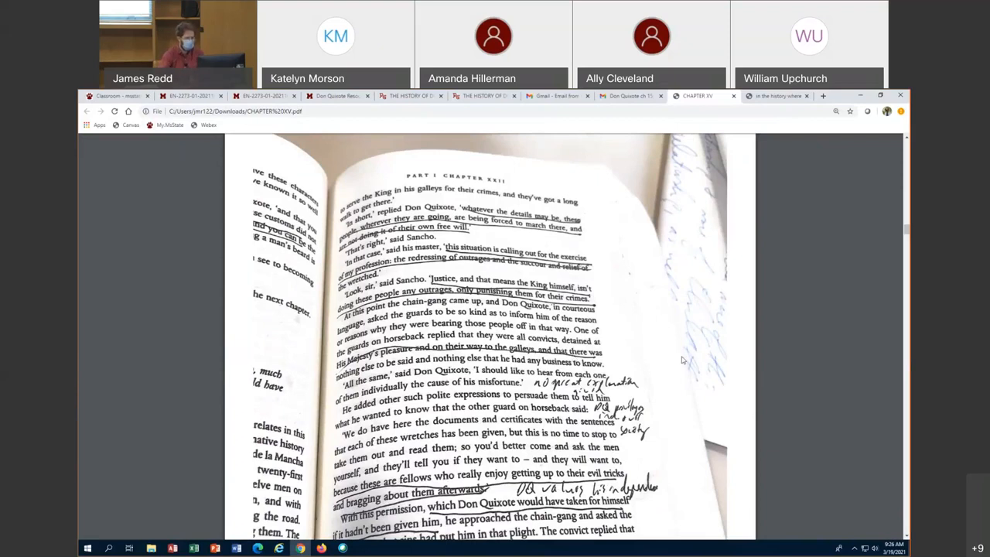
mouse_move(651, 350)
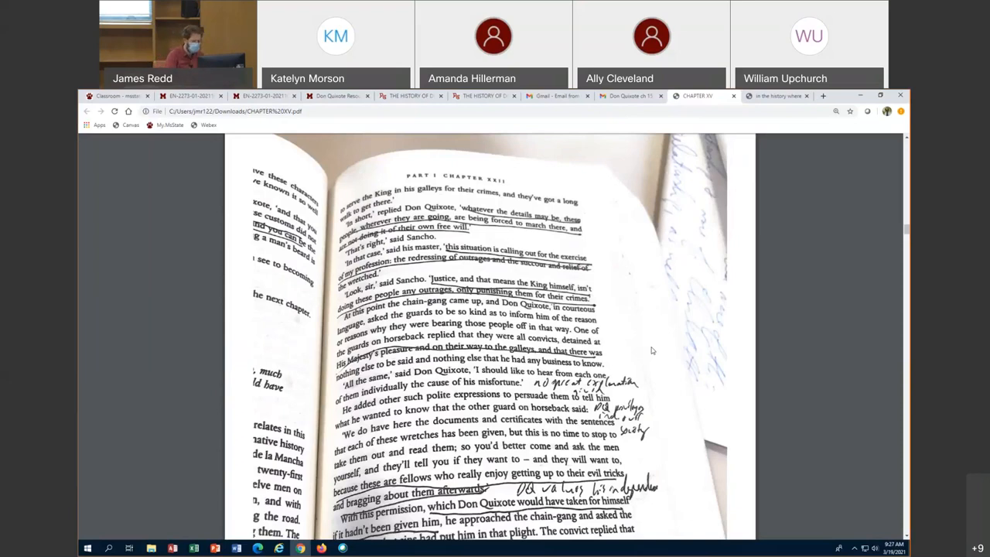
scroll("down", 3)
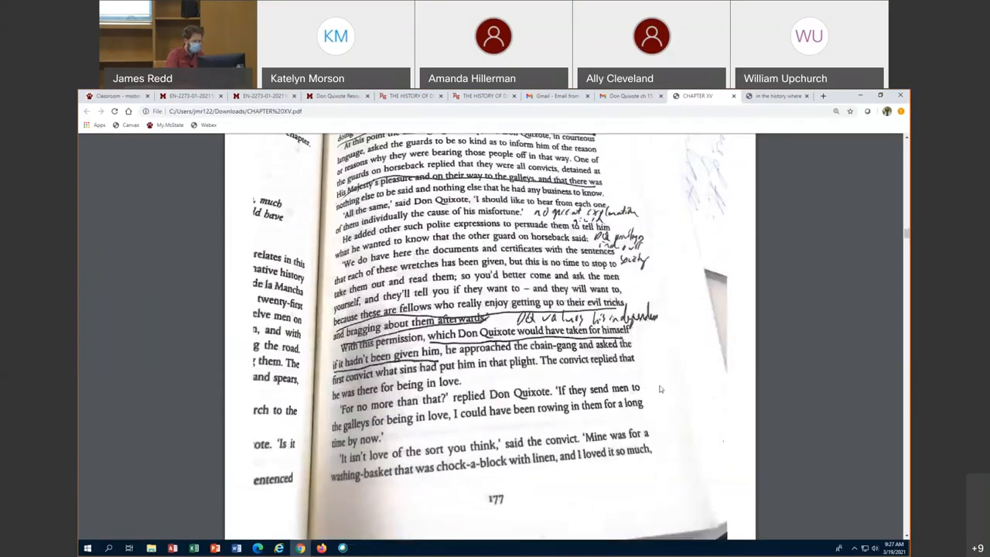
scroll("up", 3)
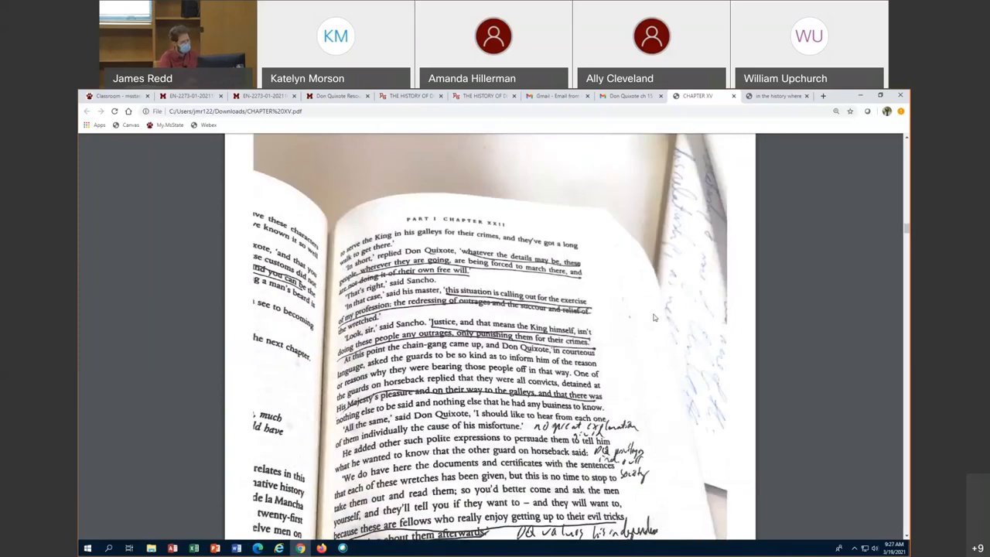
mouse_move(615, 317)
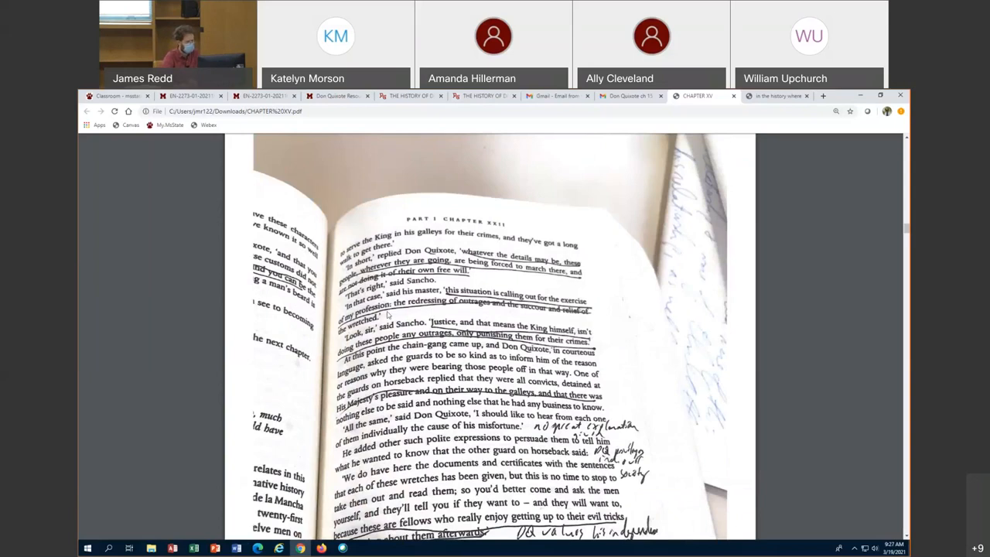
mouse_move(512, 318)
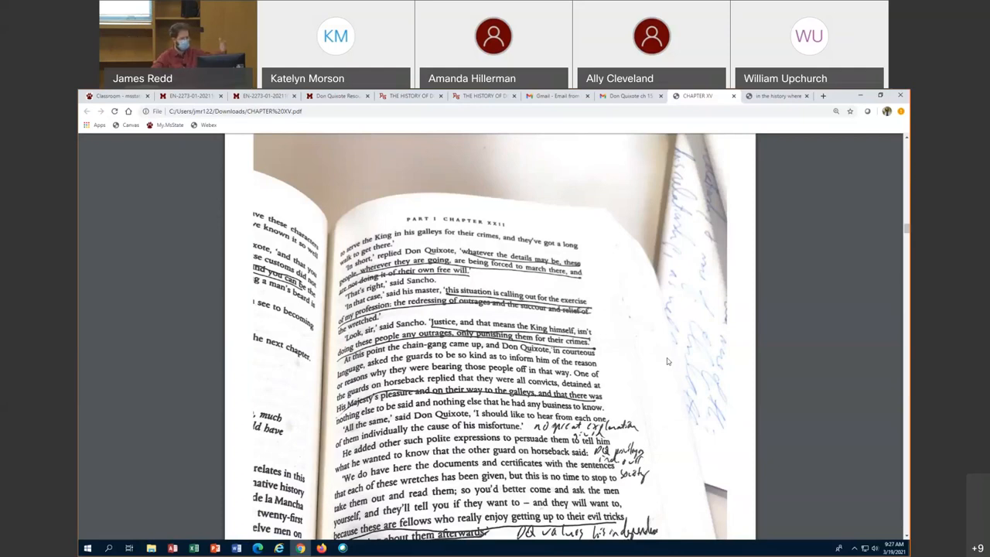
mouse_move(663, 357)
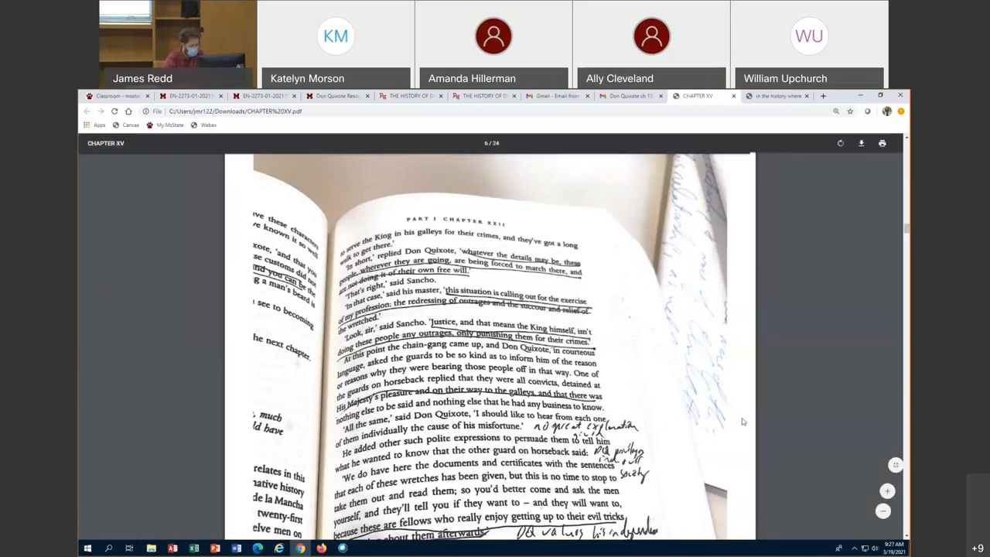
Scroll back and forth around page 177 of the annotated chapter scan.
scroll("down", 3)
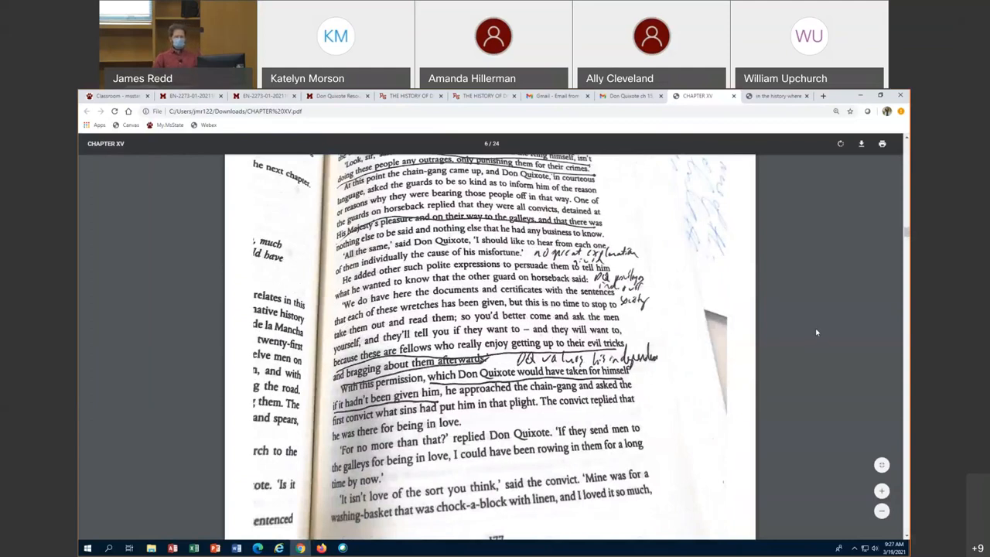
scroll("up", 3)
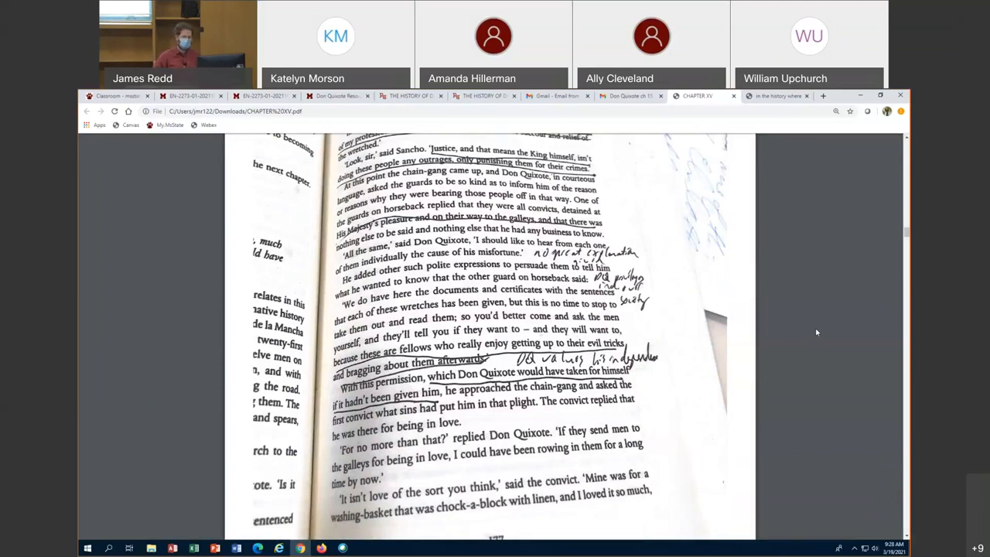
mouse_move(897, 300)
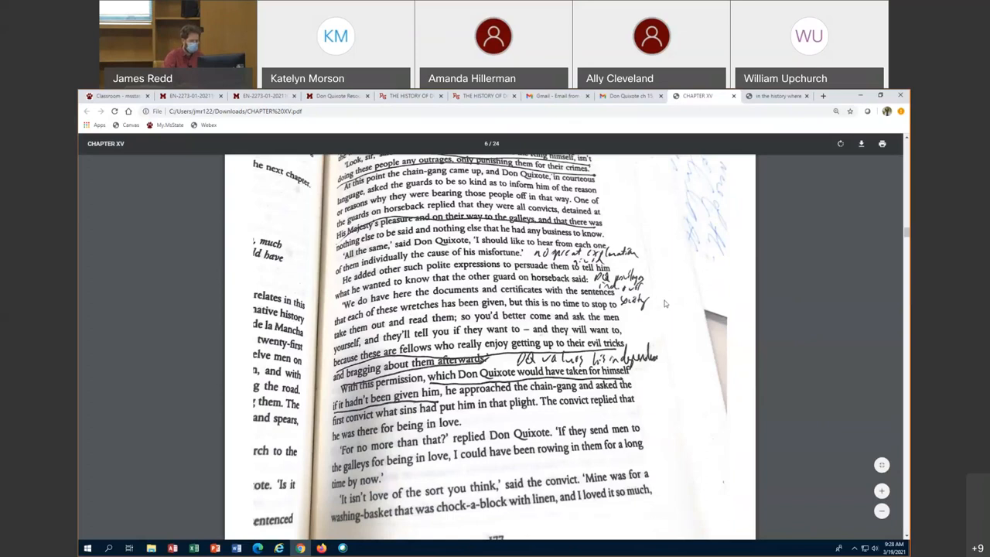
mouse_move(691, 292)
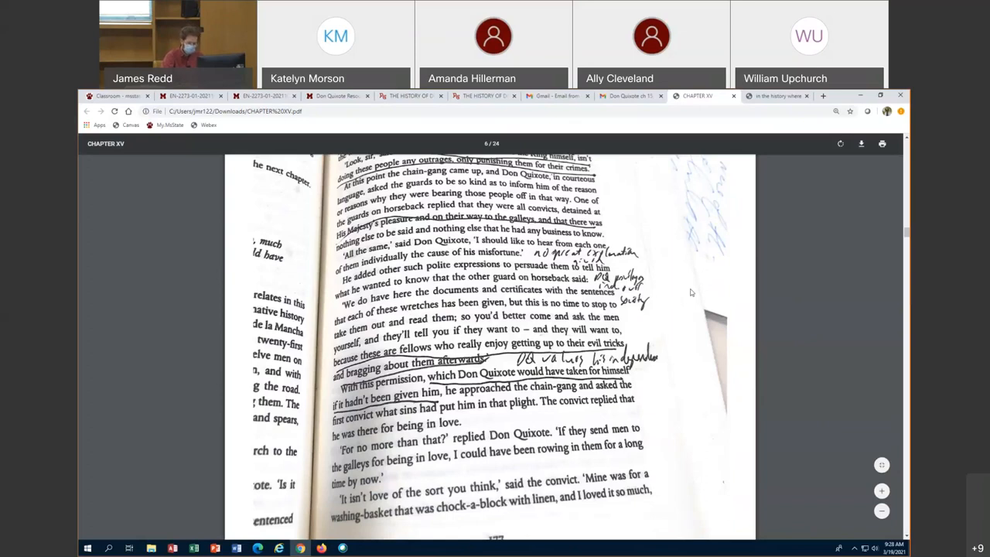
scroll("up", 3)
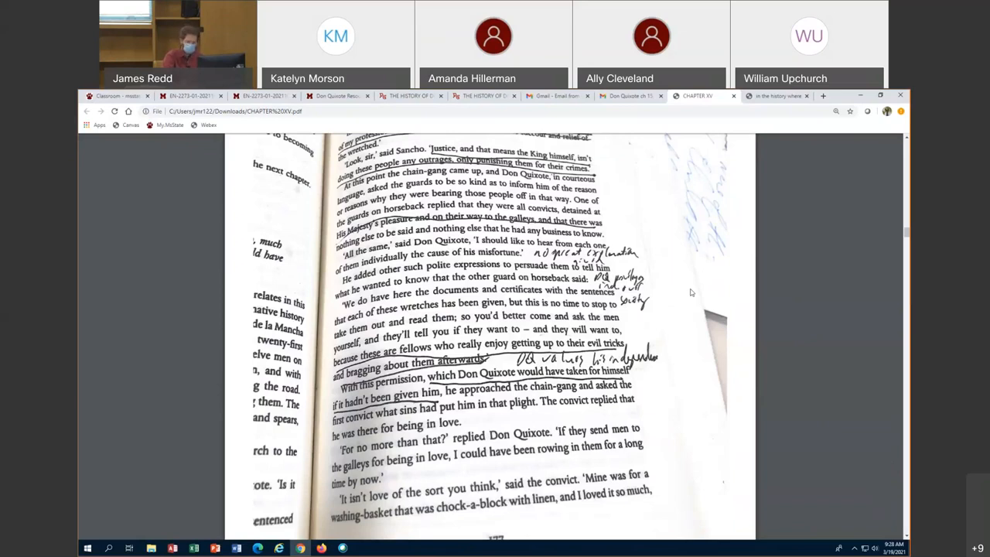
mouse_move(645, 344)
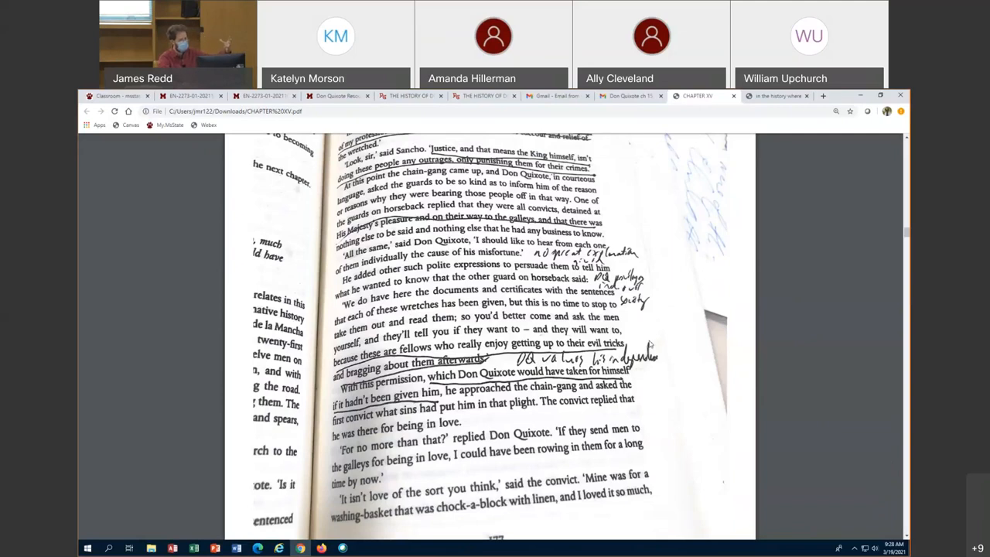
mouse_move(695, 344)
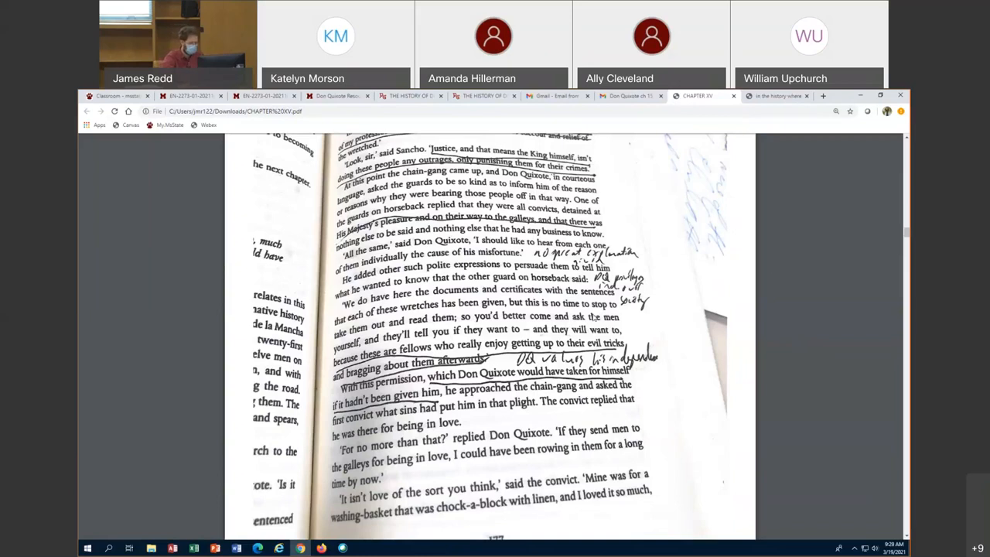
Scroll through pages 178–180 to the underlined 'beloved brethren' page.
scroll("down", 3)
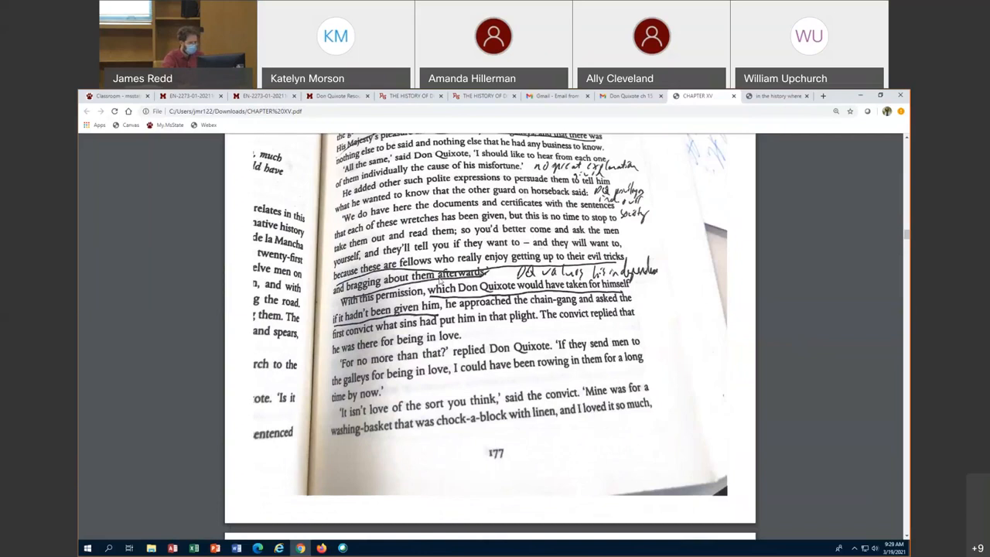
scroll("down", 3)
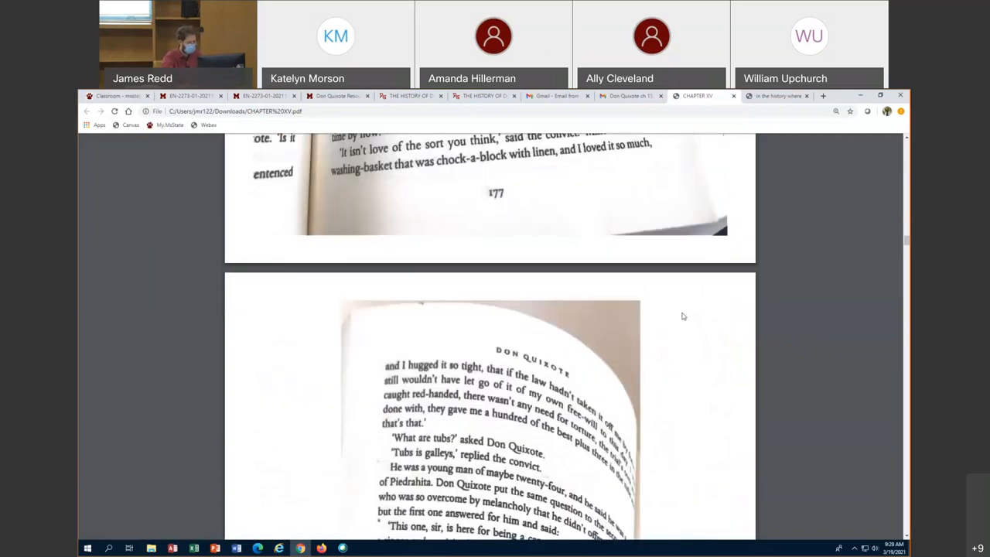
scroll("down", 3)
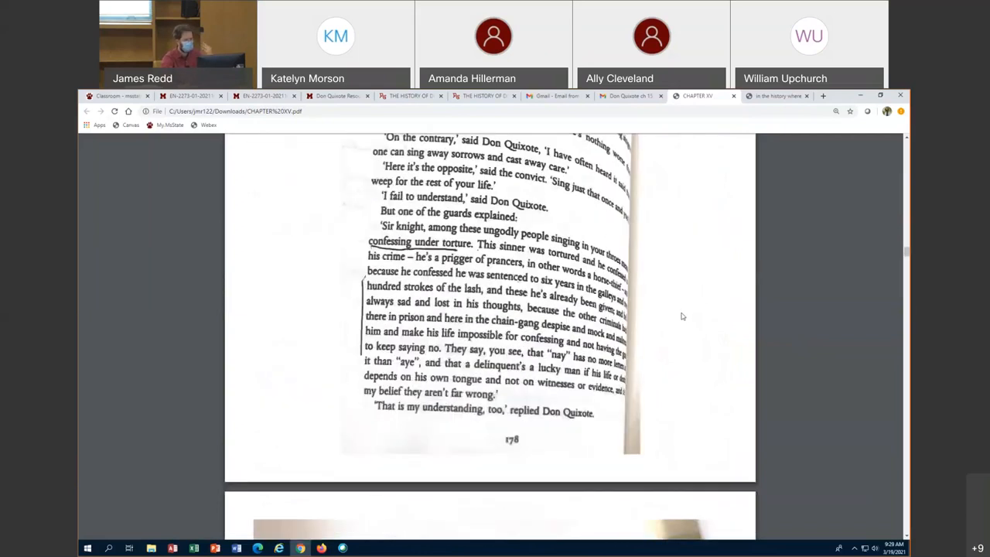
mouse_move(447, 265)
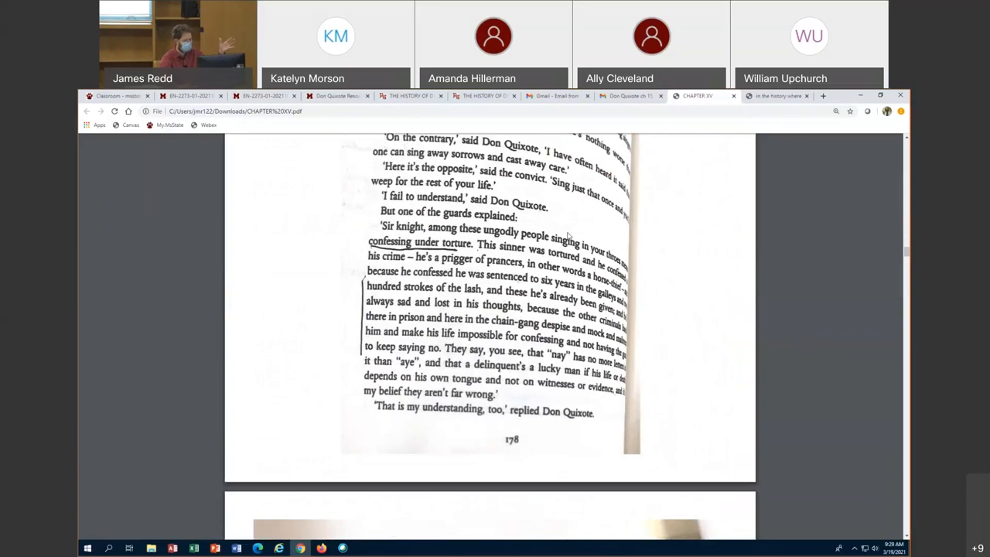
scroll("down", 3)
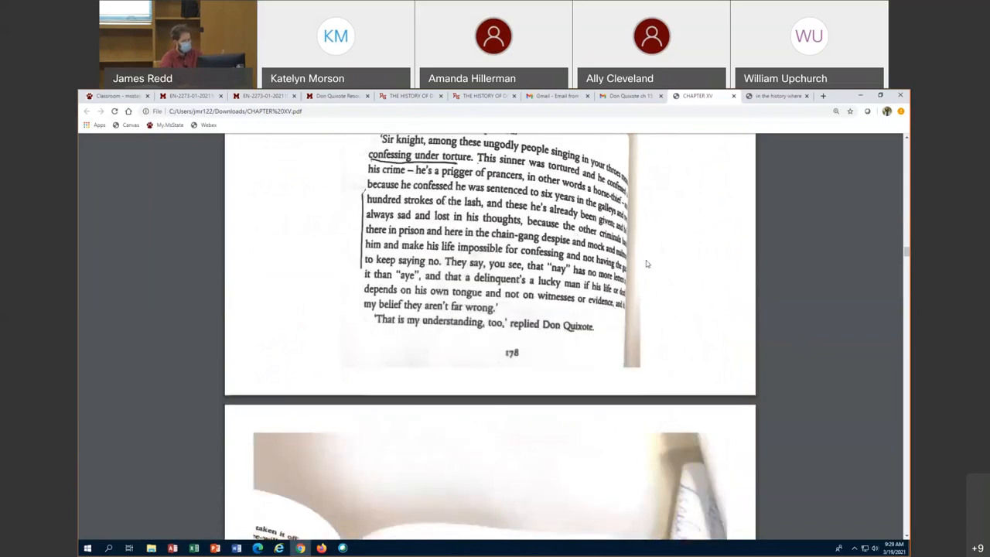
mouse_move(646, 269)
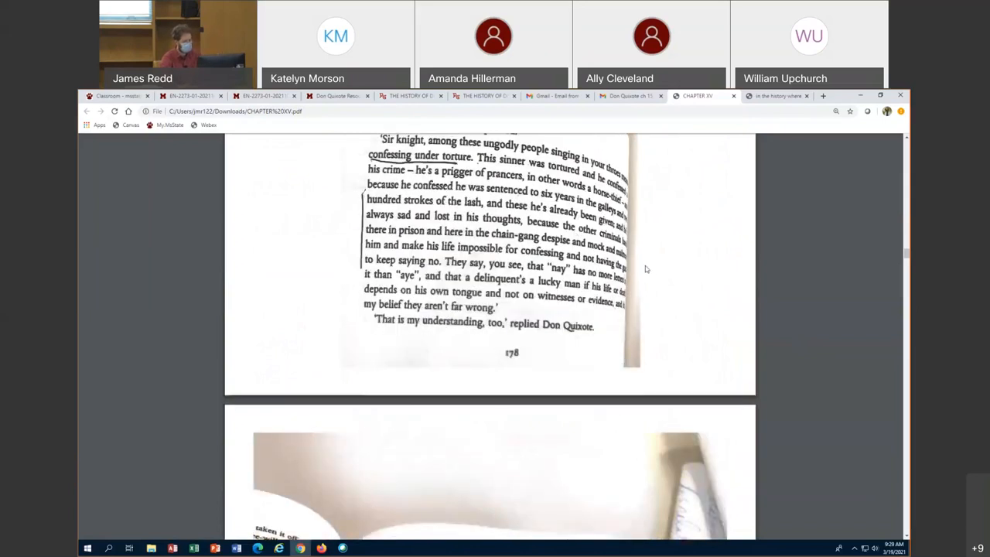
scroll("down", 3)
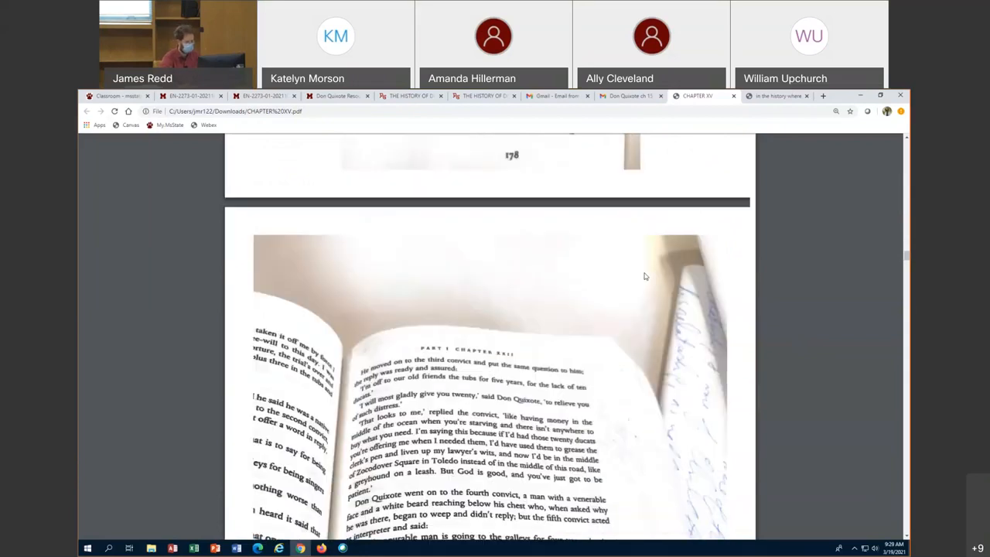
scroll("down", 3)
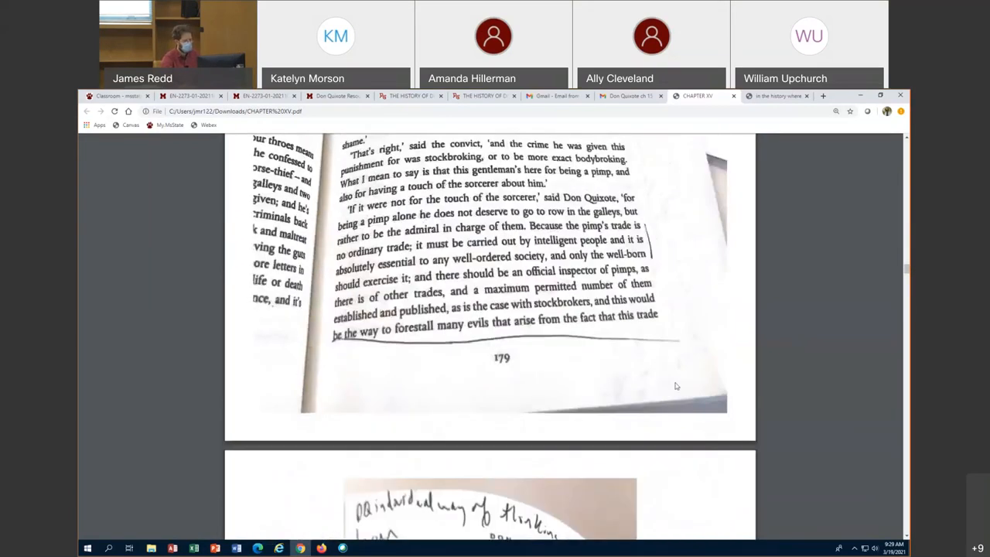
scroll("down", 3)
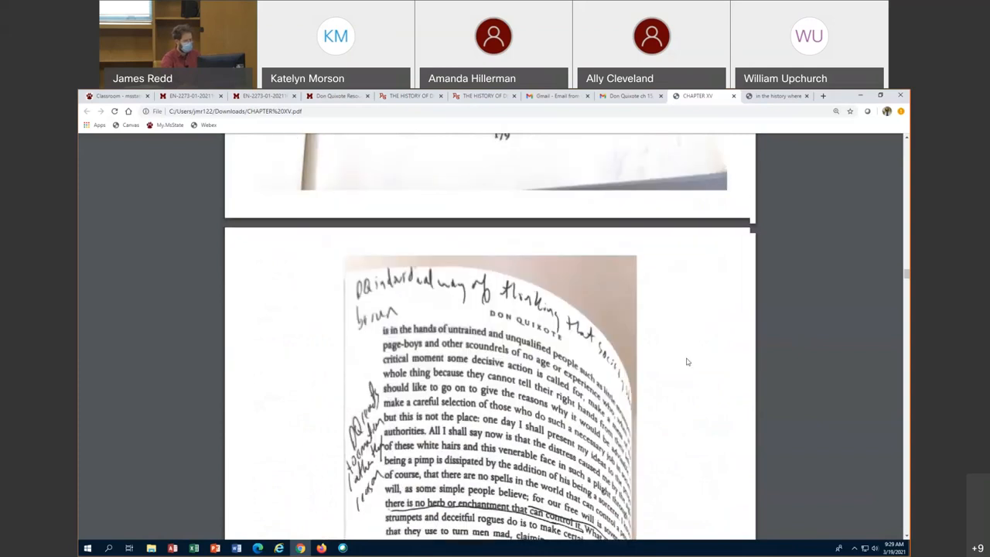
scroll("down", 3)
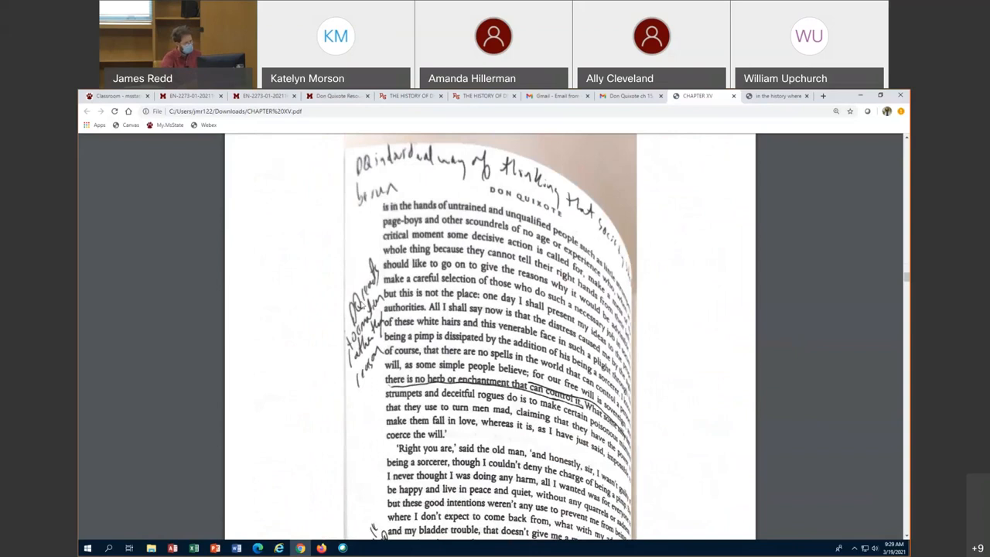
mouse_move(683, 402)
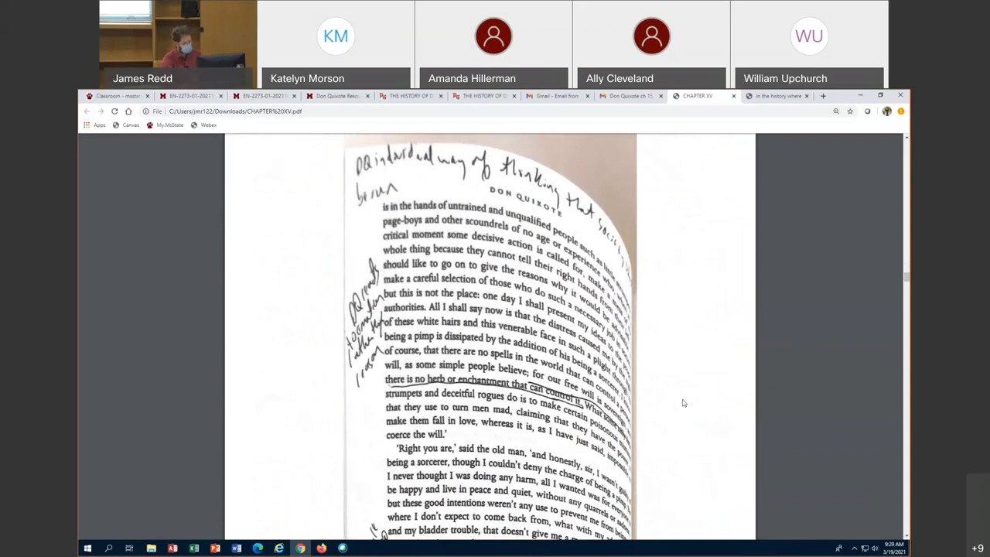
mouse_move(534, 429)
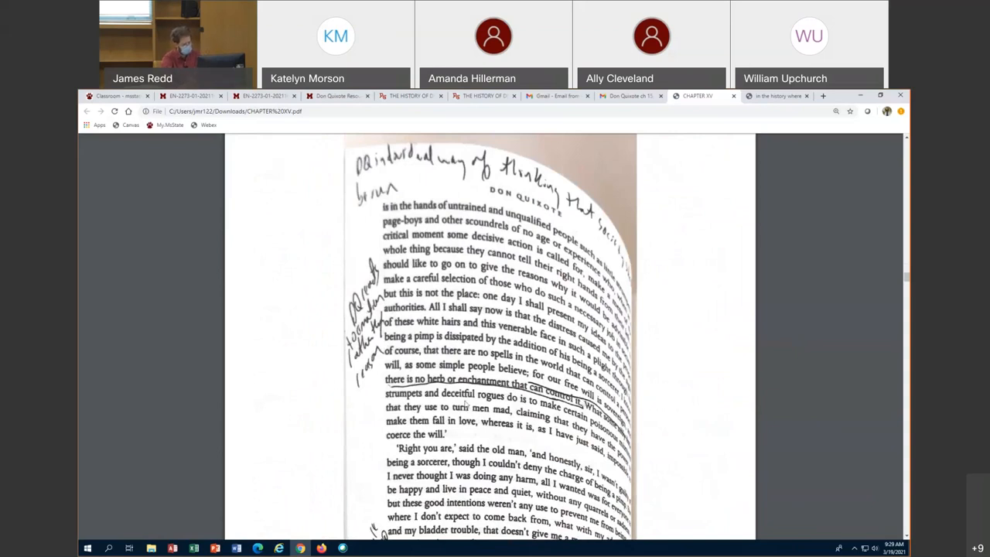
scroll("down", 3)
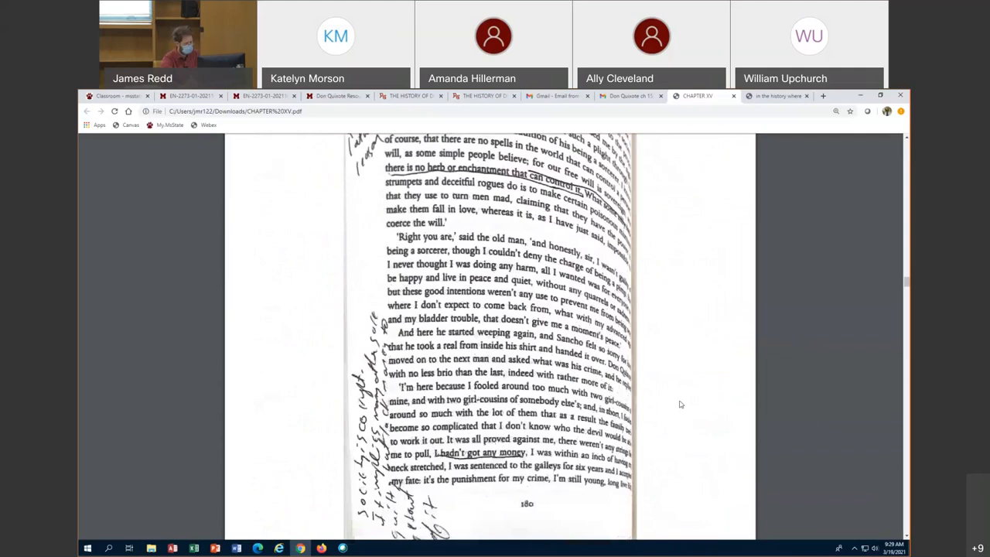
scroll("down", 3)
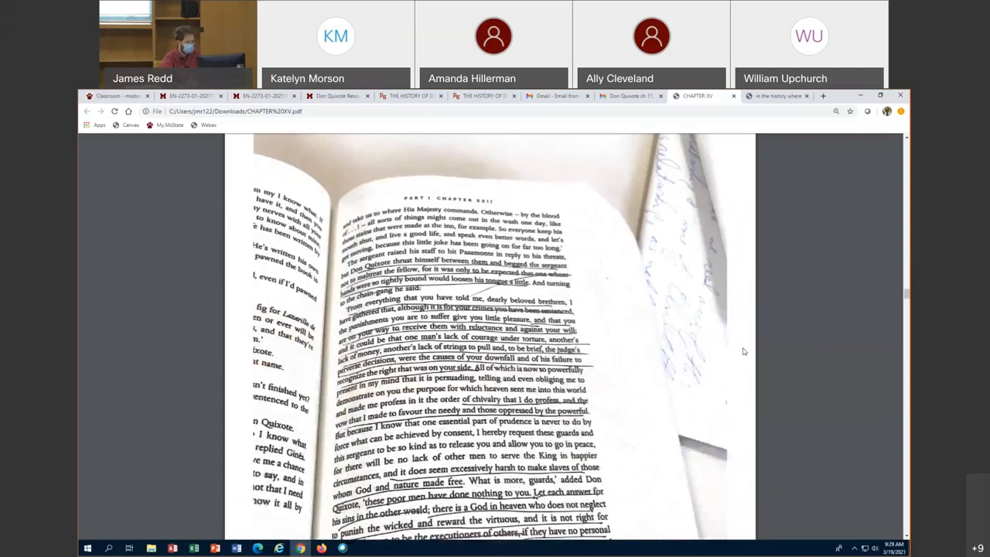
Scroll down to page number 183 and the handwritten note on Don Quixote's values.
scroll("down", 3)
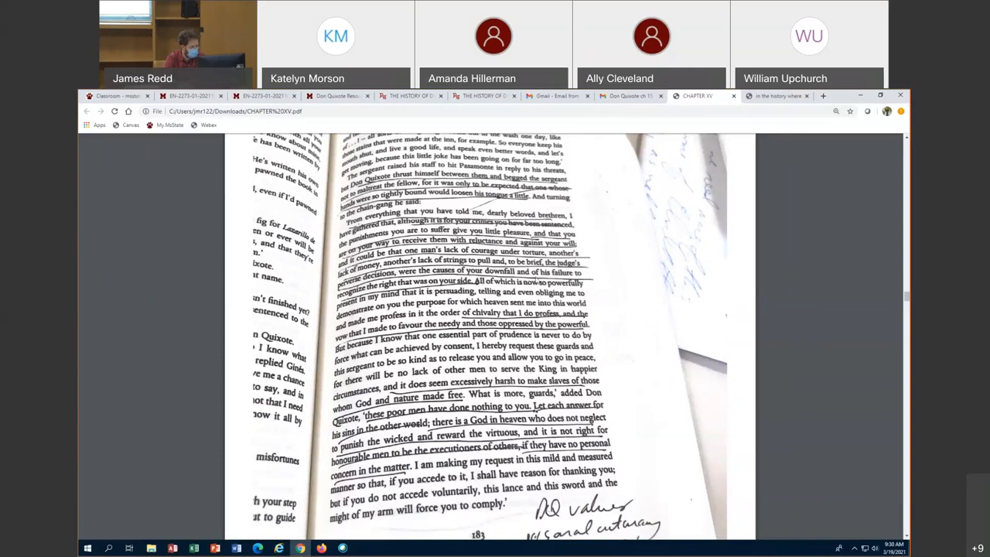
mouse_move(589, 304)
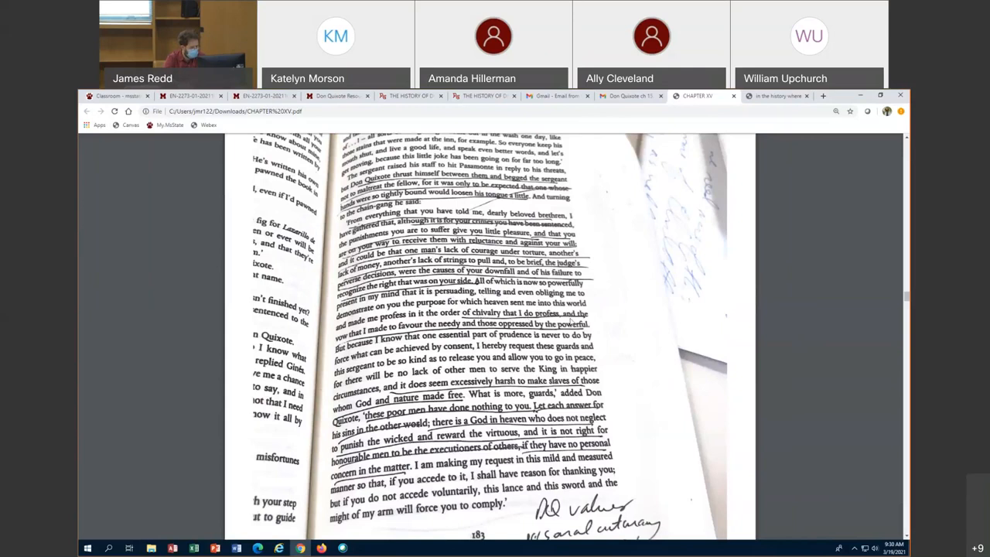
scroll("down", 3)
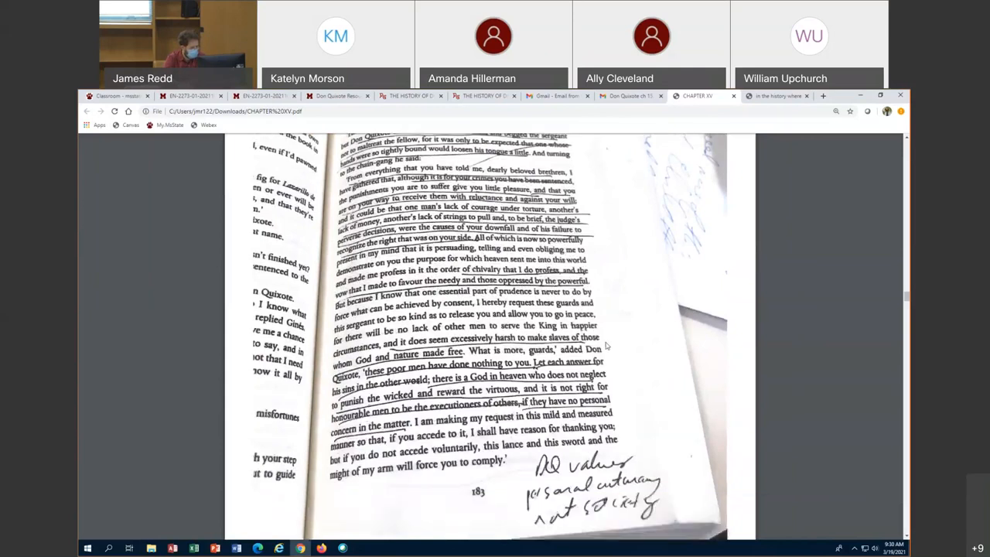
Scroll to the end of page 183's scan so the full values note is readable.
scroll("down", 3)
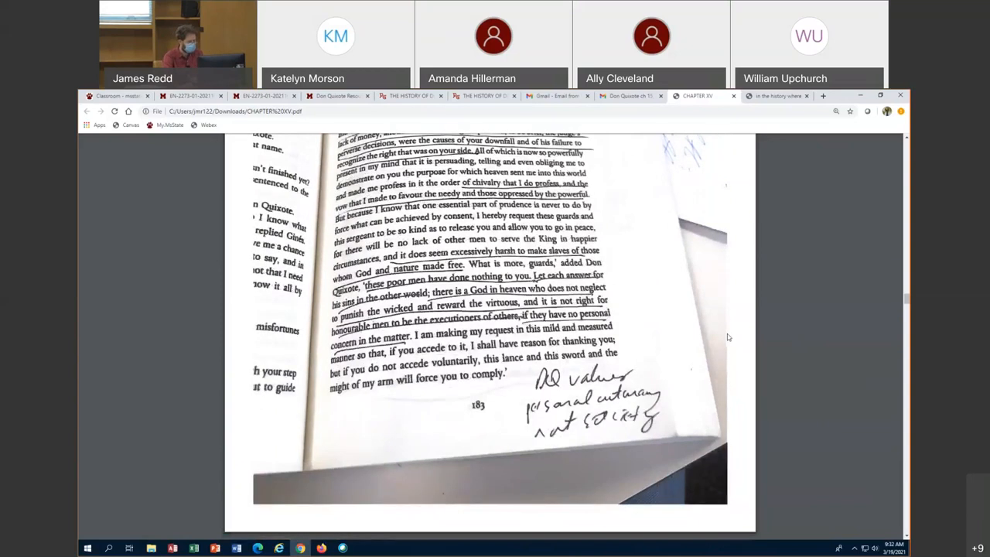
mouse_move(683, 345)
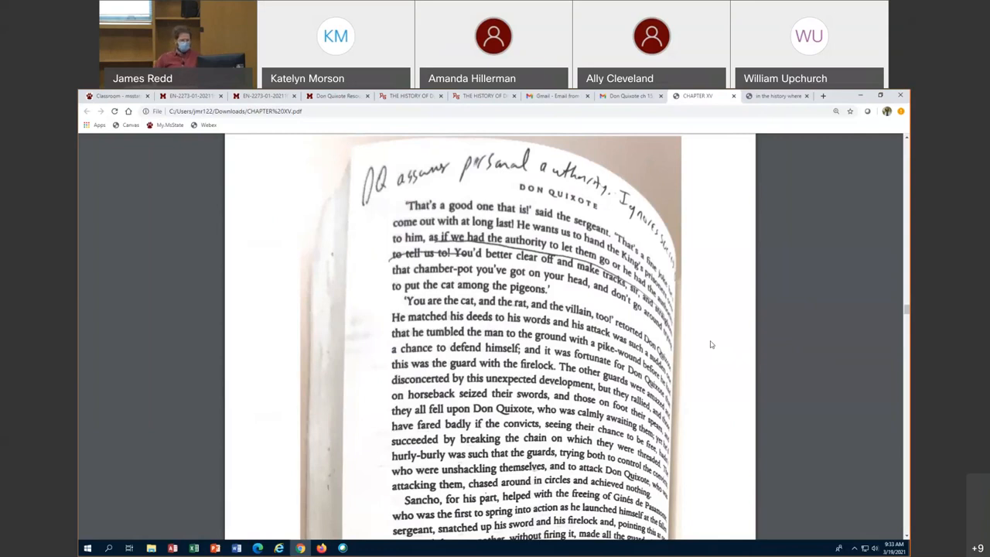
Scroll through pages 184 and 185 to the page where Chapter XXIII begins.
scroll("down", 3)
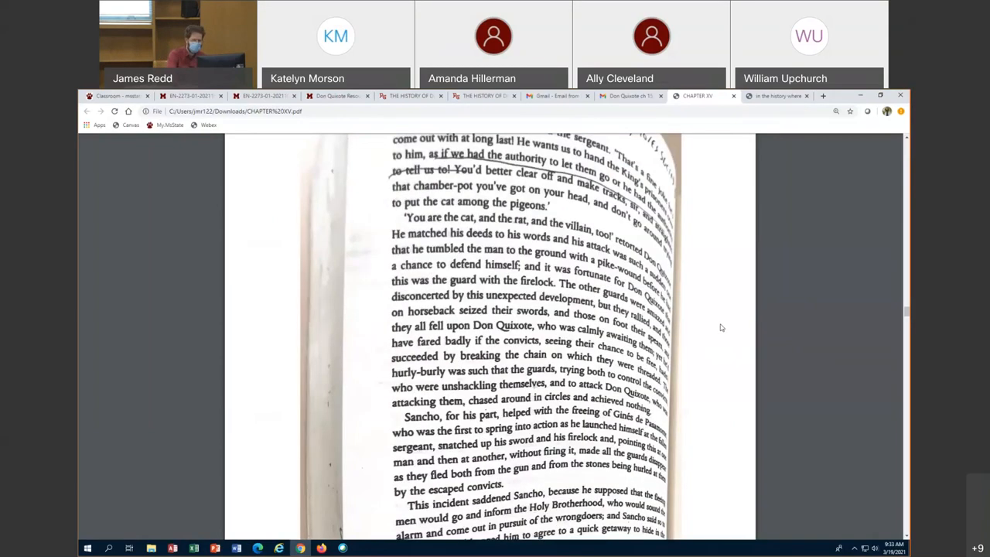
scroll("down", 3)
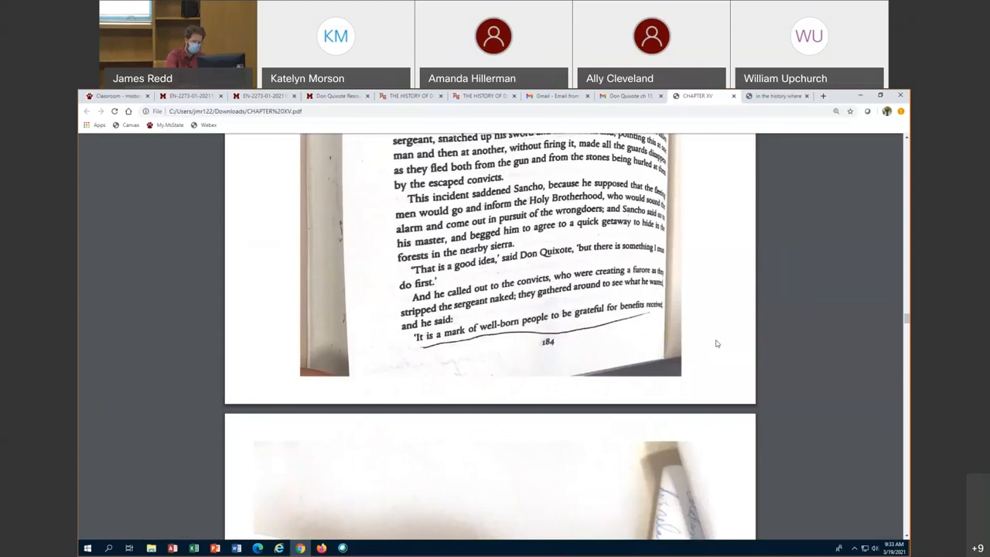
scroll("down", 3)
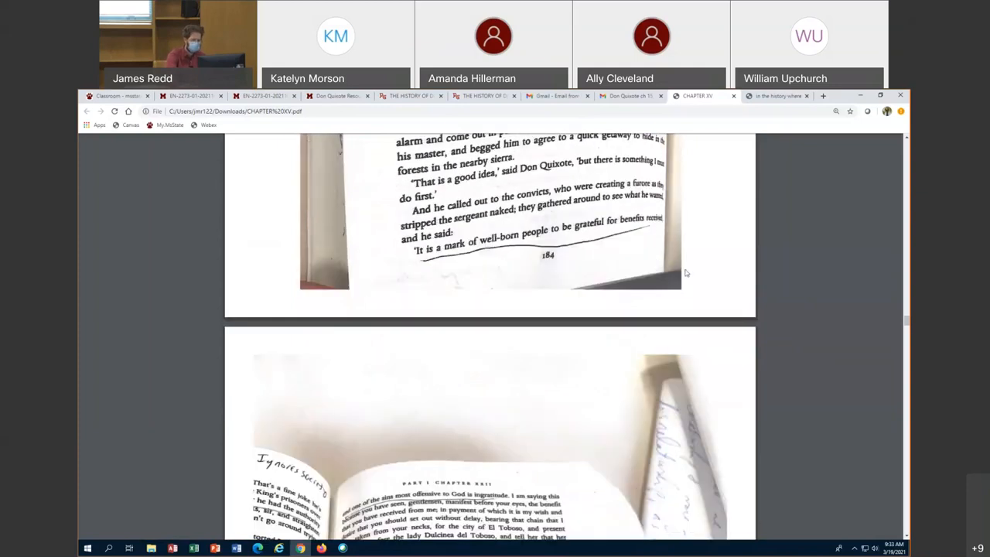
scroll("up", 3)
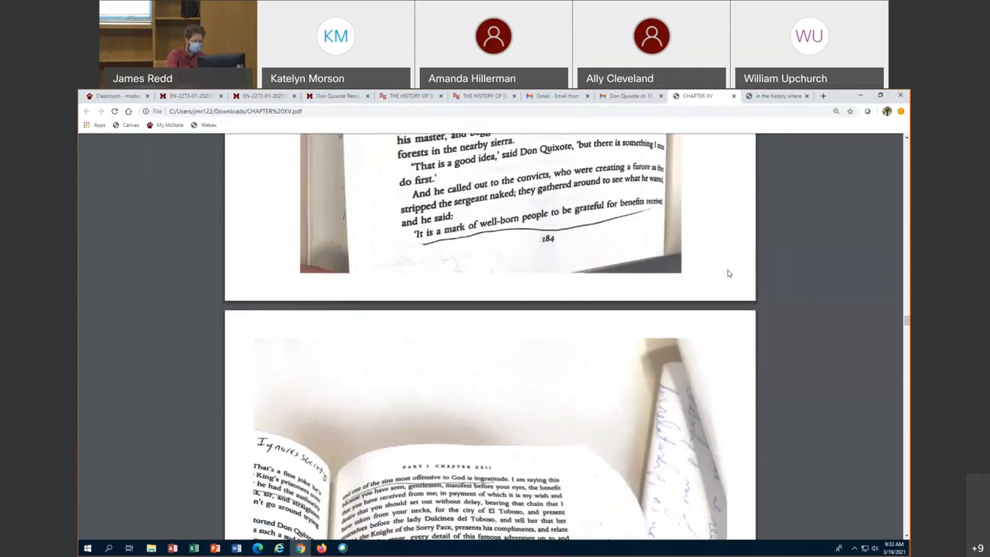
scroll("down", 3)
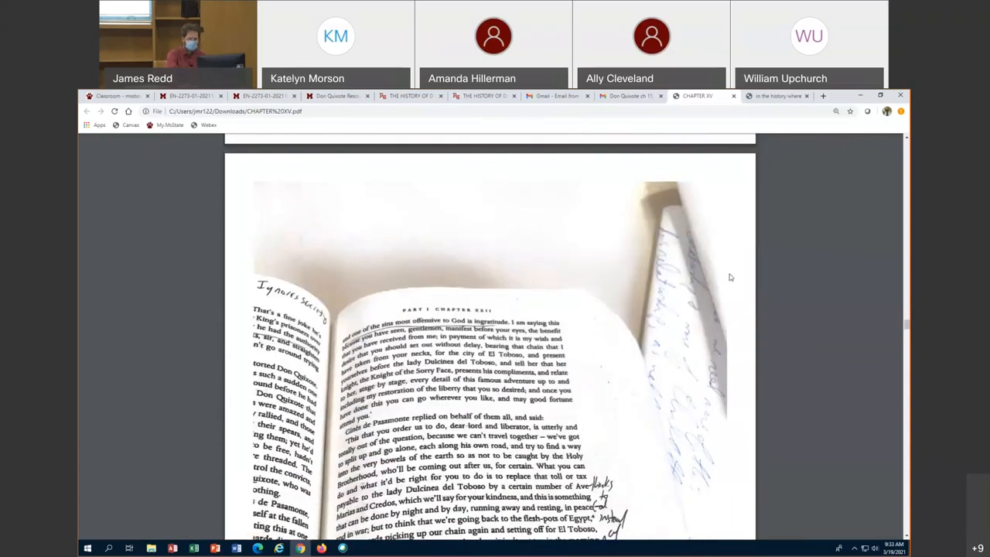
scroll("down", 3)
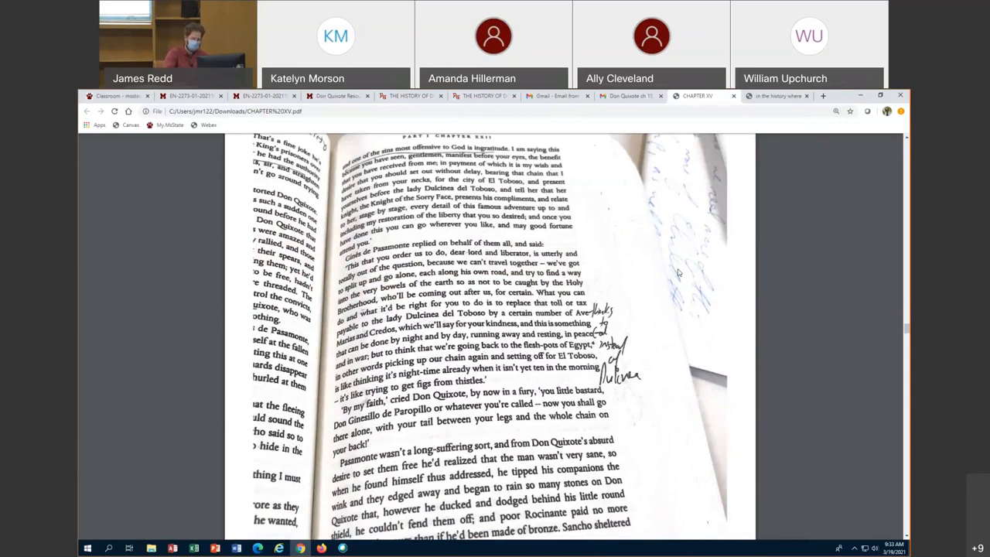
scroll("down", 3)
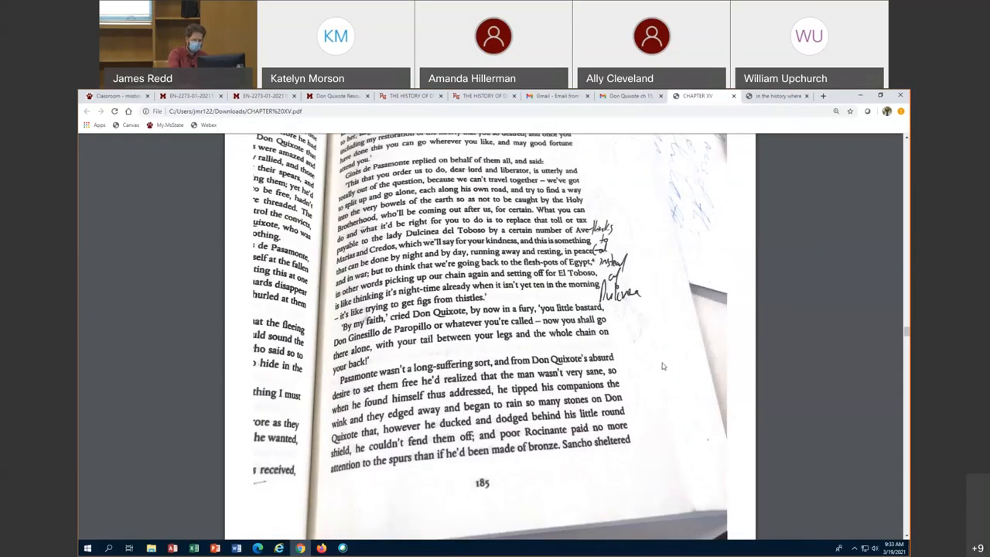
scroll("down", 3)
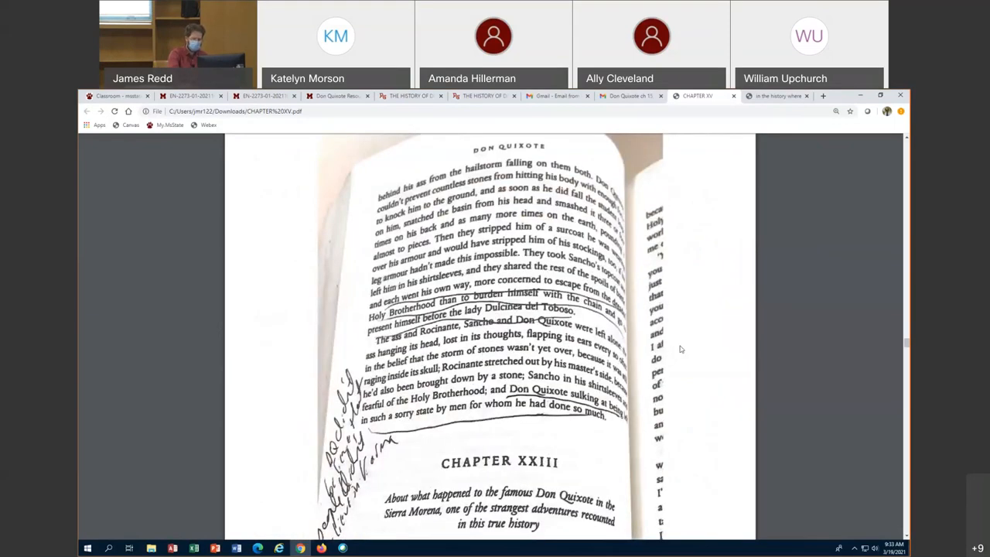
Adjust the scroll to show the Chapter XXIII heading and its opening paragraphs.
scroll("up", 3)
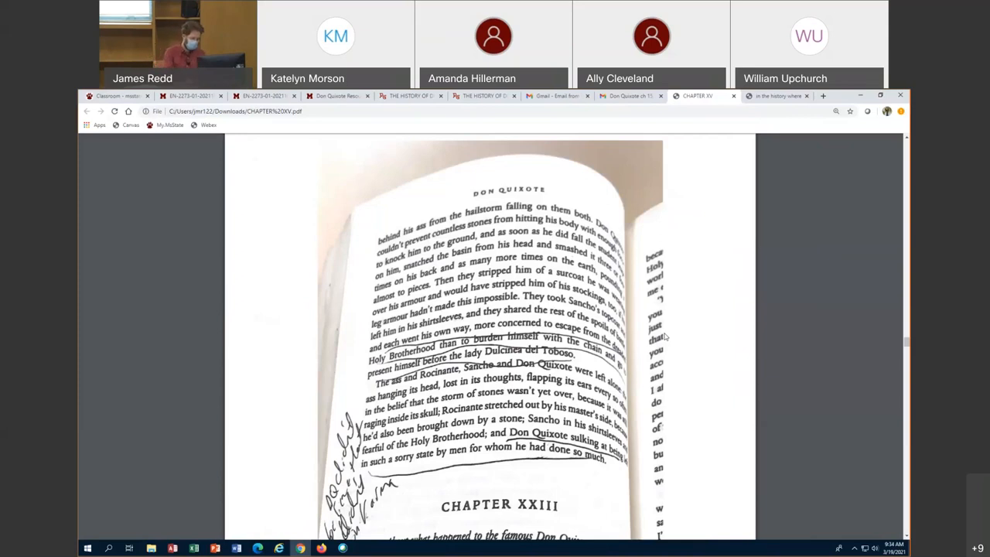
scroll("down", 3)
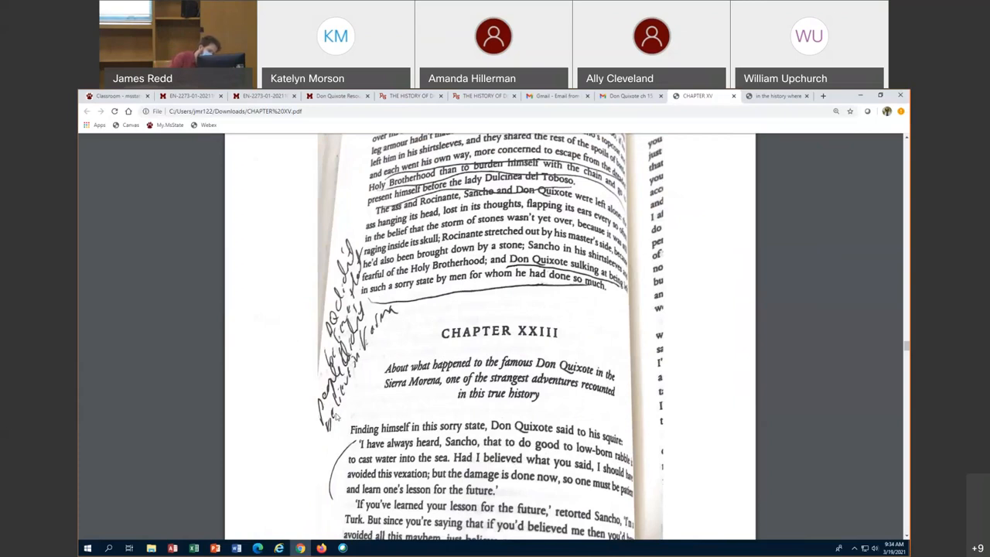
Scroll past page 186 to the page where Don Quixote calls Sancho a coward.
scroll("down", 3)
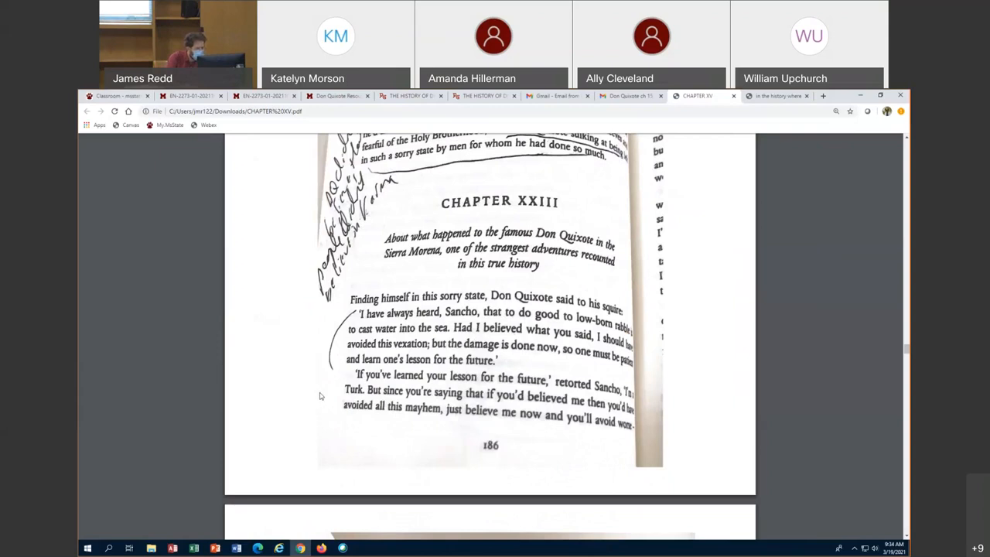
scroll("down", 3)
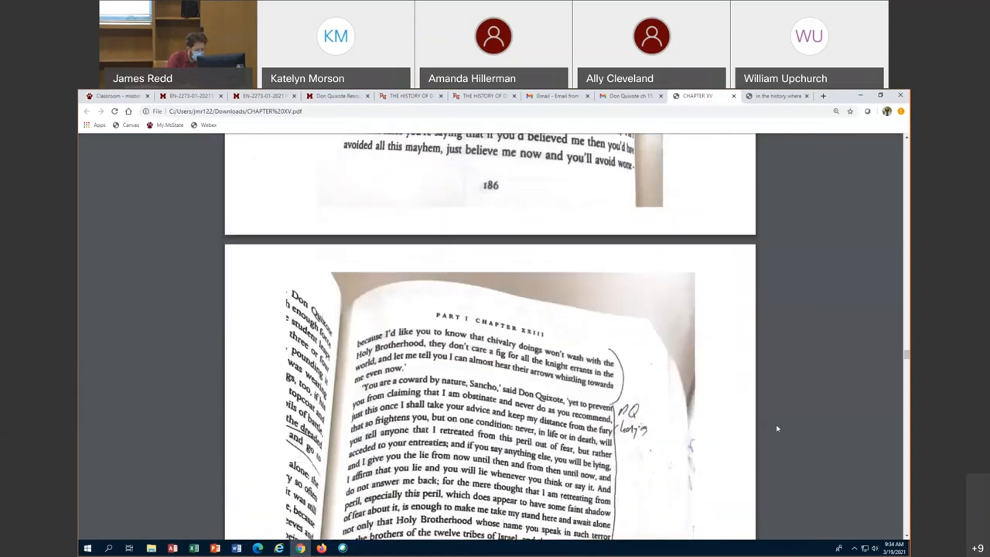
scroll("down", 3)
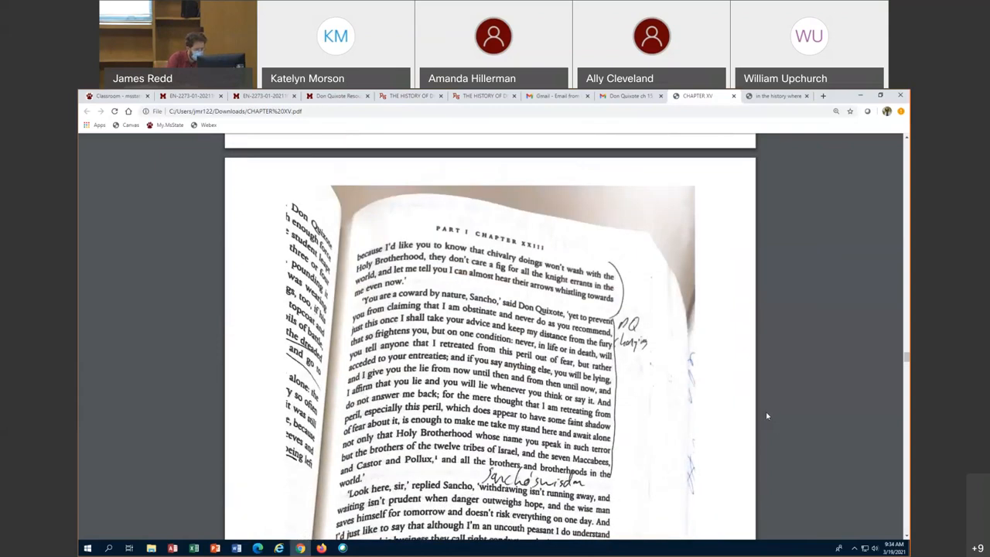
mouse_move(334, 331)
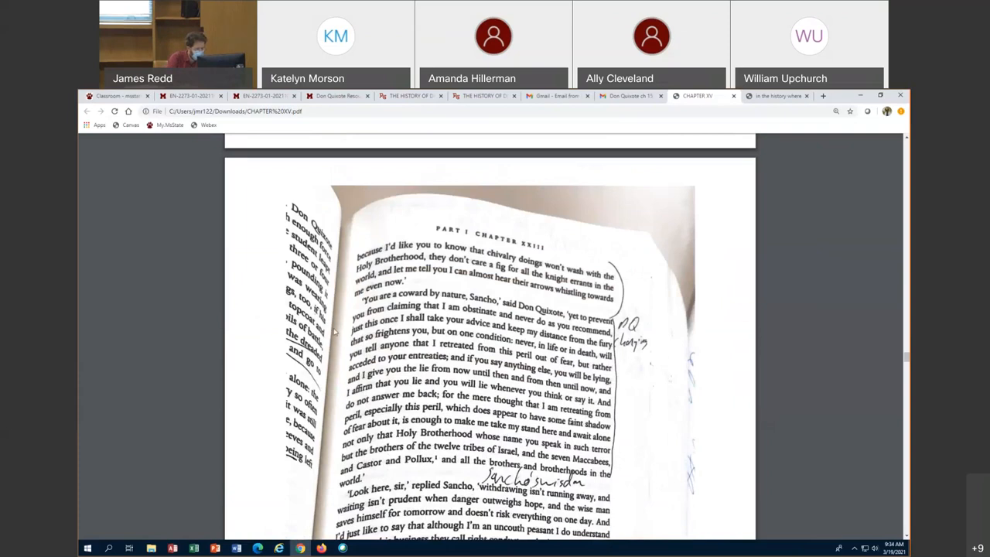
mouse_move(662, 318)
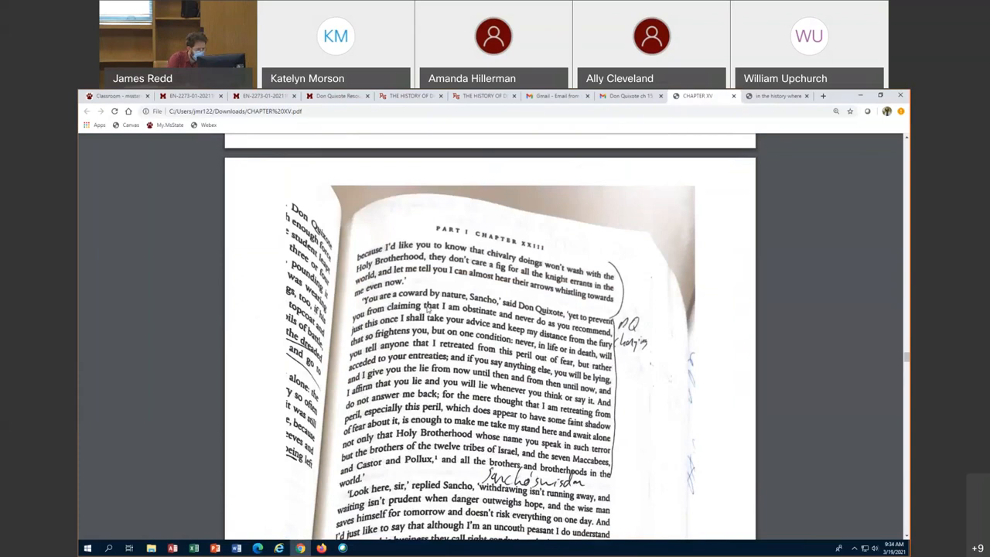
mouse_move(680, 296)
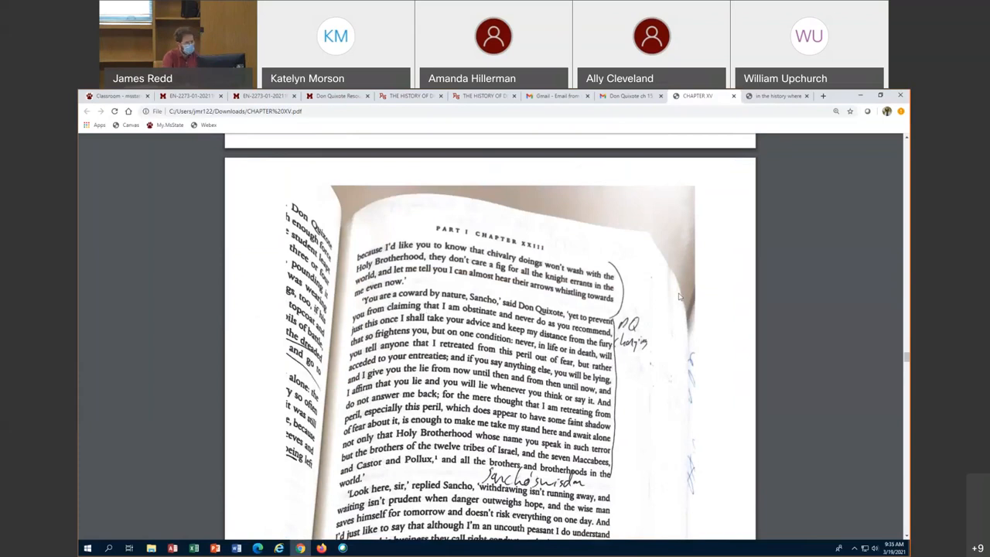
scroll("up", 3)
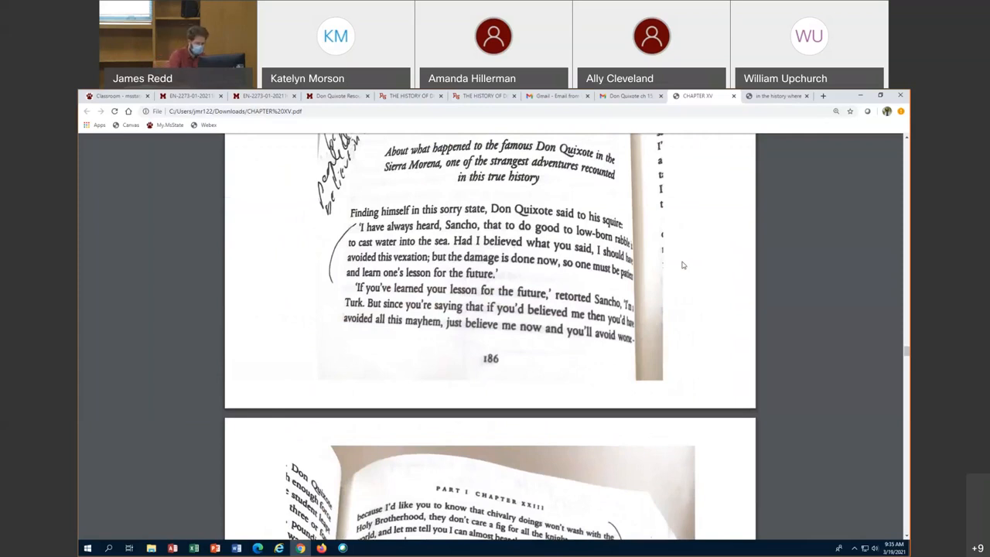
scroll("down", 3)
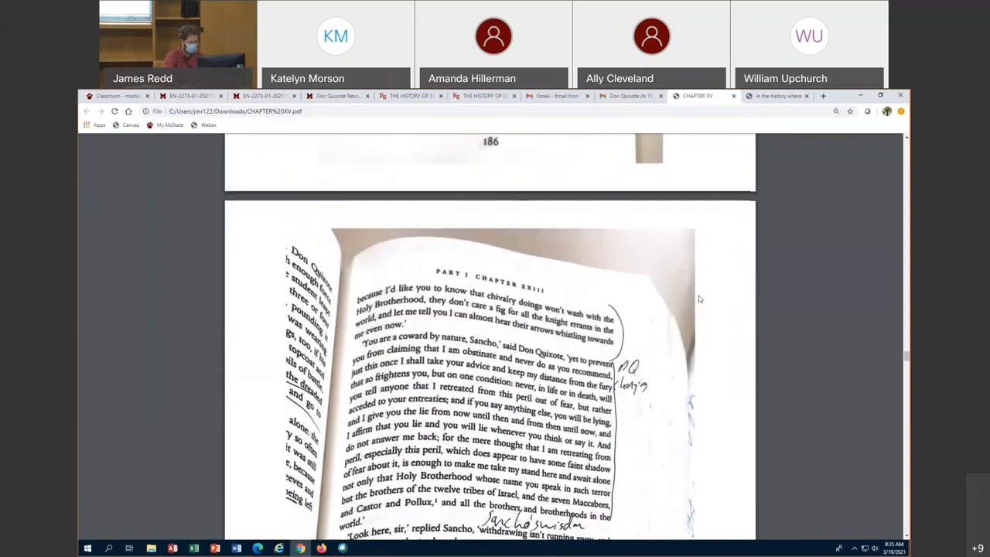
Scroll slightly so the 'coward by nature' passage and 'Sancho's wisdom' note fill the view.
scroll("down", 3)
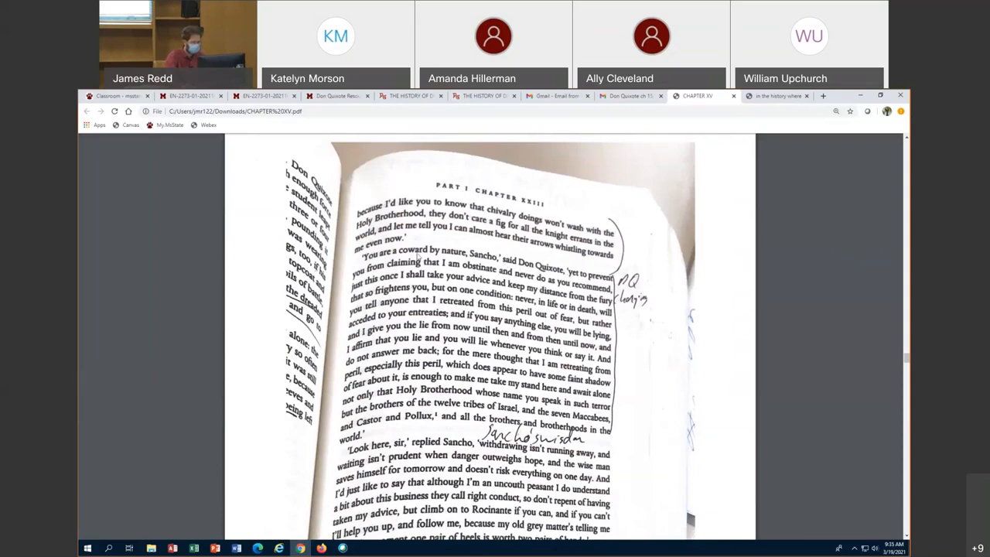
mouse_move(642, 258)
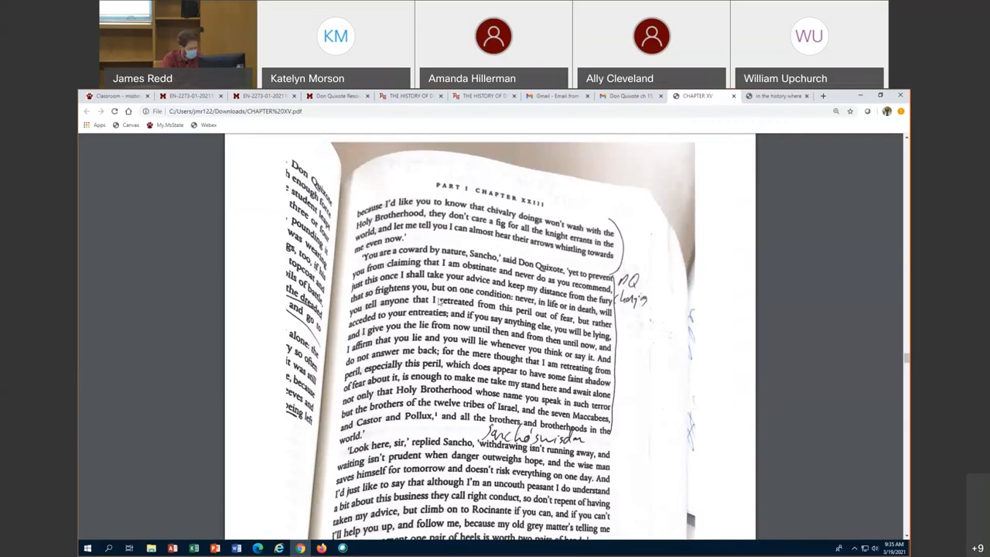
mouse_move(658, 335)
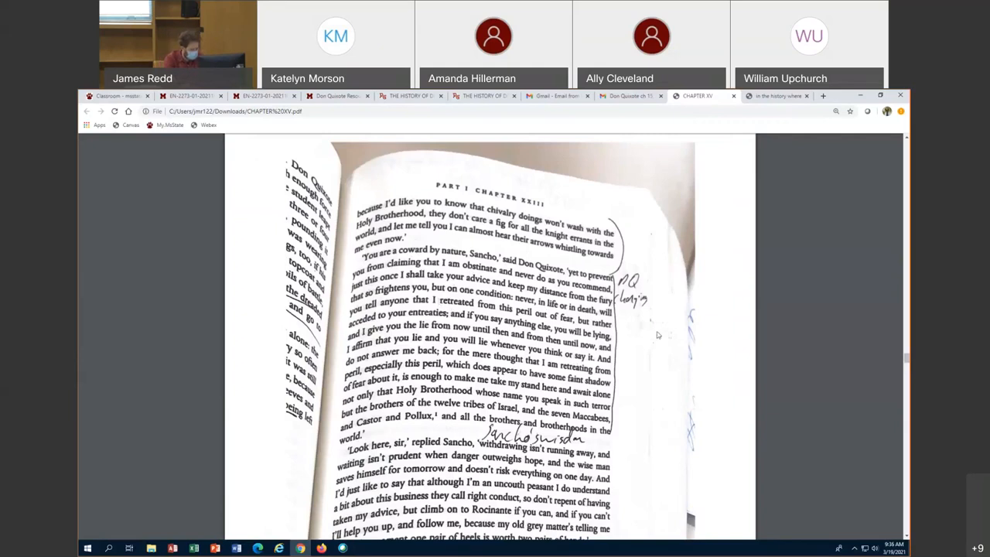
Read down through pages 187 and 188 to the photographed spread about copying the notebook.
scroll("down", 3)
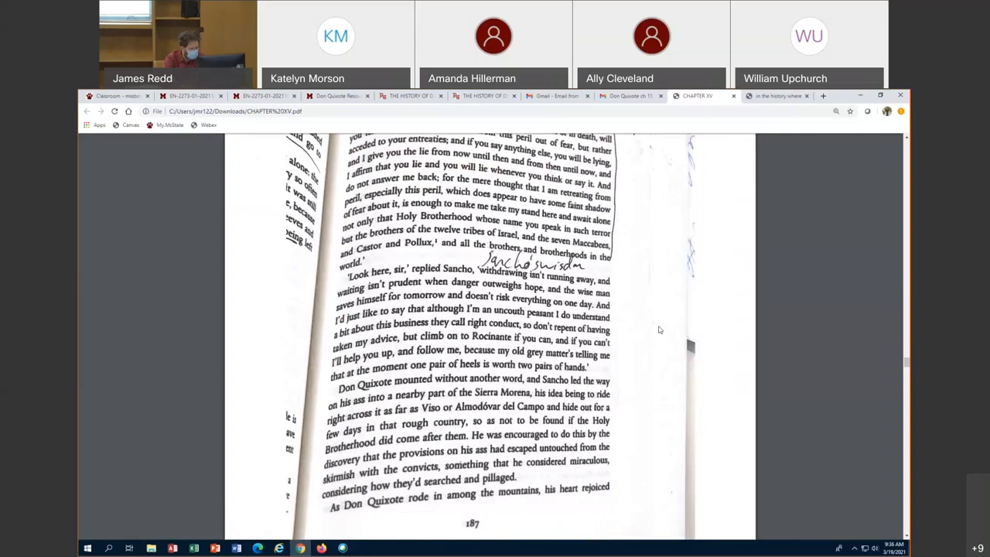
scroll("up", 3)
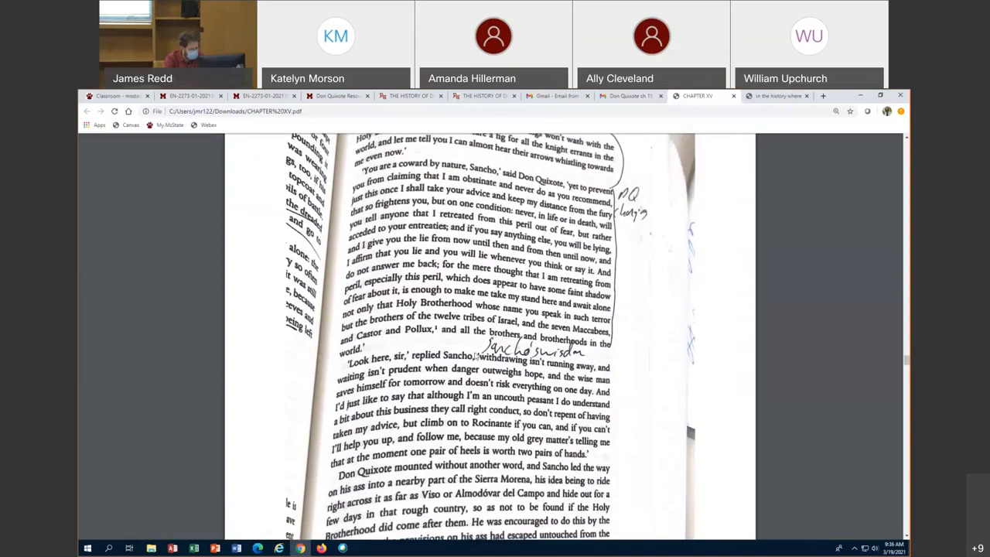
scroll("down", 3)
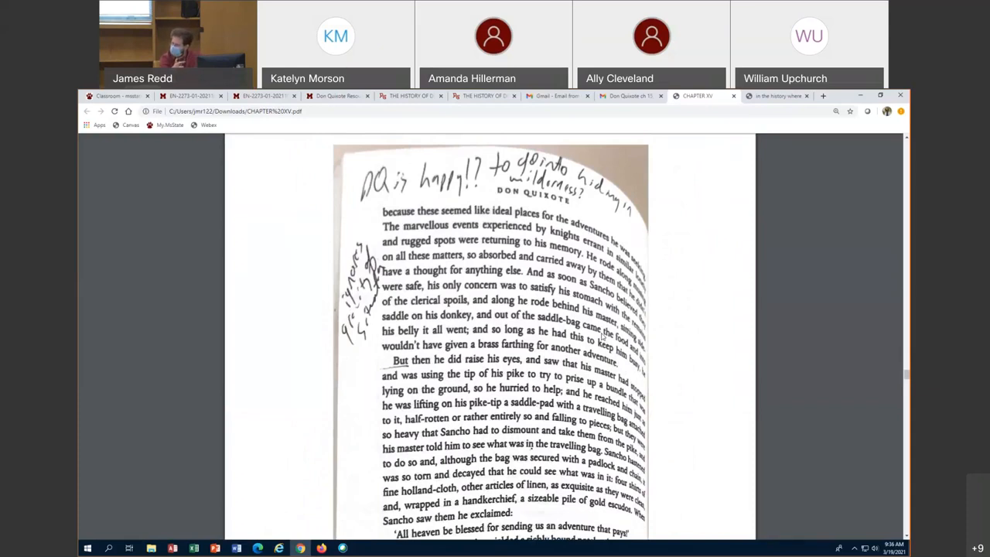
scroll("down", 3)
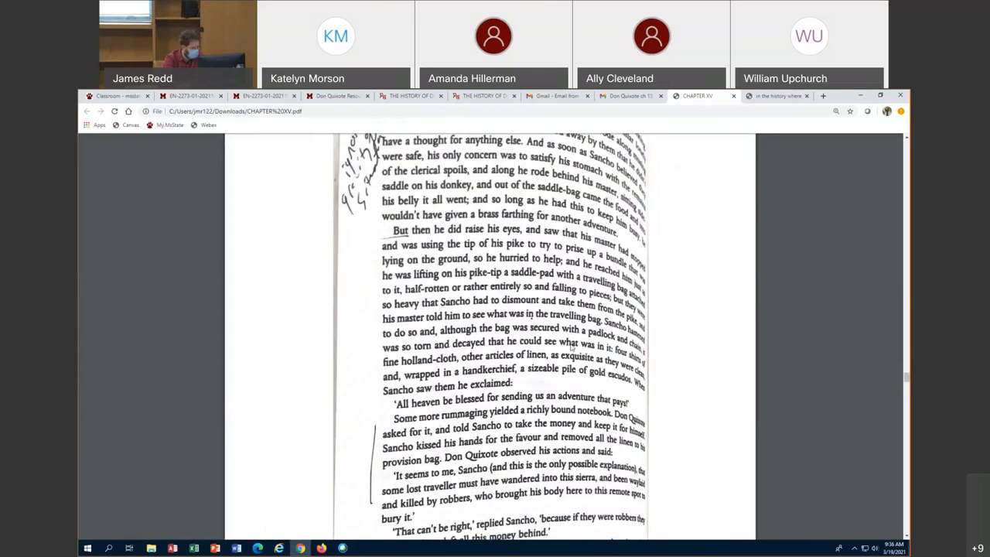
scroll("down", 3)
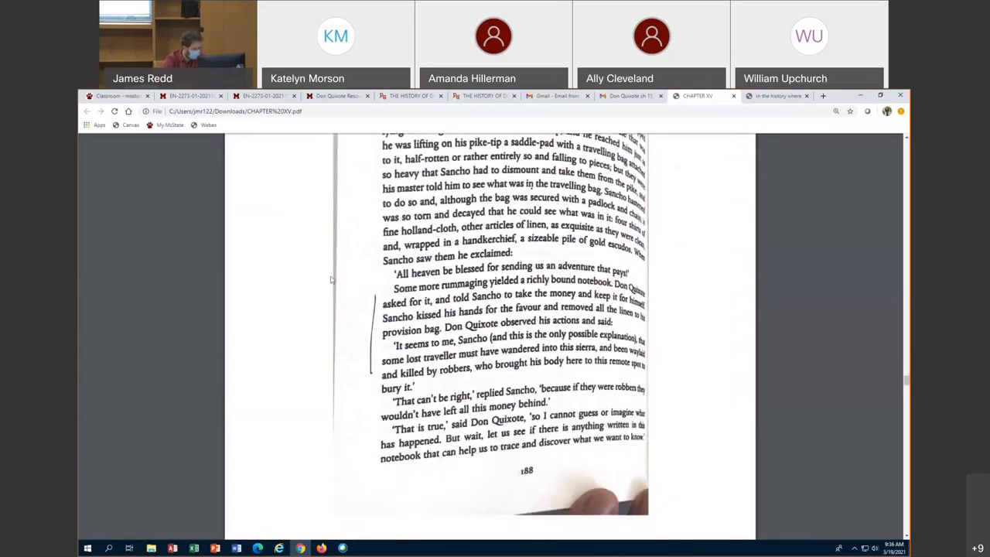
scroll("down", 3)
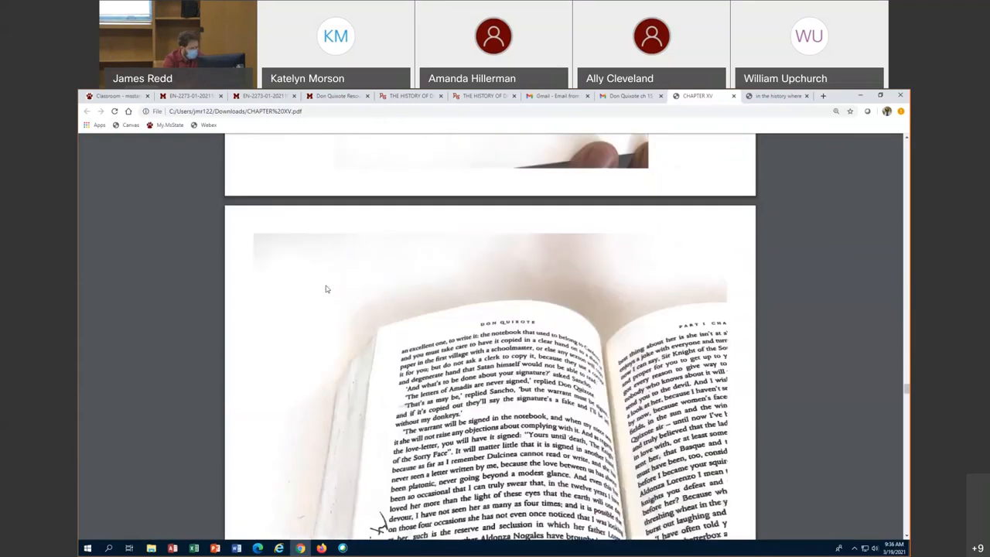
Scroll past page 214 to page 215, where Don Quixote tells Sancho the widow's story.
scroll("down", 3)
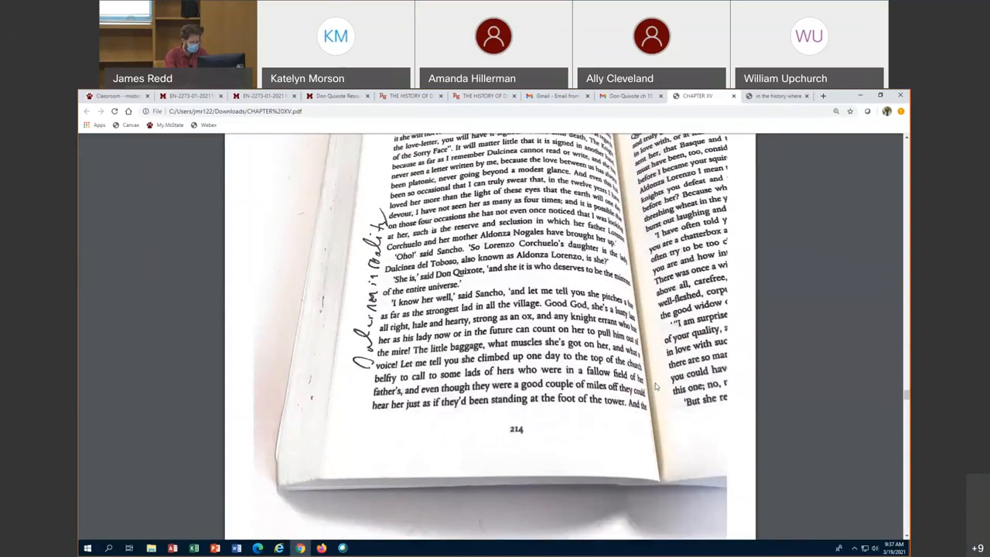
scroll("down", 3)
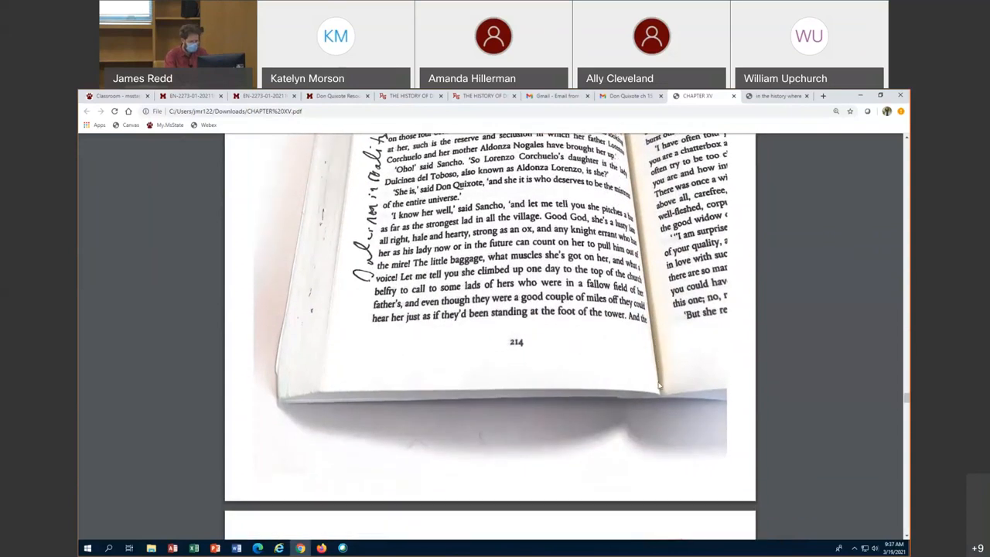
scroll("up", 3)
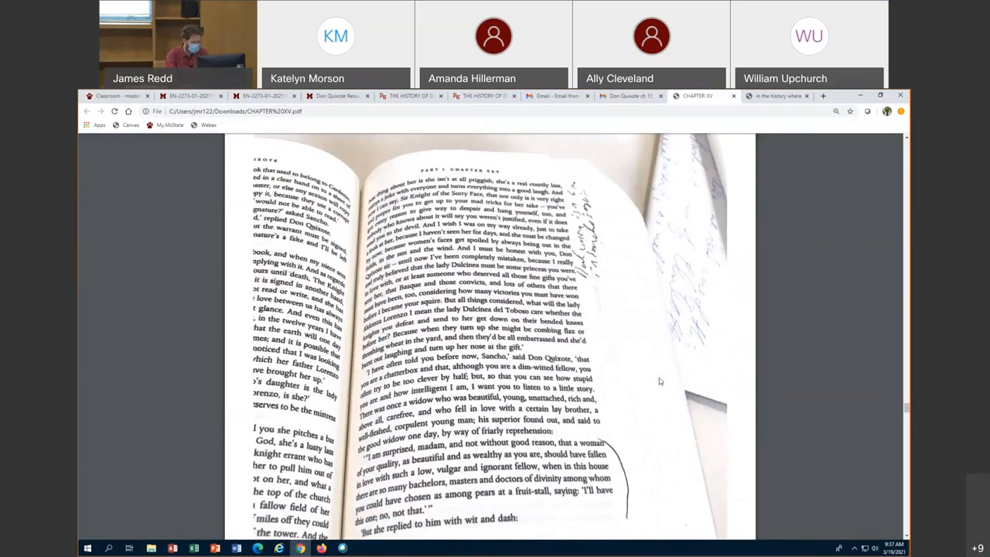
scroll("down", 3)
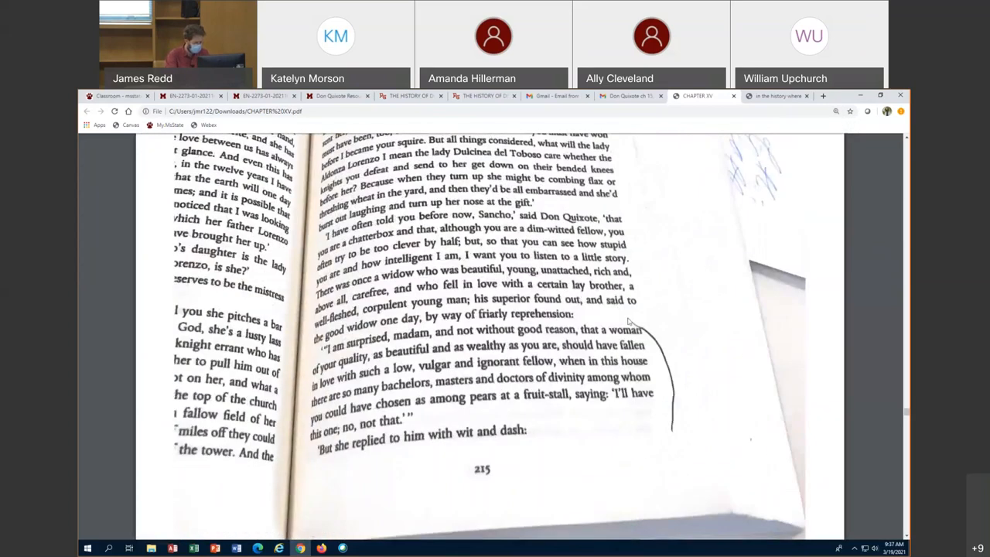
mouse_move(653, 332)
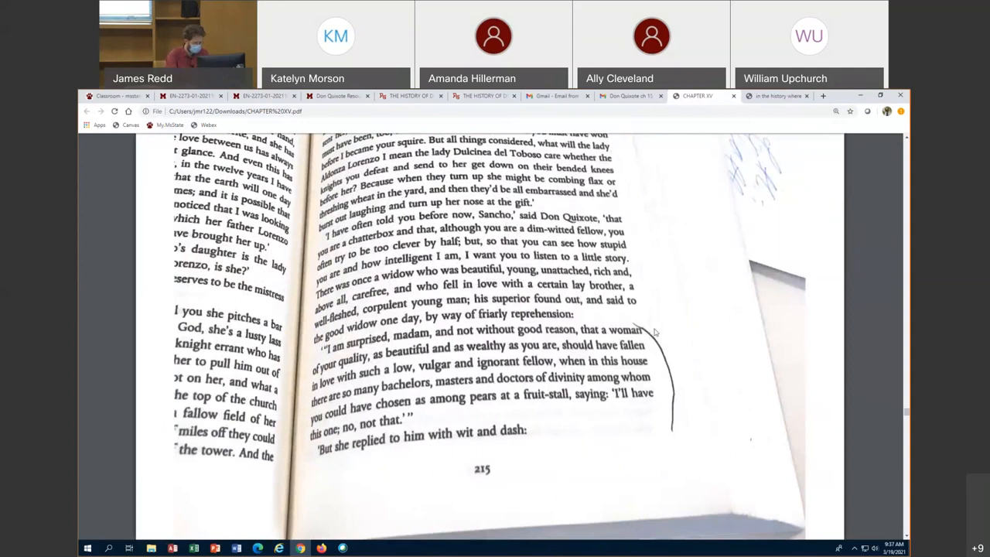
mouse_move(661, 331)
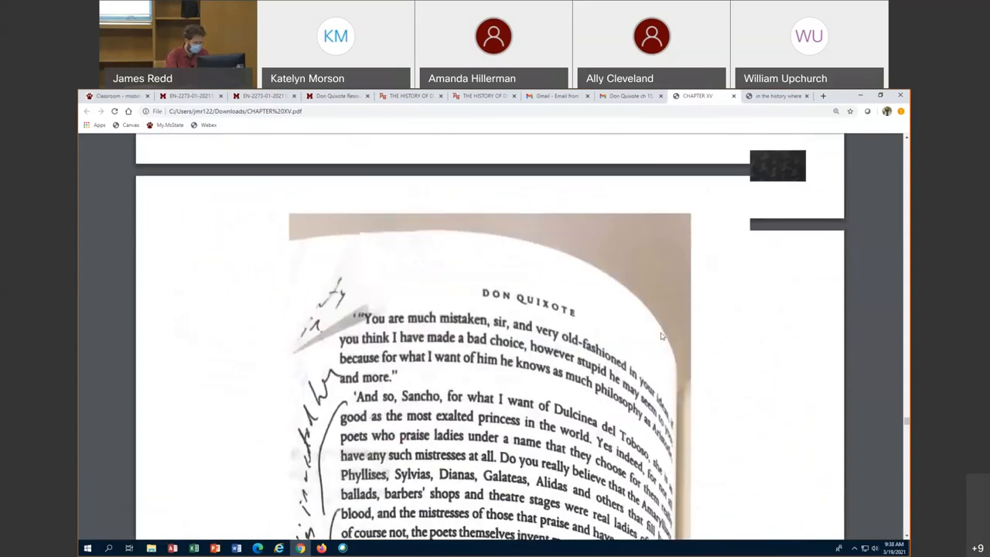
Read page 216 praising Dulcinea's beauty and repute to its end, with Chapter I next.
scroll("down", 3)
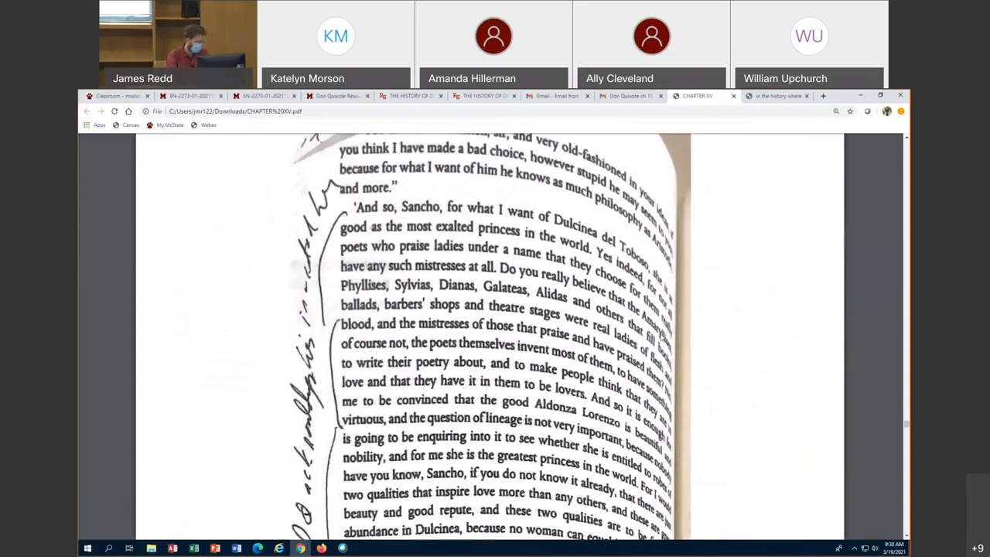
scroll("down", 3)
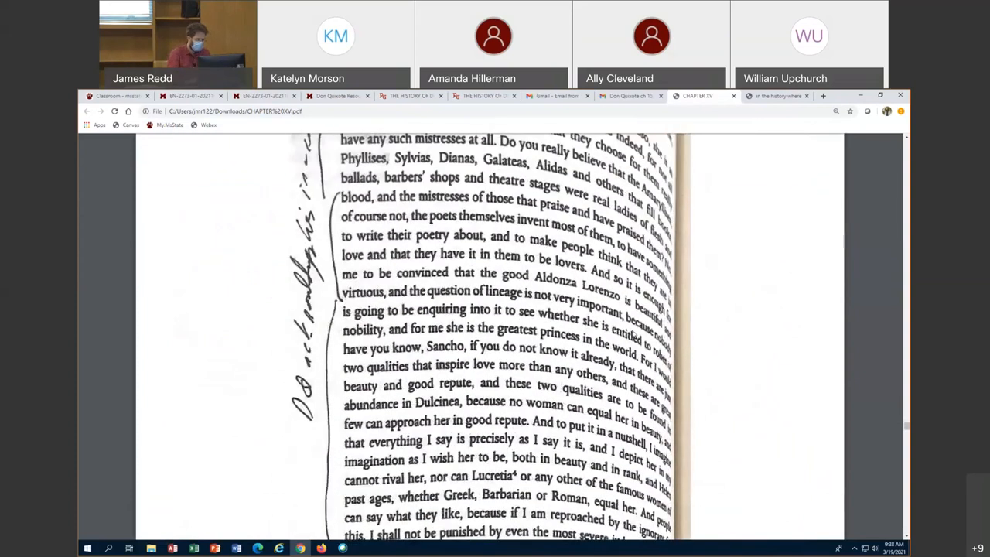
scroll("up", 3)
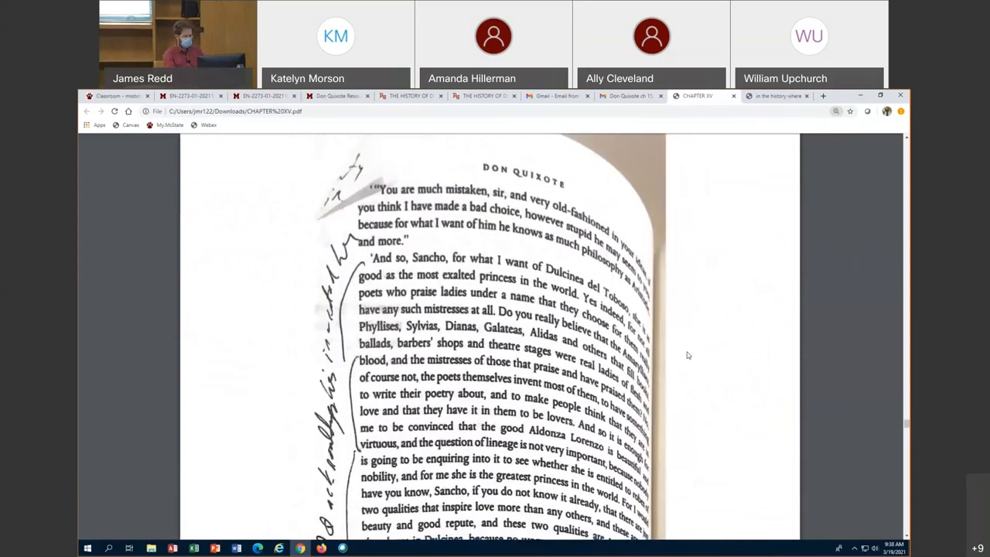
scroll("down", 3)
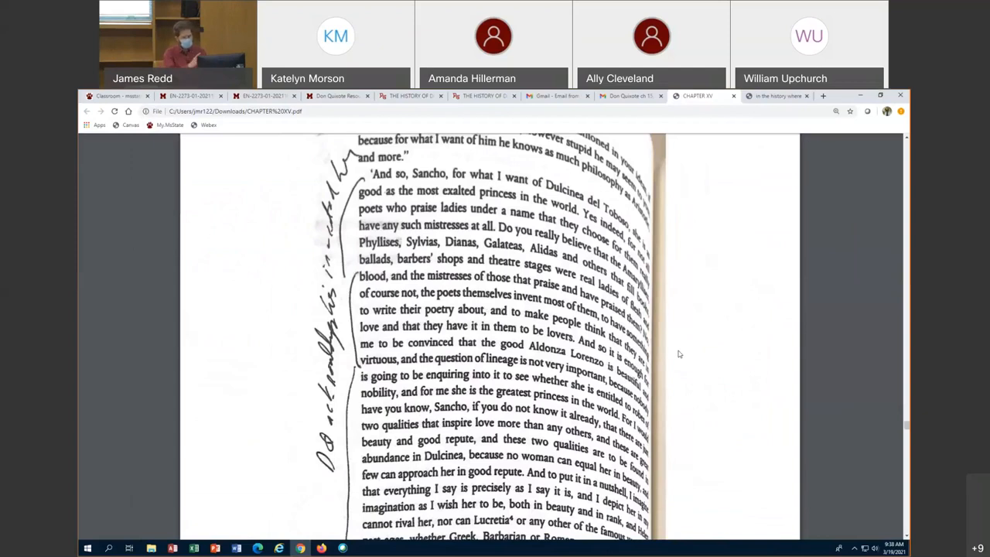
scroll("down", 3)
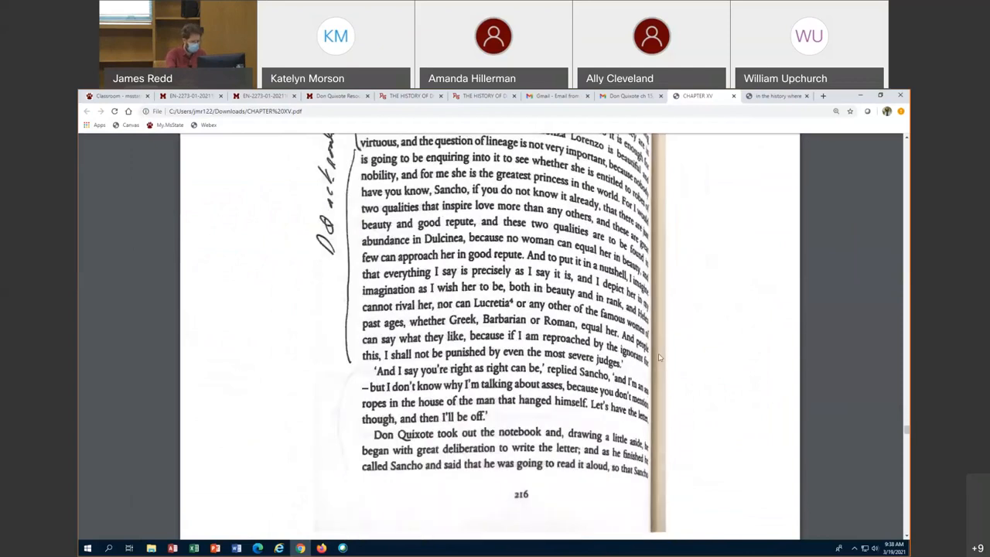
scroll("up", 3)
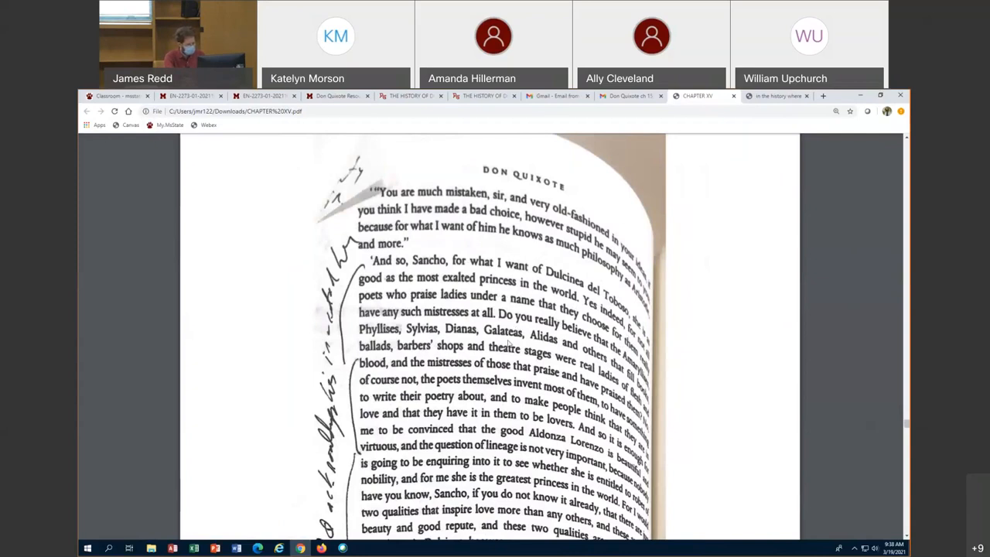
mouse_move(677, 365)
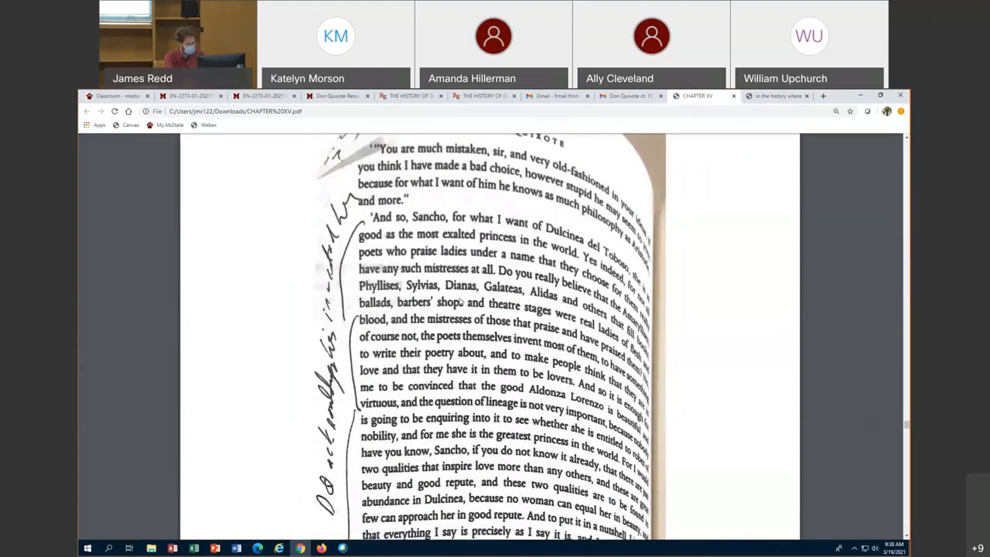
mouse_move(663, 354)
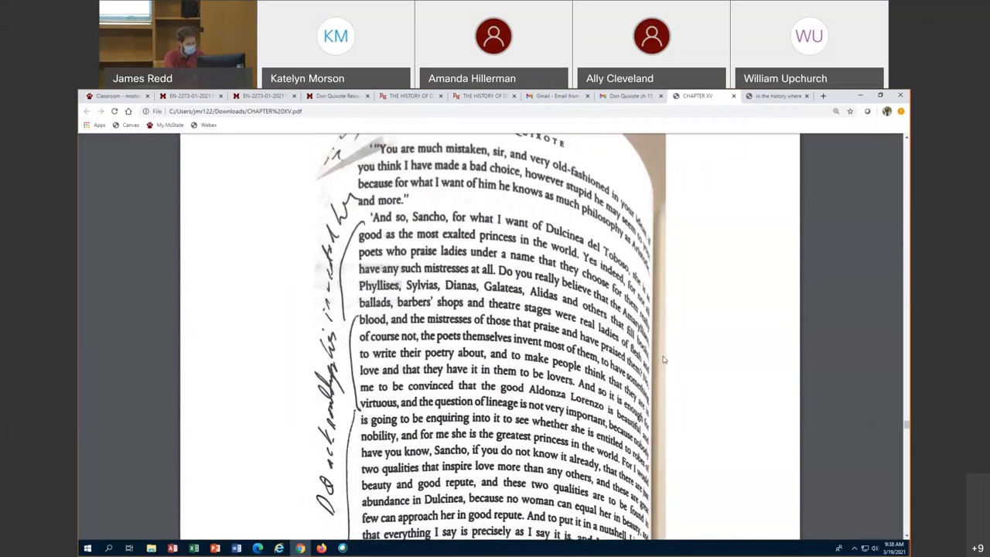
scroll("down", 3)
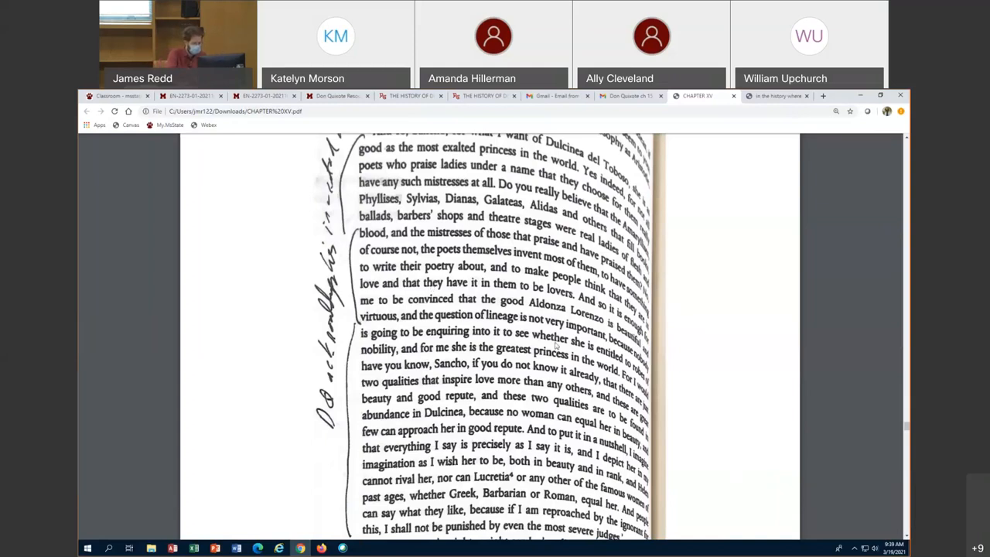
mouse_move(666, 347)
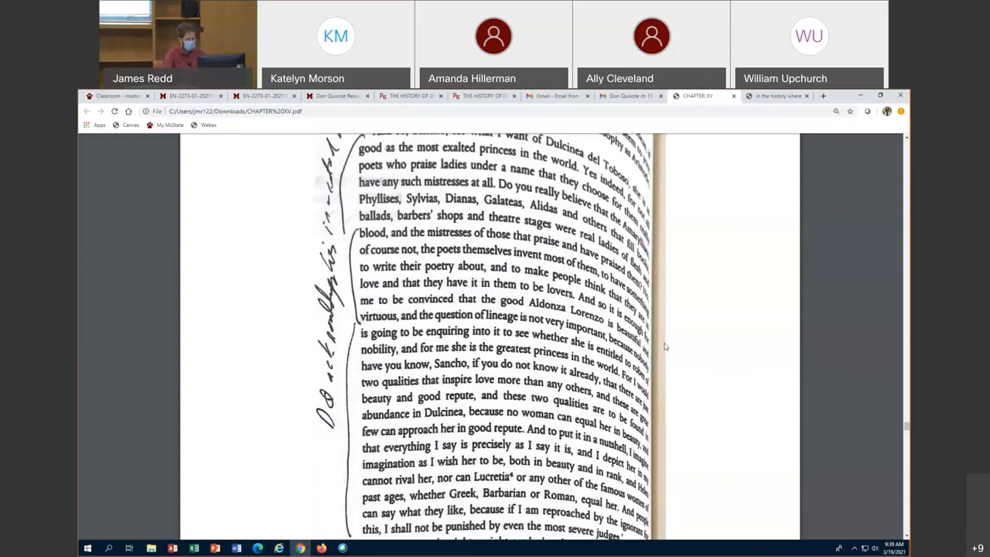
mouse_move(684, 325)
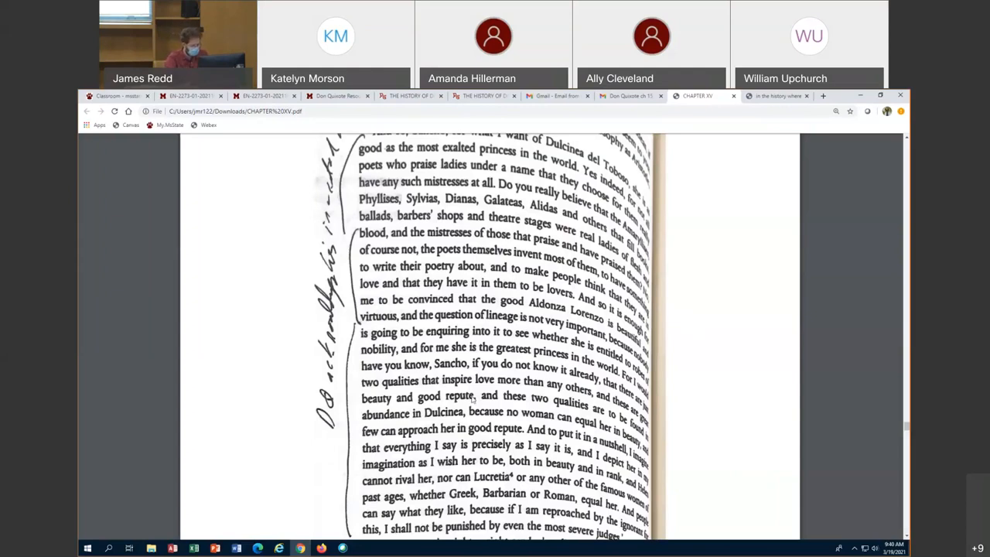
scroll("down", 3)
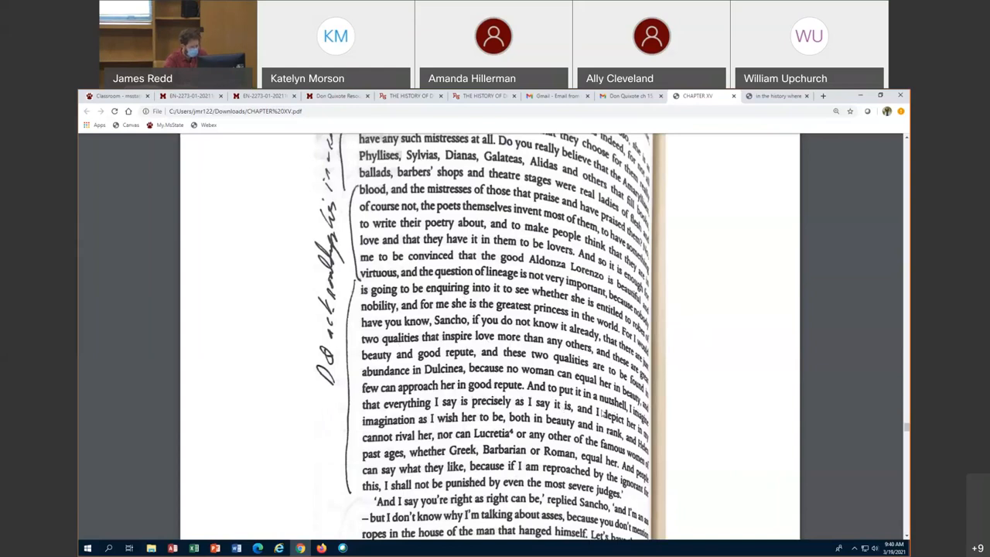
scroll("down", 3)
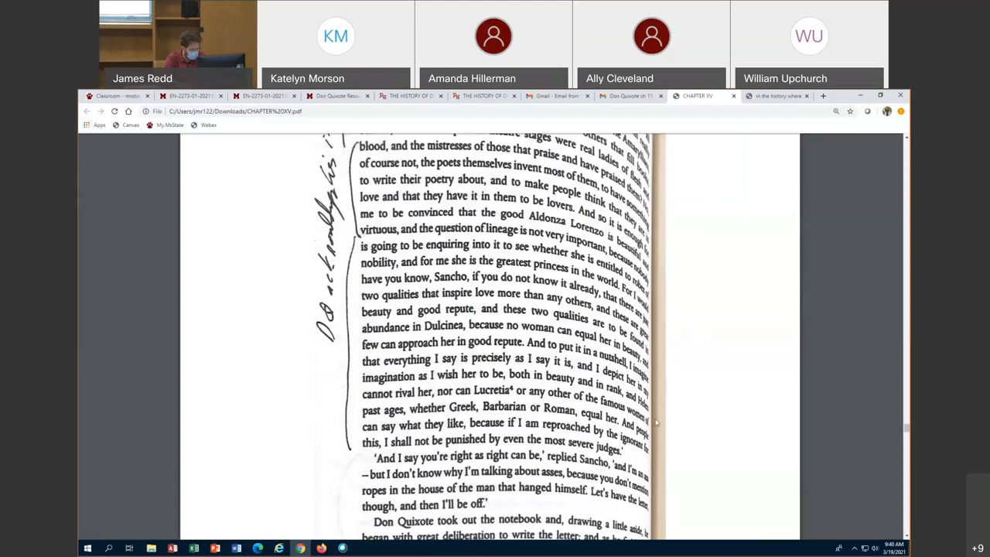
mouse_move(442, 422)
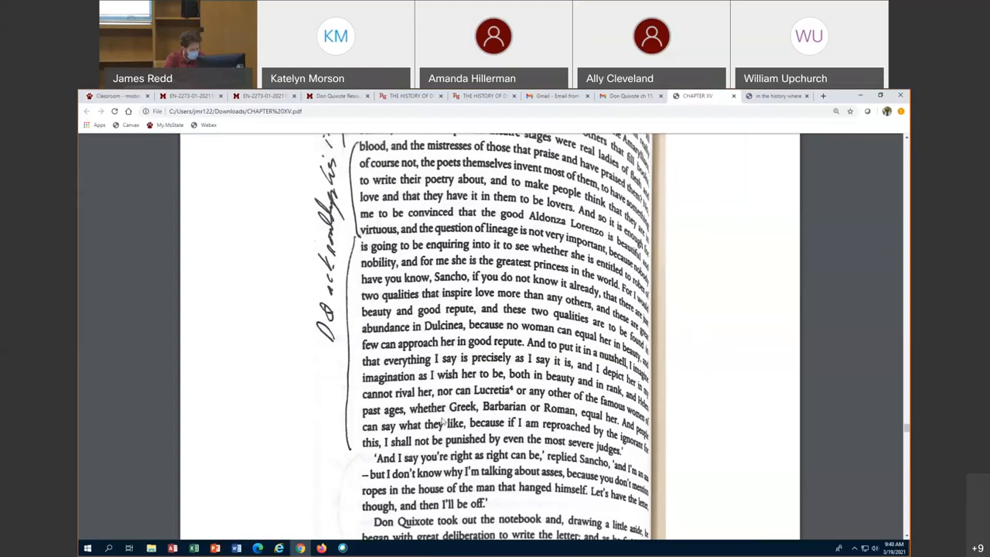
mouse_move(661, 440)
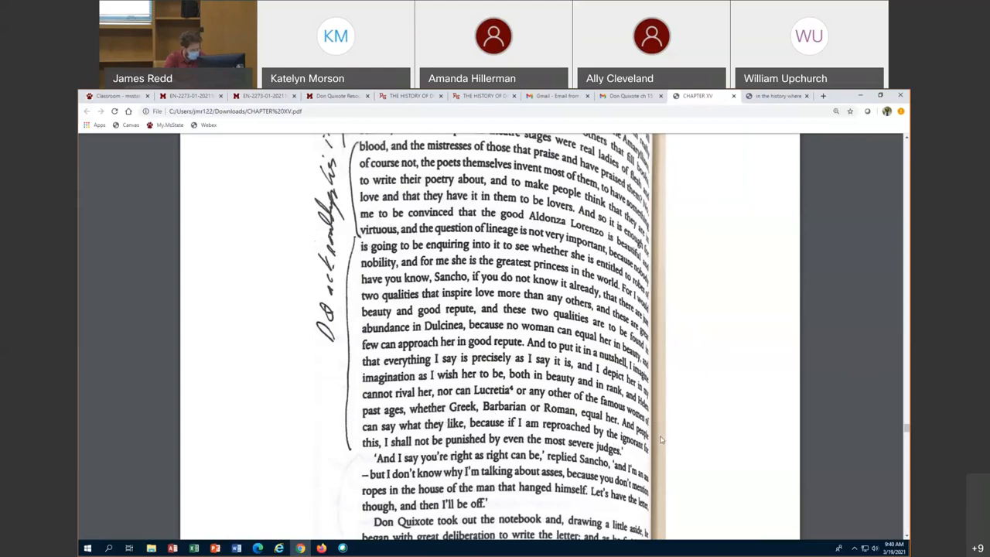
mouse_move(671, 405)
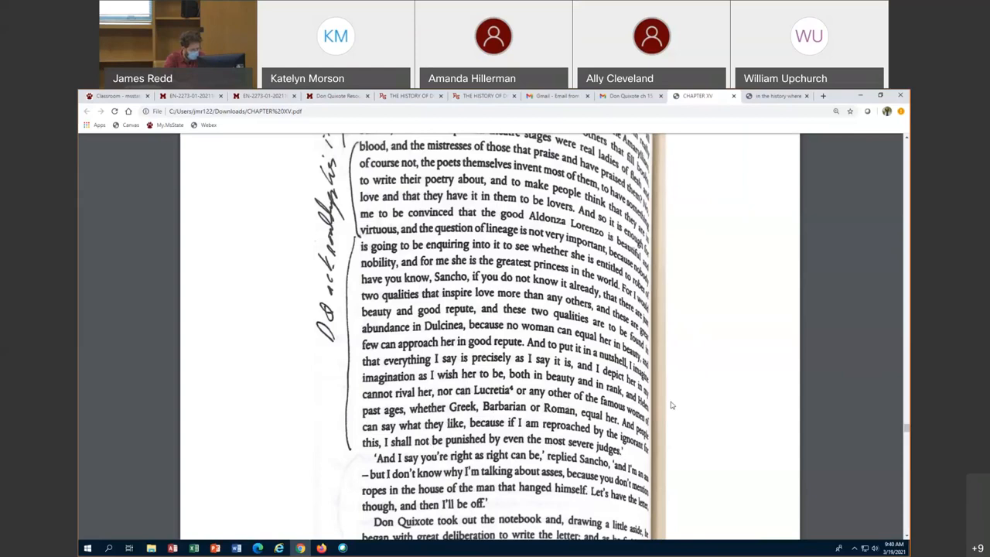
scroll("down", 3)
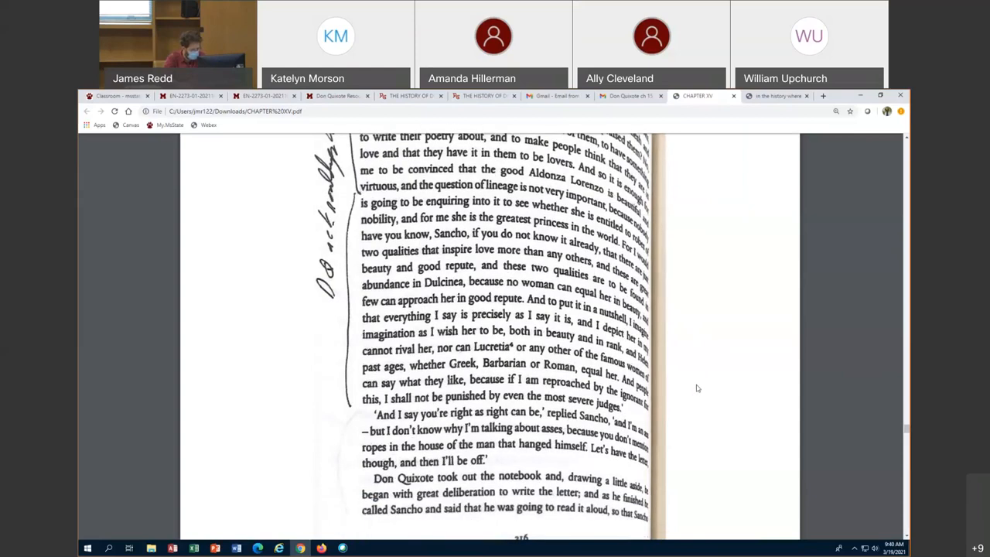
scroll("up", 3)
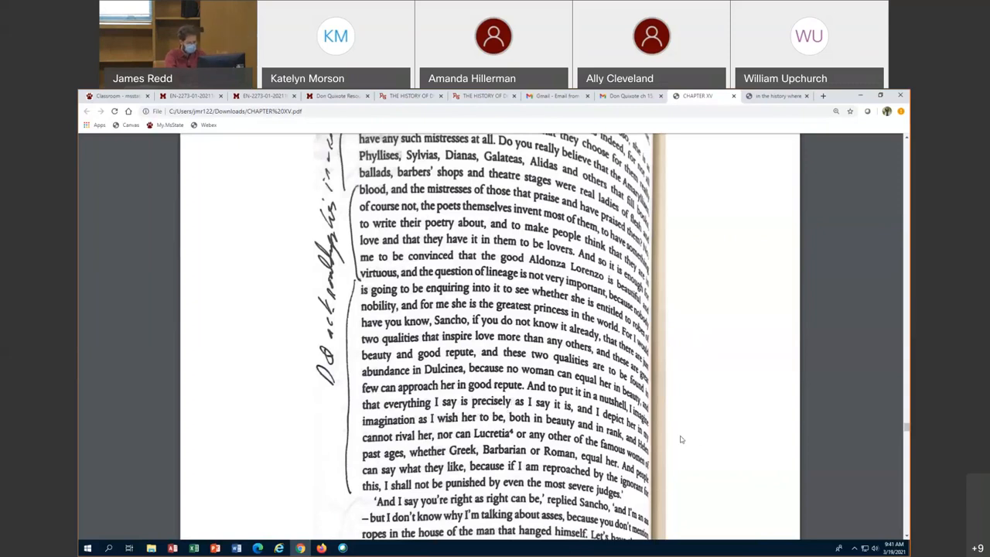
scroll("down", 3)
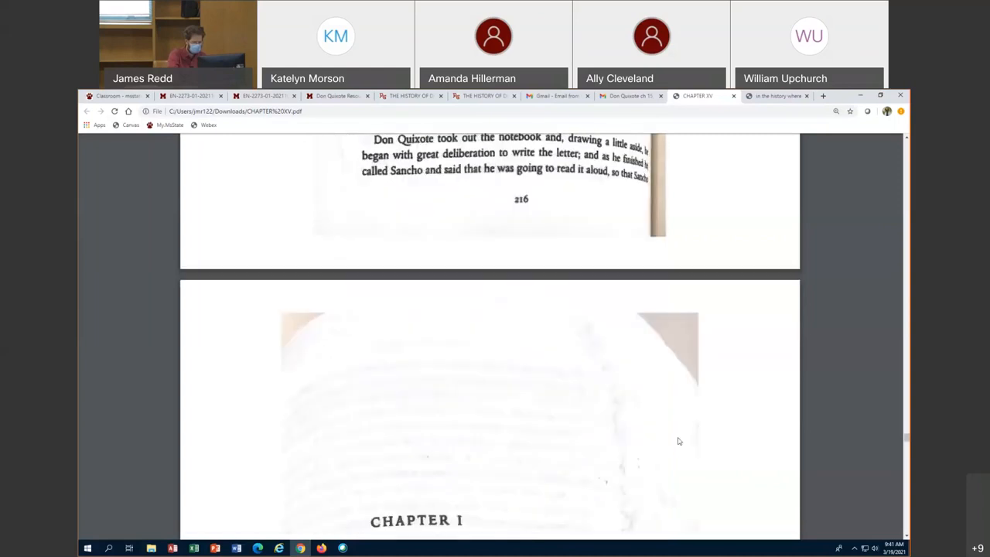
Scroll through Chapter I to page 487's underlined line about Don Quixote looking like a mummy.
scroll("down", 3)
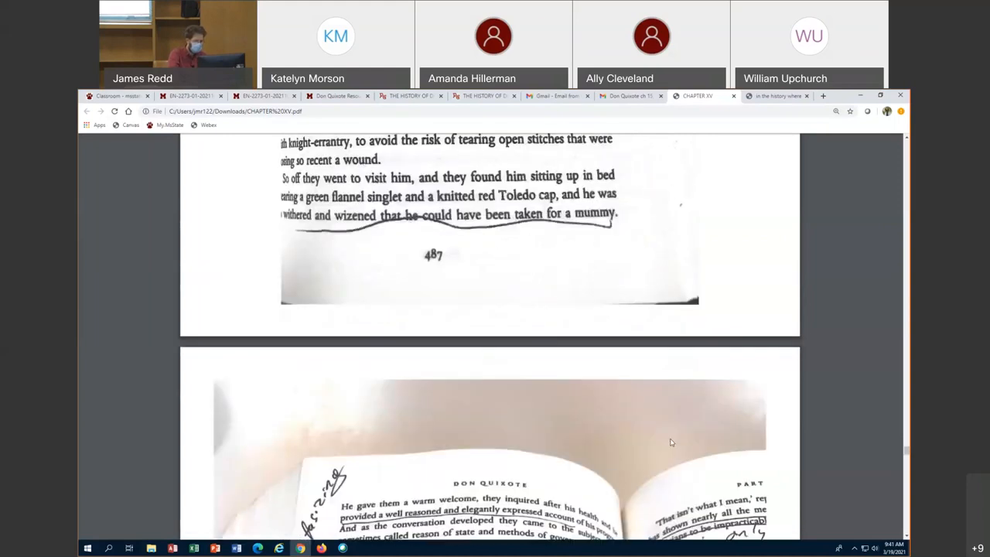
scroll("up", 3)
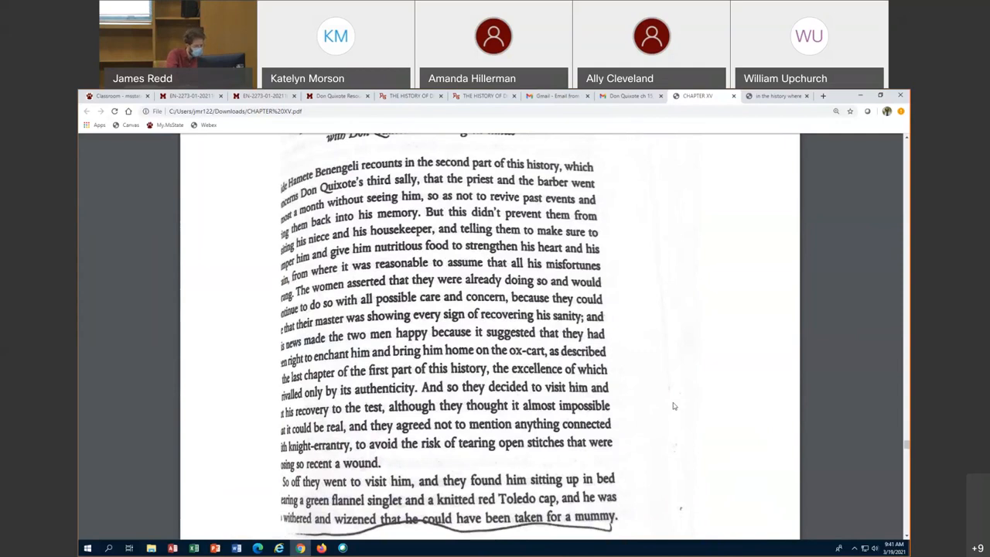
scroll("up", 3)
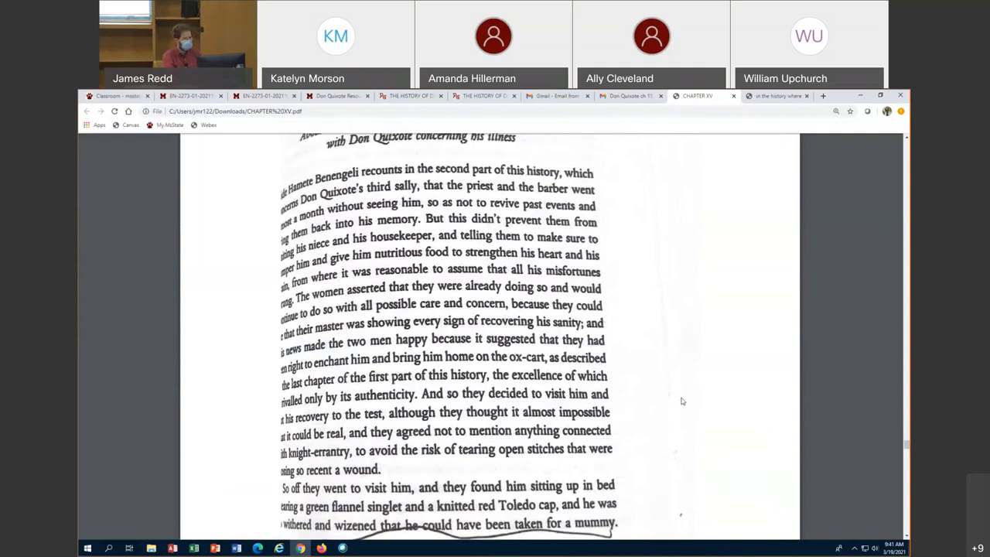
scroll("up", 3)
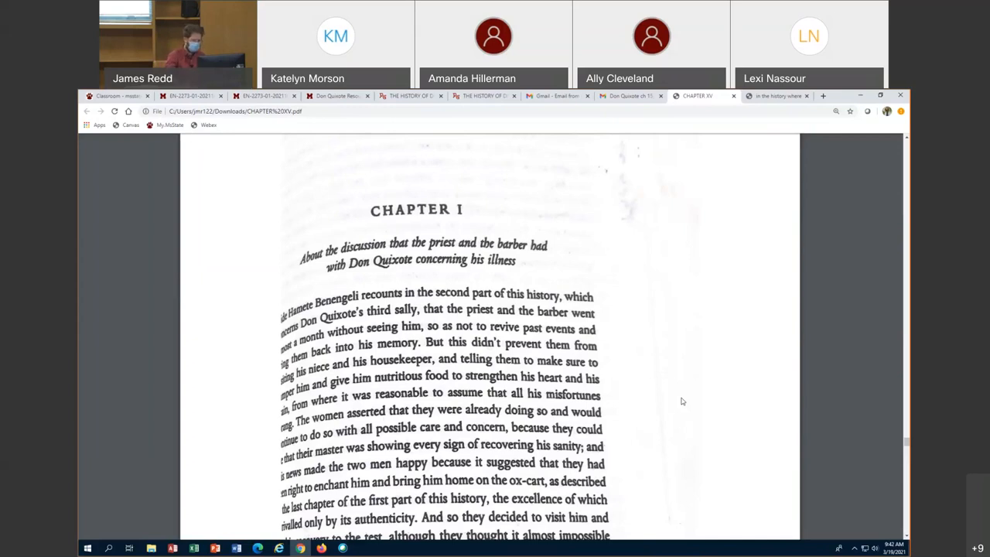
mouse_move(659, 348)
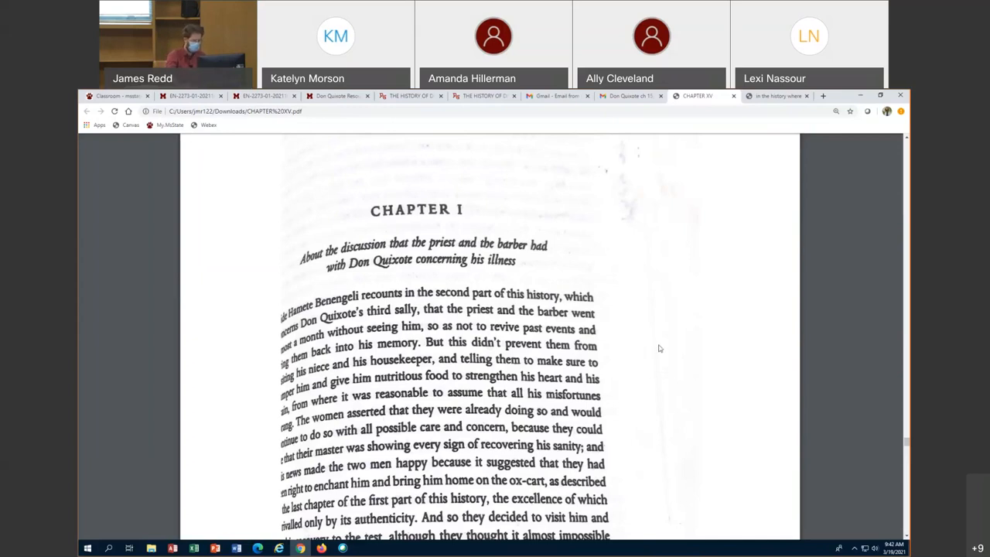
scroll("down", 3)
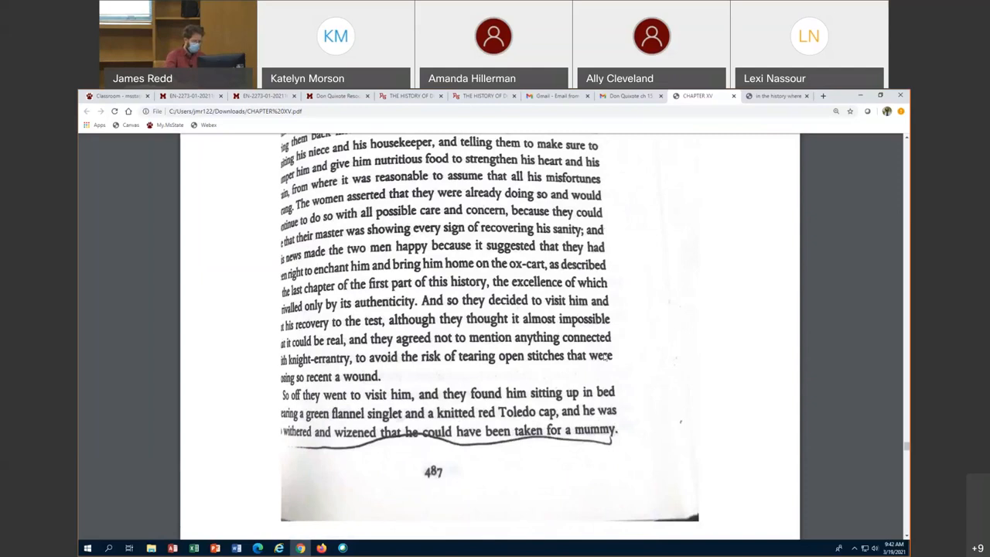
scroll("down", 3)
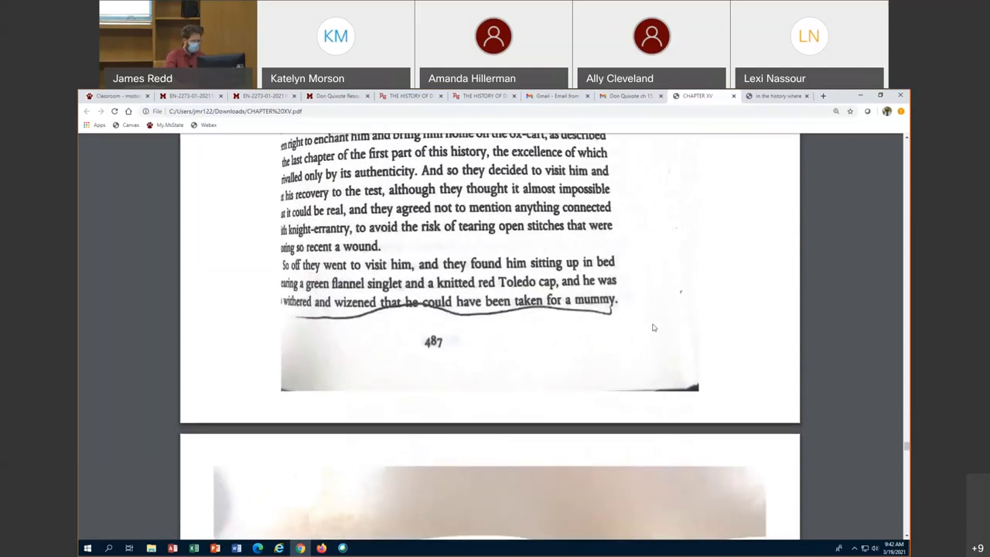
mouse_move(629, 308)
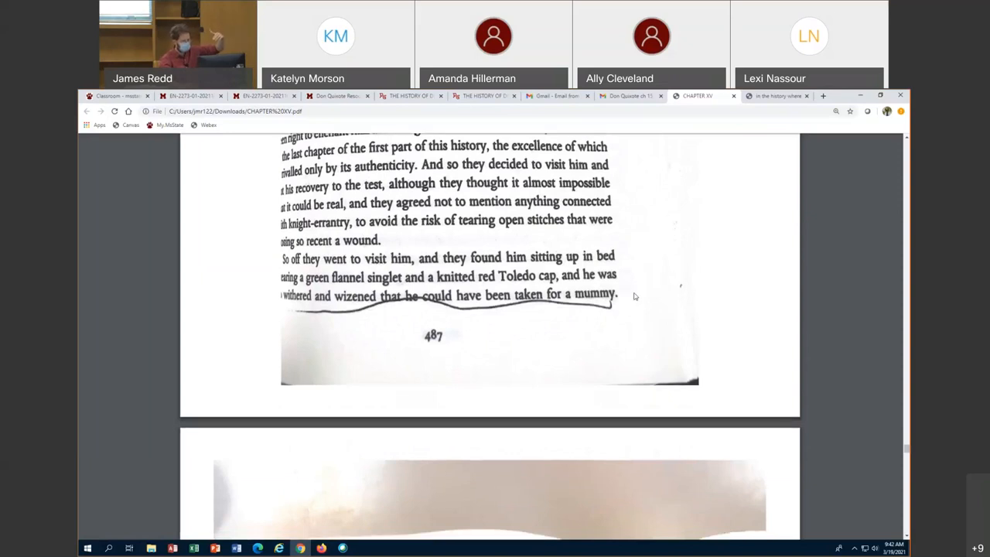
scroll("down", 3)
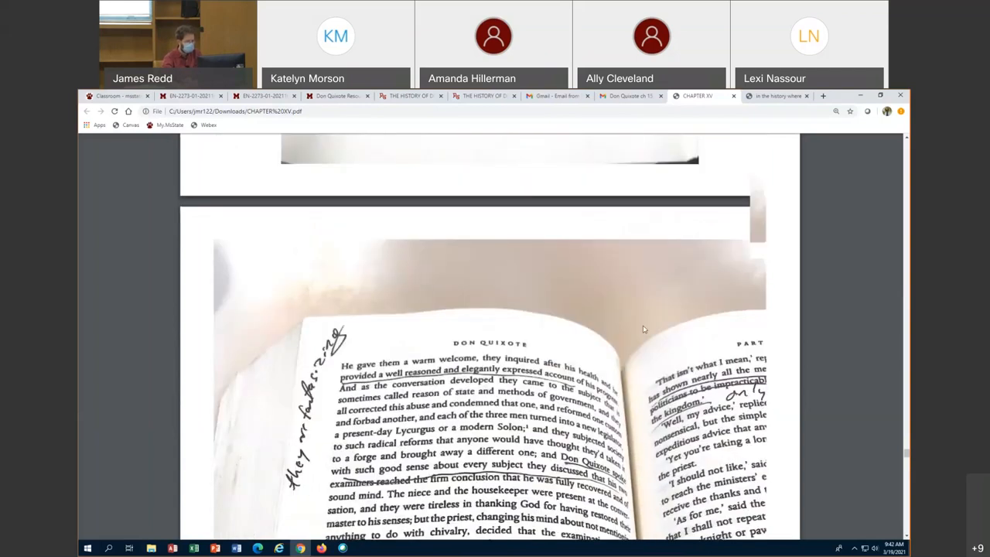
scroll("up", 3)
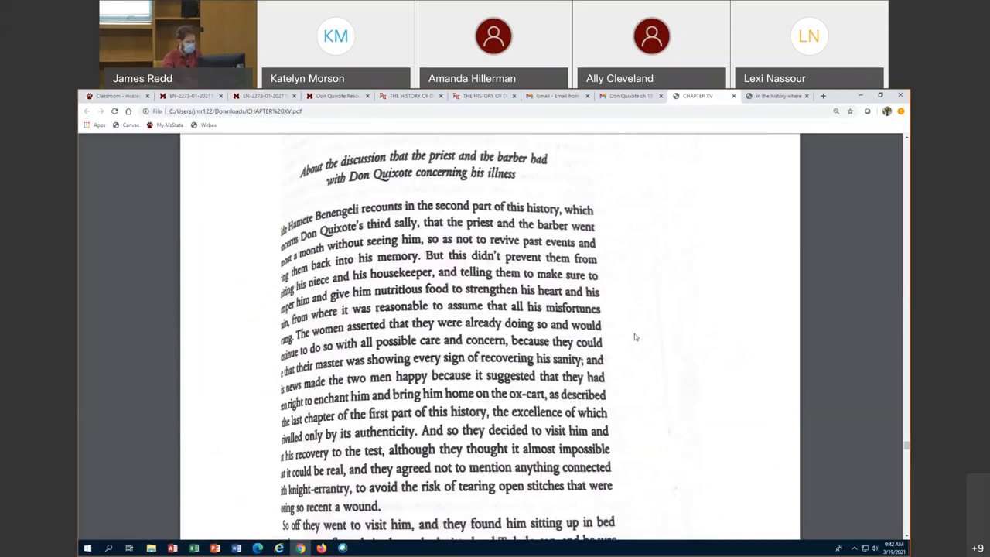
scroll("down", 3)
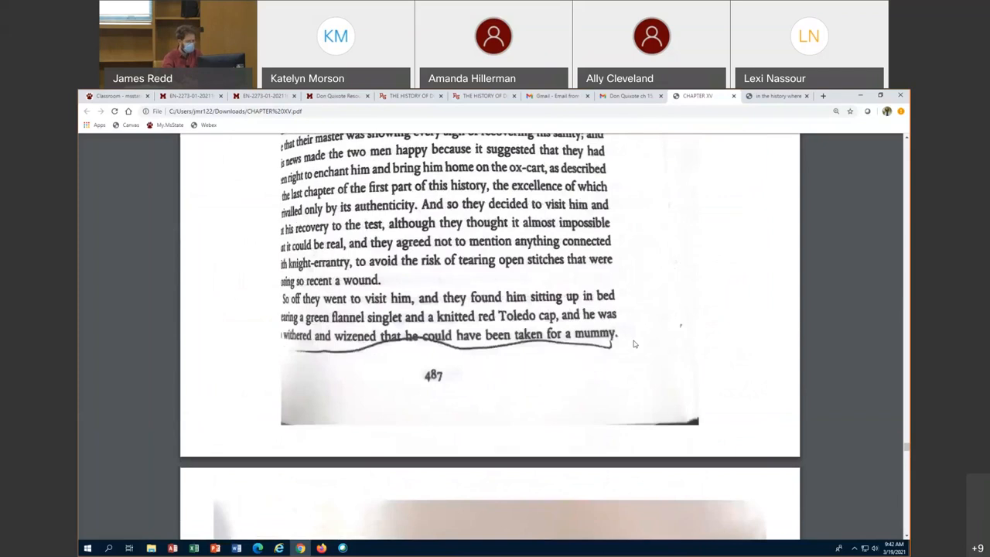
scroll("down", 3)
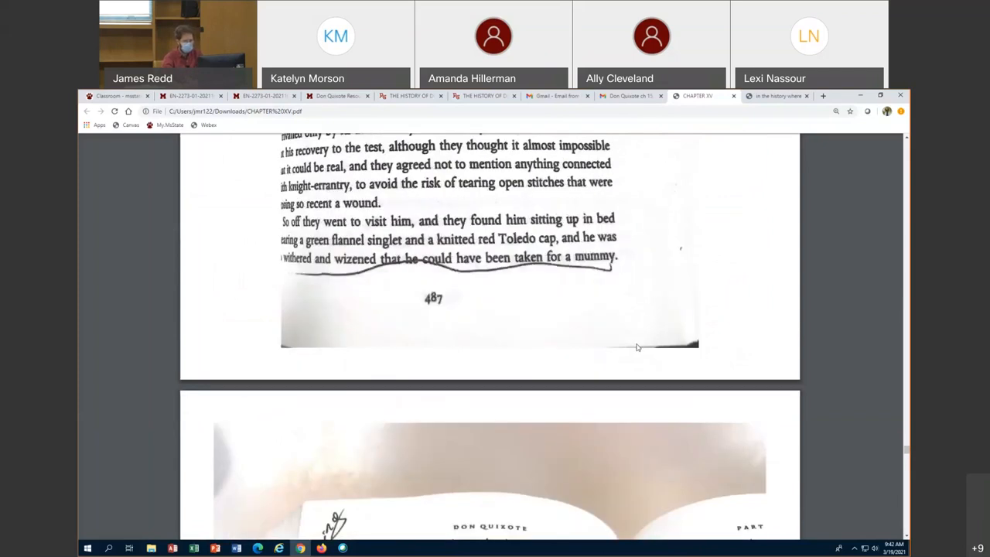
mouse_move(556, 325)
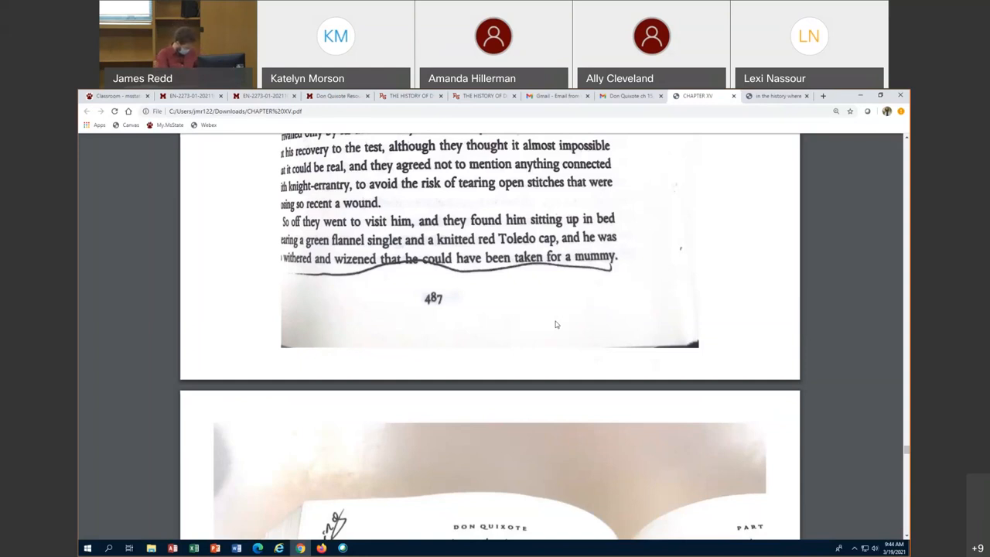
mouse_move(735, 167)
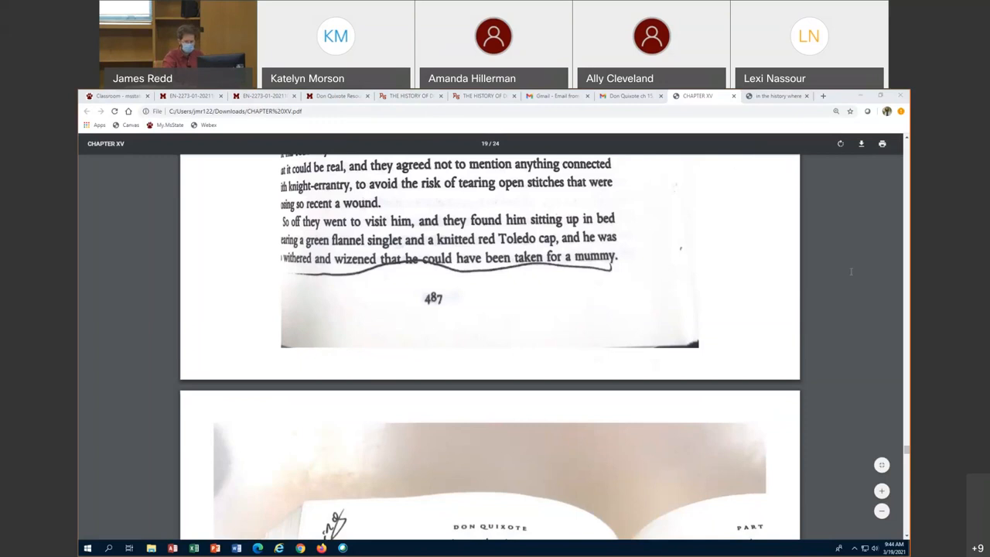
Adjust the view on page 487's end to show where they decide to visit Don Quixote.
scroll("up", 3)
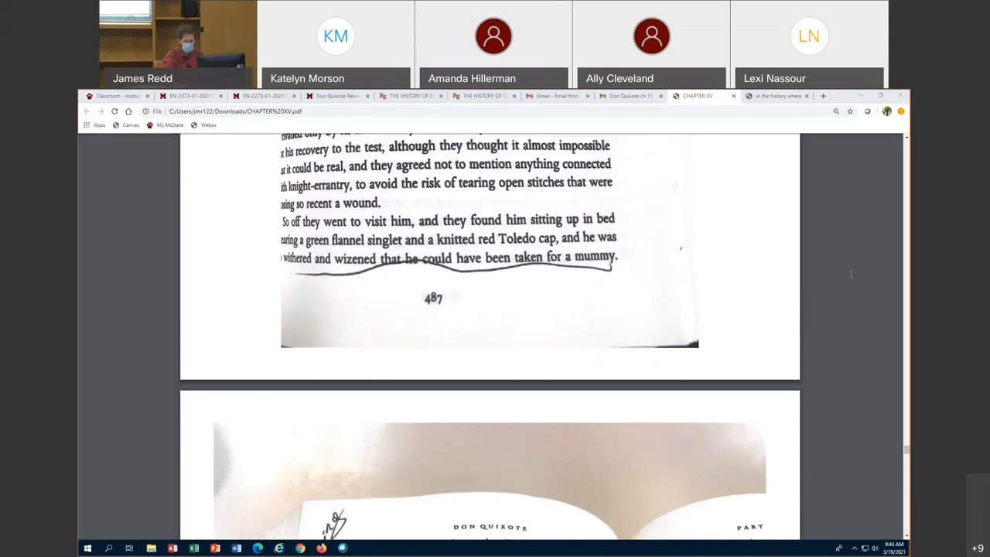
mouse_move(726, 317)
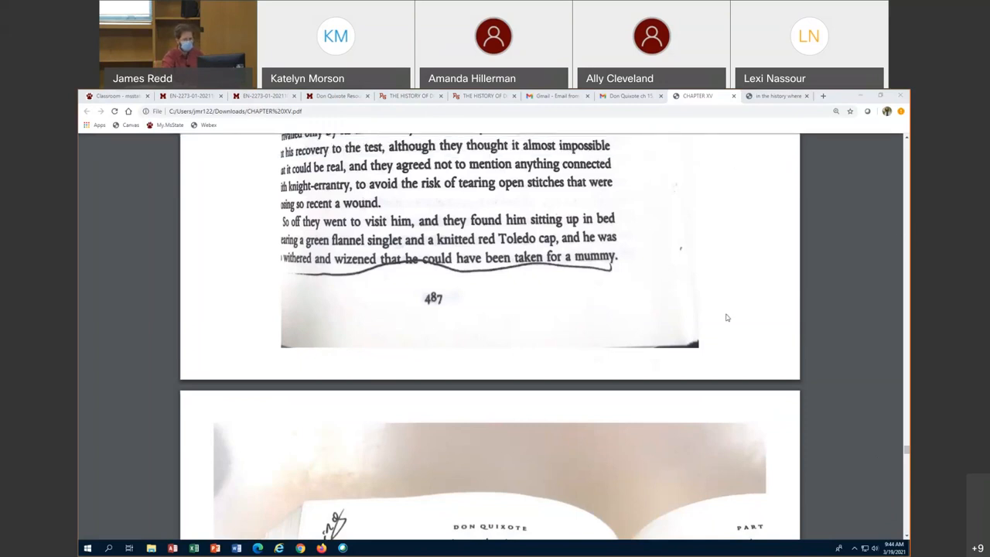
mouse_move(629, 349)
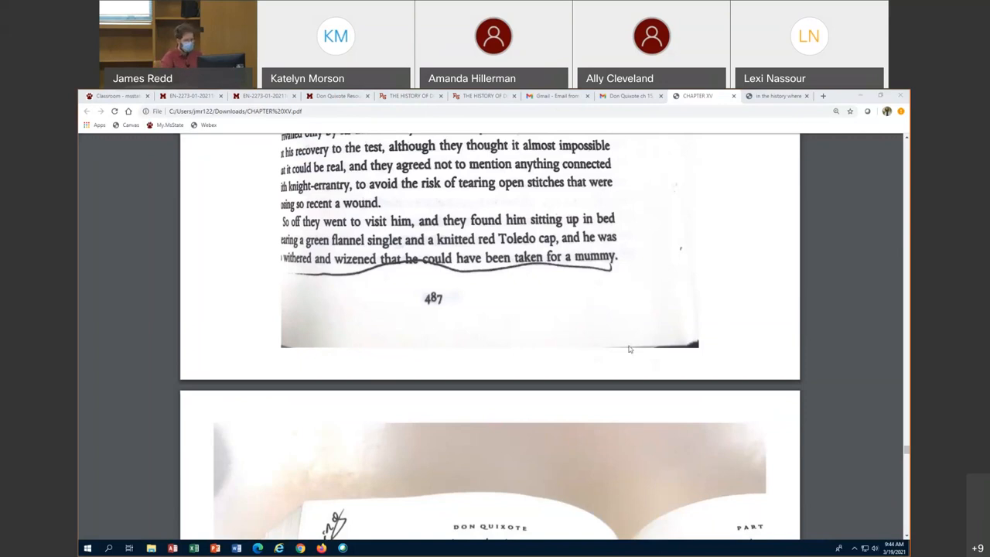
mouse_move(619, 354)
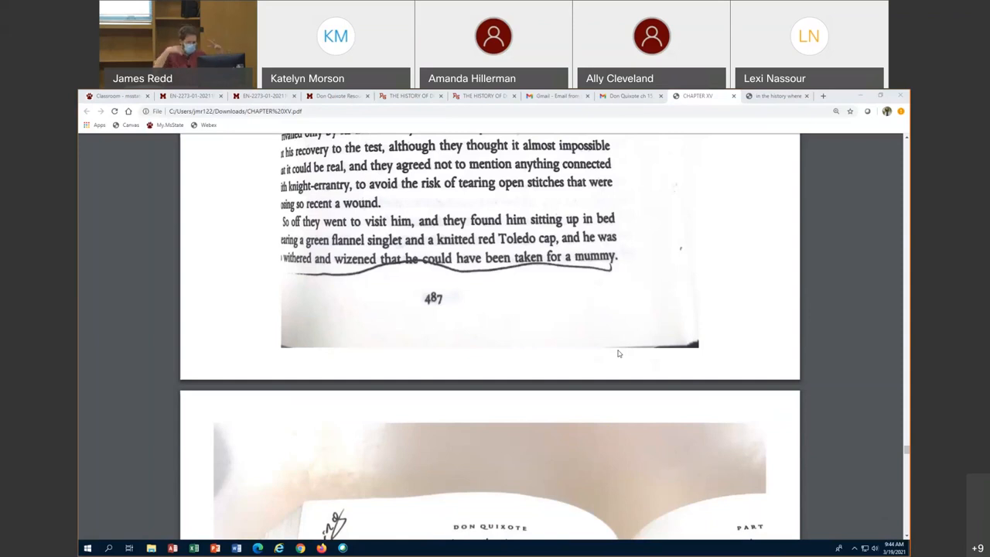
mouse_move(580, 400)
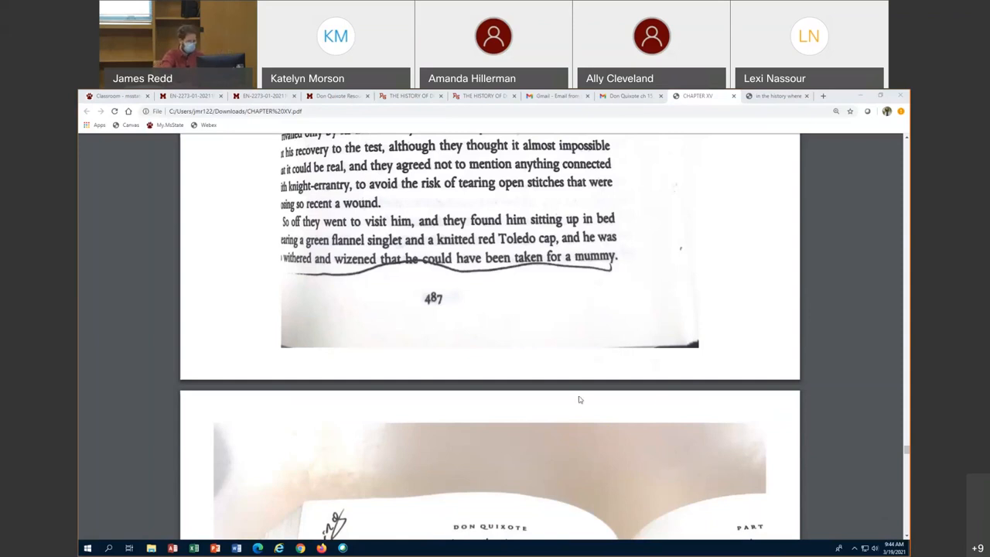
mouse_move(738, 334)
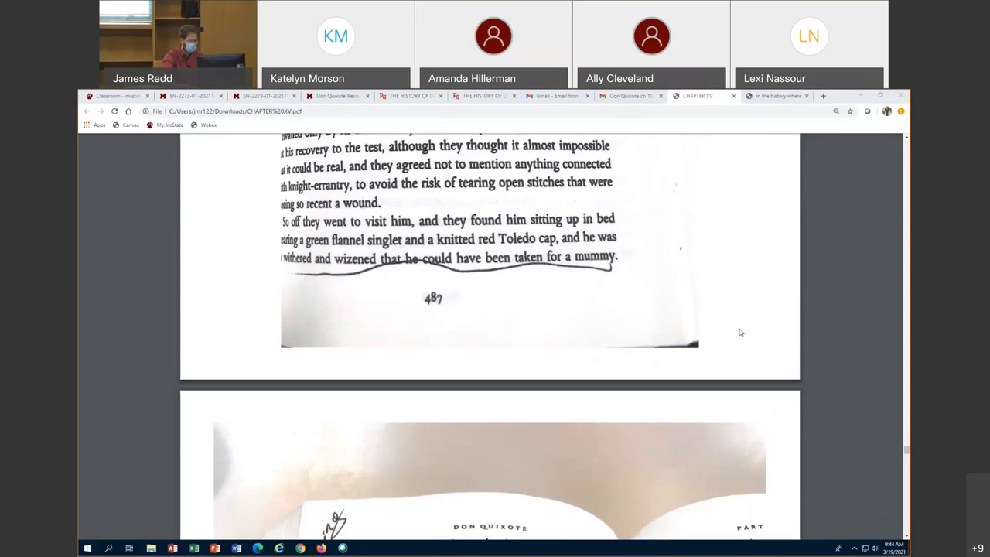
mouse_move(747, 316)
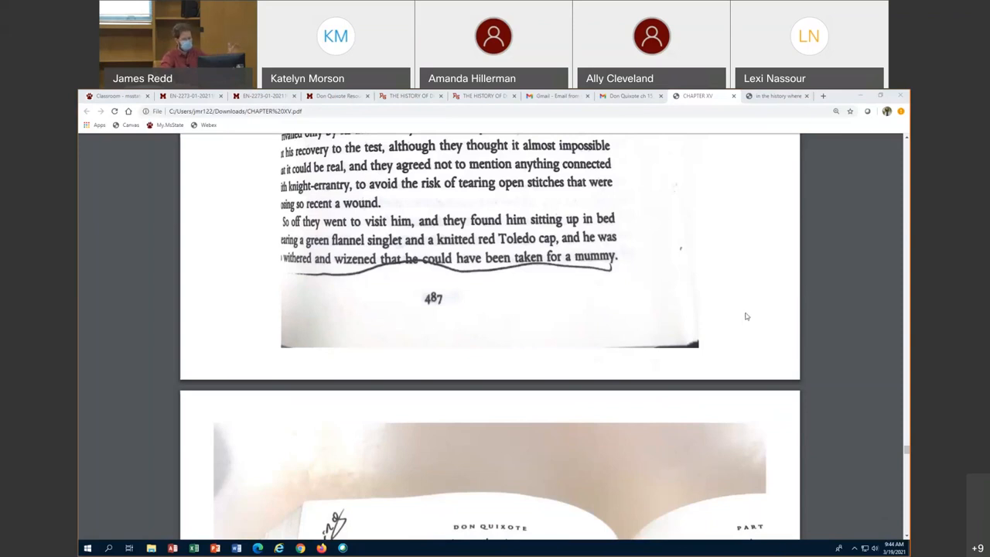
mouse_move(740, 334)
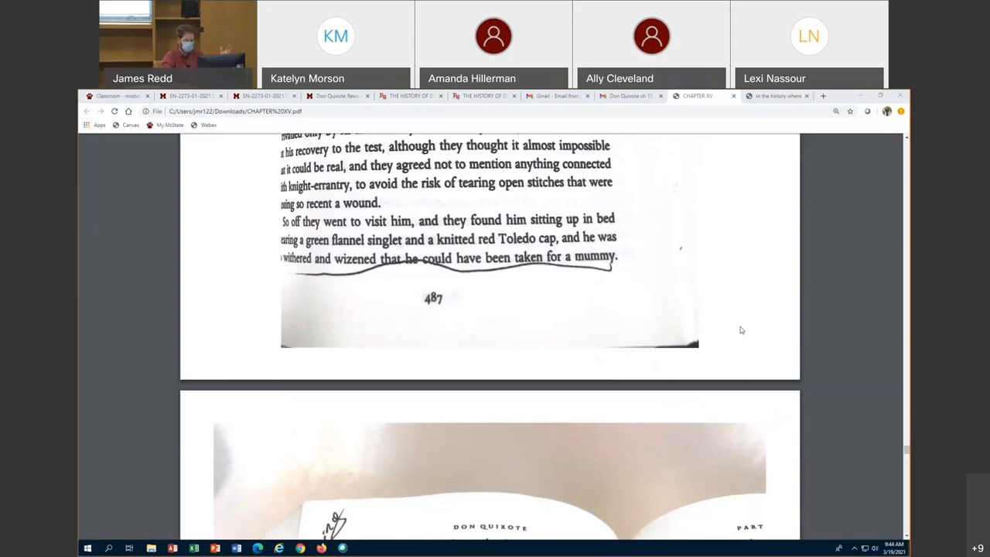
mouse_move(749, 323)
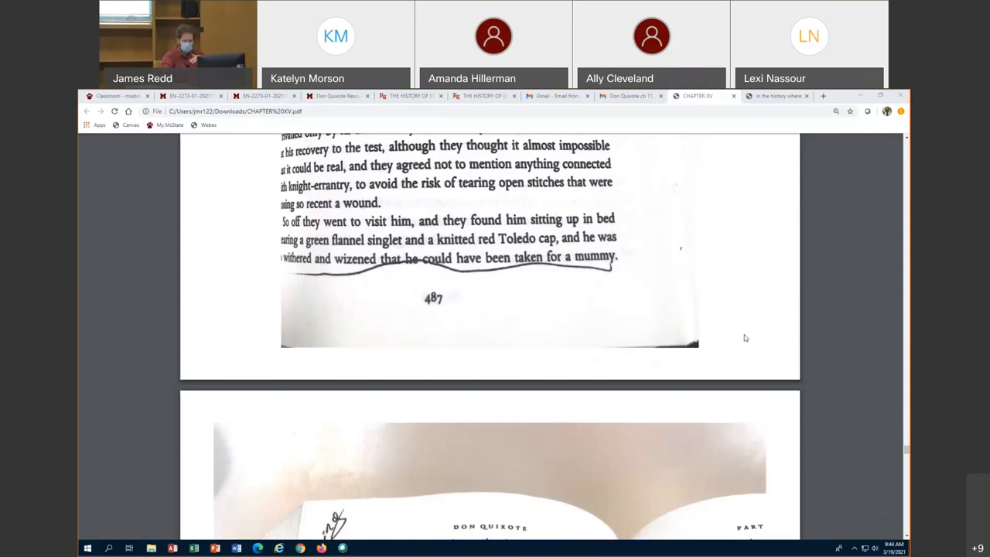
scroll("down", 3)
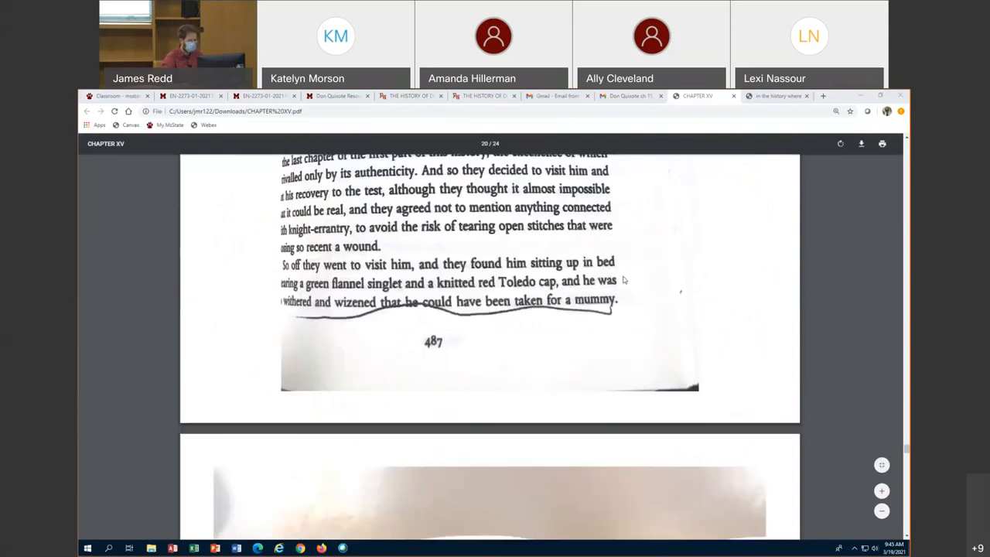
Read page 488 down to Don Quixote's 'mister shaver' reply at its bottom.
scroll("up", 3)
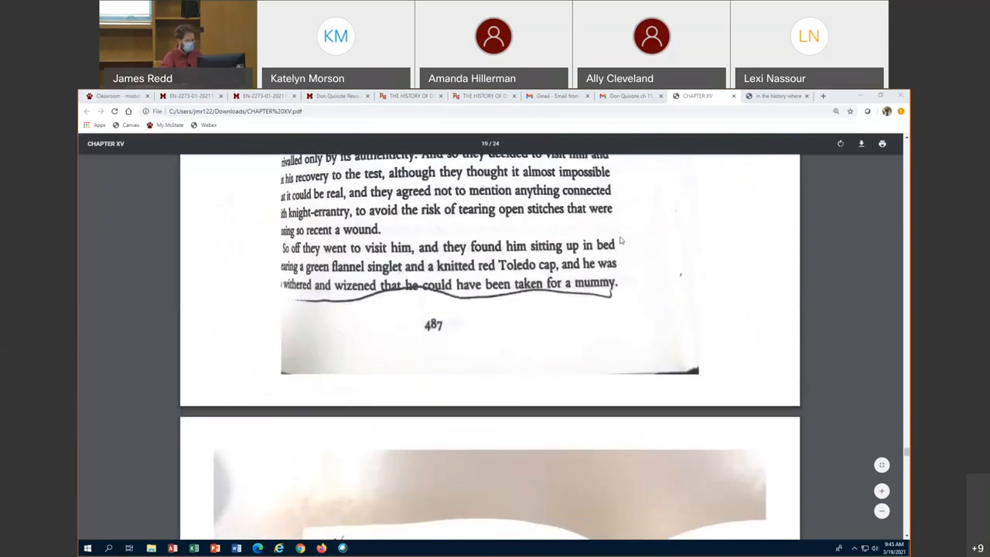
scroll("down", 3)
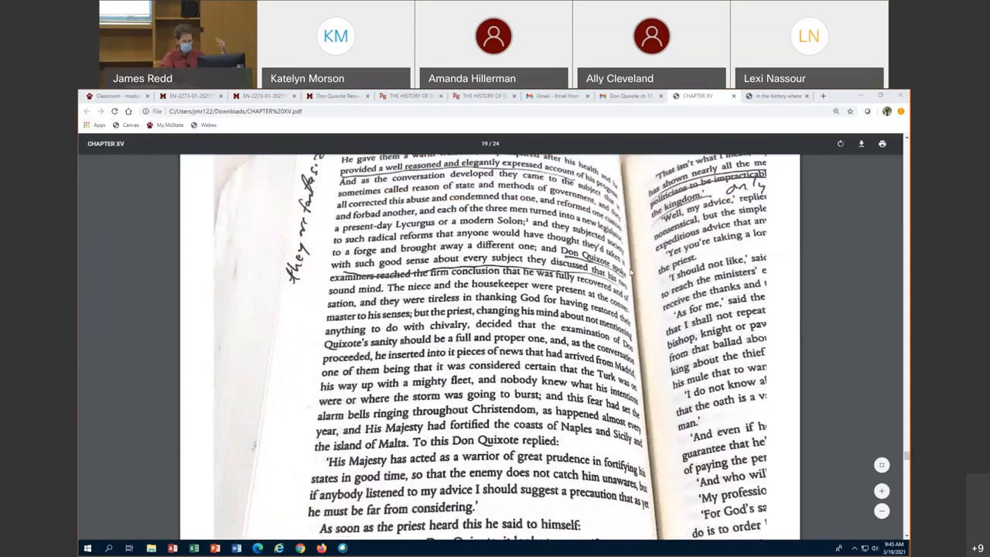
scroll("down", 3)
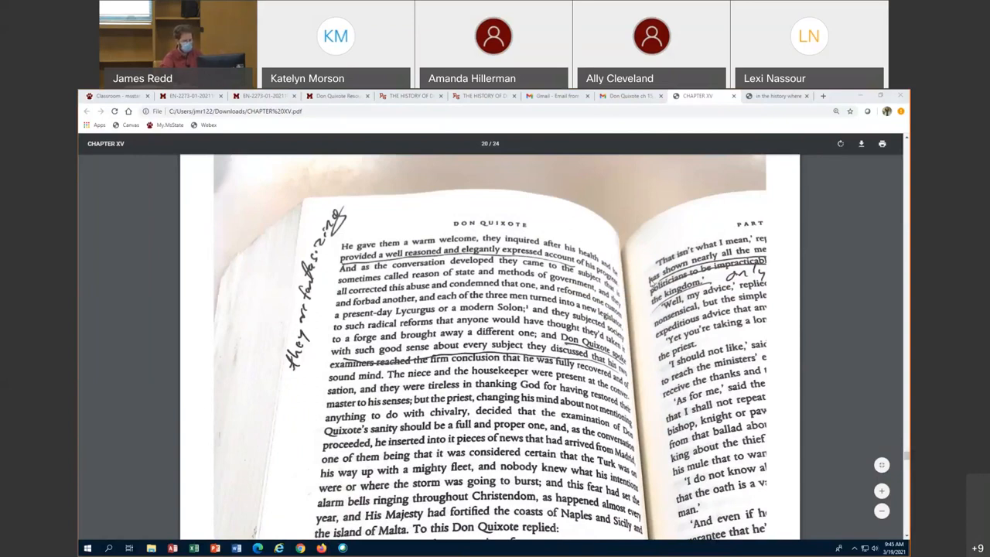
scroll("down", 3)
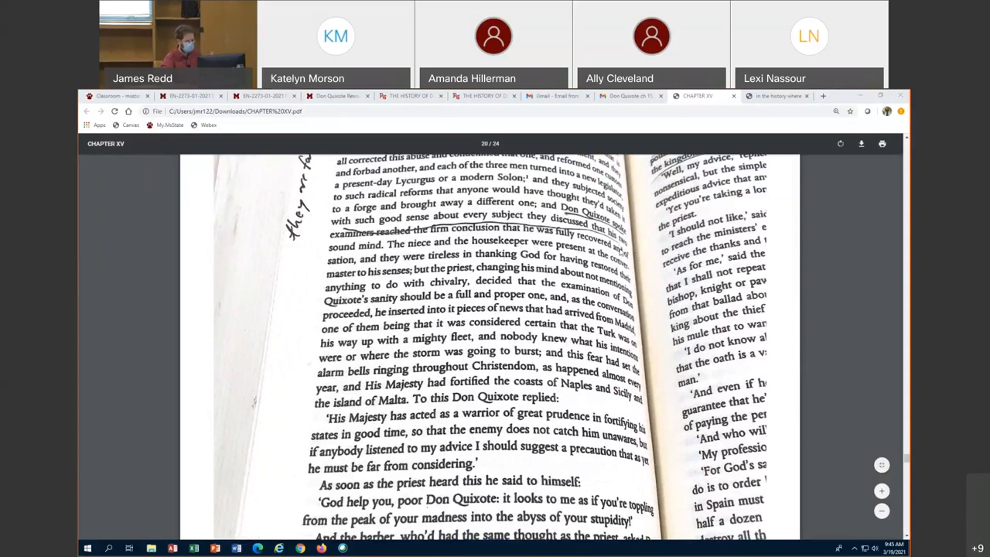
scroll("down", 3)
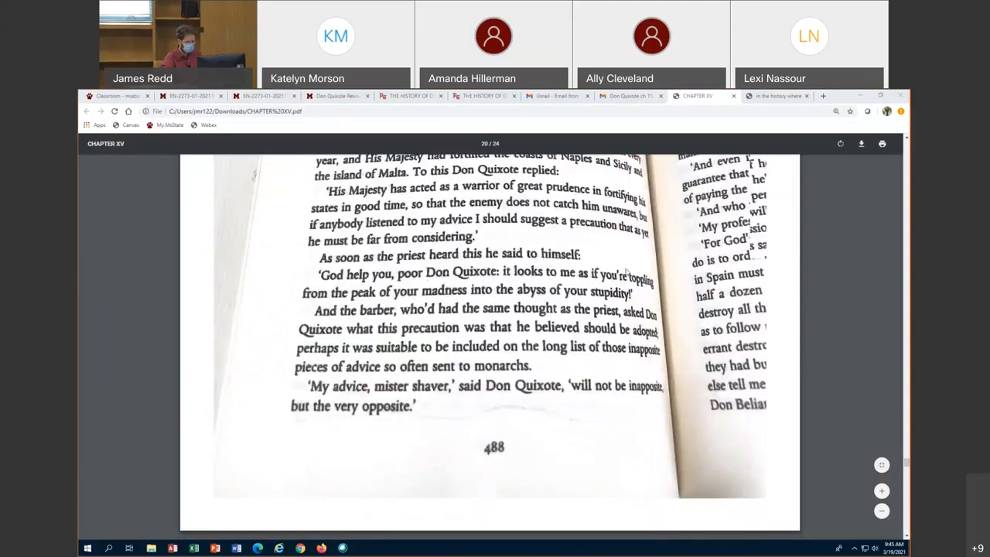
Scroll to page 21 of 24, where Don Quixote declines to reveal his advice to the barber.
scroll("down", 3)
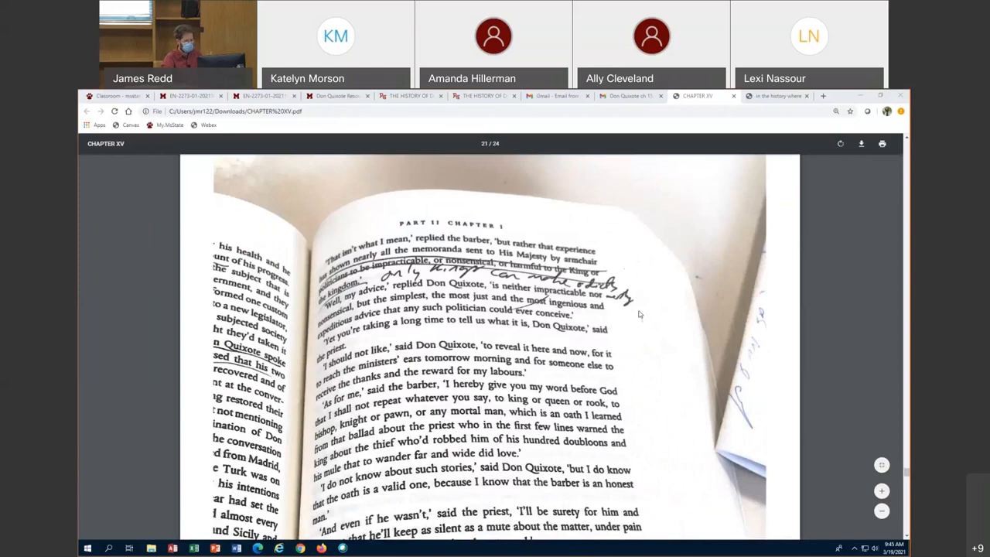
mouse_move(637, 311)
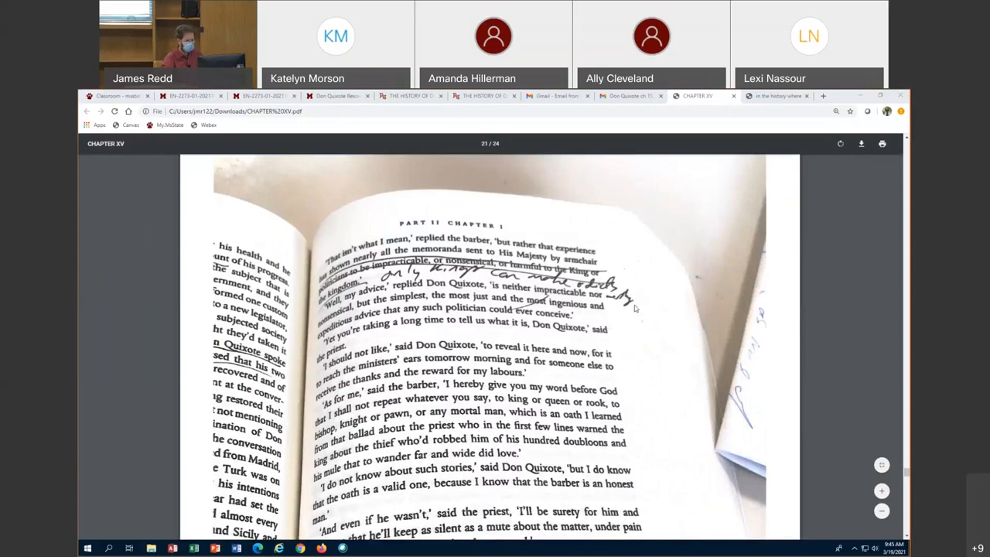
mouse_move(632, 300)
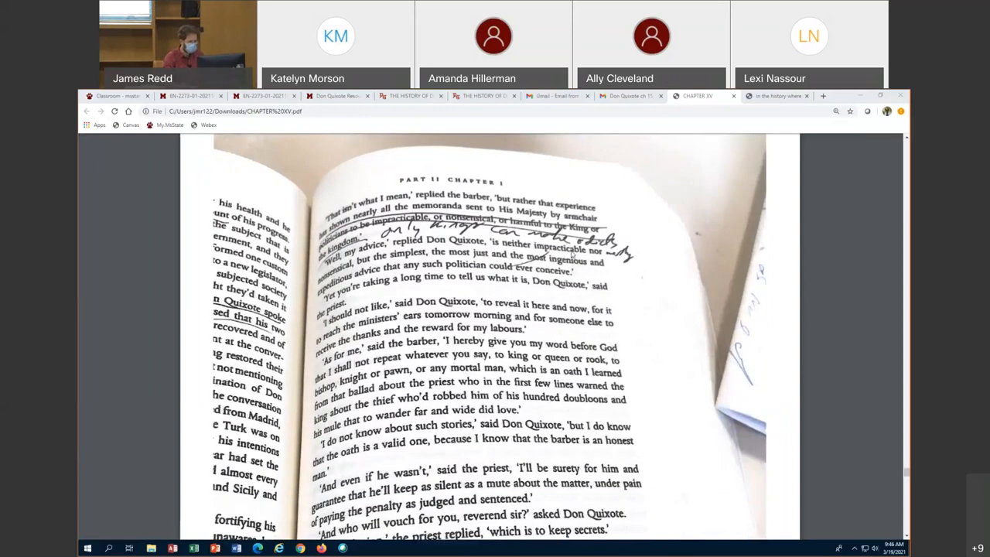
Scroll past page 489 and settle on page 490, where the barber offers a Seville story.
scroll("down", 3)
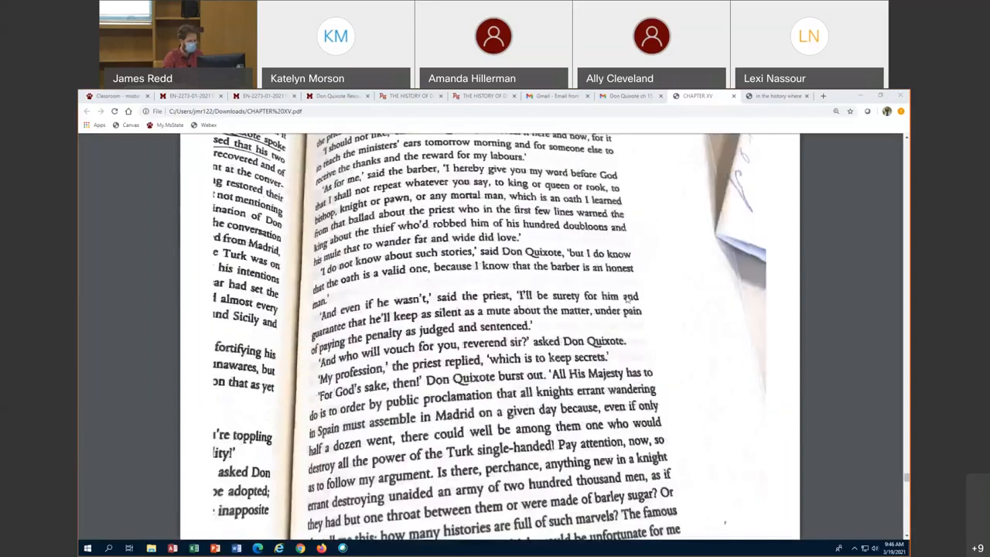
scroll("up", 3)
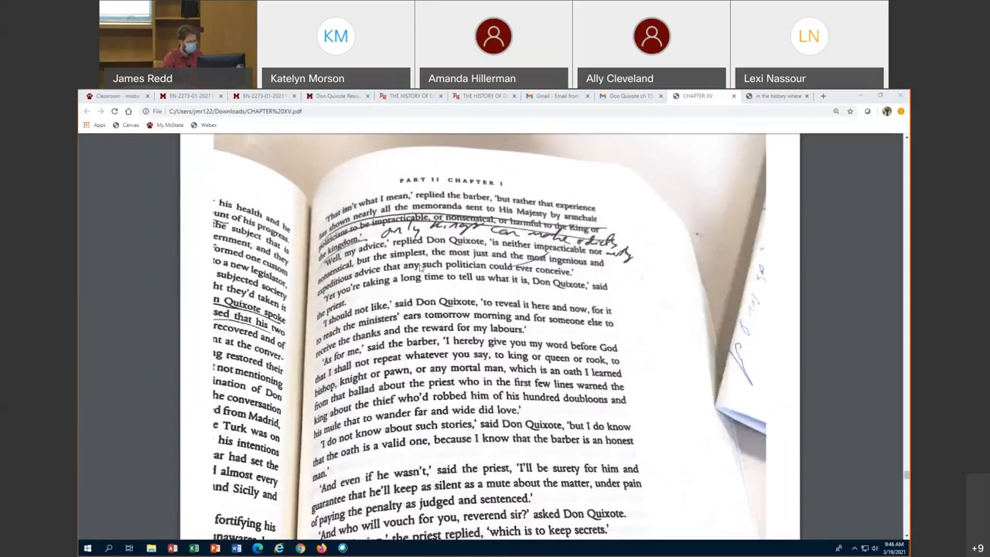
scroll("down", 3)
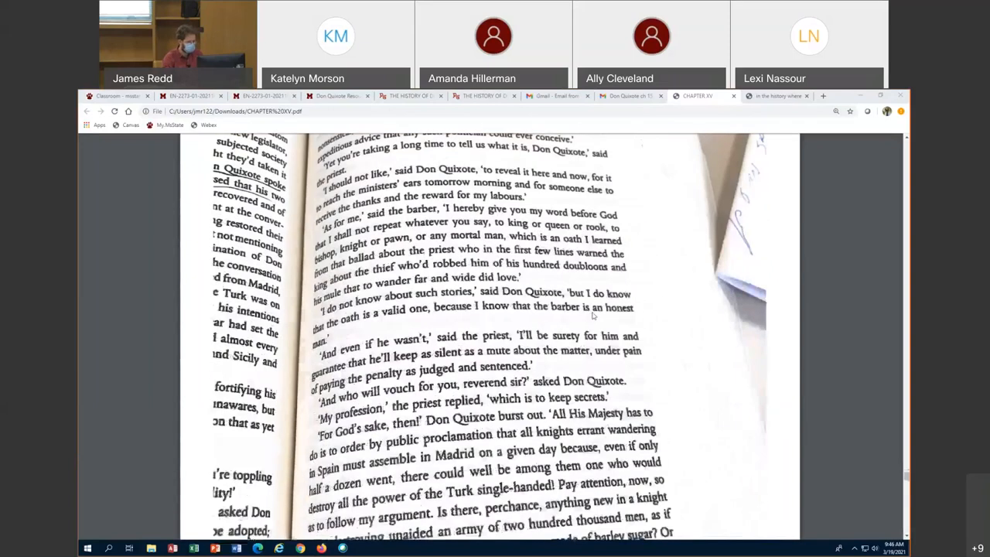
scroll("down", 3)
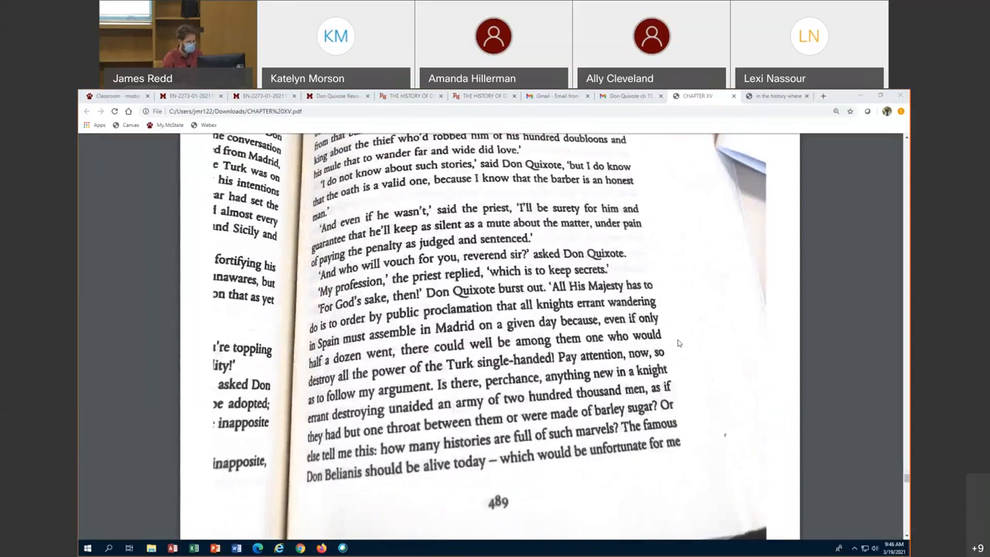
scroll("down", 3)
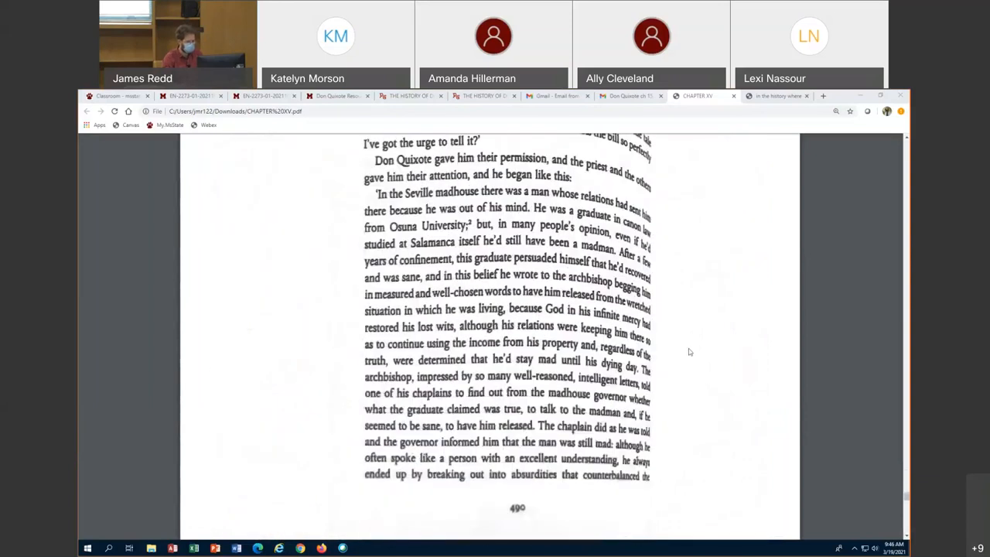
scroll("up", 3)
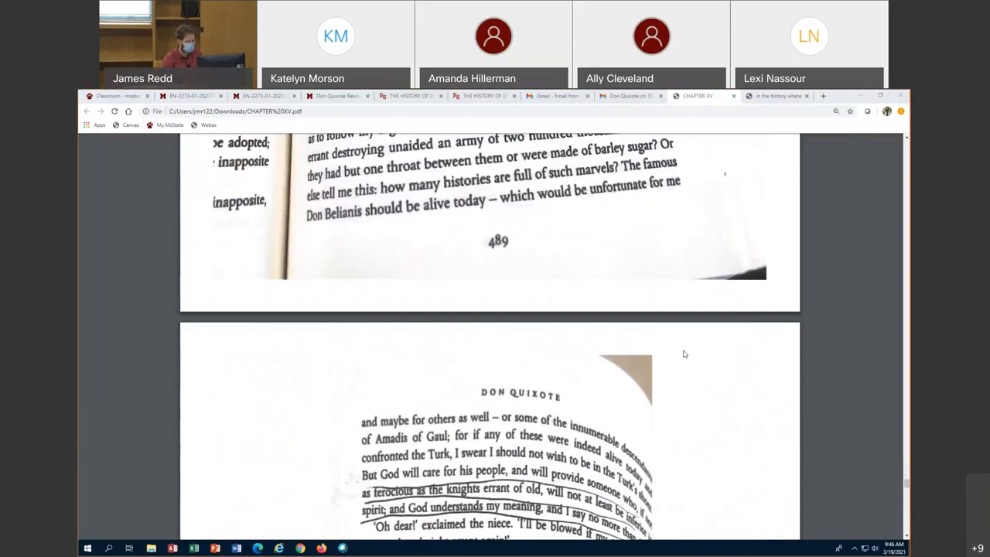
scroll("down", 3)
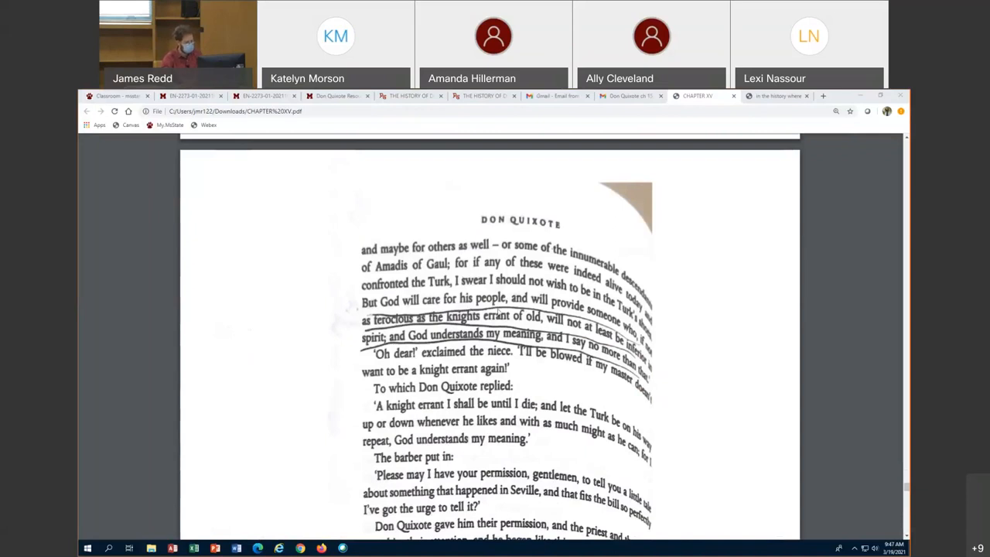
mouse_move(660, 358)
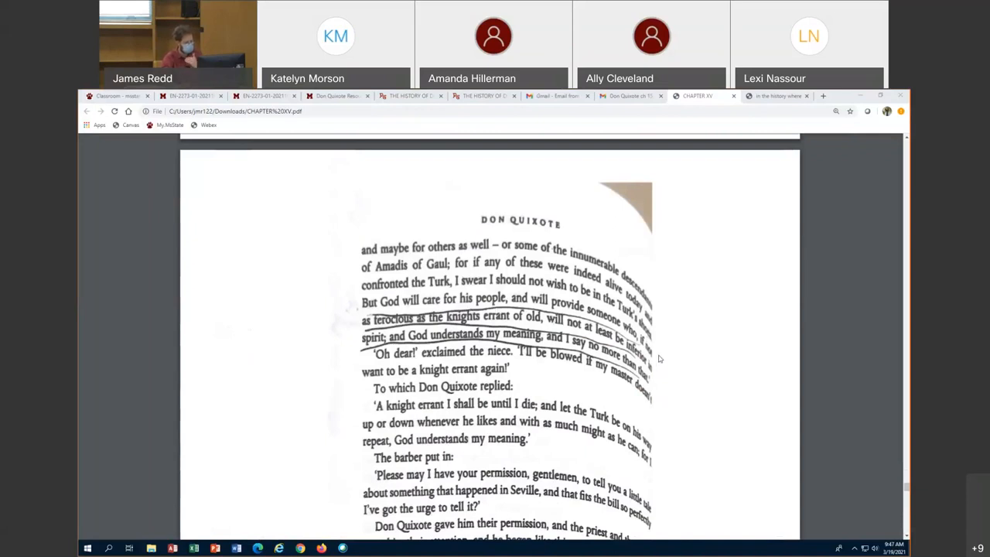
mouse_move(656, 364)
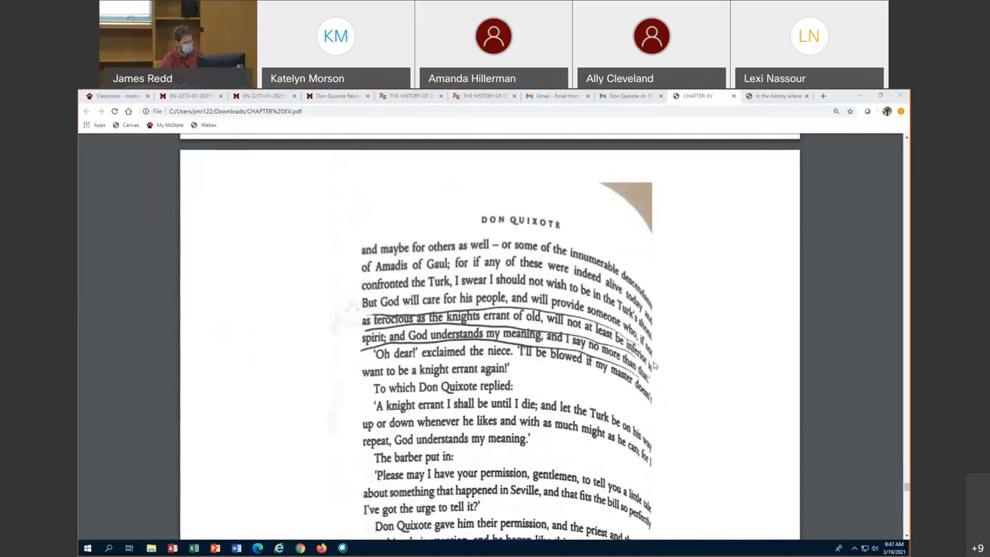
mouse_move(670, 377)
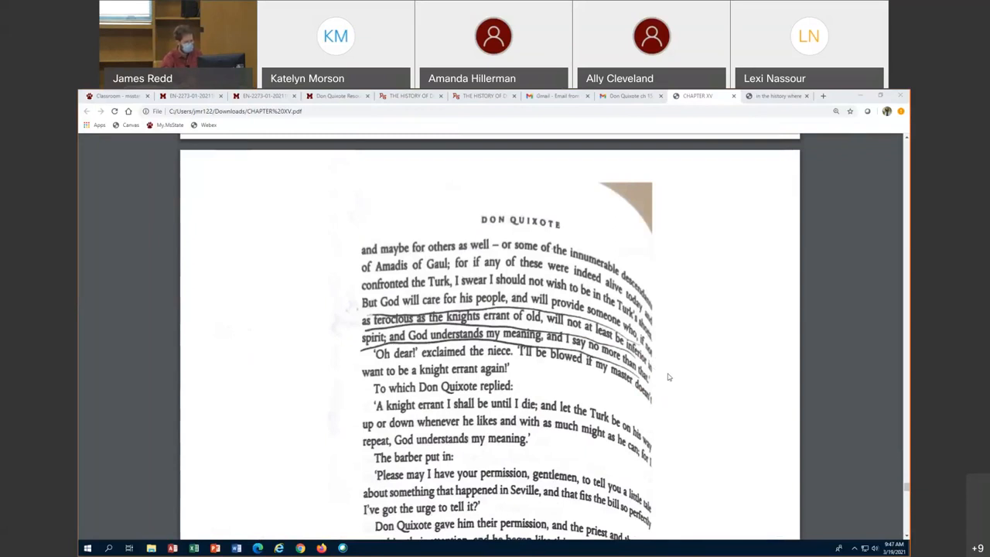
mouse_move(658, 365)
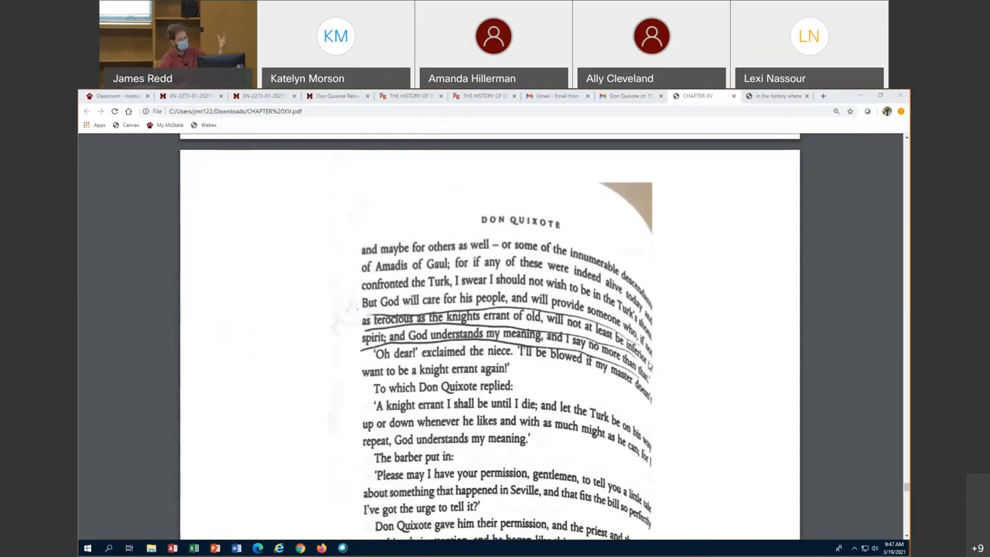
Scroll through page 491 to show the passage about the chaplain and the graduate.
scroll("down", 3)
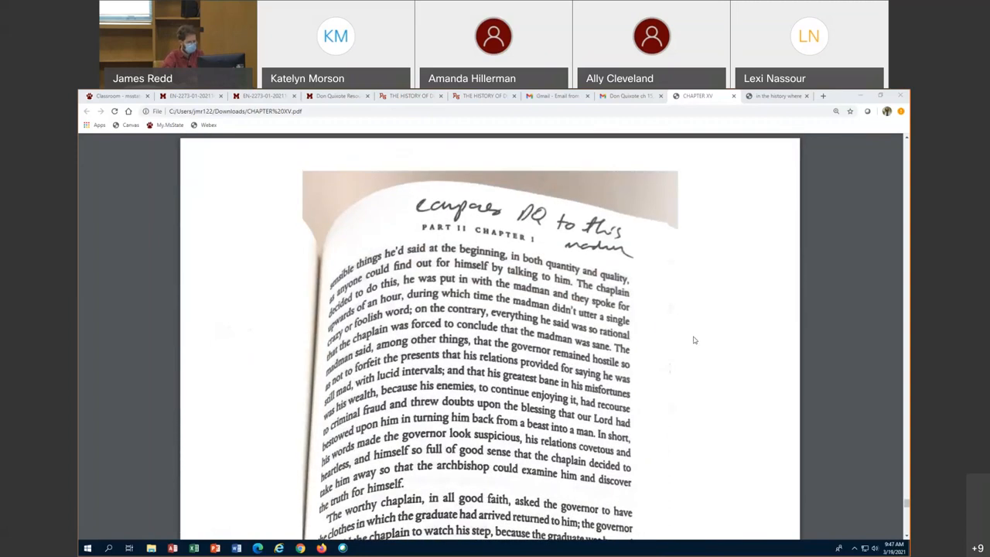
scroll("down", 3)
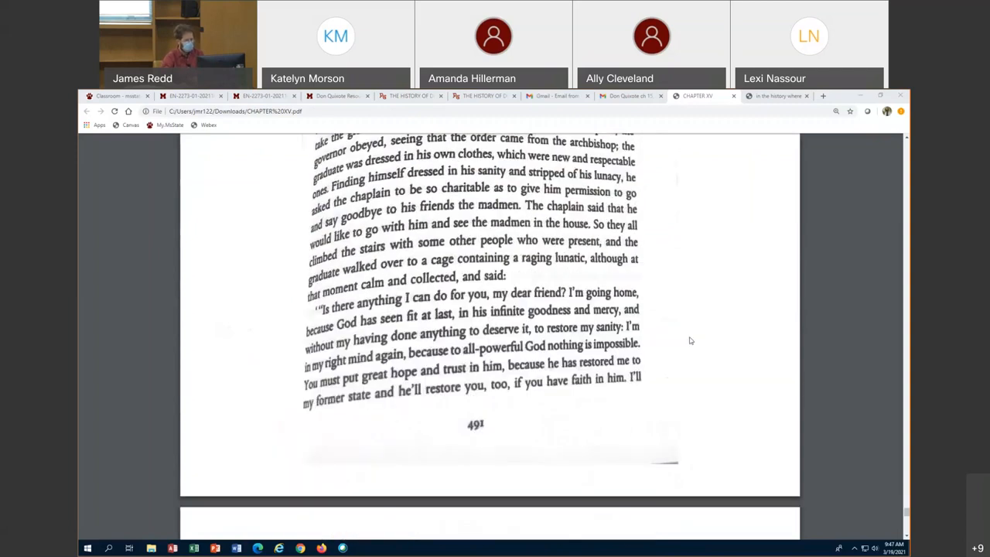
scroll("up", 3)
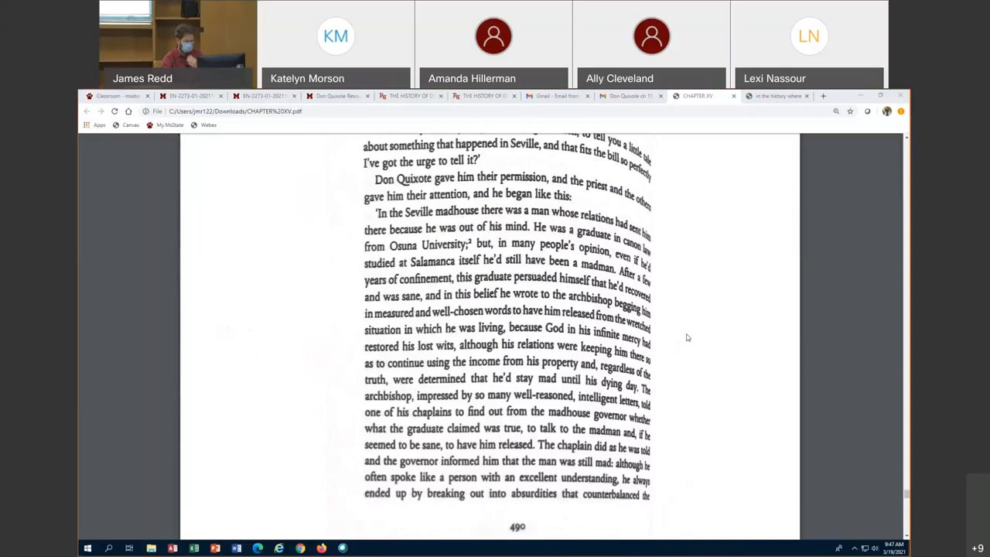
mouse_move(677, 302)
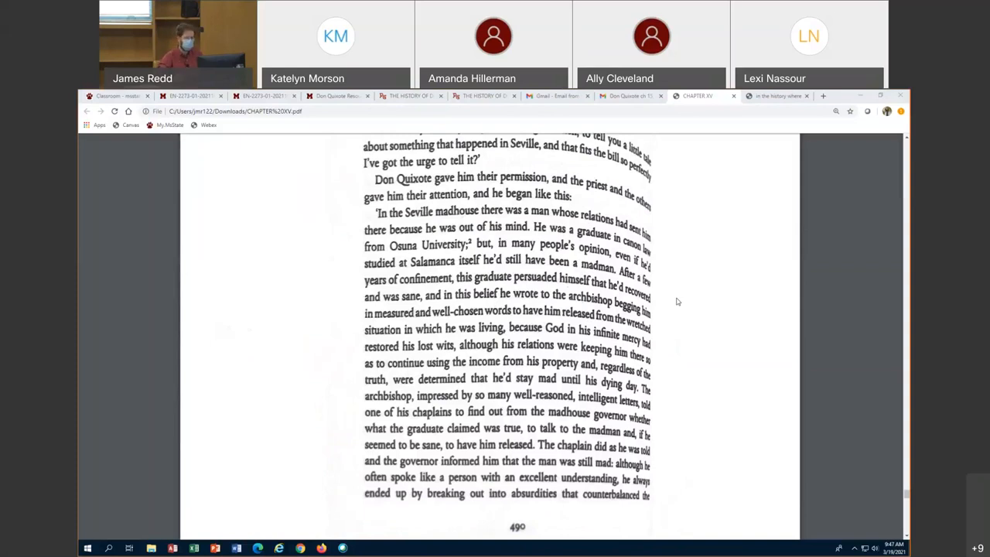
scroll("up", 3)
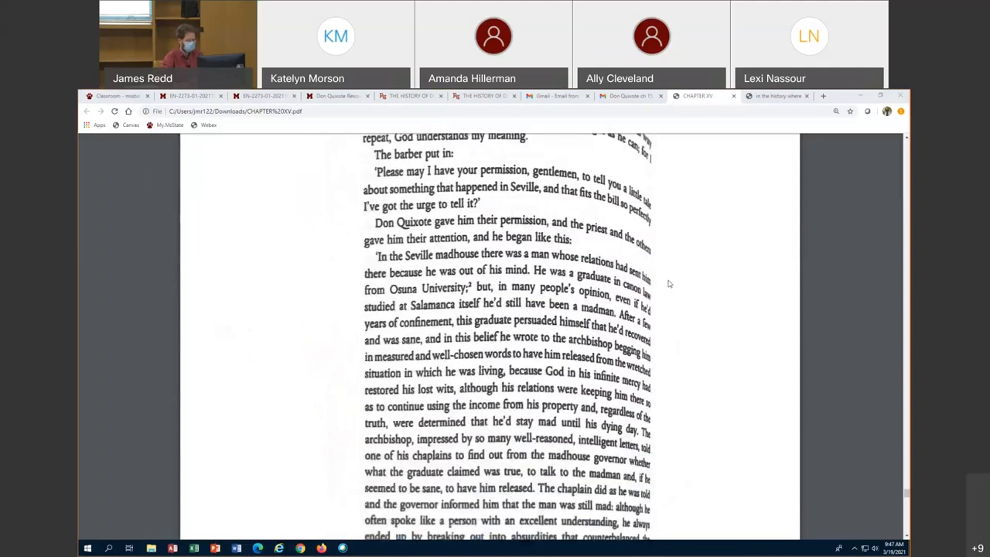
scroll("down", 3)
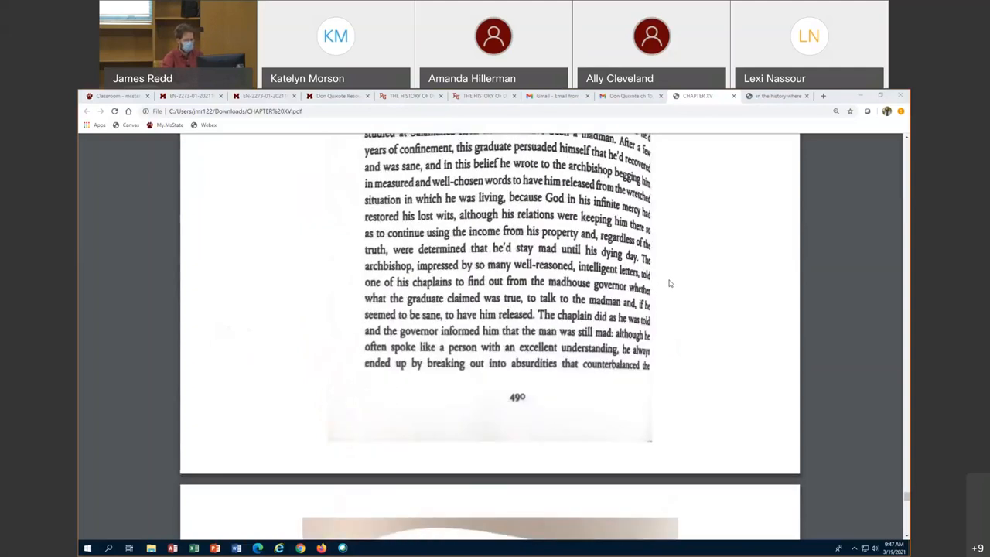
scroll("down", 3)
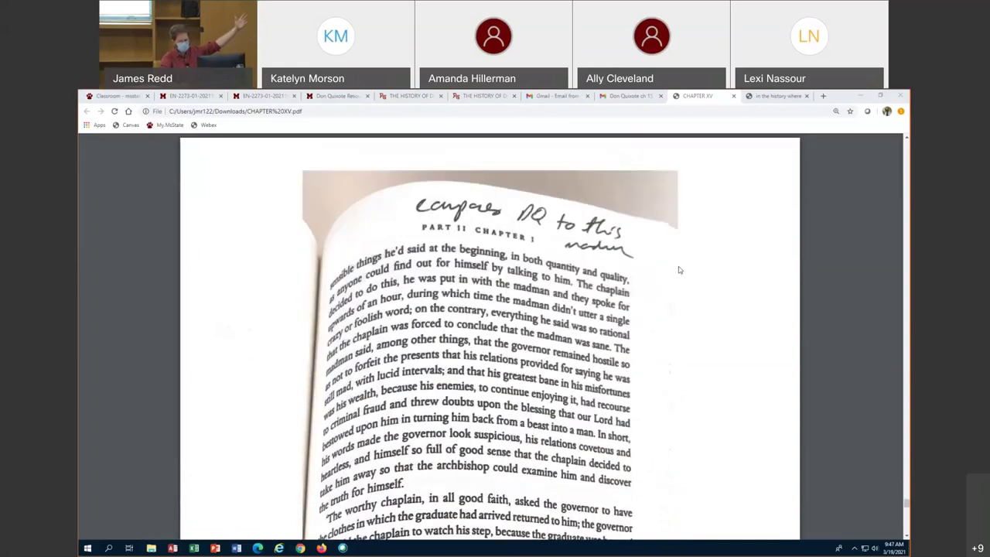
scroll("down", 3)
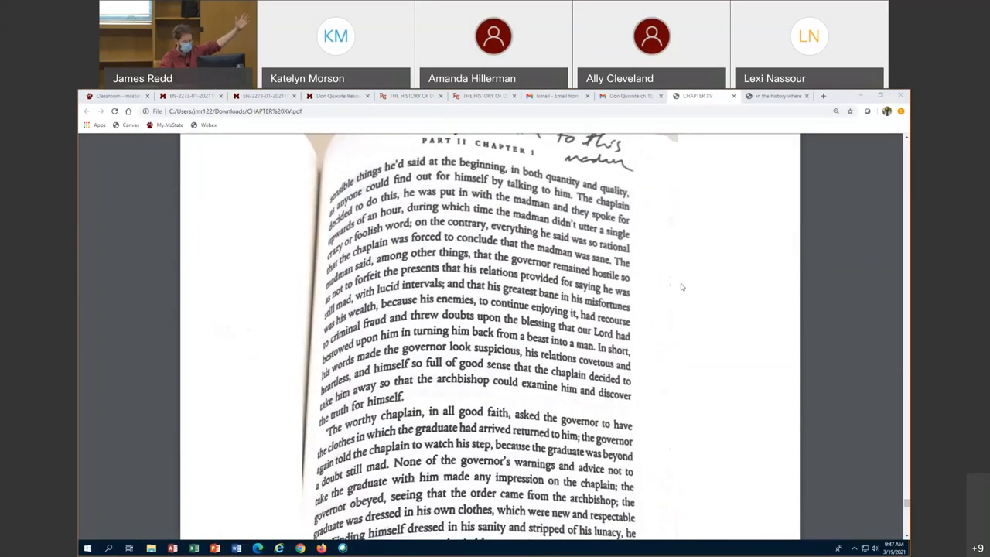
mouse_move(677, 288)
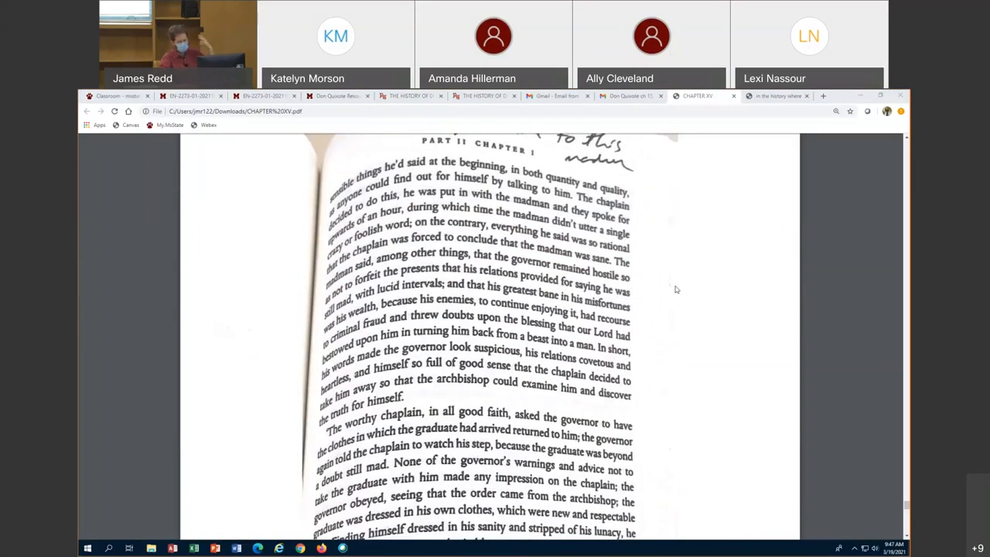
Read on to the last page, underlined where Don Quixote calls comparisons odious.
scroll("up", 3)
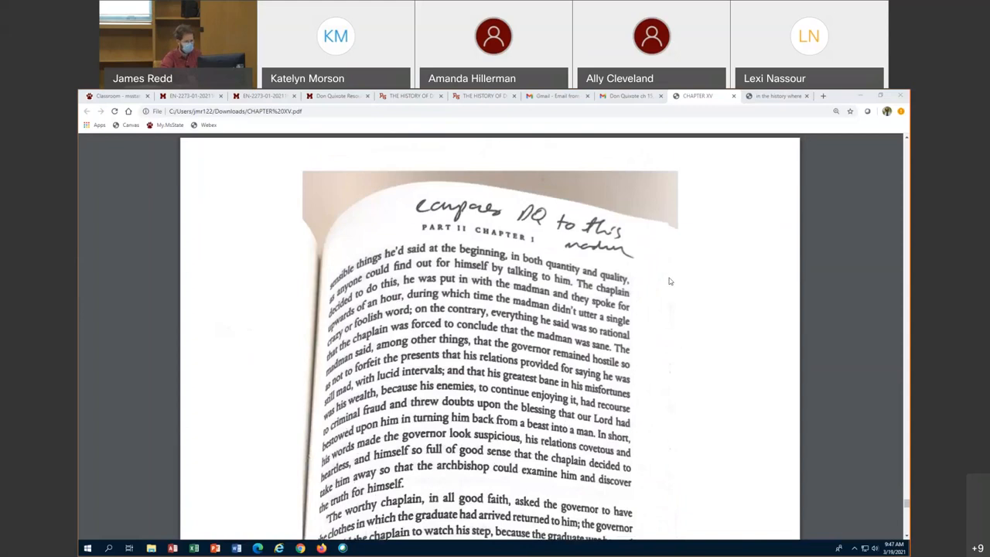
scroll("down", 3)
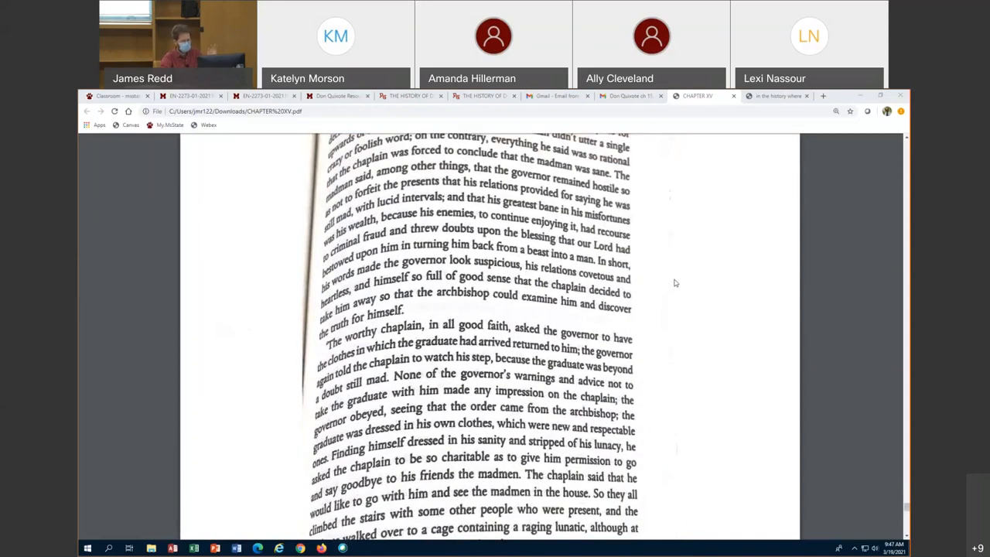
scroll("down", 3)
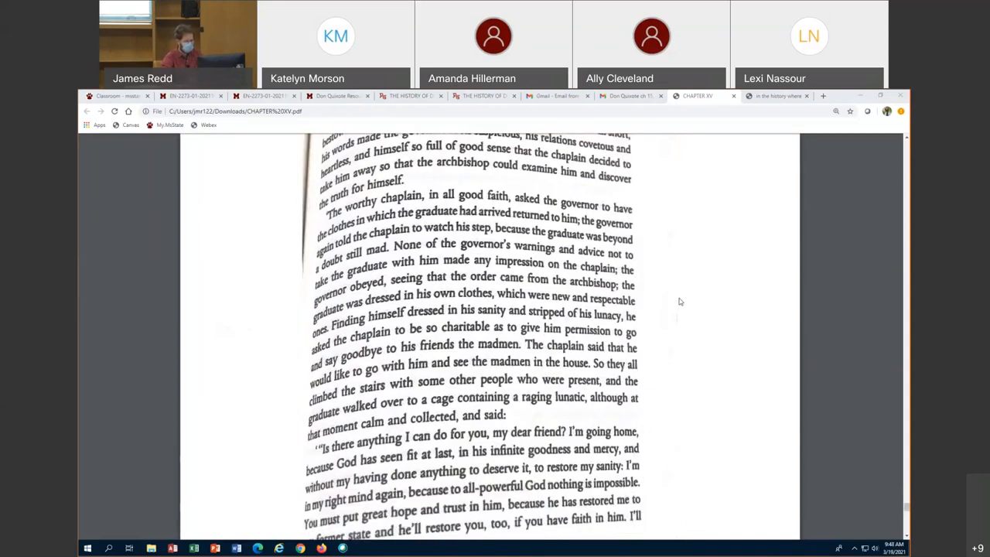
scroll("down", 3)
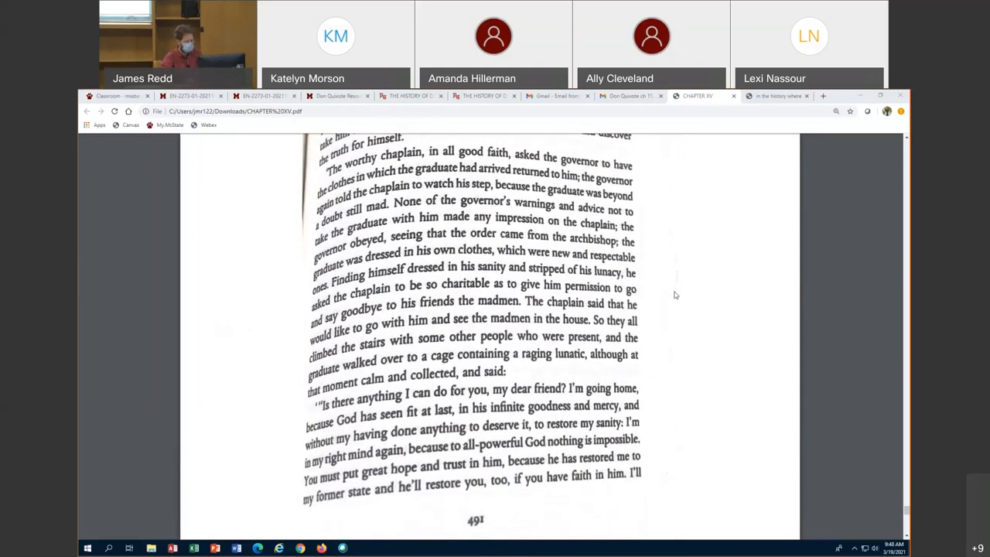
scroll("up", 3)
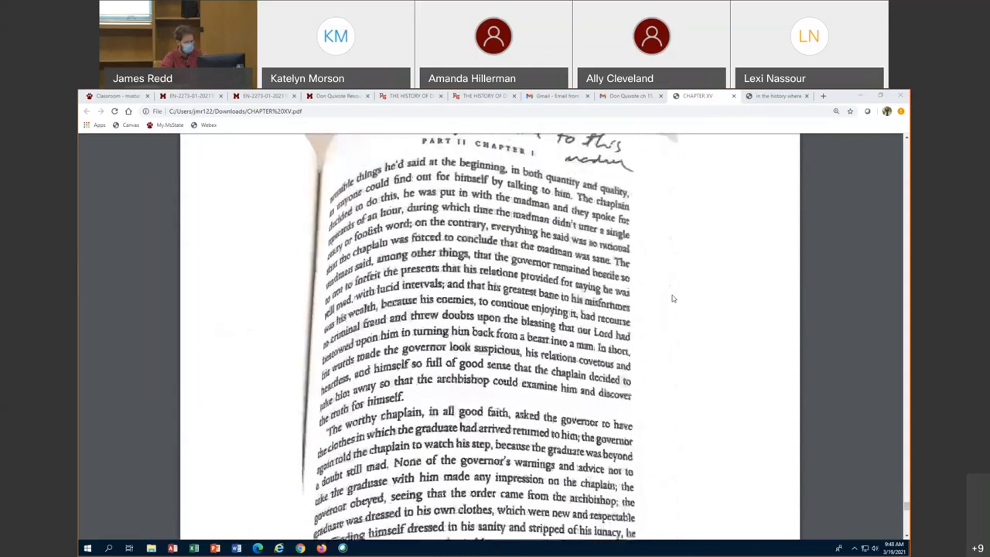
scroll("down", 3)
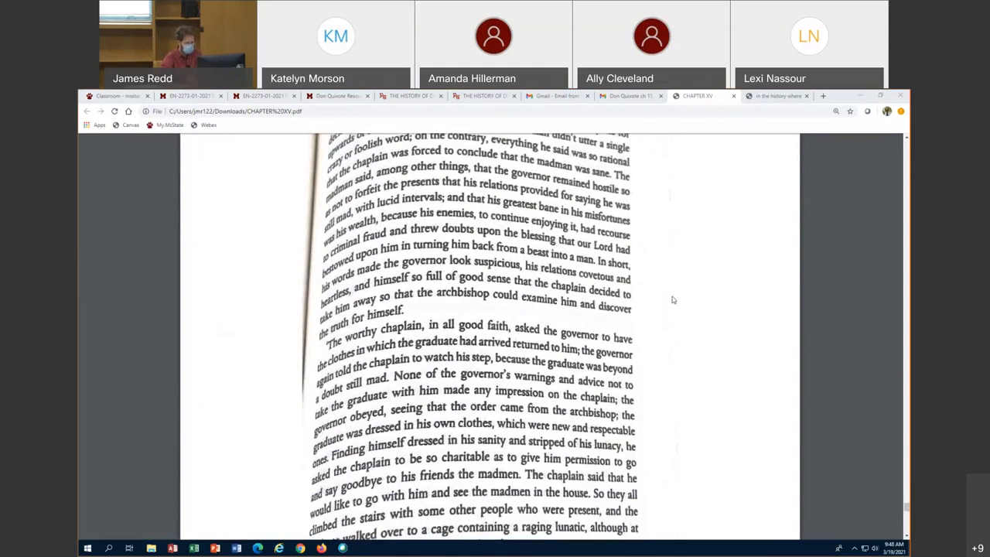
scroll("down", 3)
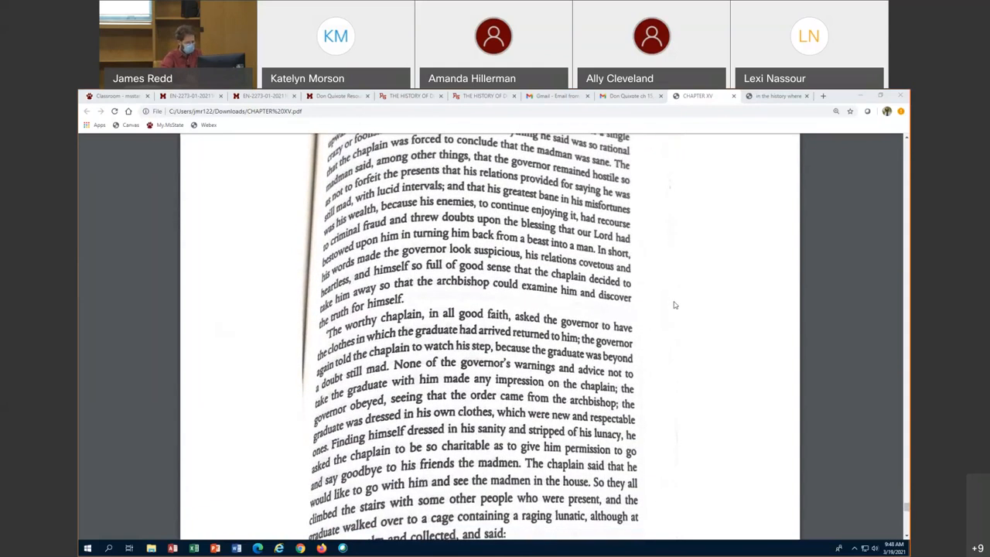
scroll("down", 3)
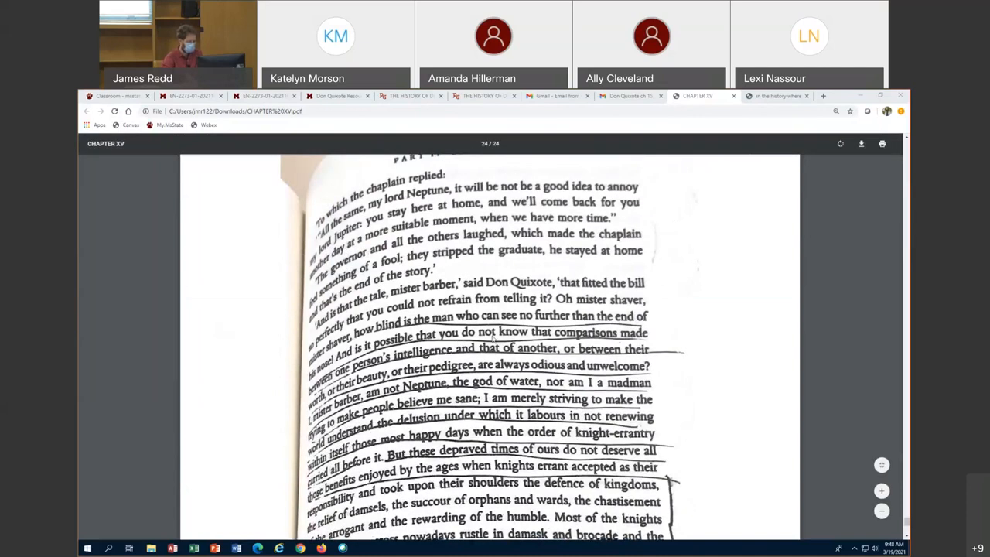
mouse_move(517, 280)
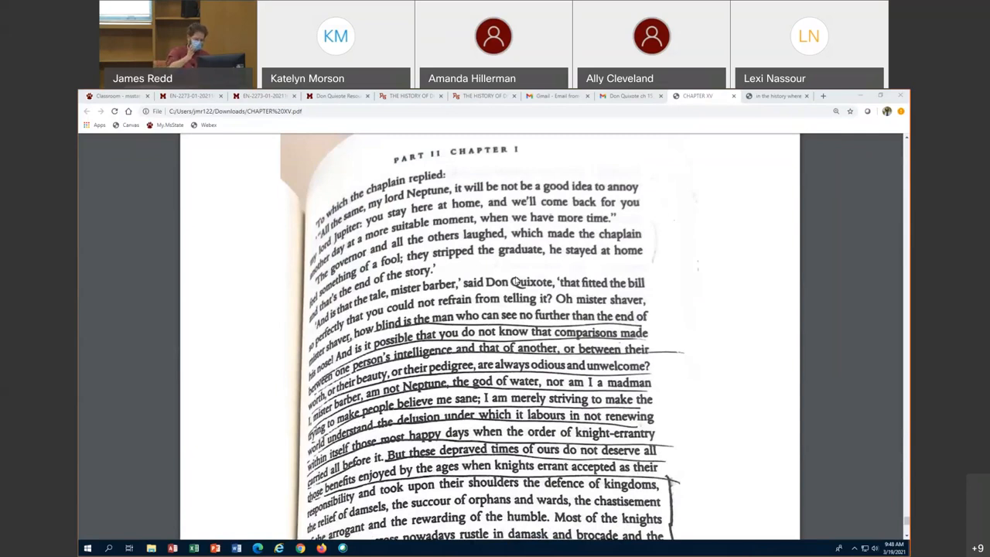
mouse_move(680, 343)
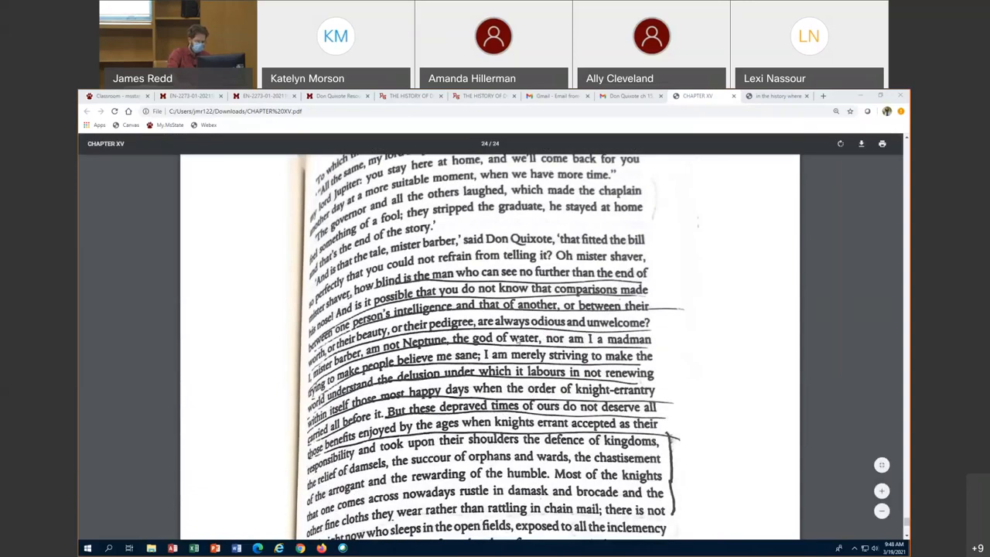
Scroll through the underlined 'comparisons are odious' passage down to page number 493.
scroll("down", 3)
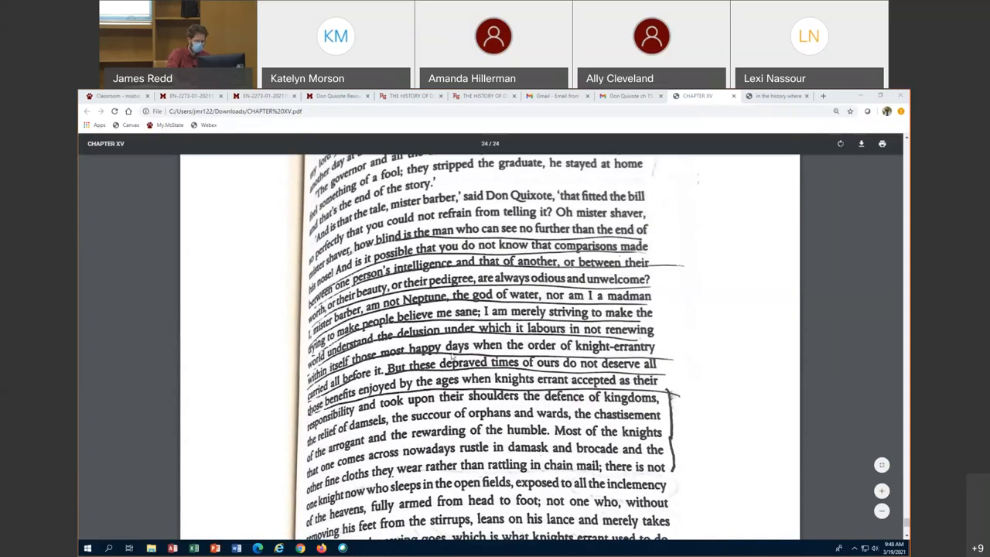
mouse_move(673, 339)
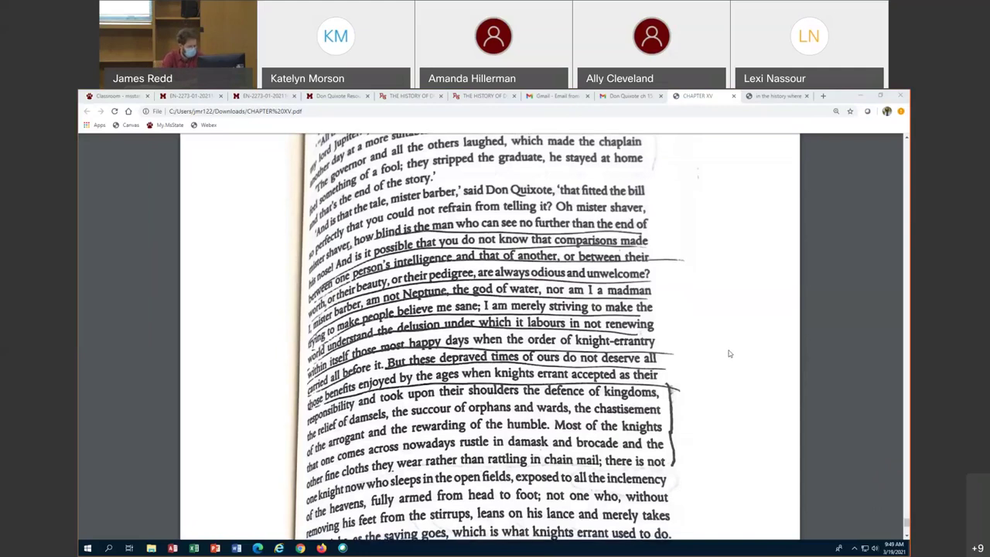
scroll("down", 3)
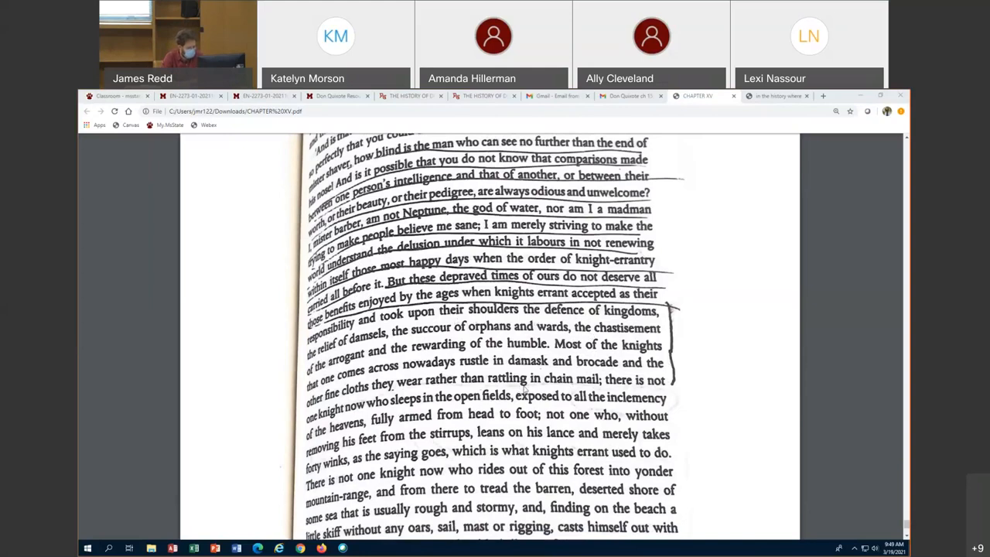
scroll("down", 3)
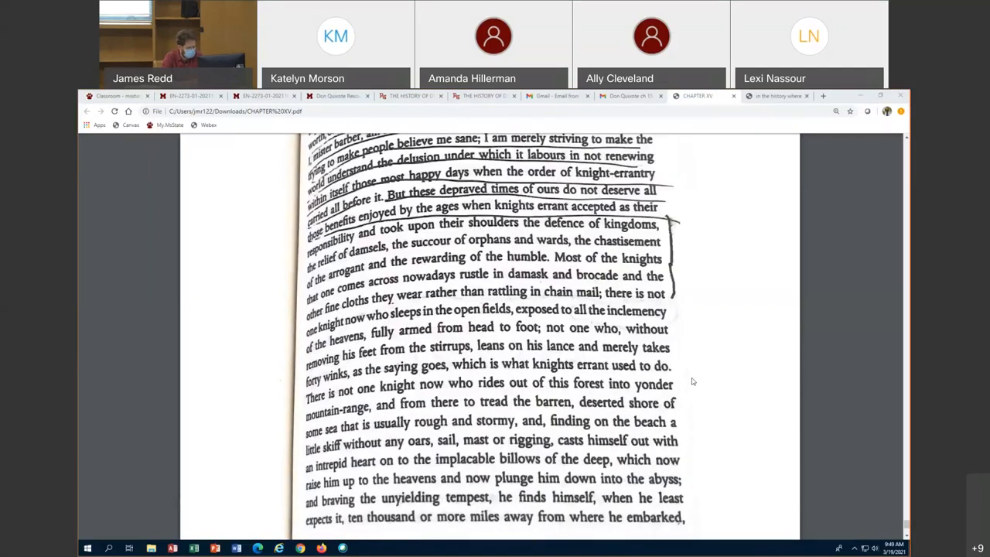
scroll("down", 3)
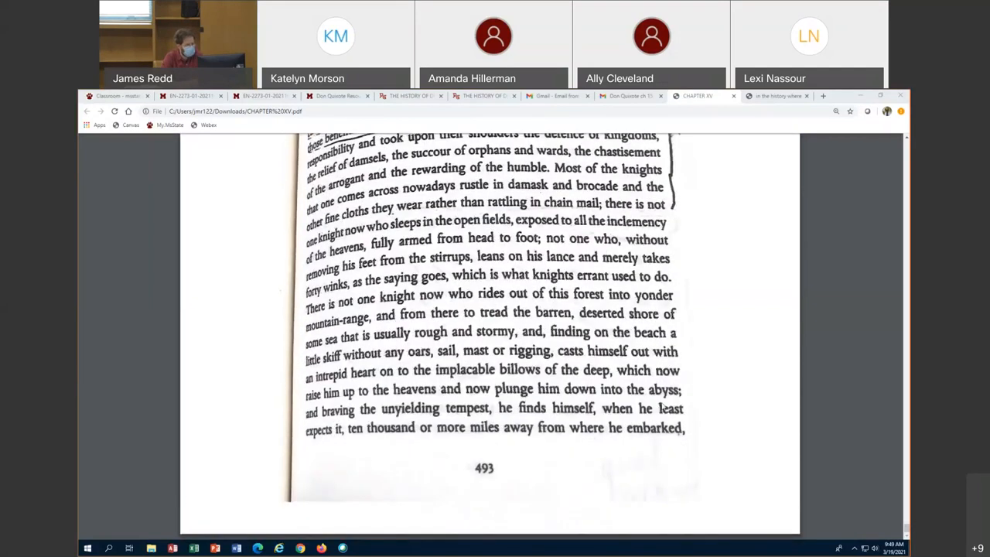
Switch to the 'in the history where' scan, zoom to 150%, and scroll down.
left_click(777, 95)
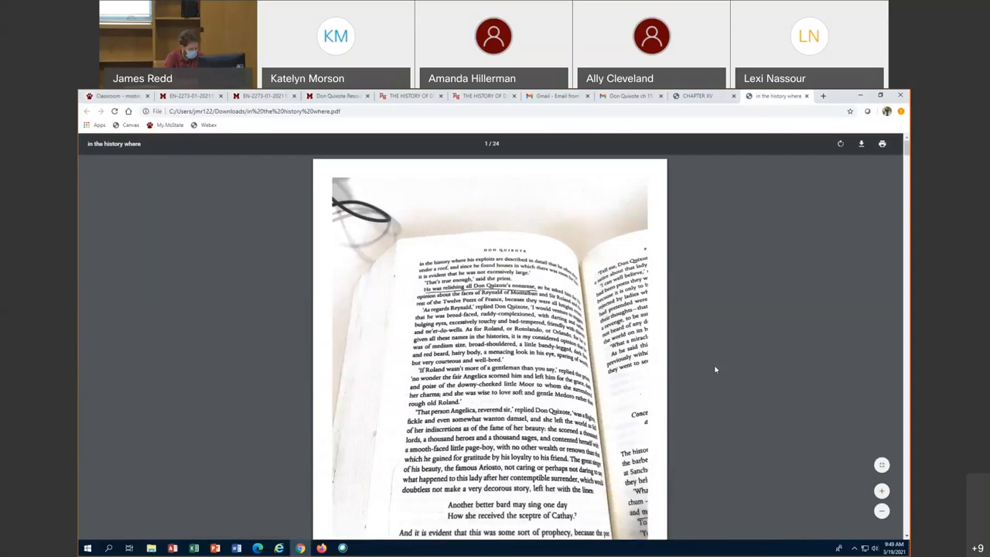
left_click(882, 490)
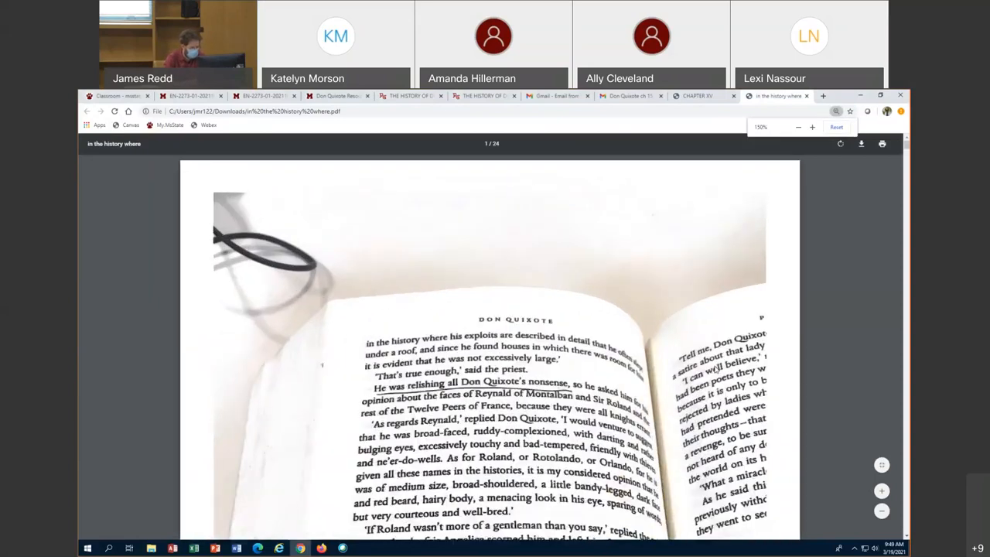
scroll("down", 3)
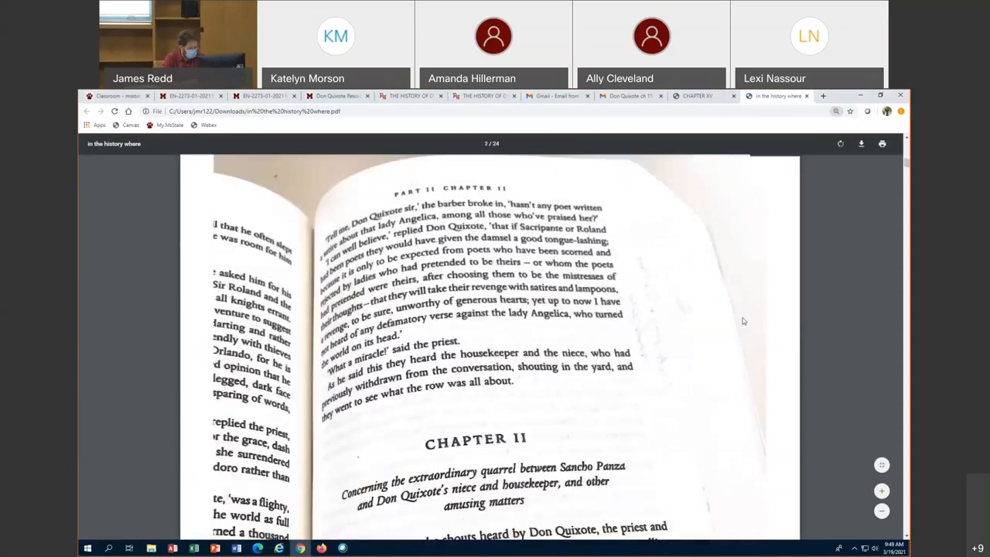
scroll("down", 3)
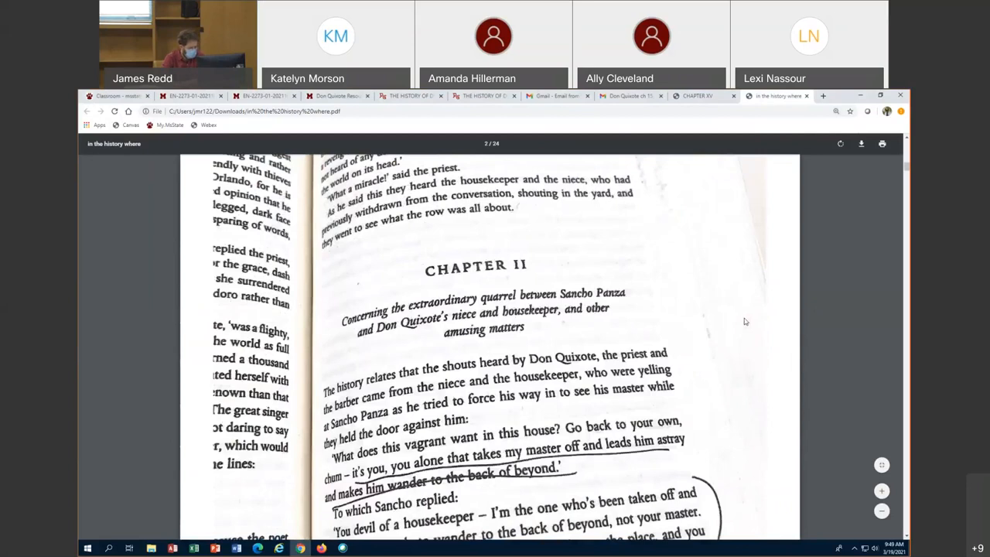
scroll("down", 3)
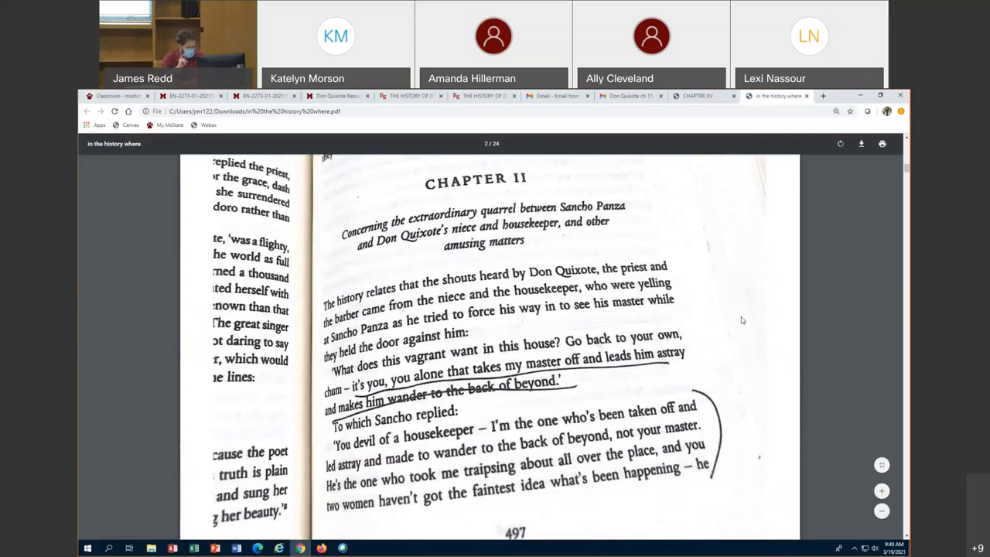
Scroll through Chapter II's opening quarrel past page 497 to Sancho's island complaint.
scroll("up", 3)
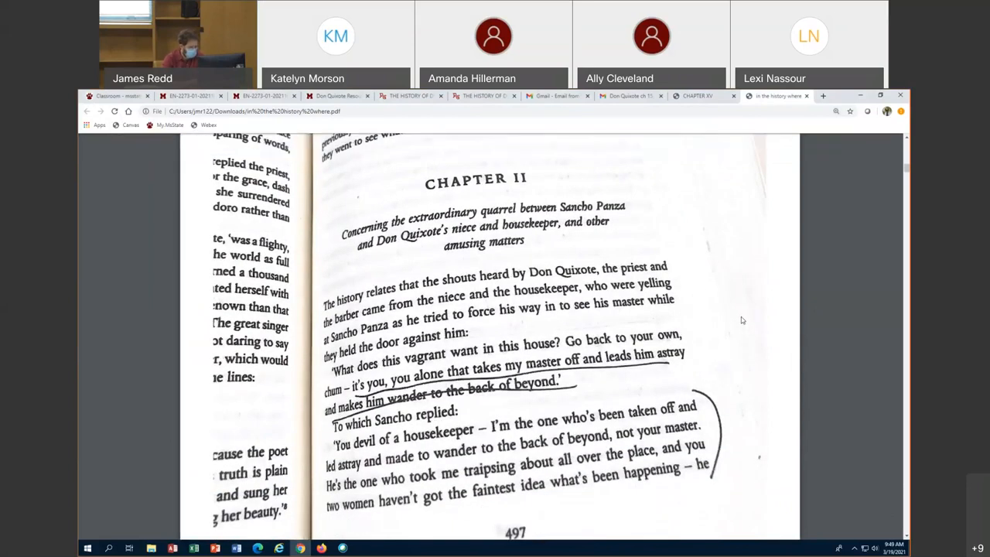
scroll("up", 3)
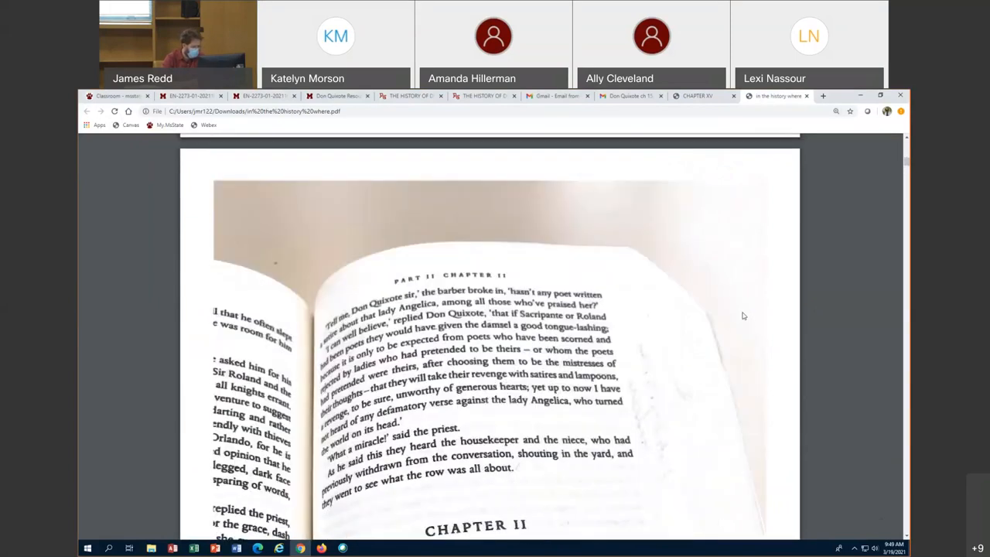
scroll("up", 3)
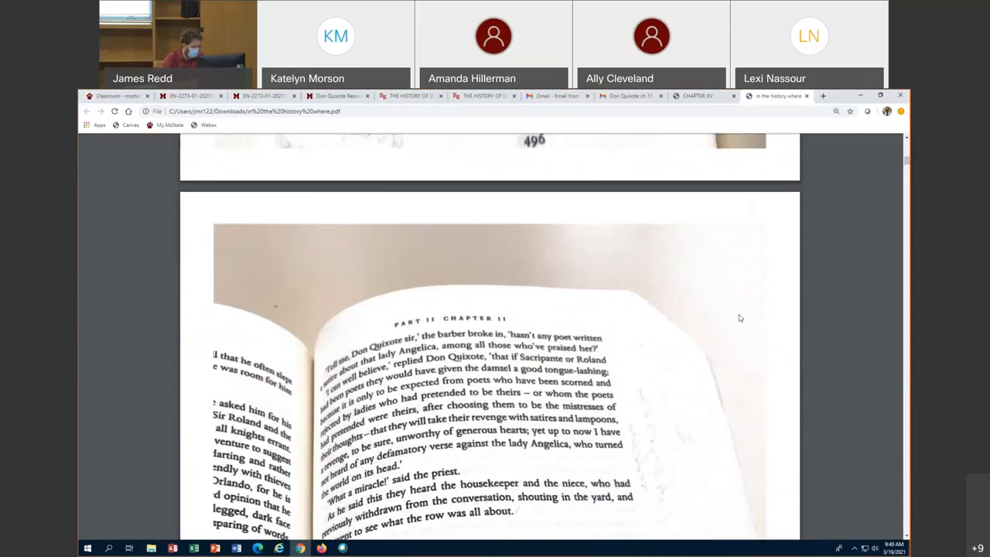
scroll("down", 3)
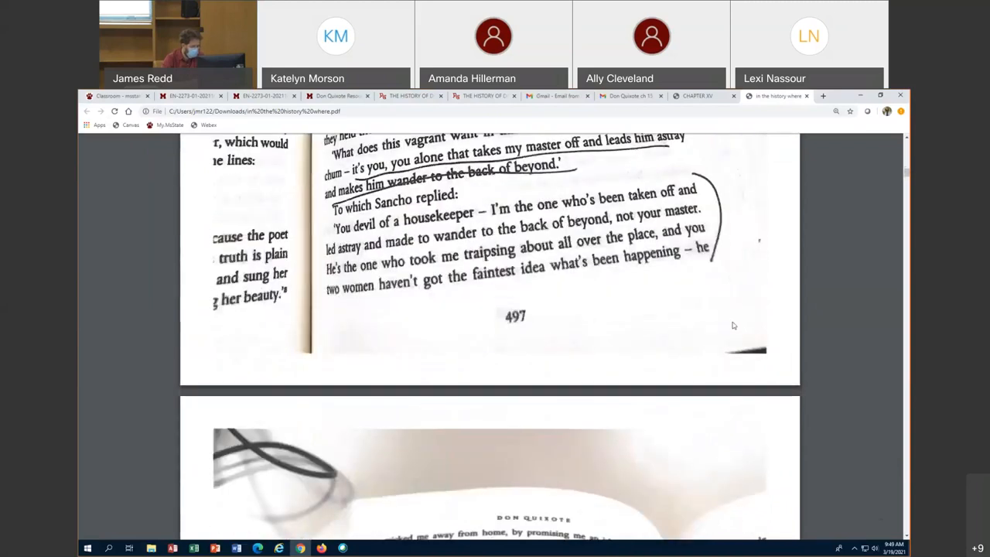
scroll("down", 3)
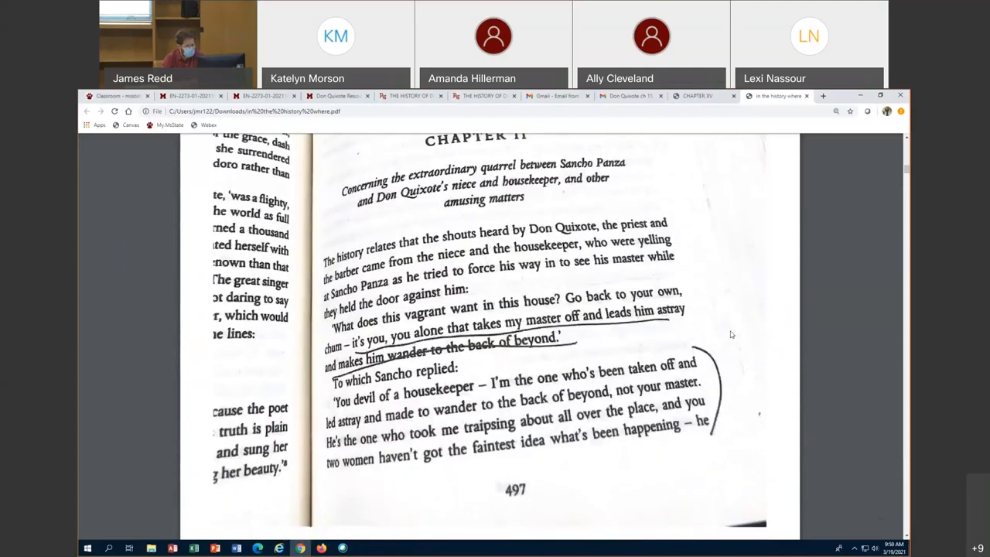
mouse_move(782, 359)
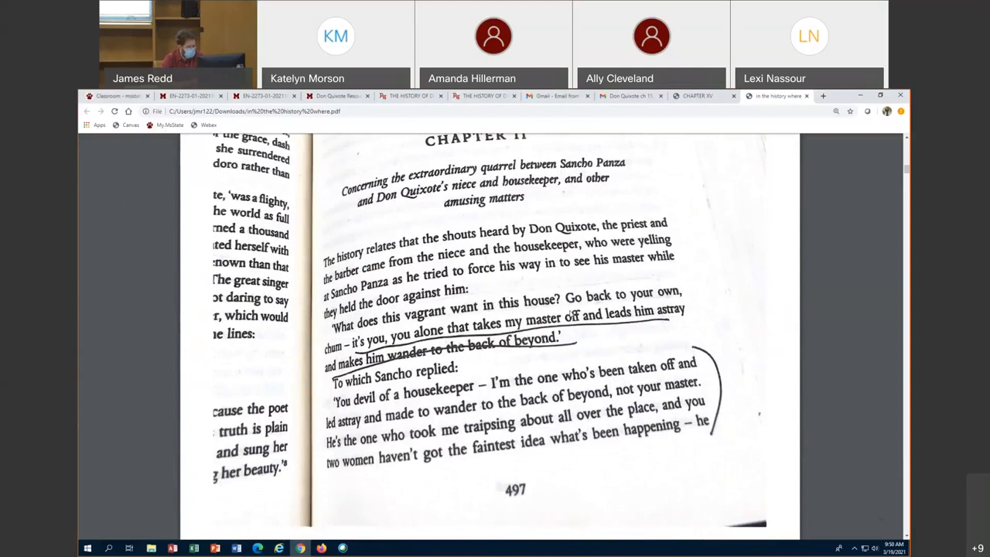
mouse_move(740, 329)
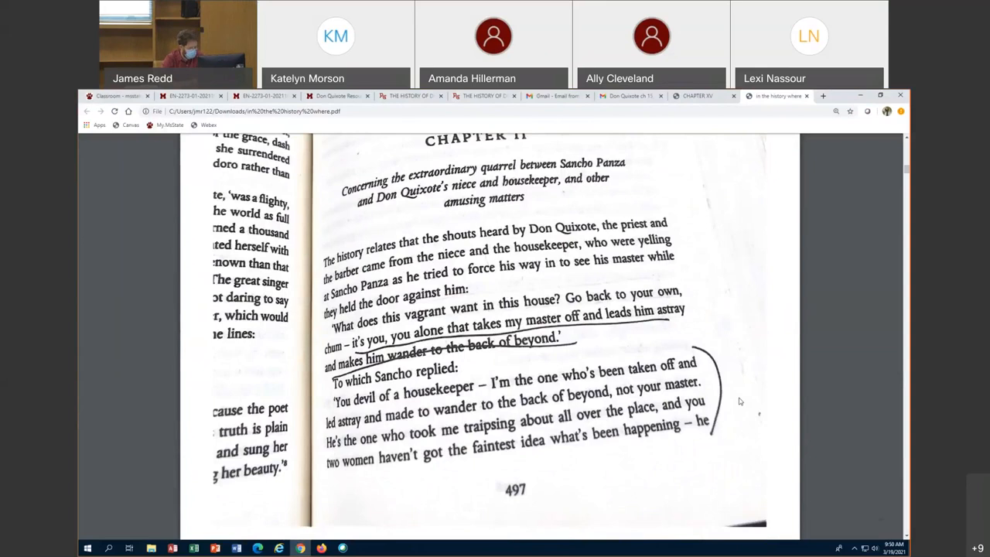
scroll("down", 3)
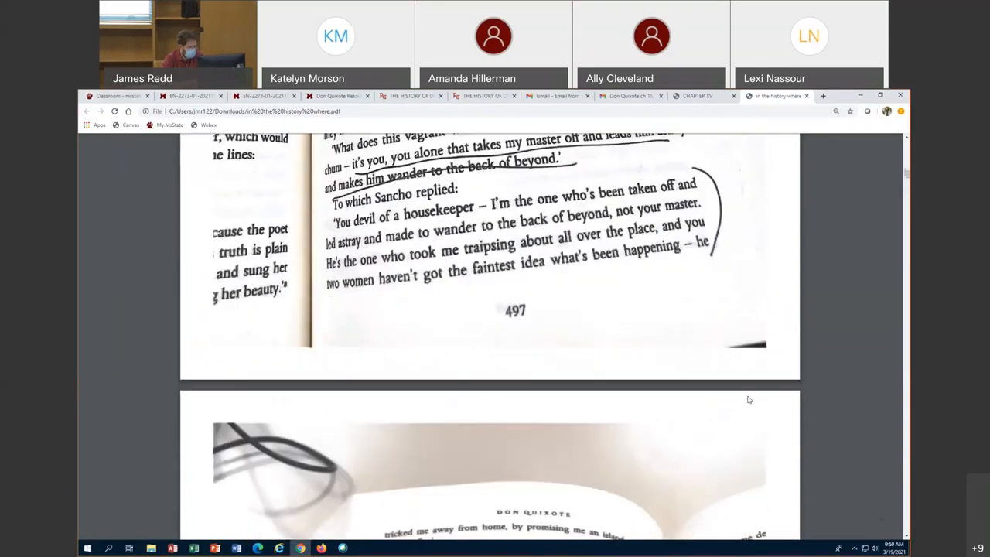
scroll("down", 3)
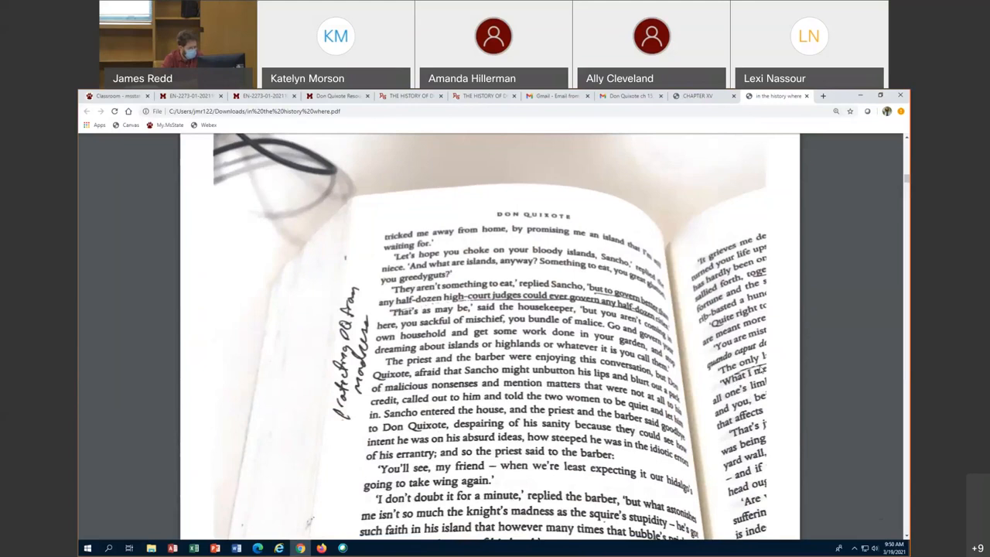
Scroll to page 498's end, where Don Quixote shuts himself in with Sancho.
scroll("down", 3)
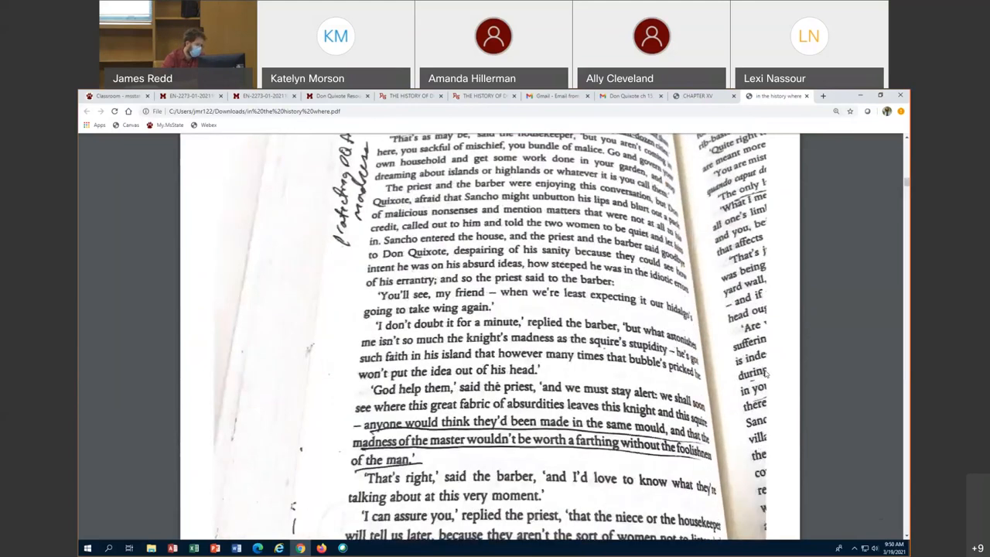
scroll("down", 3)
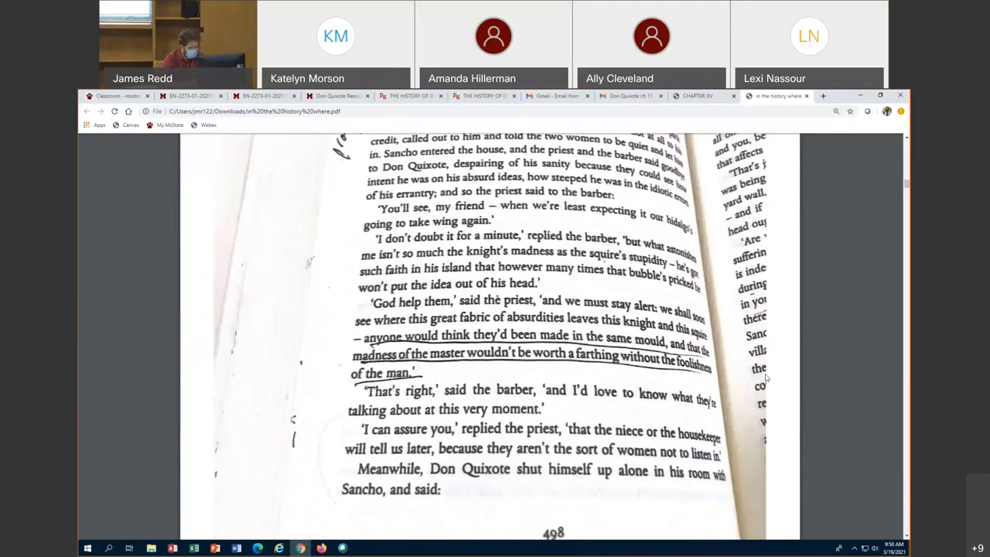
scroll("up", 3)
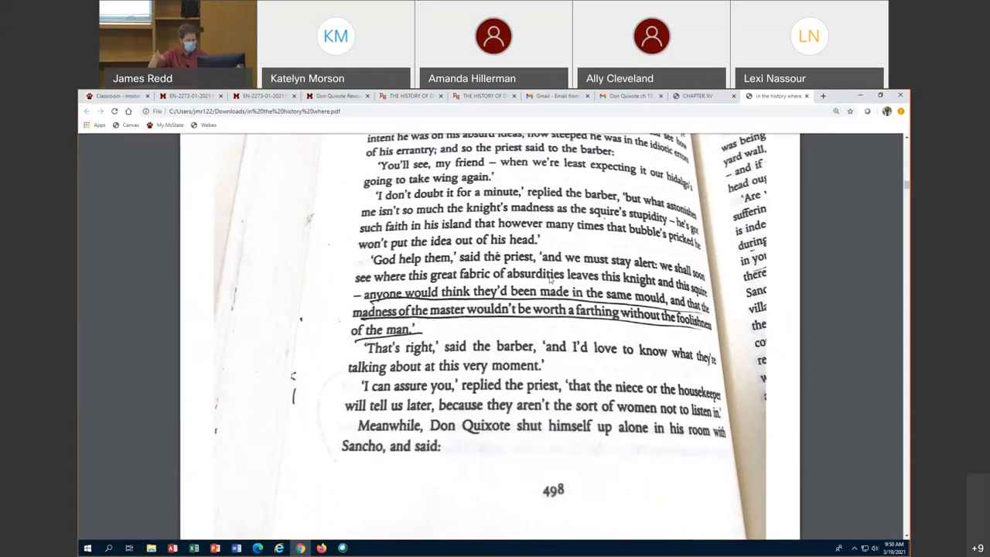
mouse_move(561, 328)
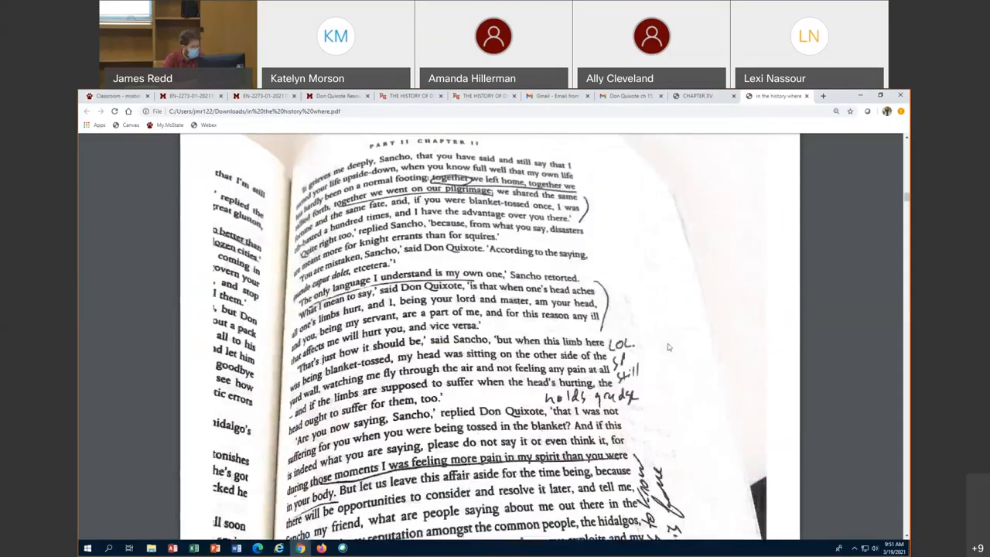
Scroll through the annotated text of page 499.
scroll("up", 3)
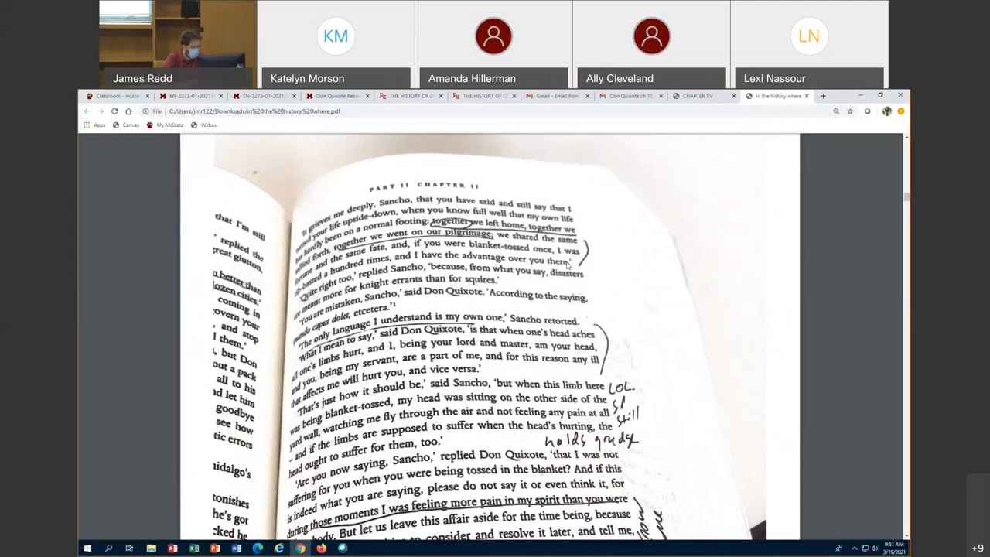
scroll("down", 3)
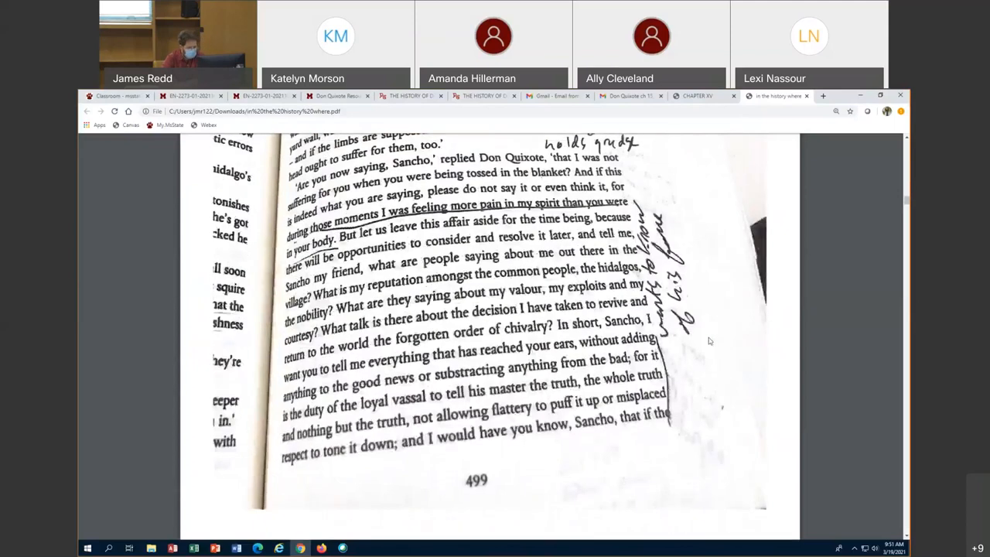
scroll("up", 3)
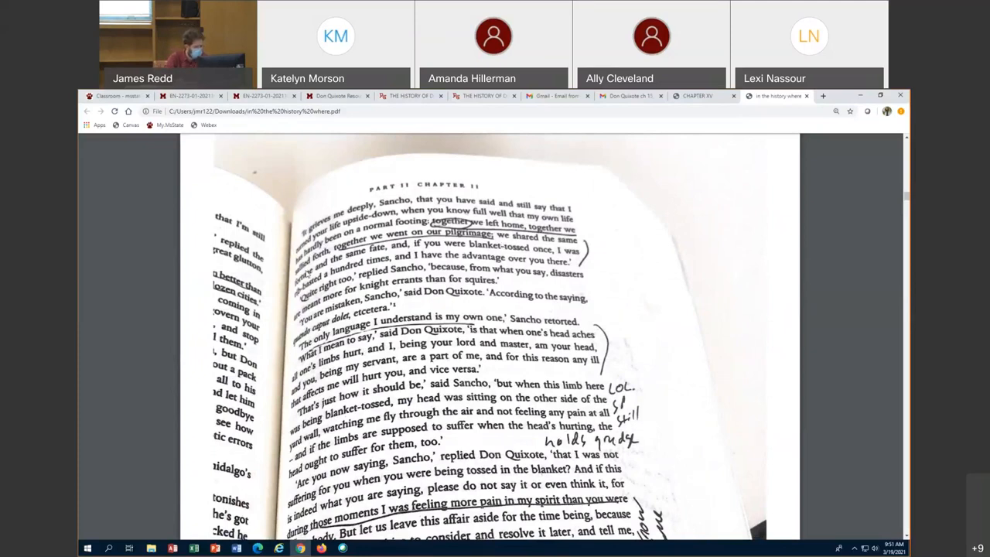
mouse_move(597, 303)
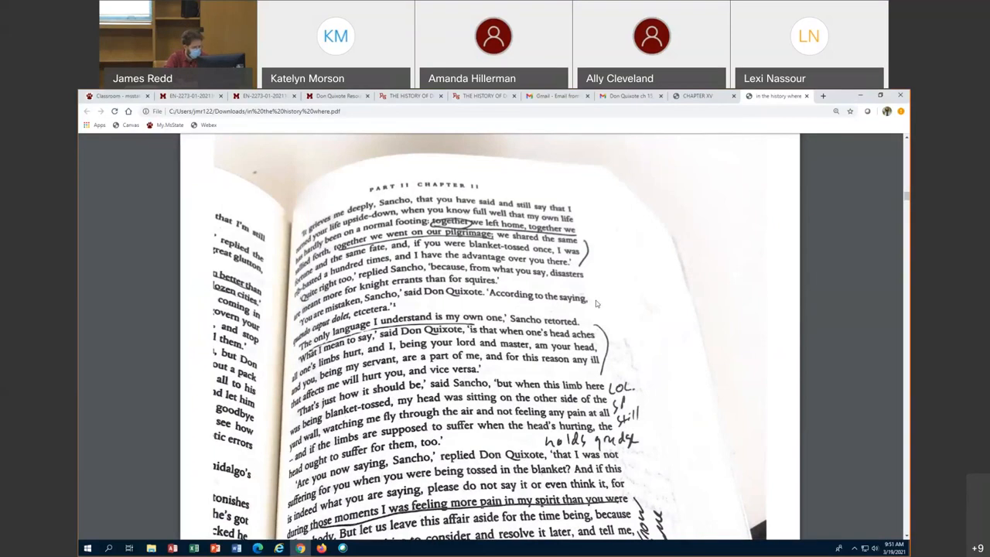
mouse_move(637, 281)
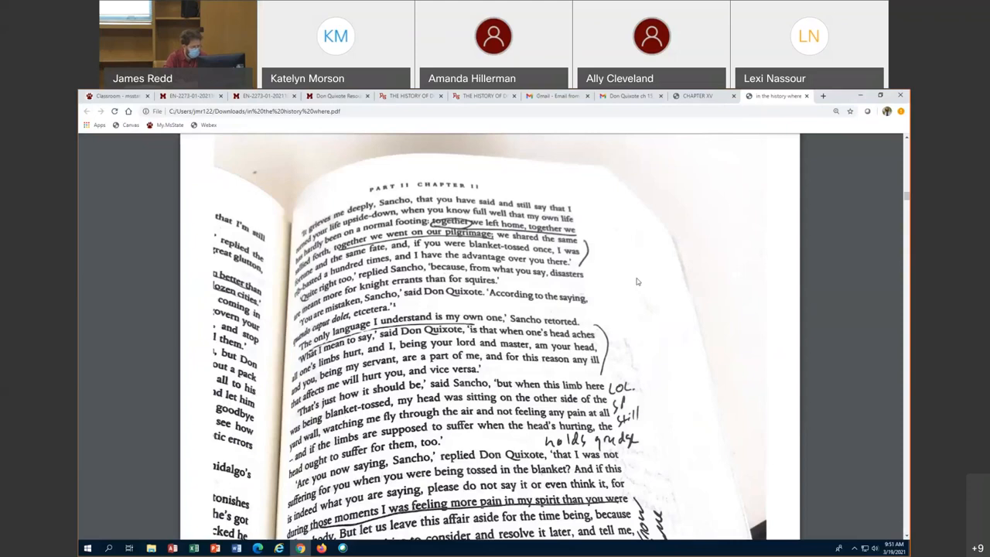
scroll("down", 3)
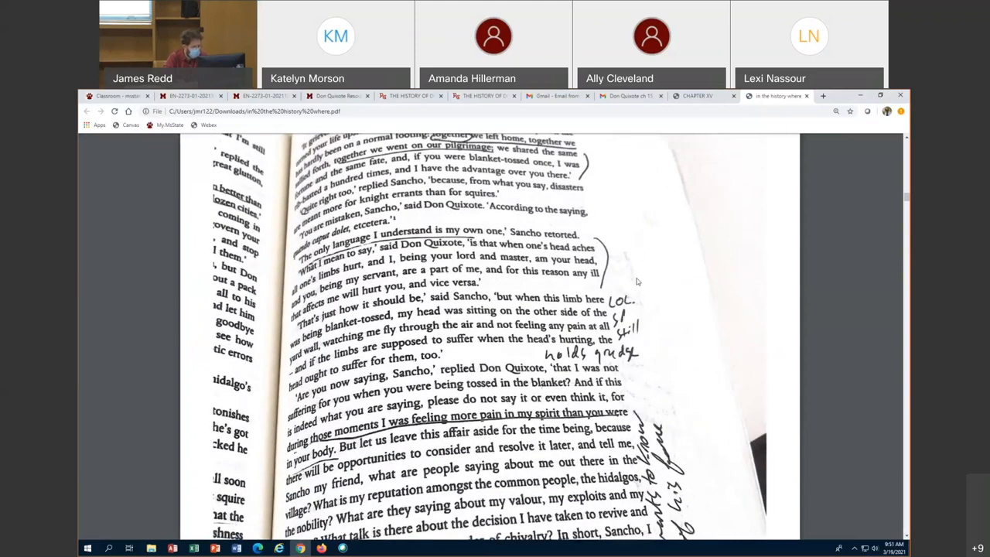
scroll("down", 3)
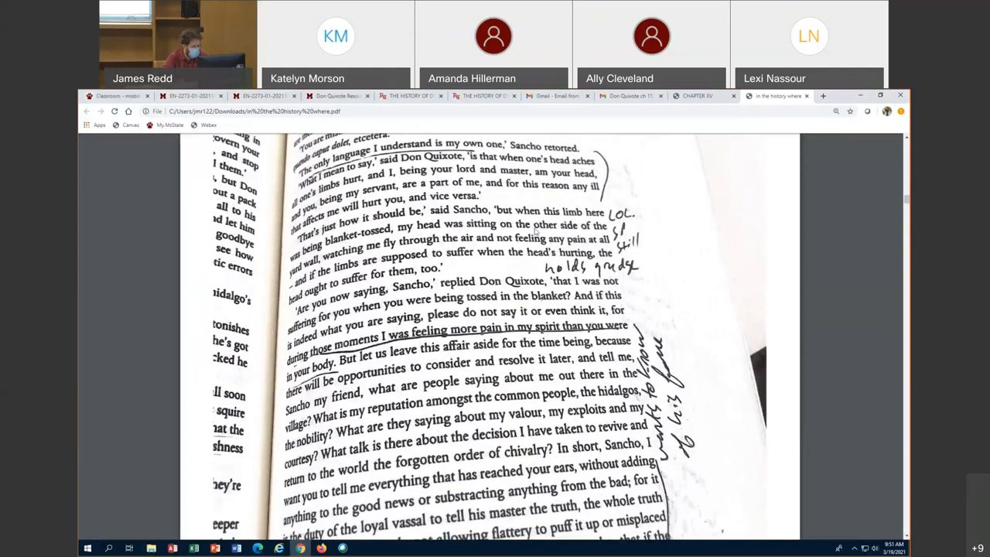
scroll("down", 3)
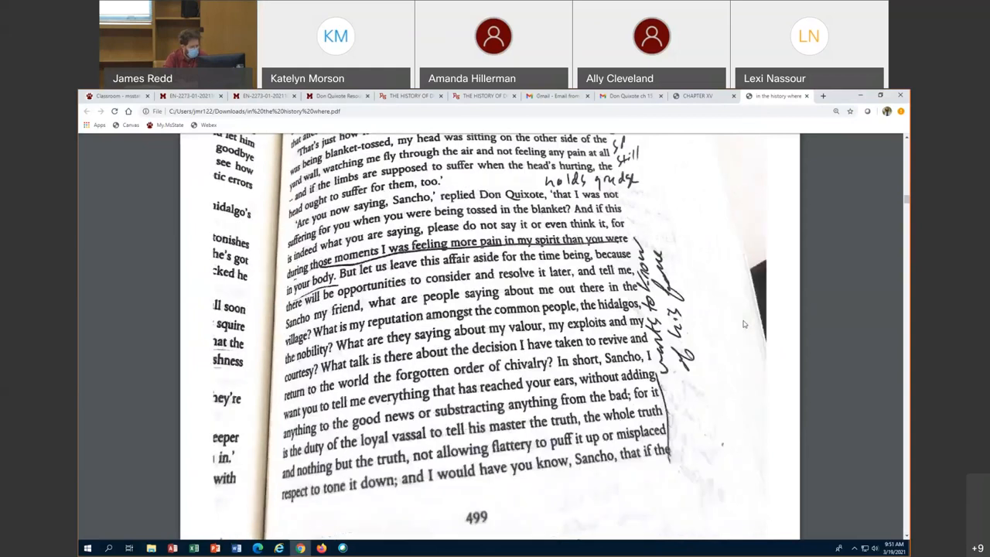
mouse_move(696, 343)
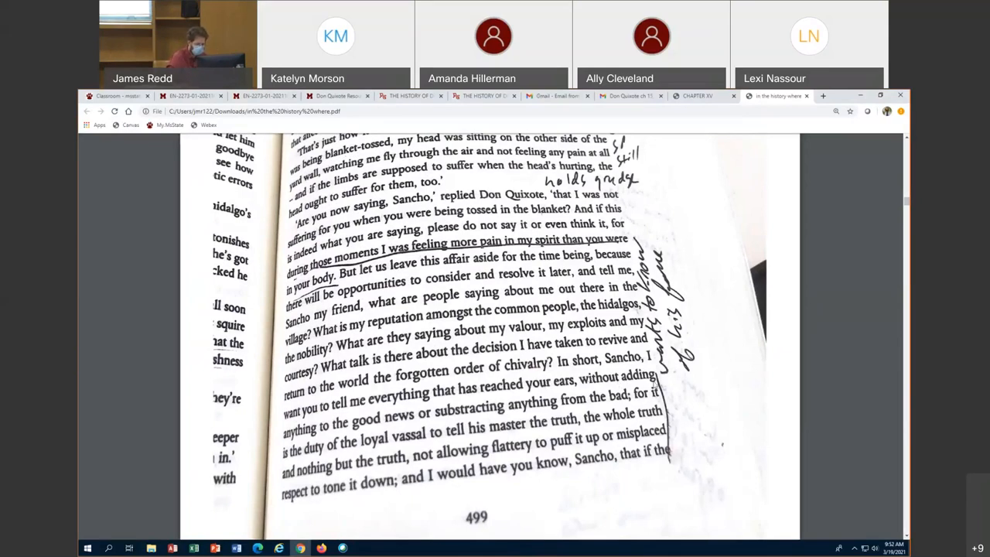
mouse_move(694, 408)
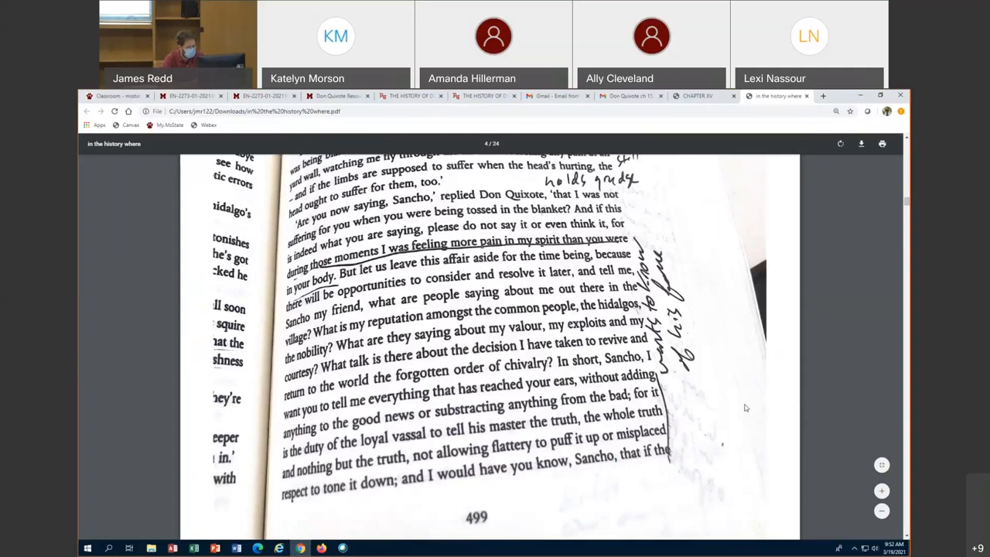
mouse_move(711, 393)
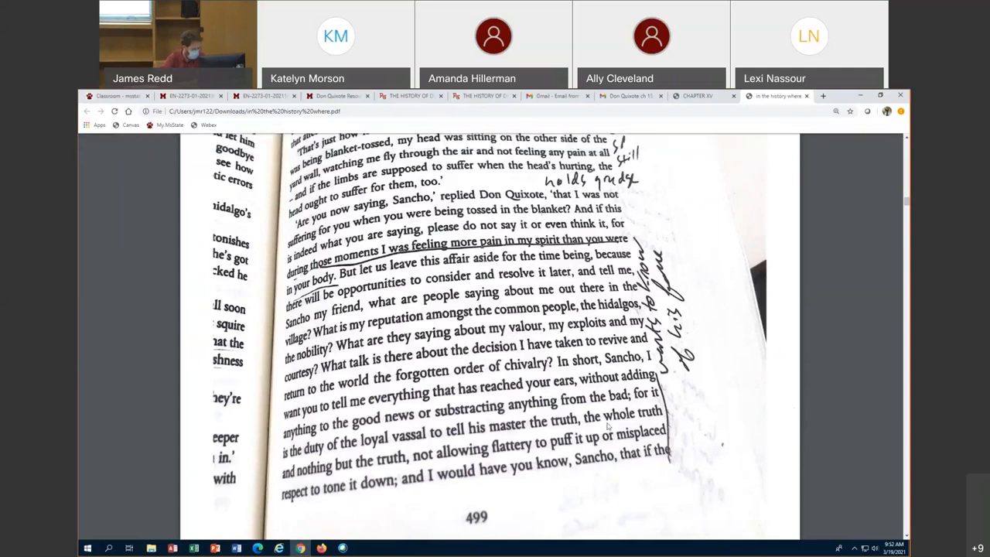
Continue through page 500 to the gossips discussing Don Galaor's comforts.
scroll("down", 3)
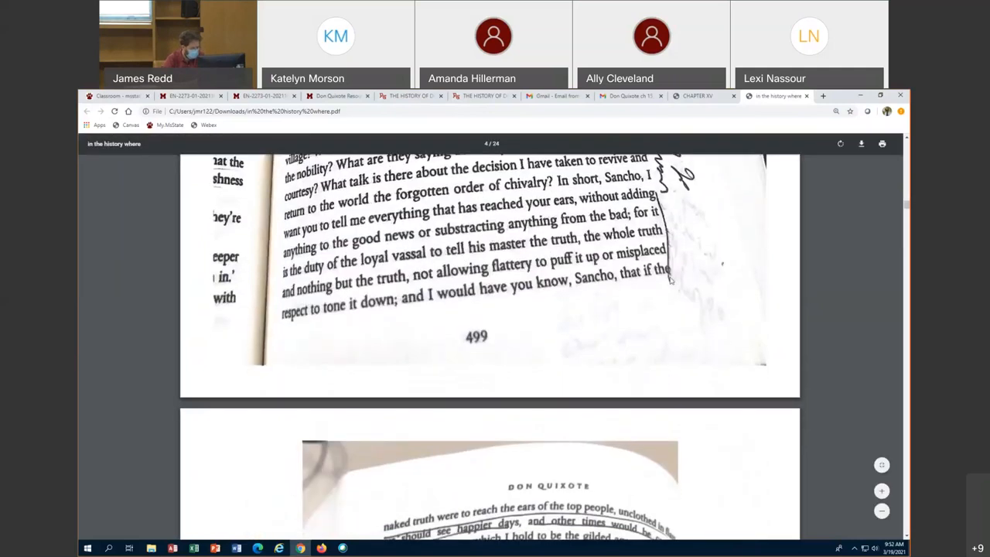
scroll("down", 3)
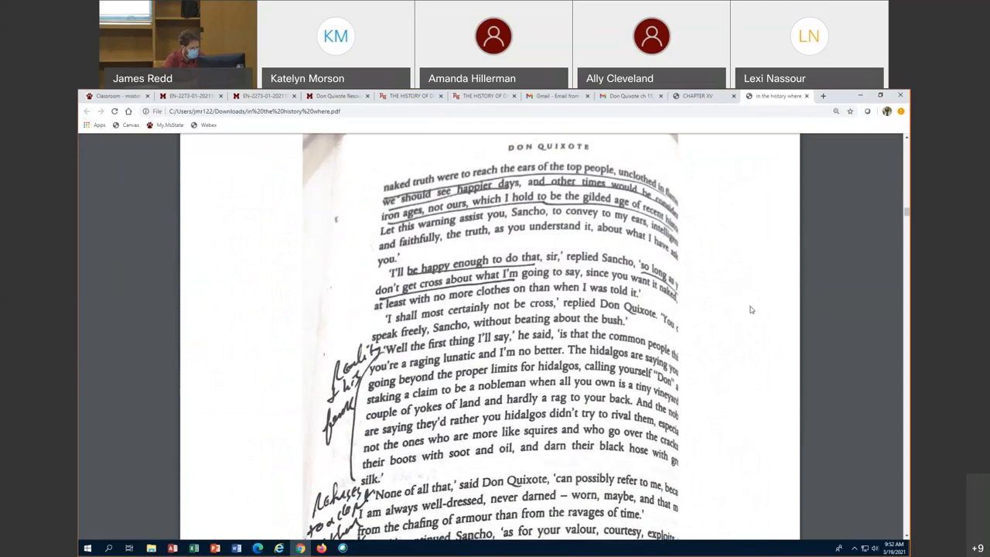
scroll("down", 3)
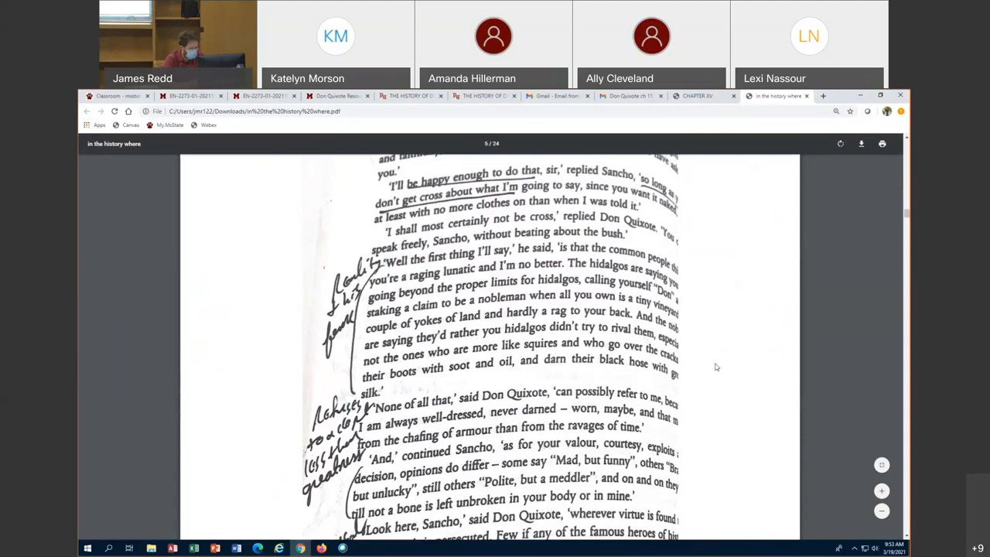
scroll("down", 3)
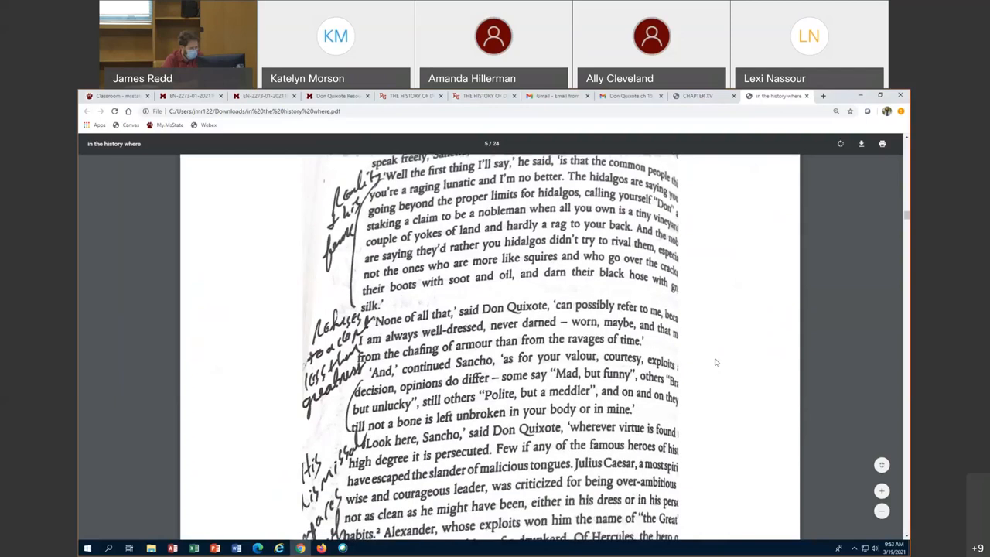
scroll("down", 3)
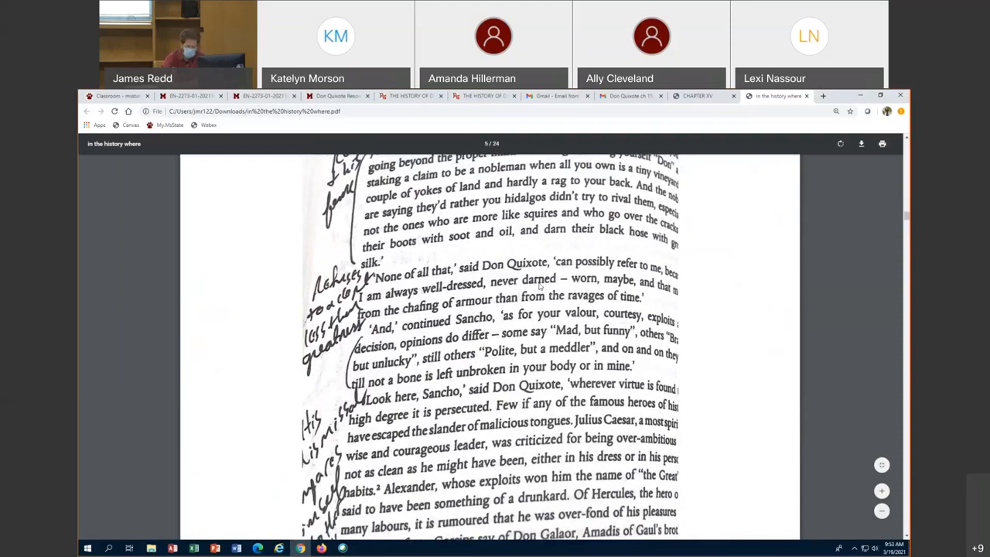
scroll("up", 3)
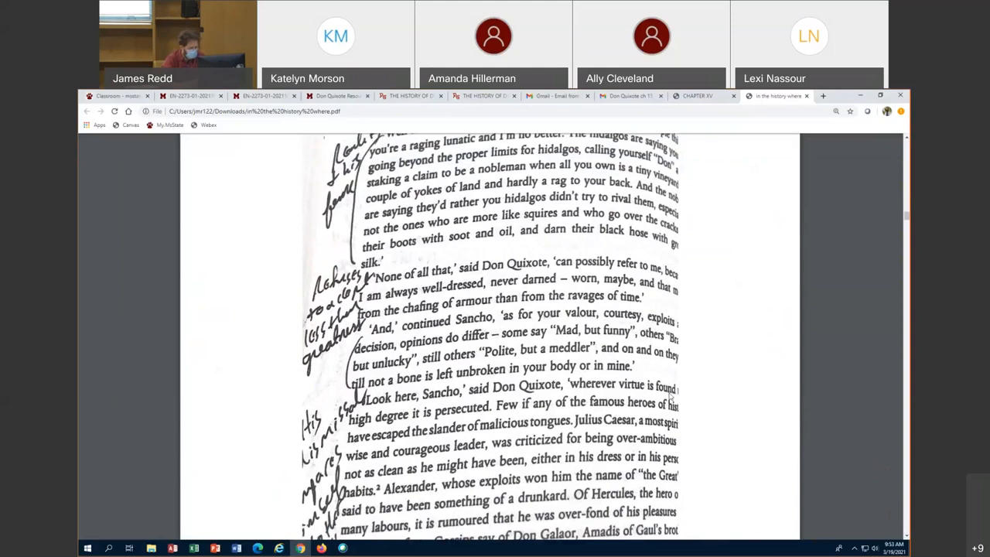
scroll("down", 3)
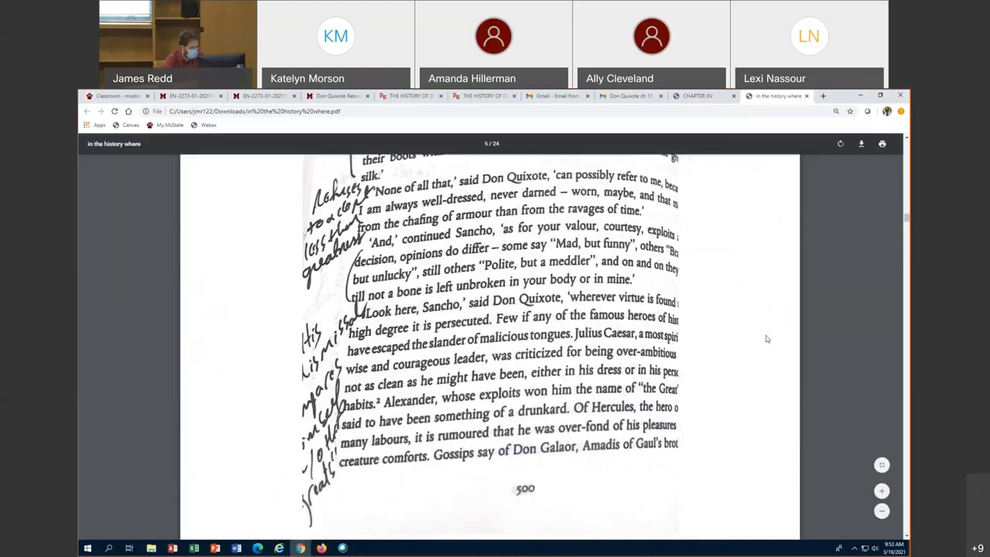
scroll("down", 3)
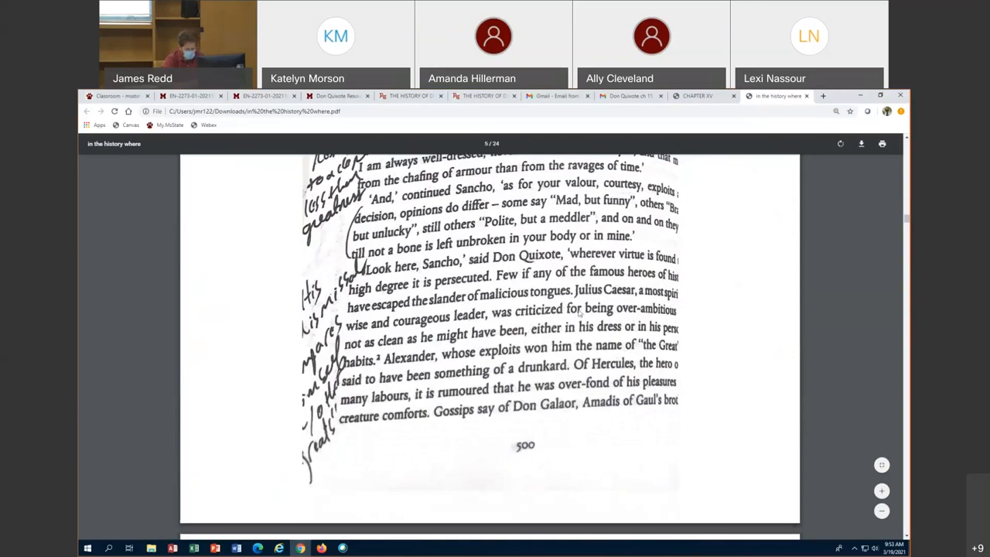
mouse_move(311, 306)
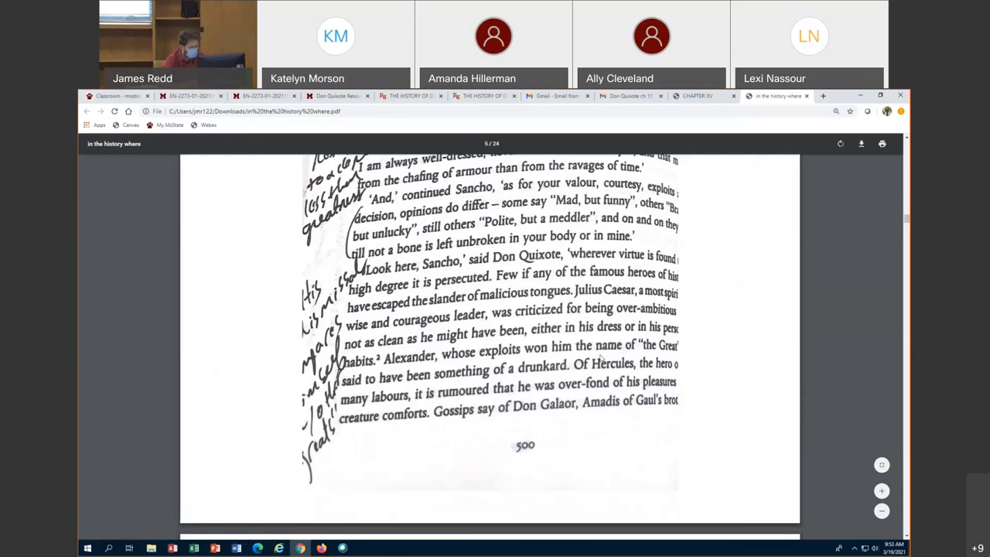
mouse_move(632, 407)
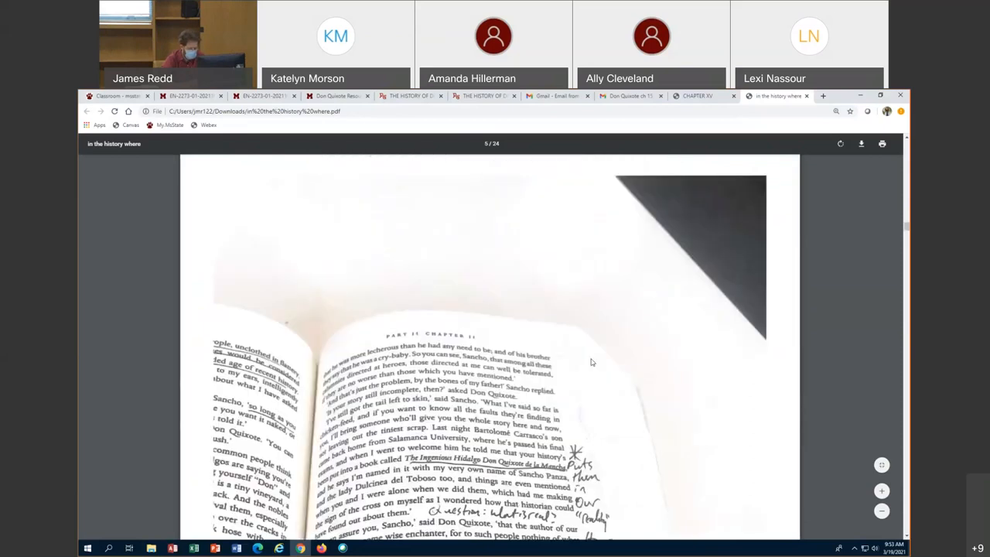
Scroll past page 501's end, Sancho fetching the graduate, toward the Chapter III heading.
scroll("down", 3)
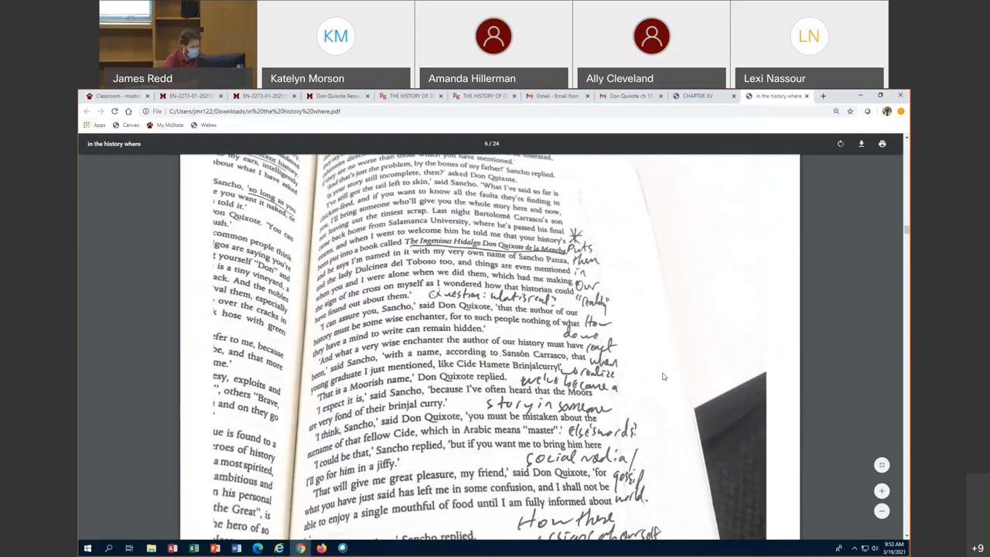
scroll("down", 3)
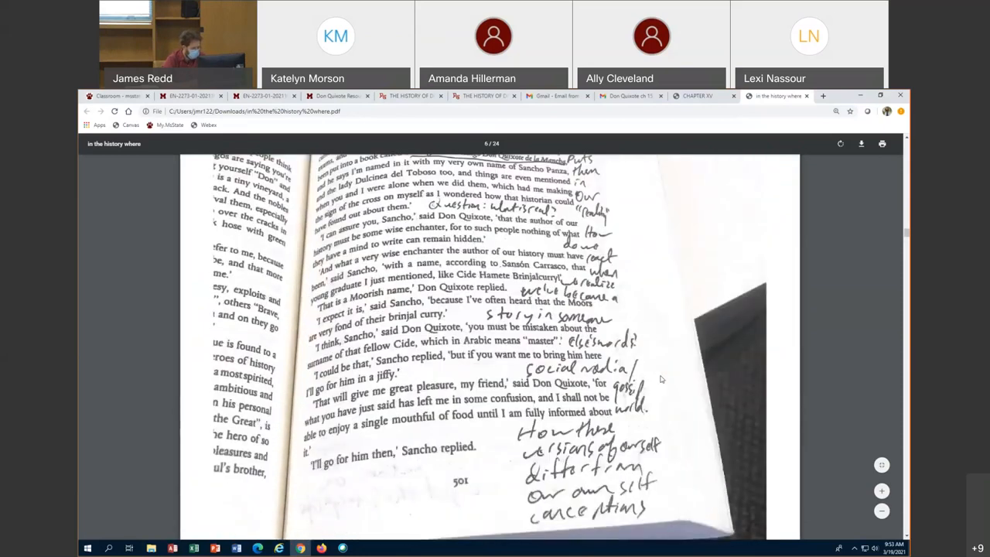
scroll("up", 3)
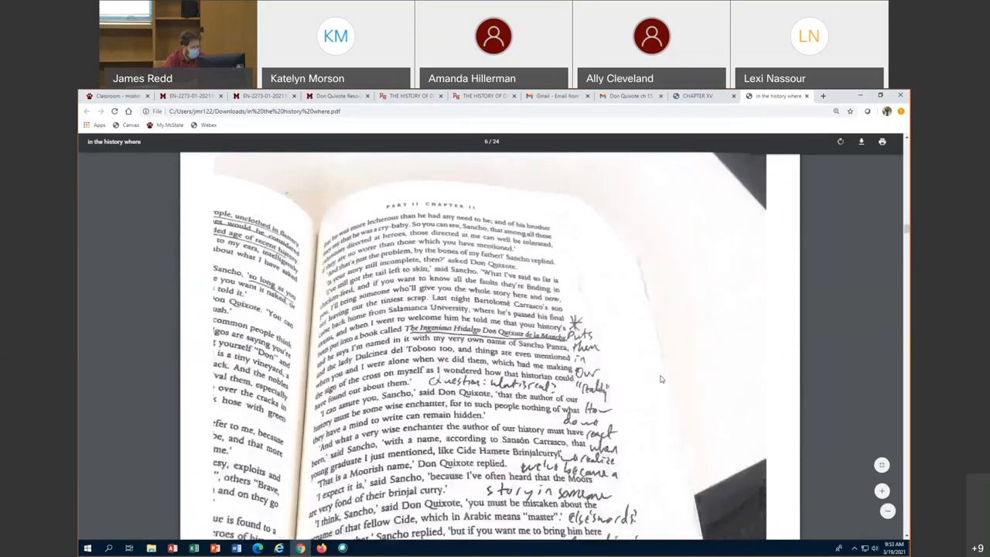
scroll("down", 3)
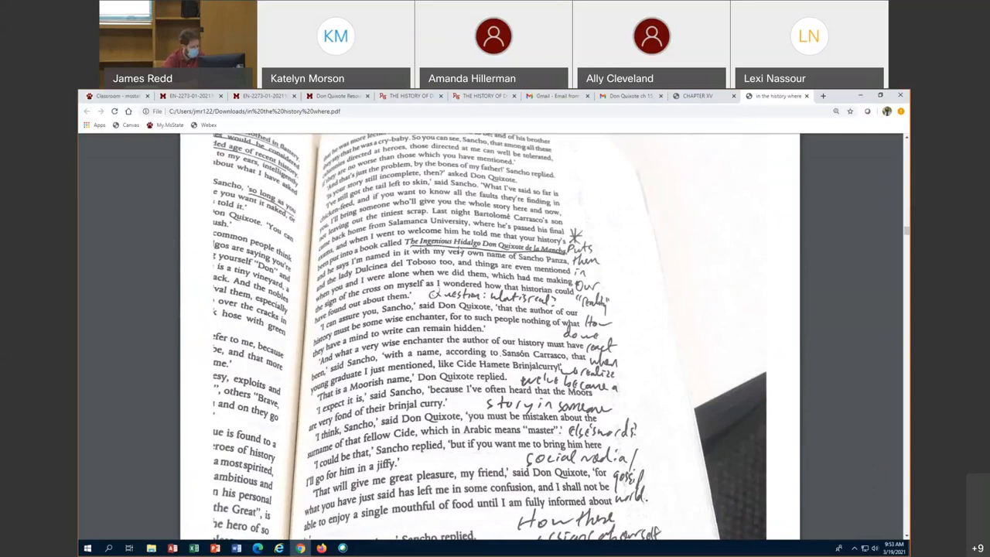
mouse_move(621, 266)
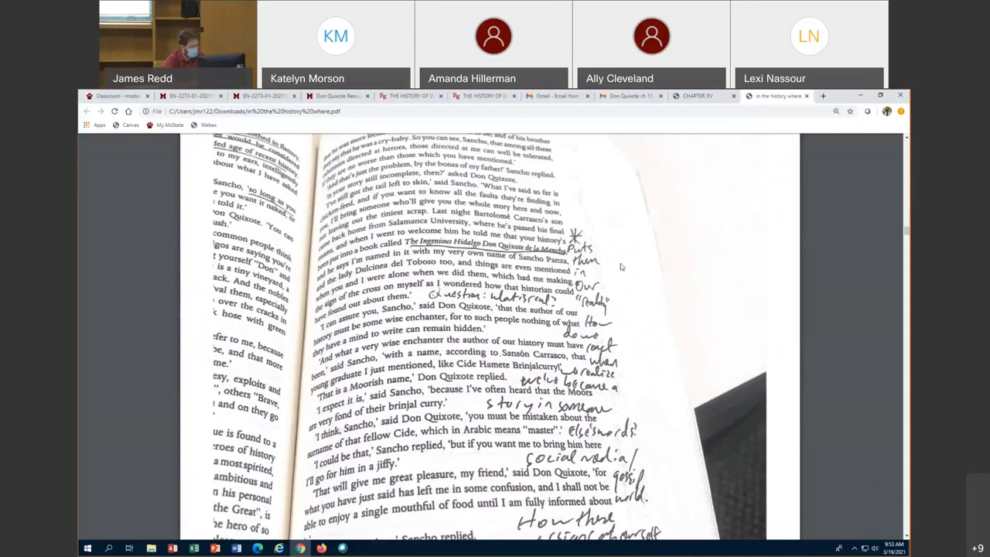
mouse_move(608, 261)
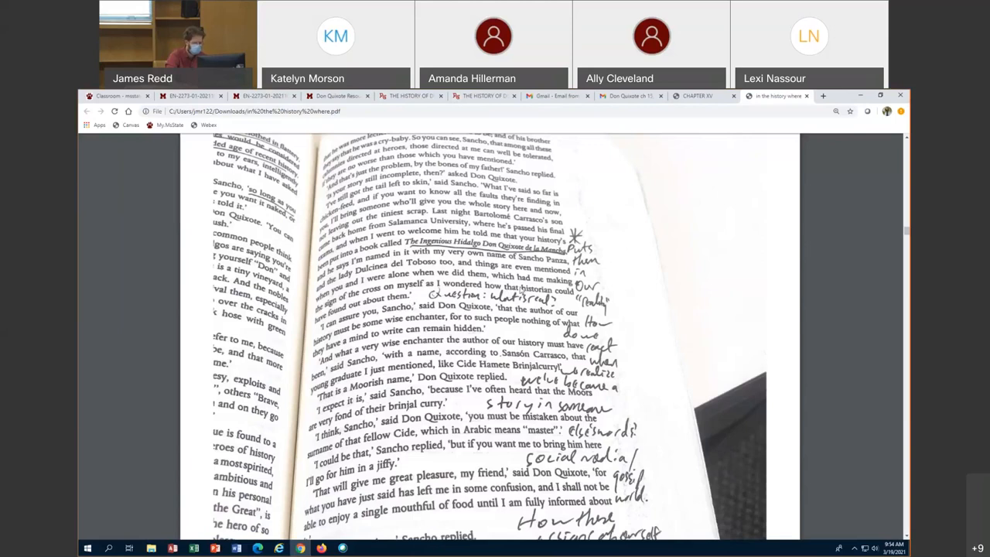
mouse_move(547, 330)
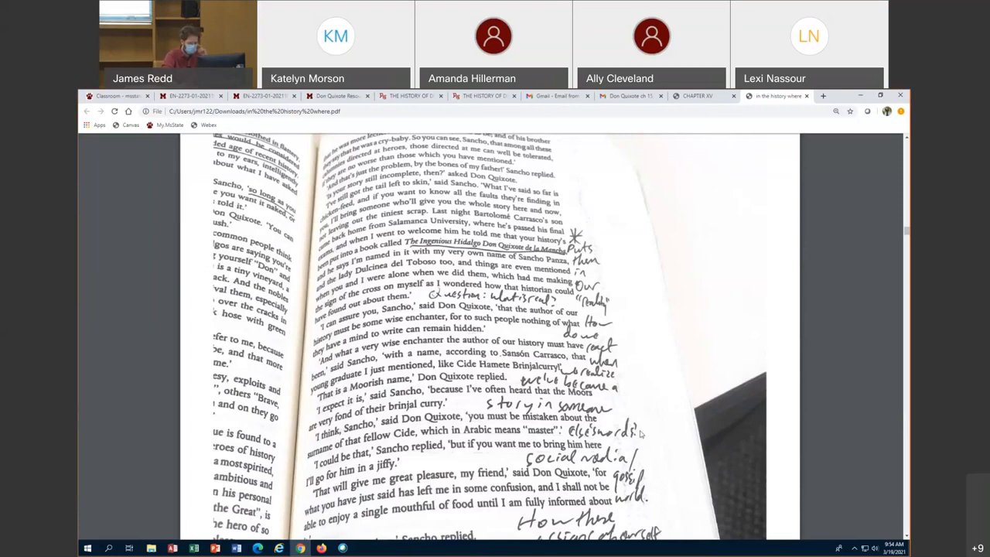
scroll("down", 3)
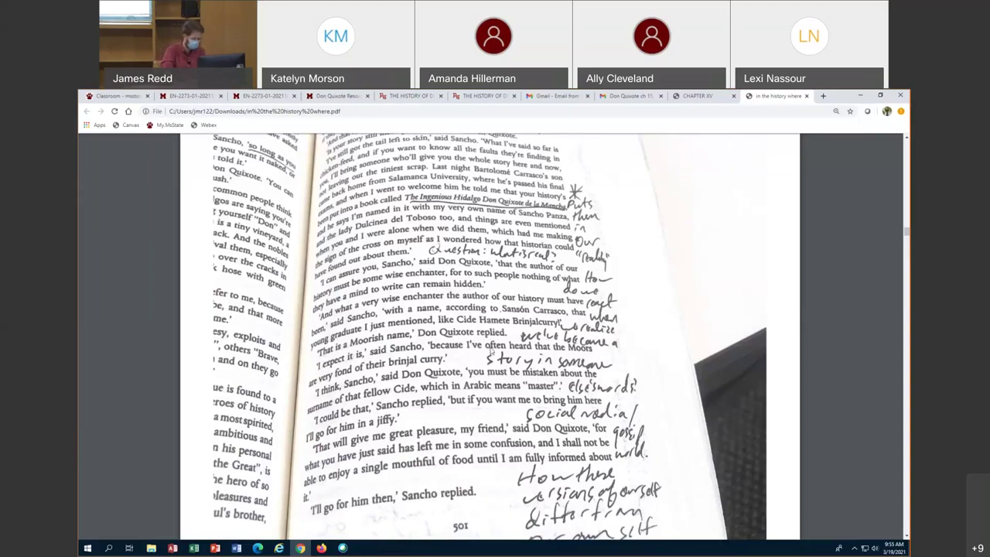
scroll("down", 3)
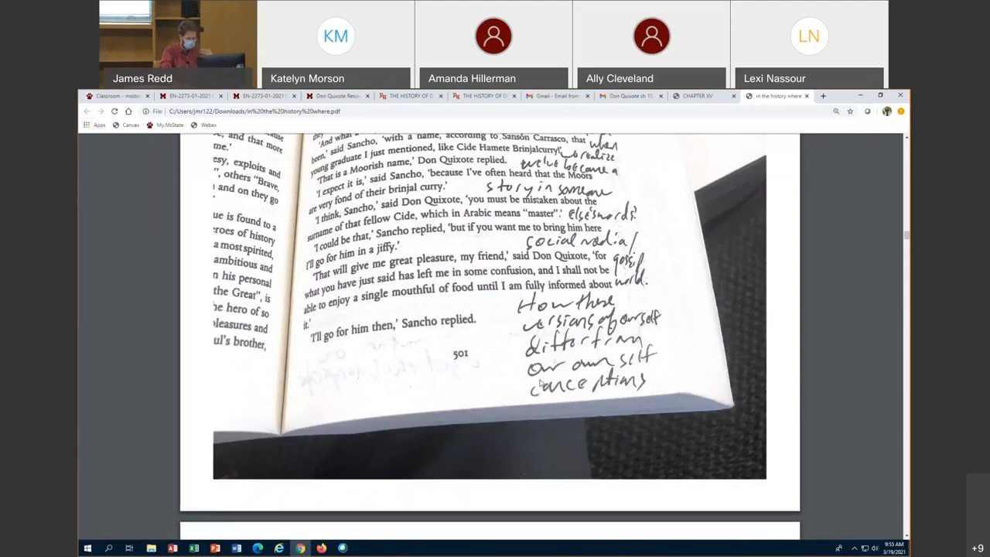
mouse_move(732, 365)
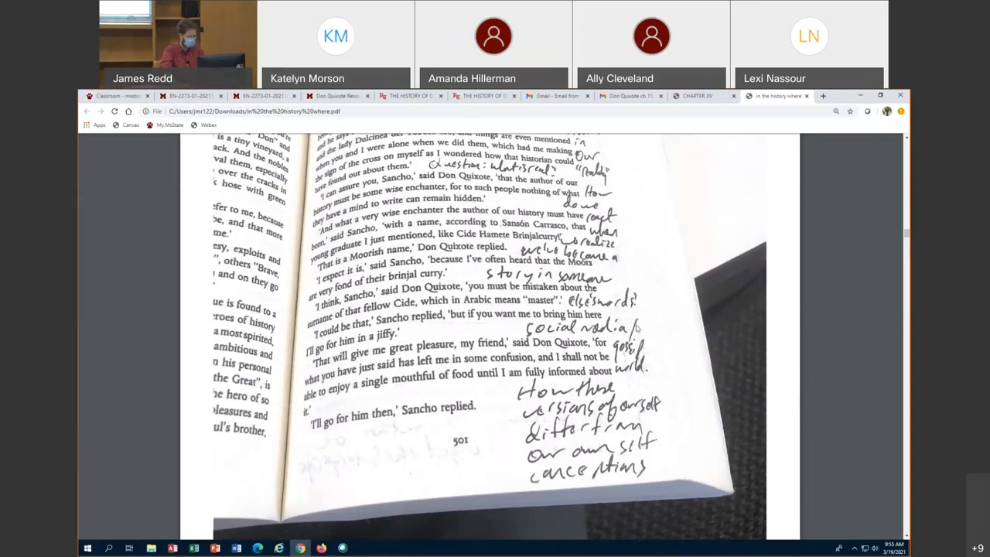
scroll("up", 3)
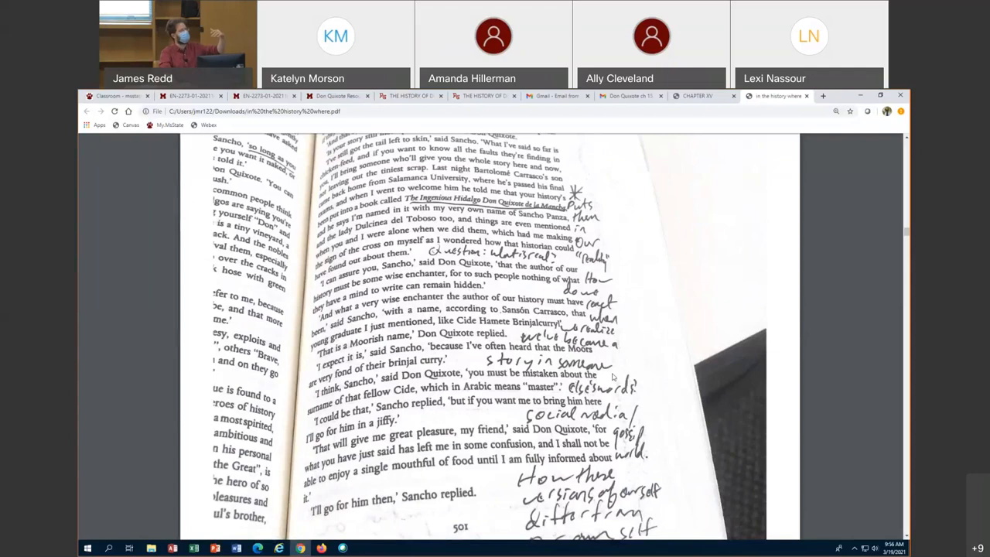
mouse_move(700, 410)
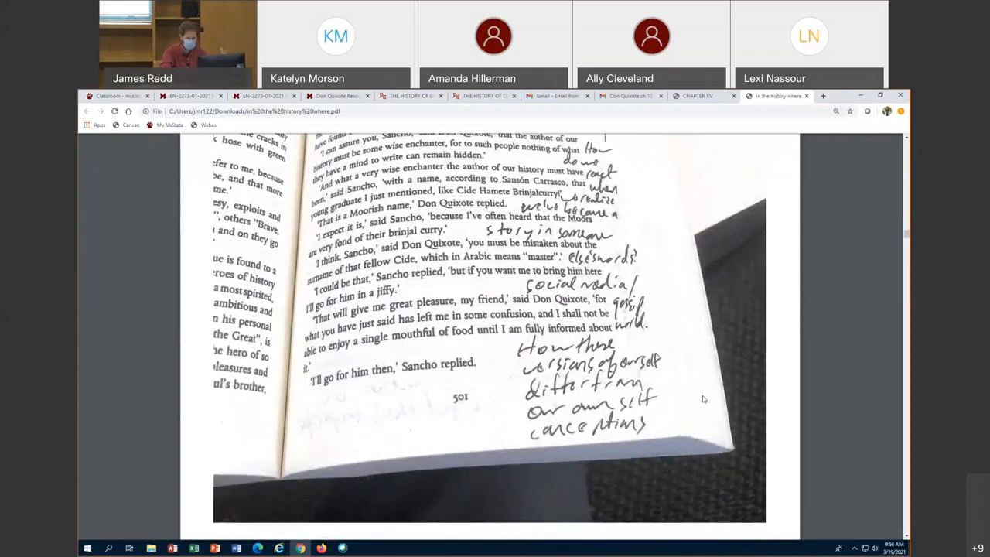
scroll("down", 3)
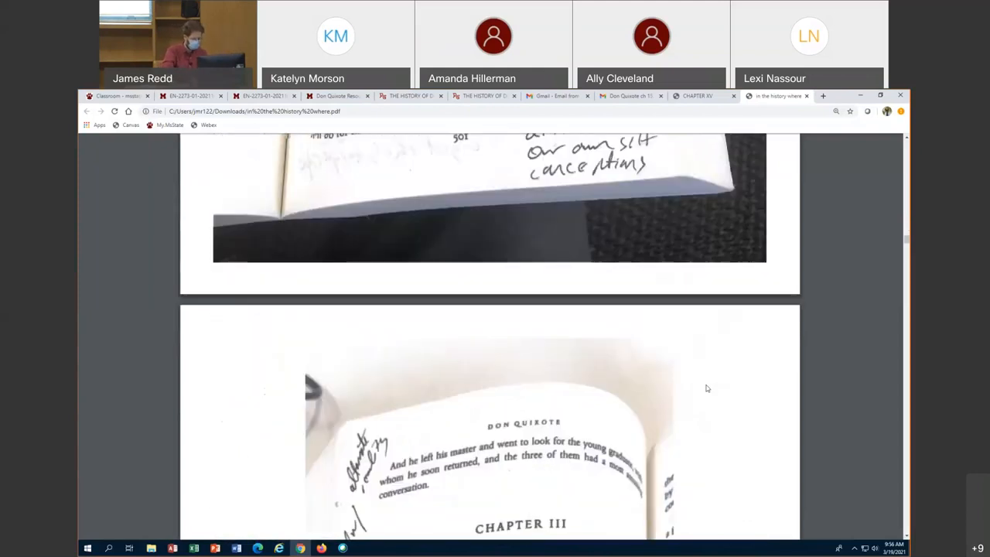
Scroll through Chapter III's underlined opening page to page 502's end note.
scroll("down", 3)
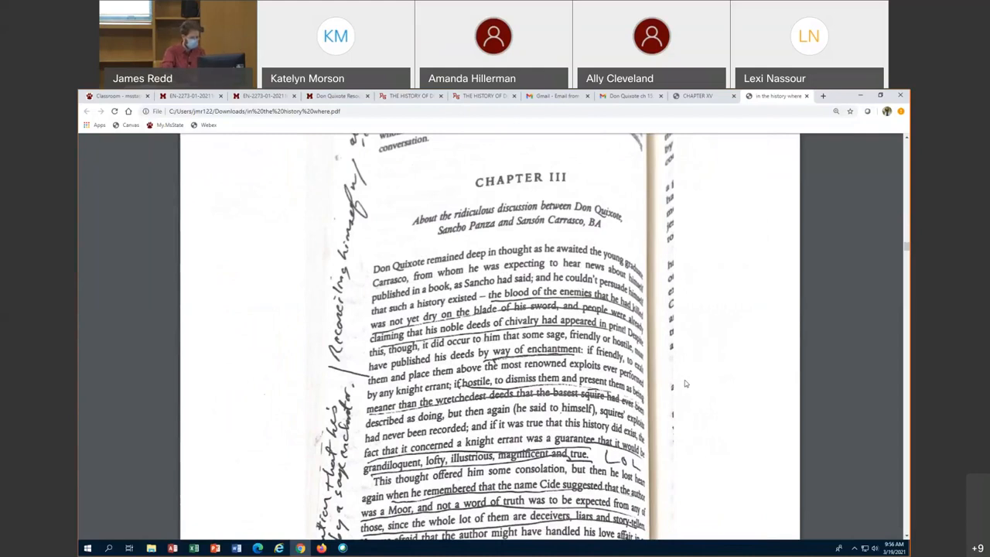
mouse_move(665, 369)
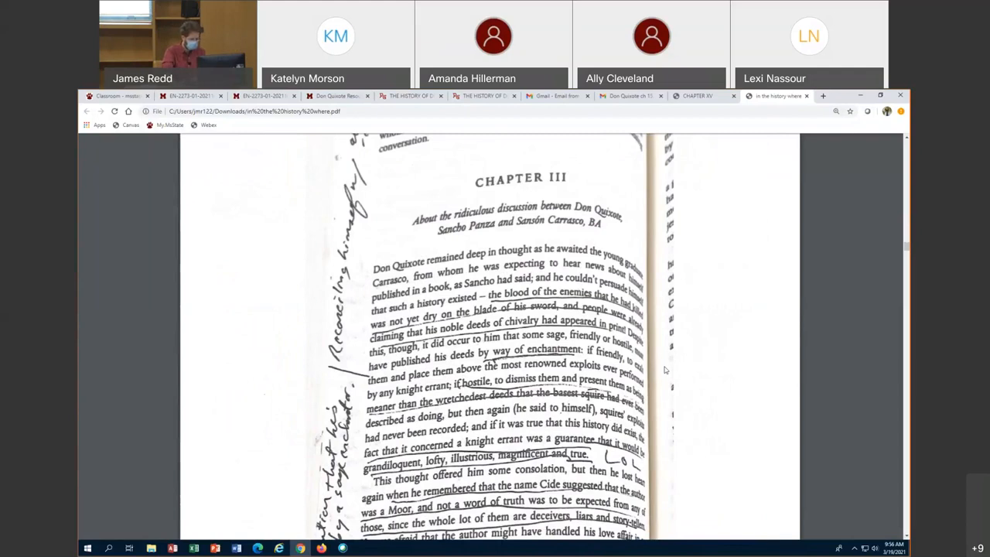
scroll("down", 3)
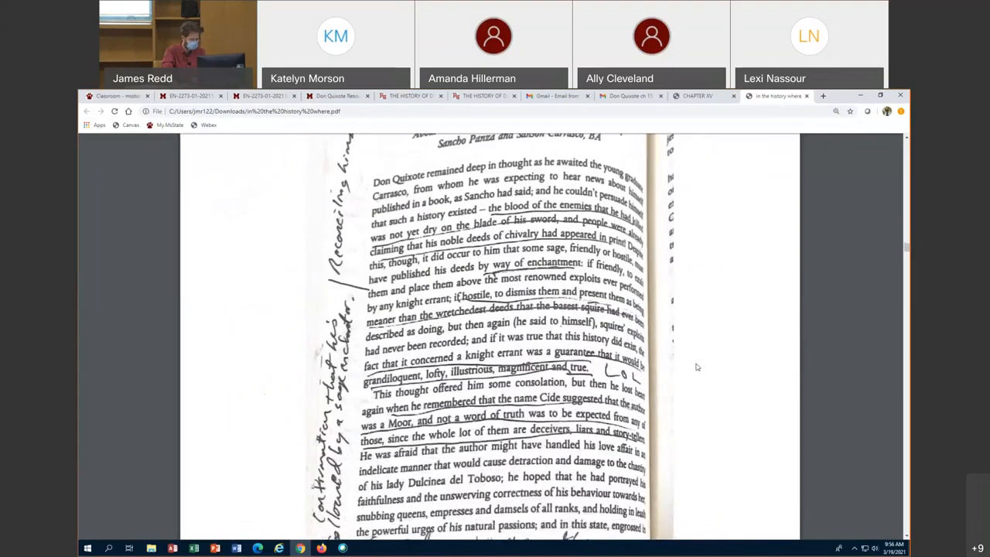
scroll("down", 3)
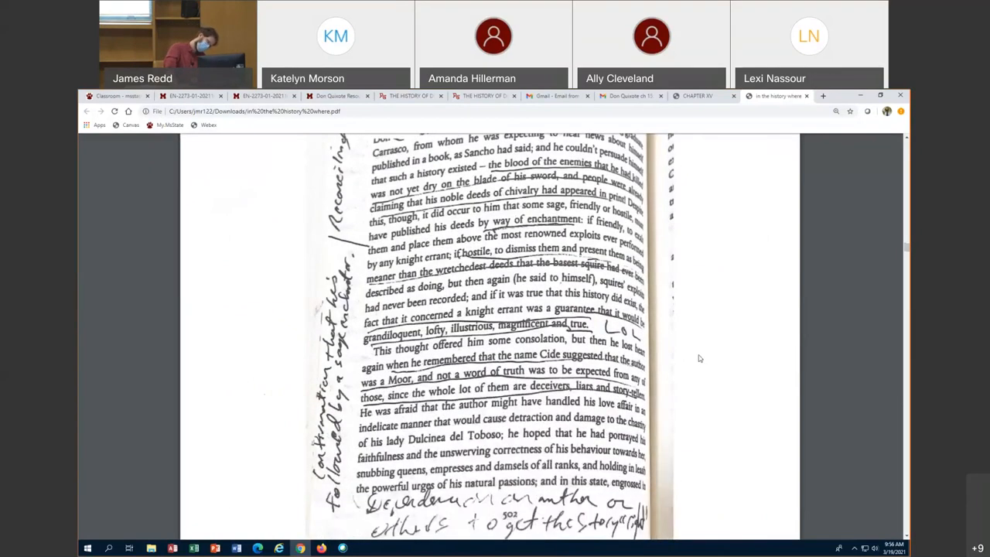
scroll("up", 3)
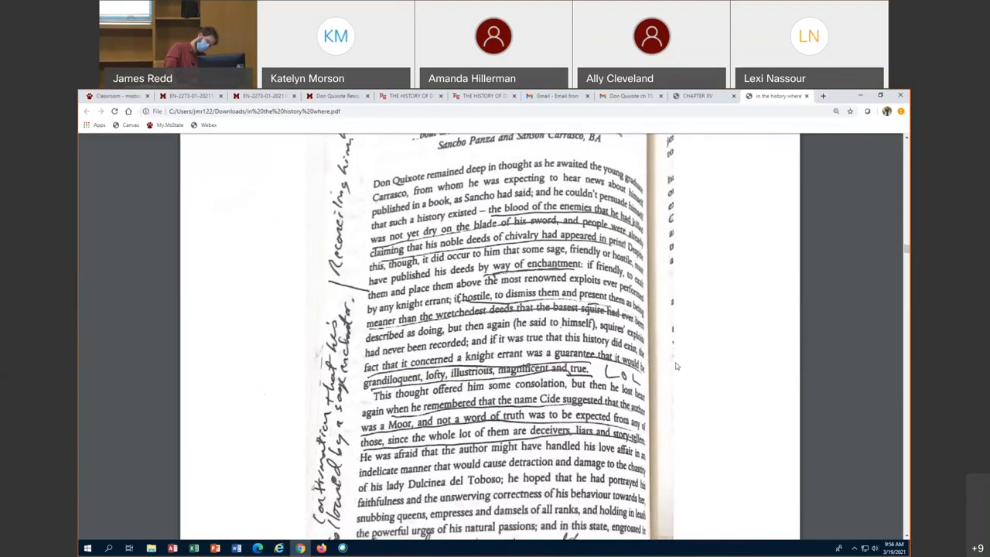
scroll("up", 3)
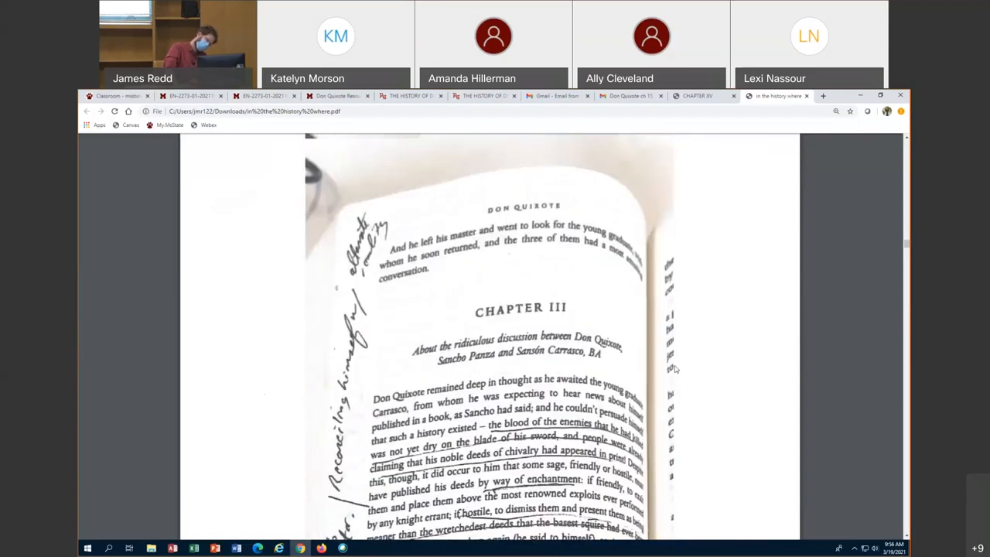
scroll("down", 3)
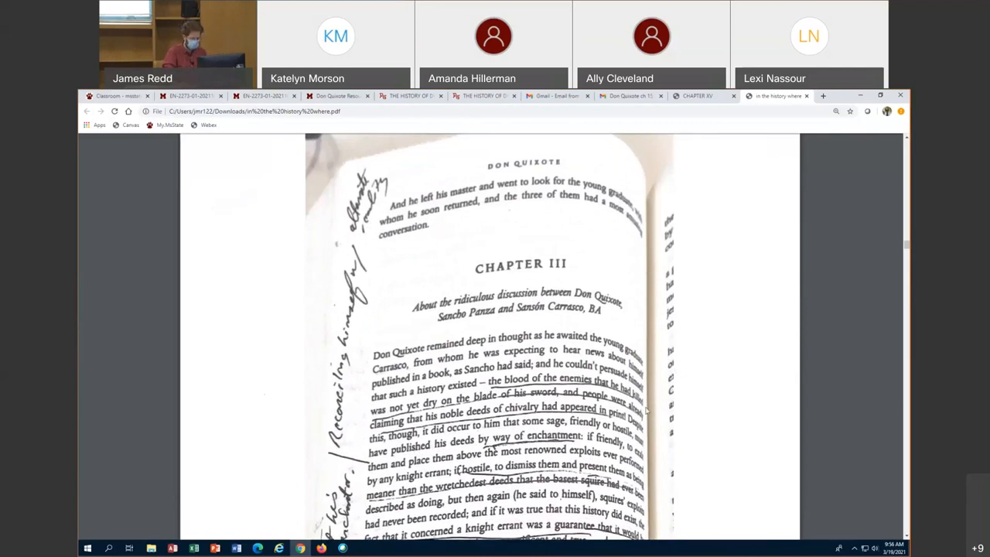
scroll("down", 3)
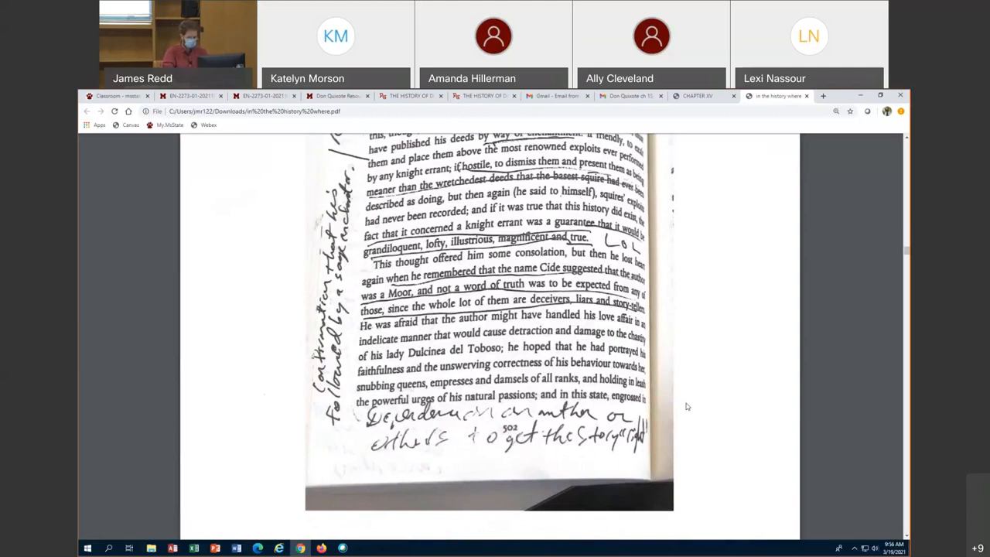
scroll("down", 3)
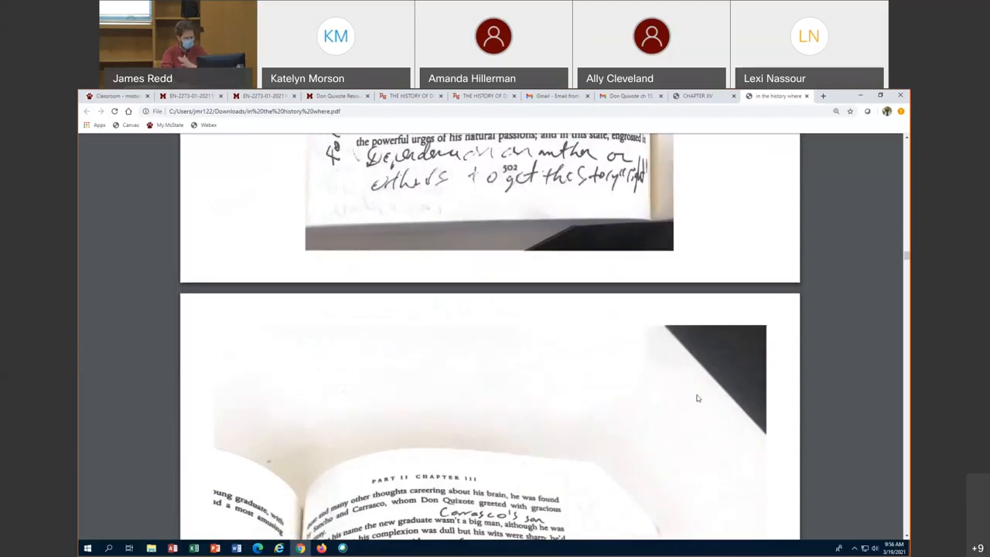
Scroll past pages 503 and 504 to page 505, where Sancho can't govern.
scroll("down", 3)
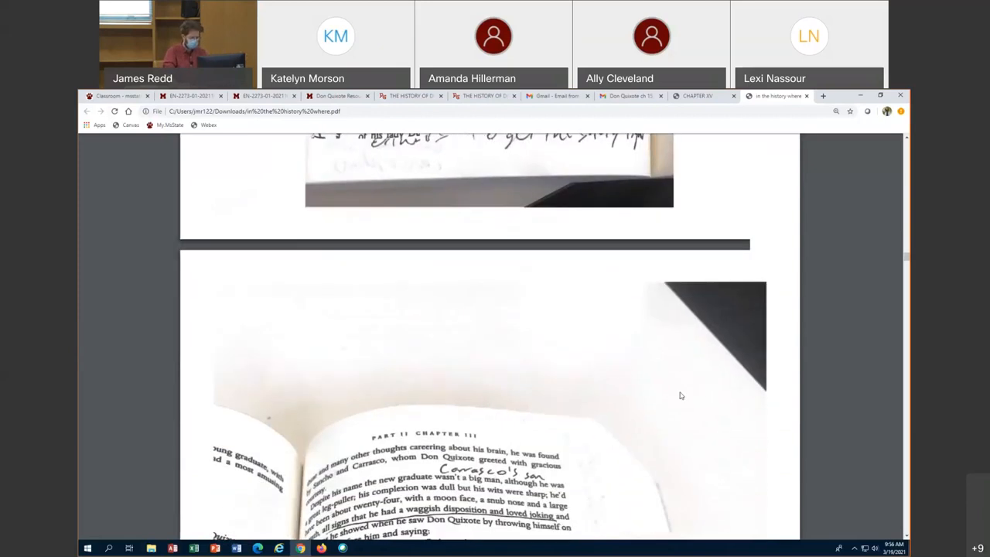
scroll("down", 3)
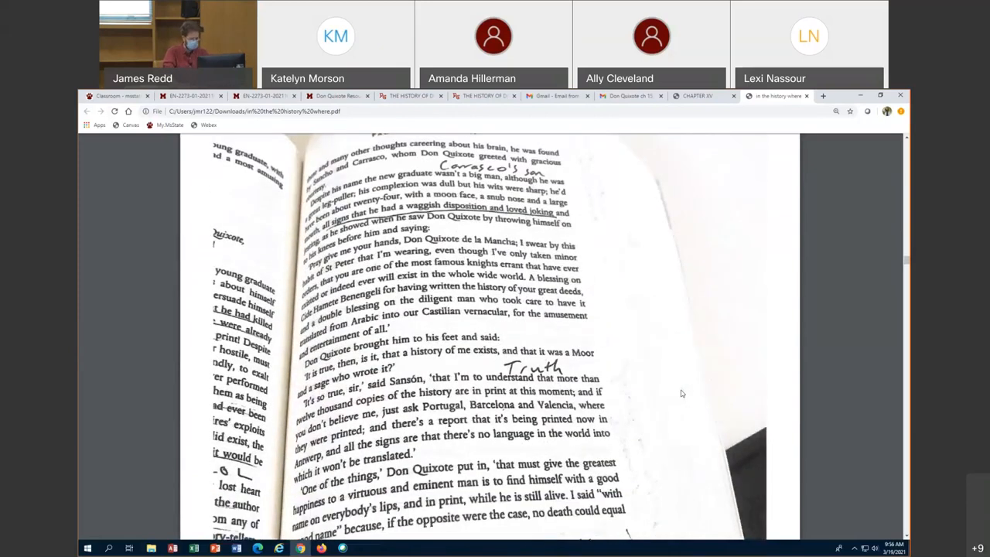
scroll("down", 3)
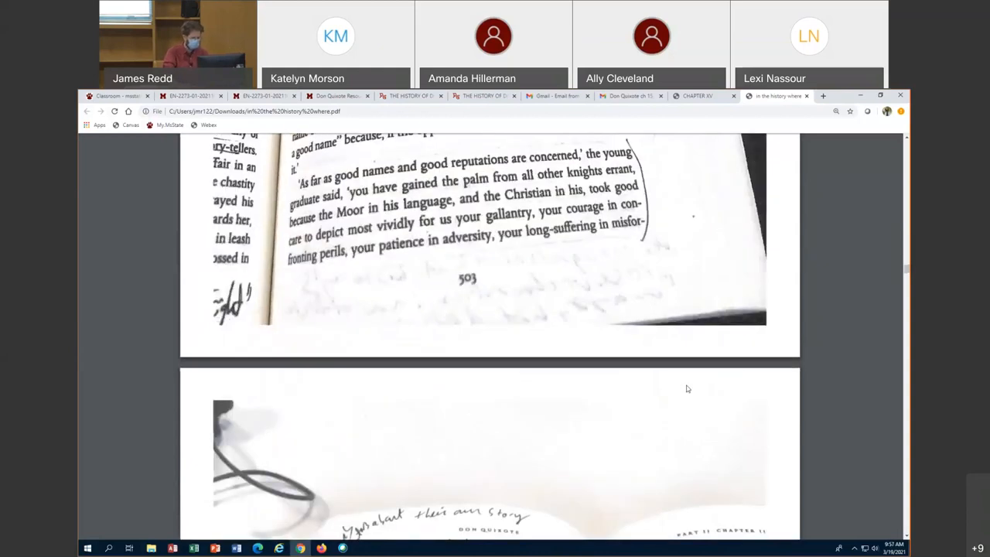
scroll("down", 3)
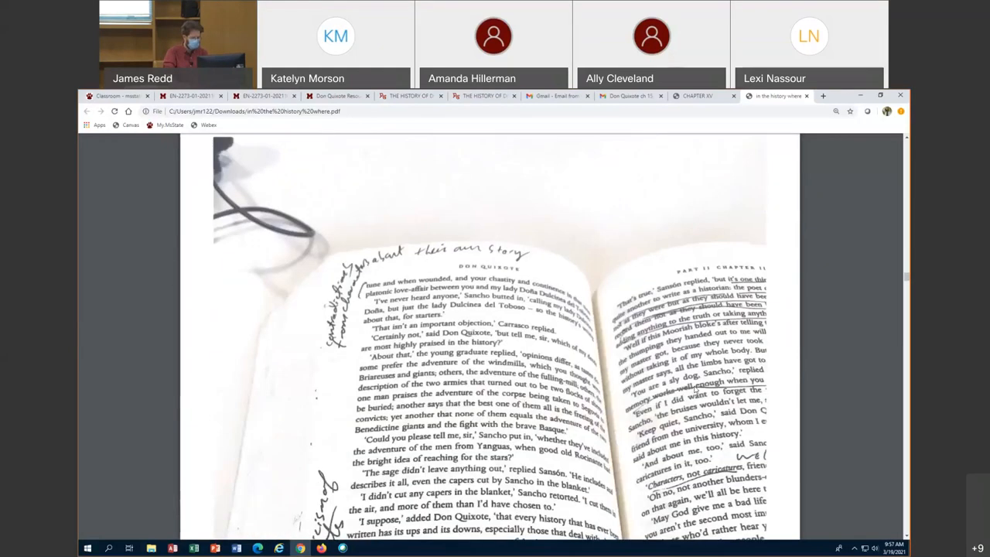
scroll("down", 3)
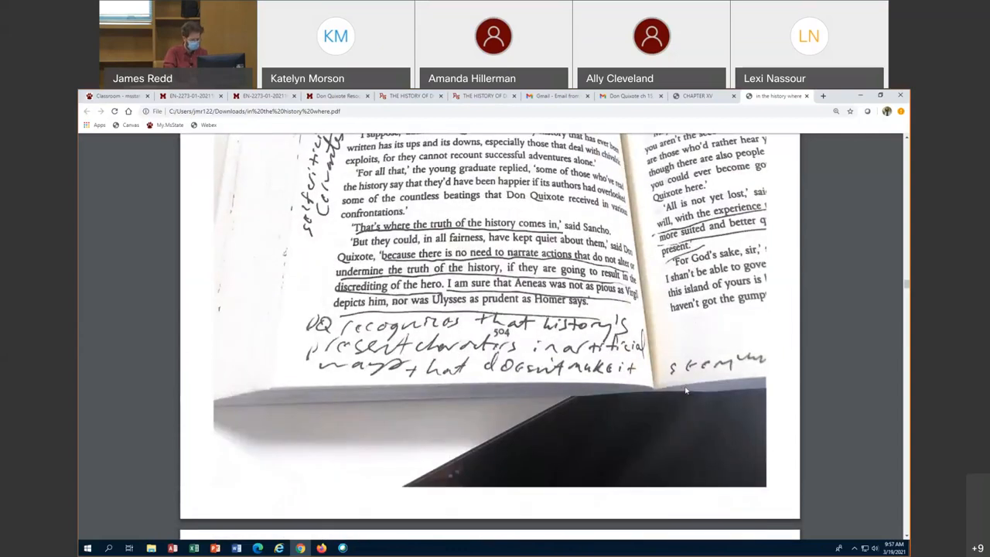
scroll("up", 3)
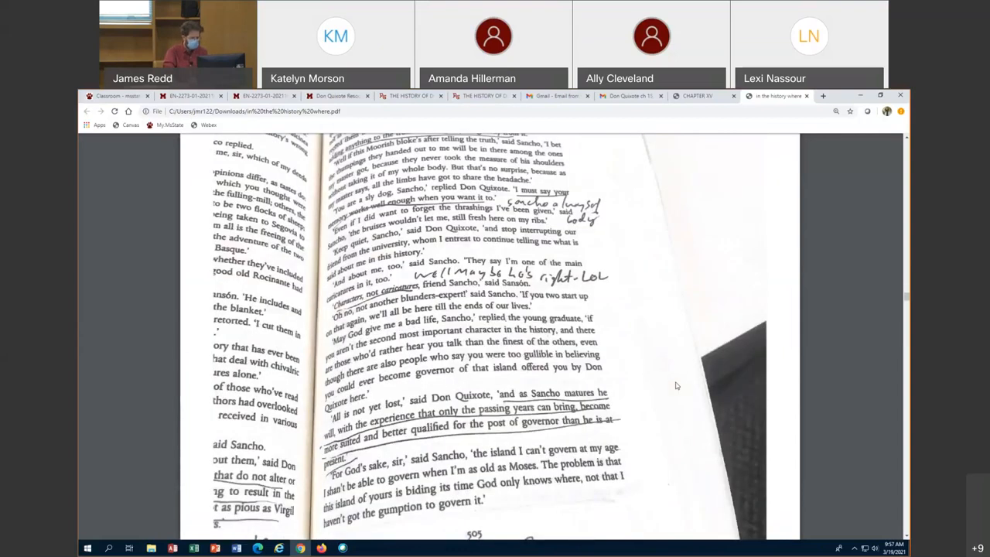
mouse_move(657, 383)
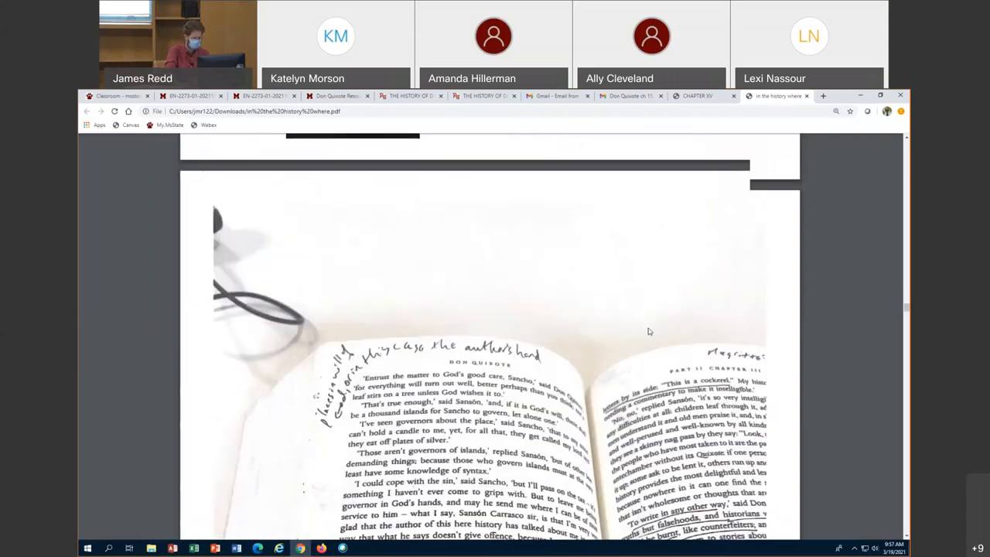
Scroll to page 506's end, where Don Quixote calls his author an ignorant prattler.
scroll("down", 3)
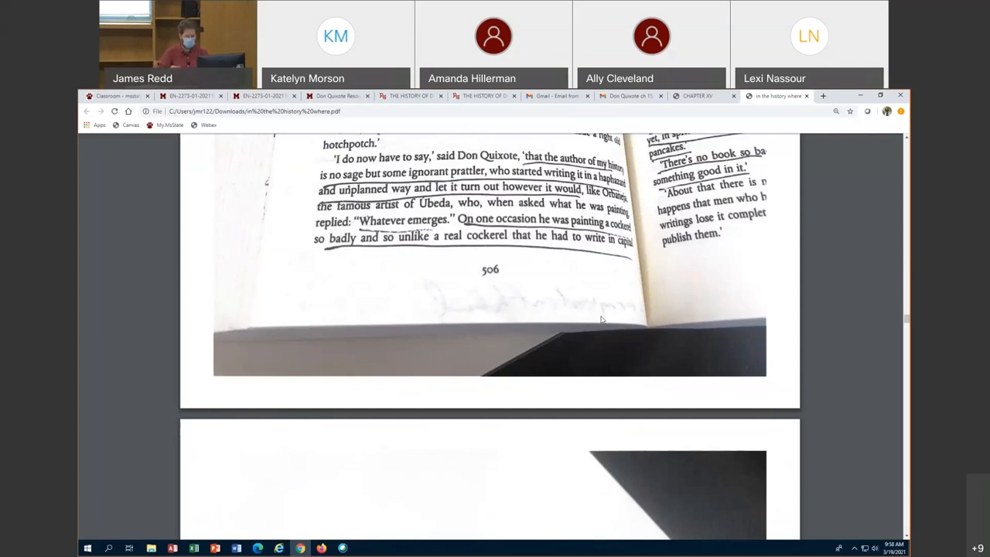
mouse_move(578, 340)
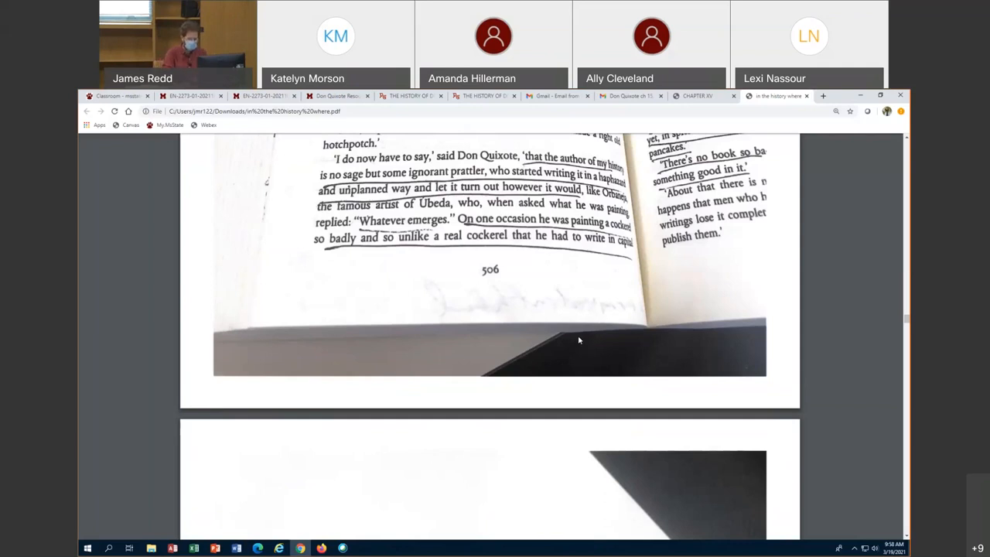
mouse_move(835, 155)
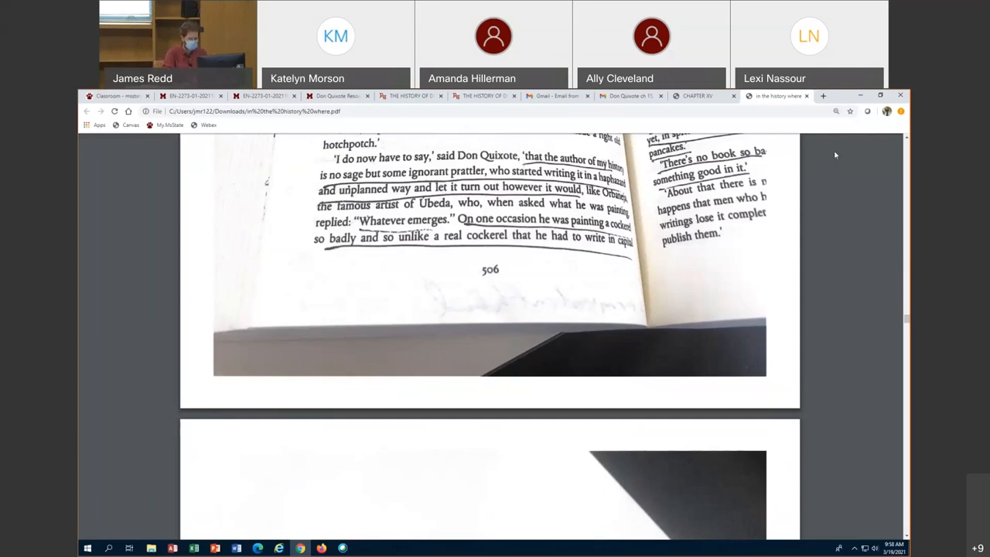
mouse_move(816, 163)
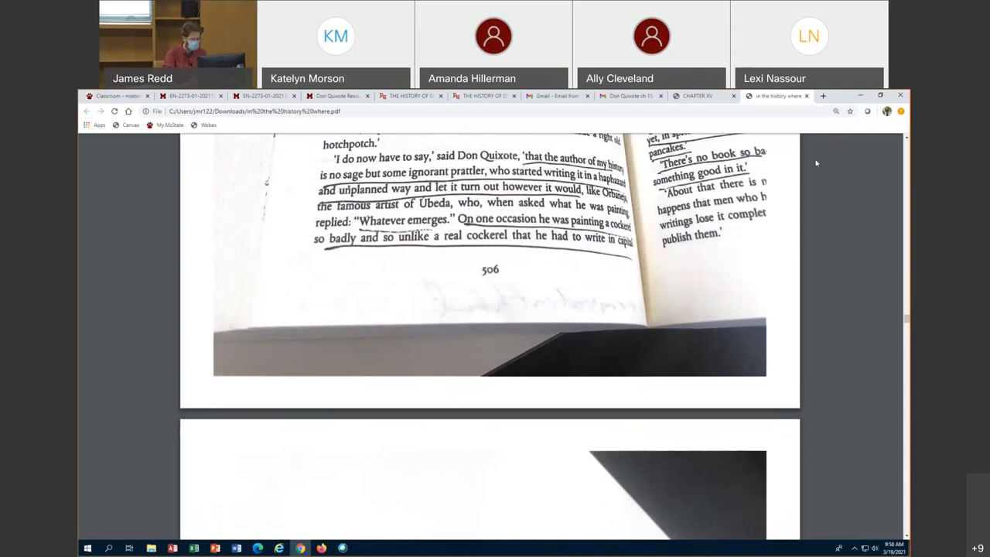